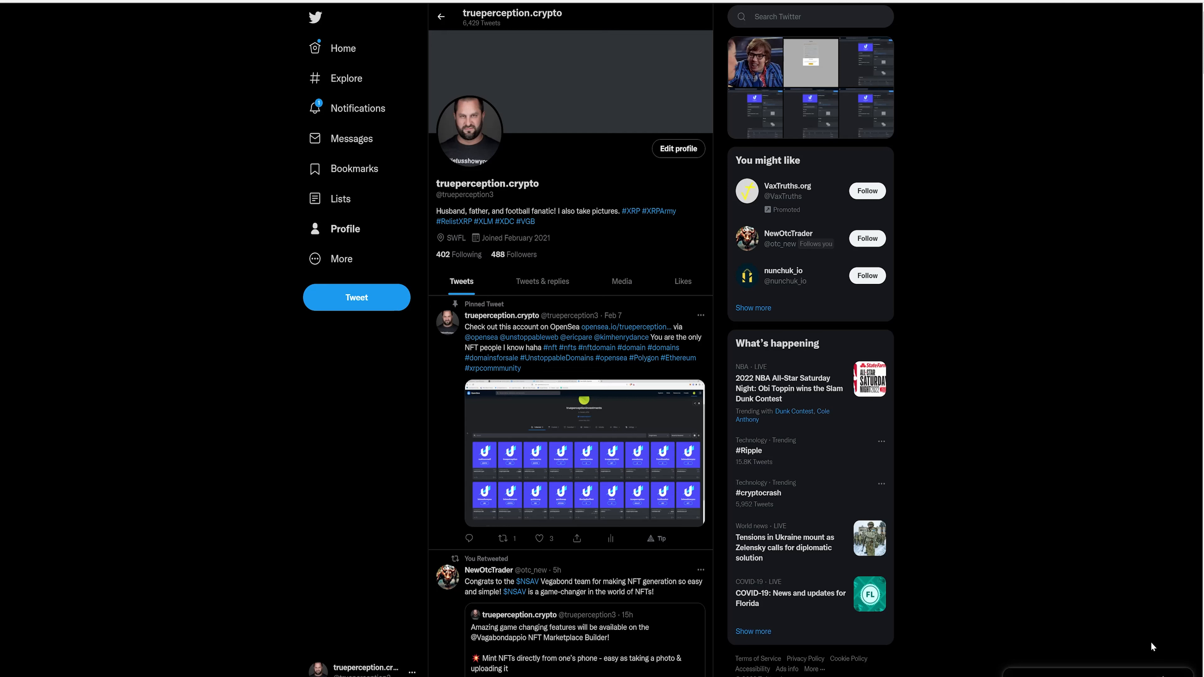
mouse_move(649, 70)
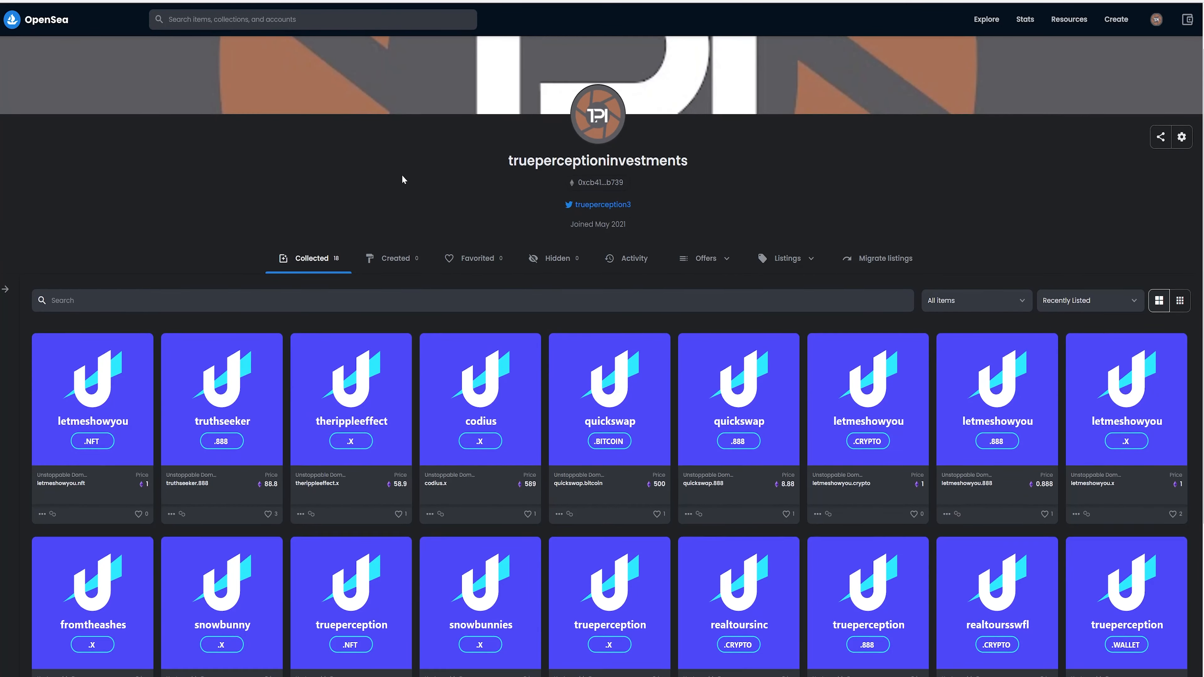
Step: Read down through the opening of the Nexo email in Gmail
scroll(down, 3)
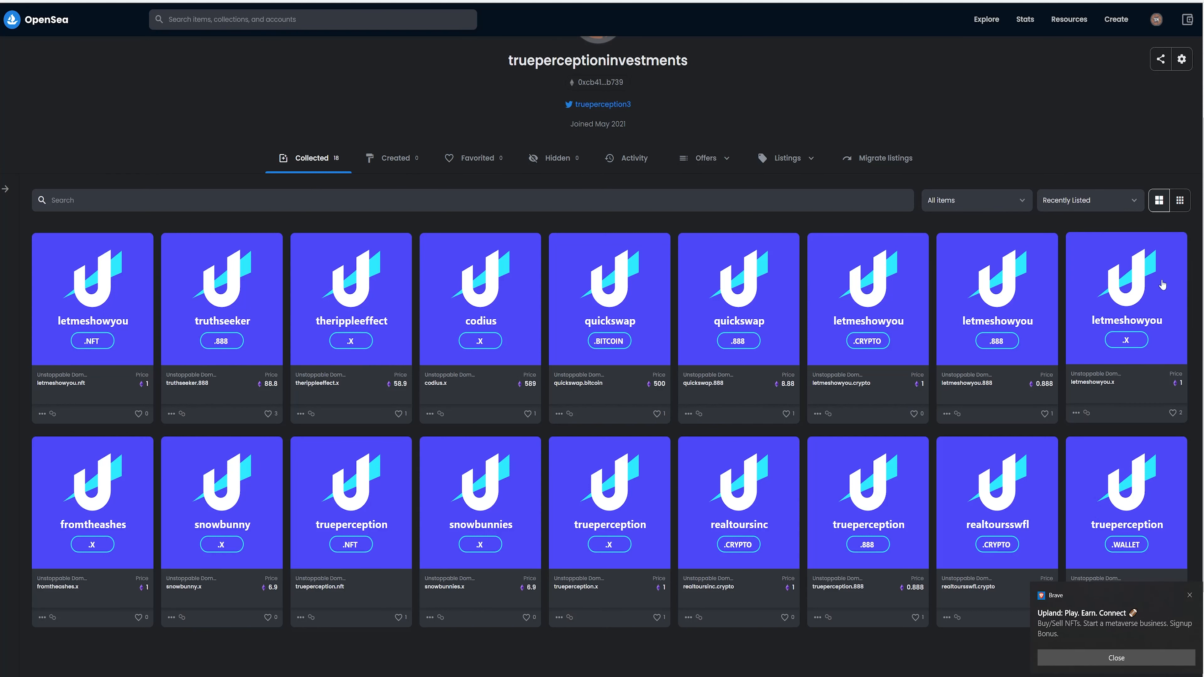
mouse_move(649, 435)
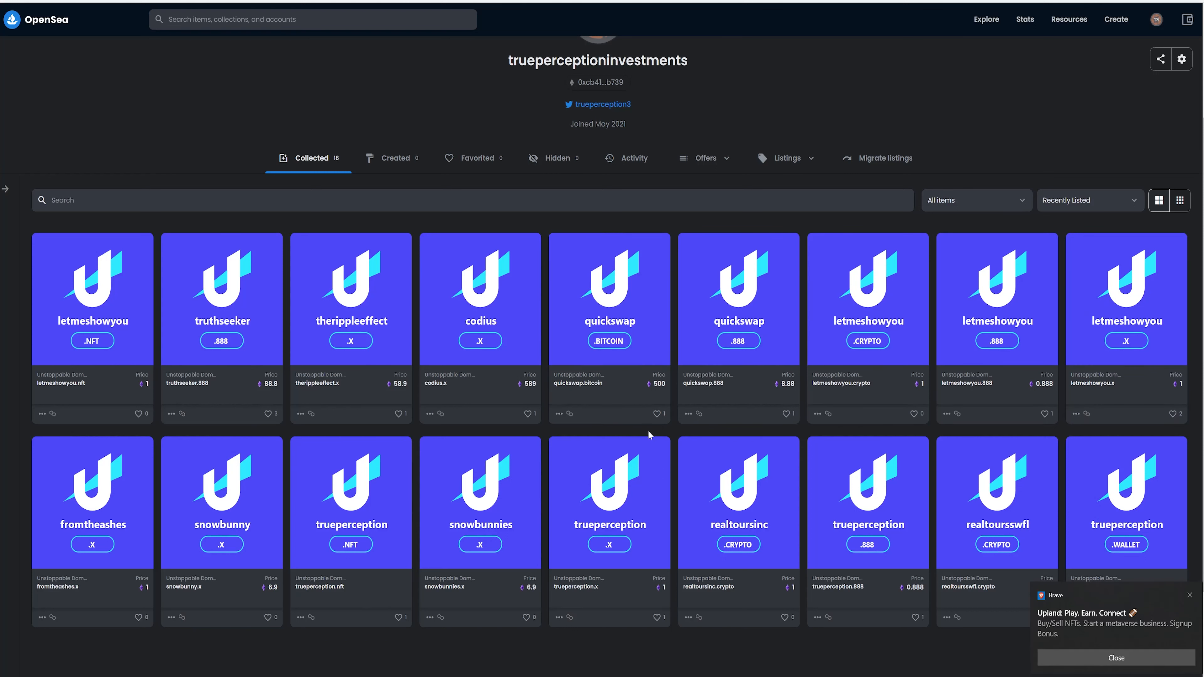
mouse_move(642, 428)
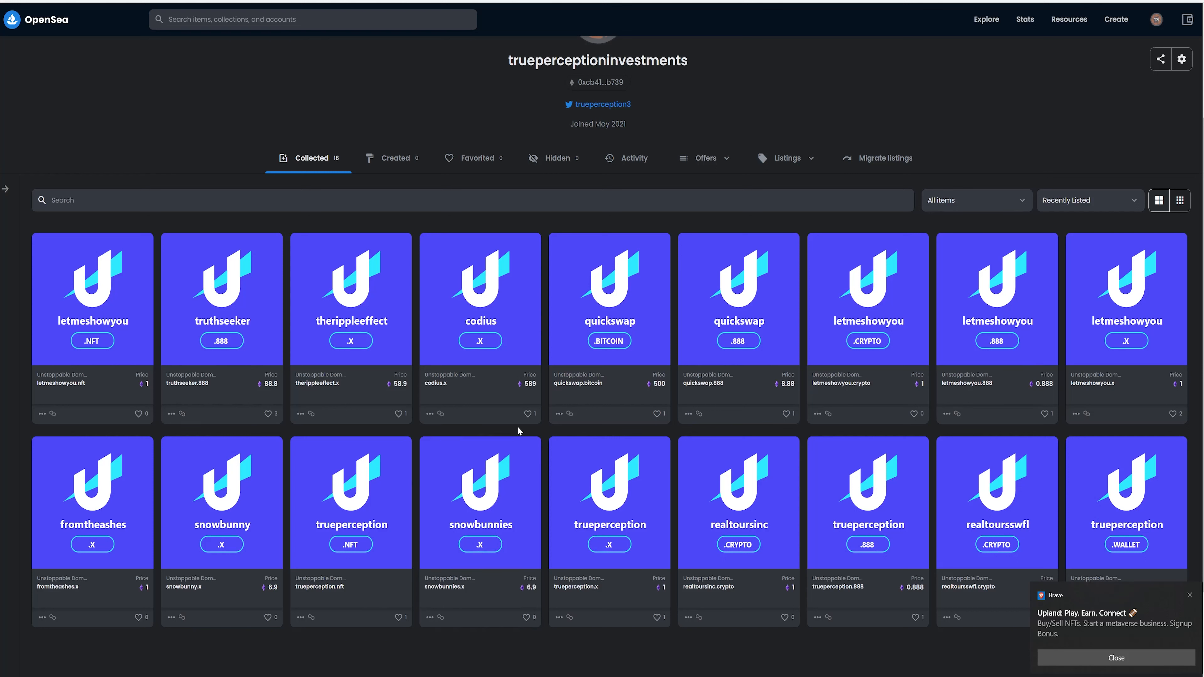
mouse_move(1190, 653)
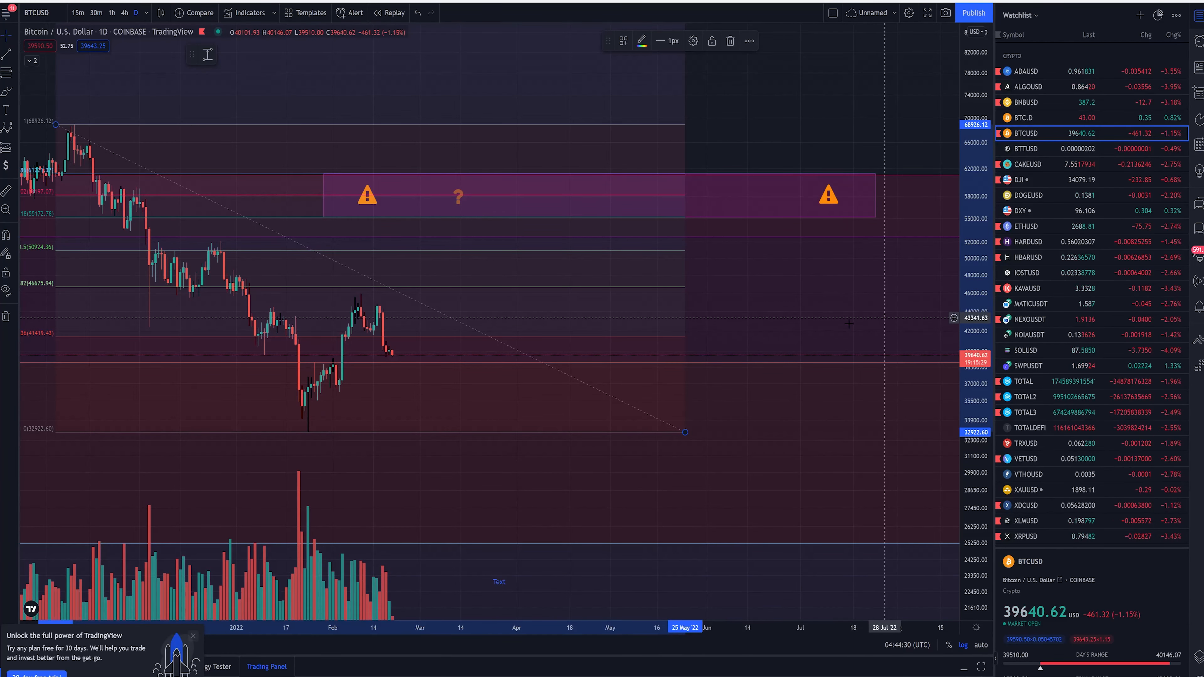
mouse_move(329, 364)
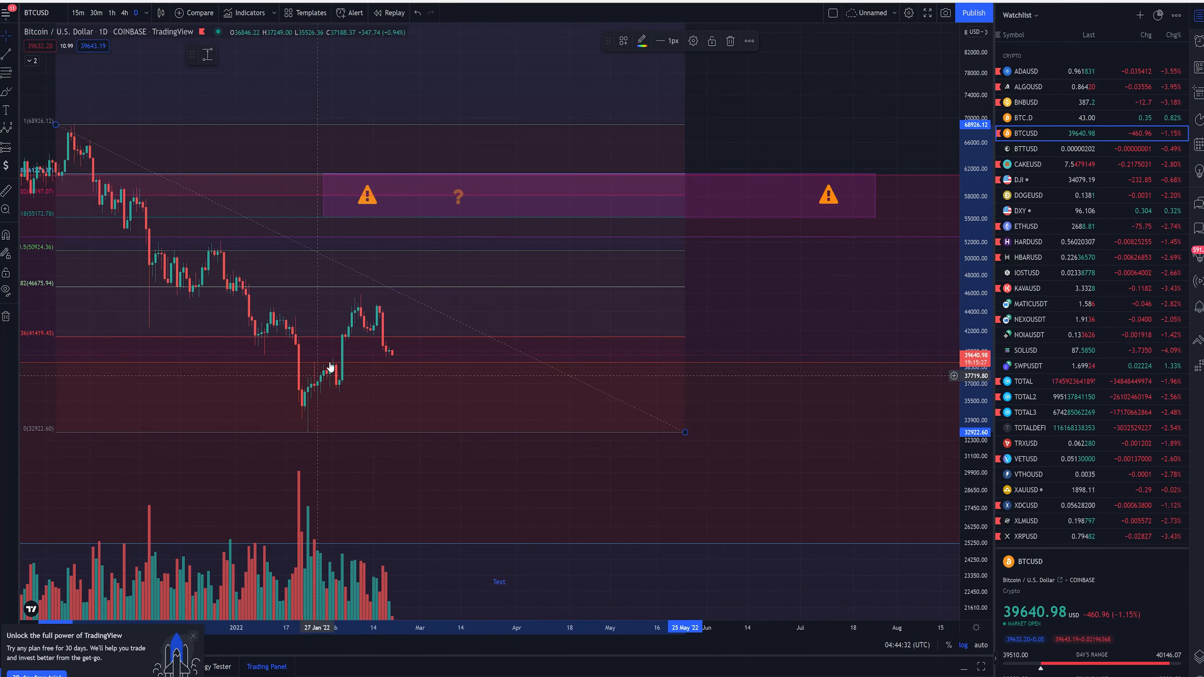
mouse_move(453, 398)
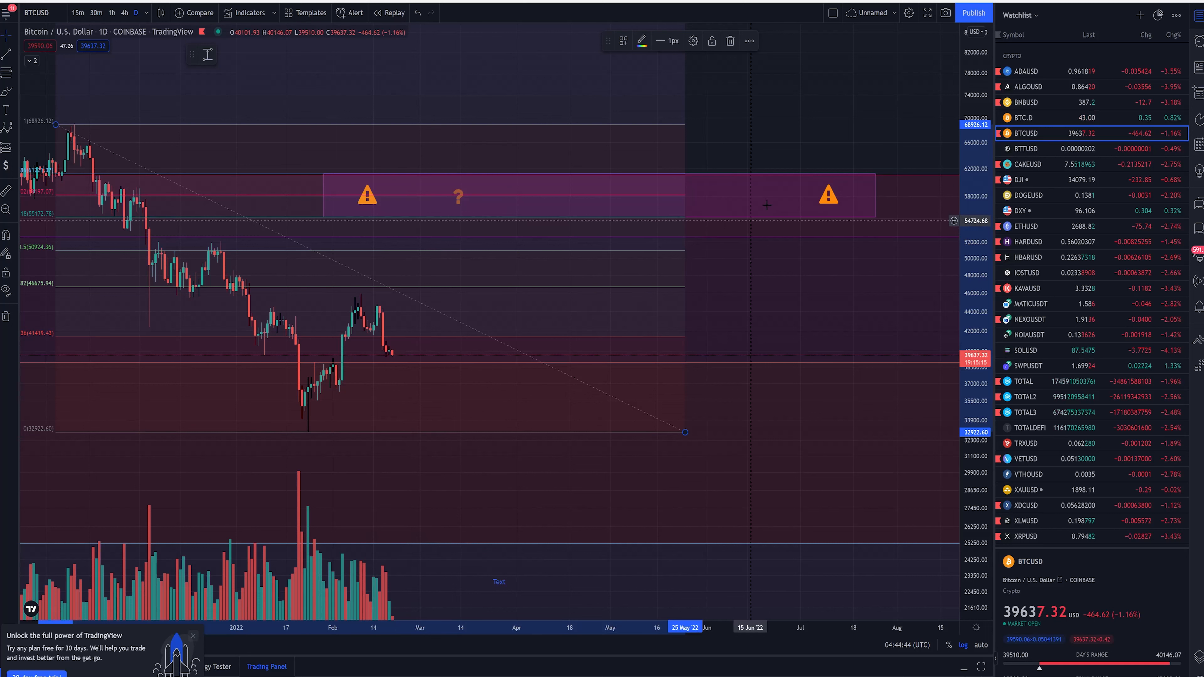
mouse_move(509, 220)
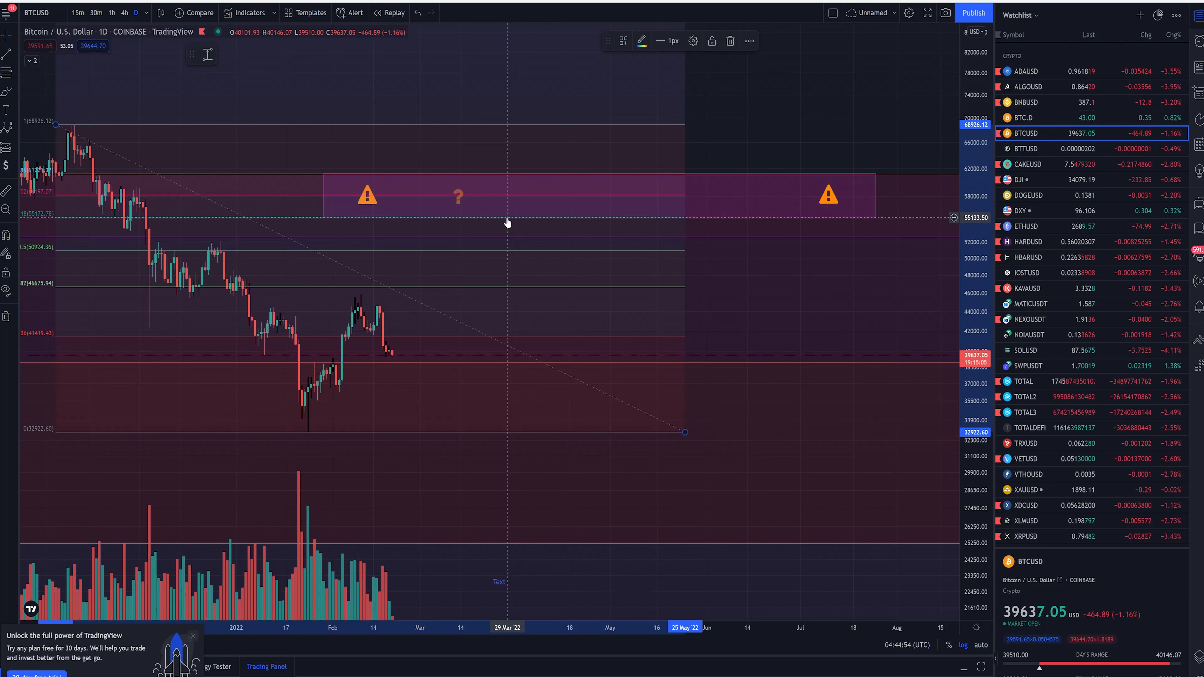
mouse_move(496, 223)
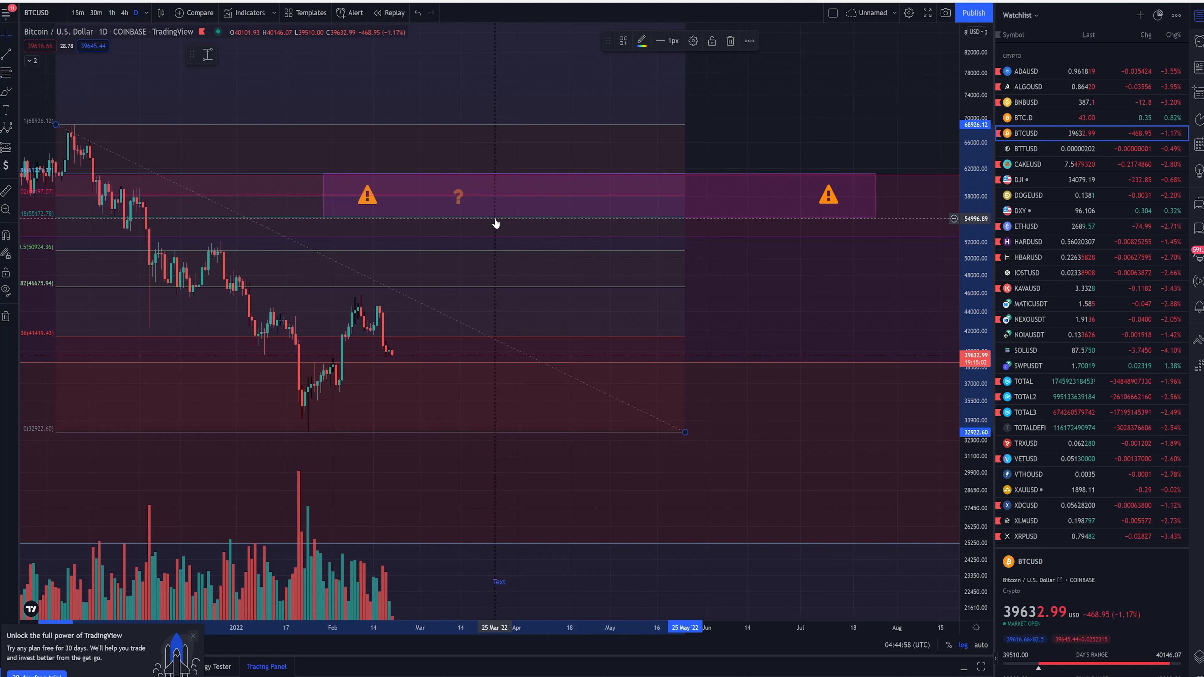
mouse_move(517, 203)
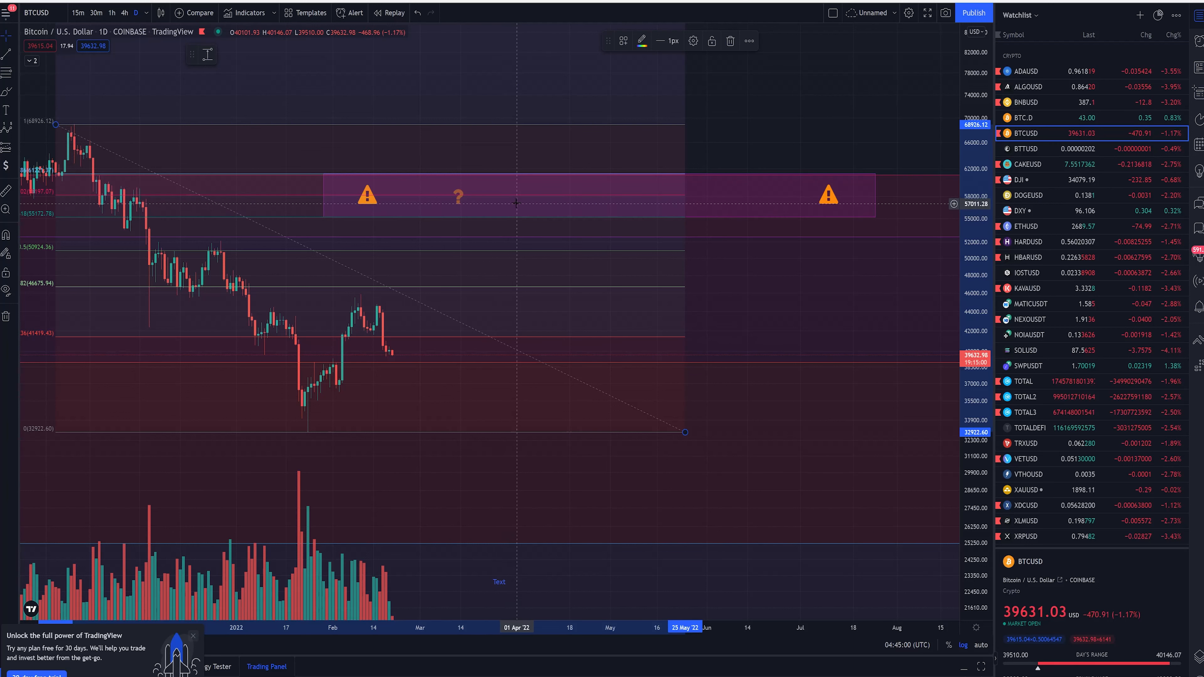
mouse_move(523, 198)
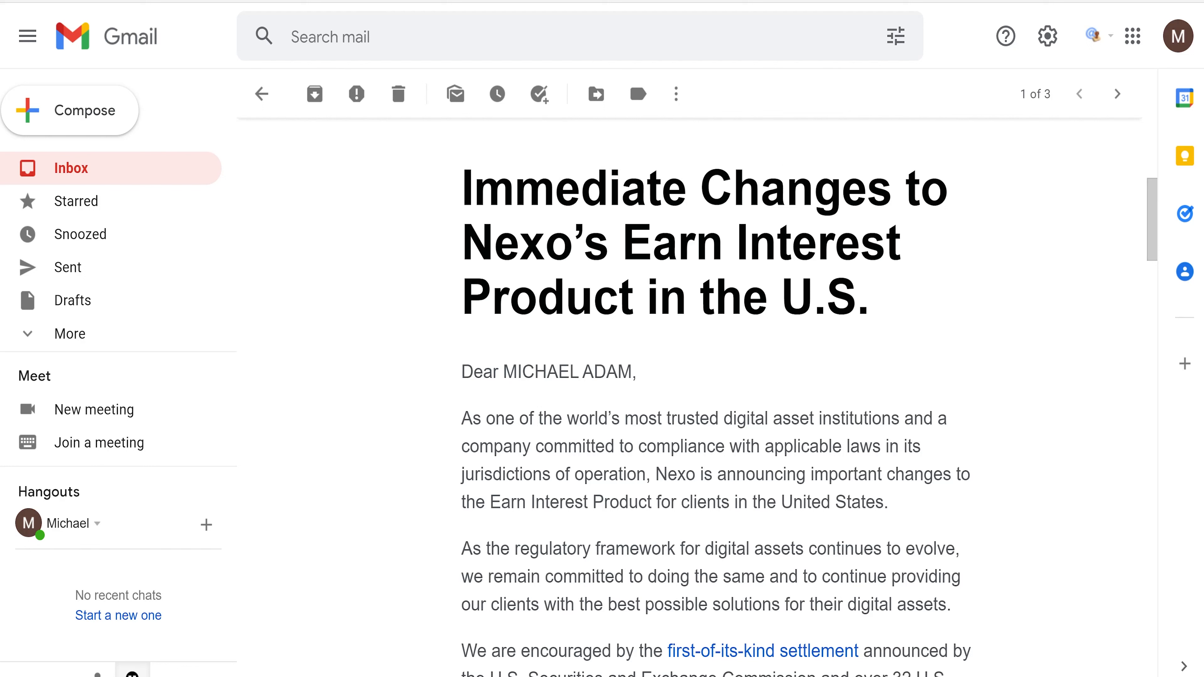
double_click(540, 373)
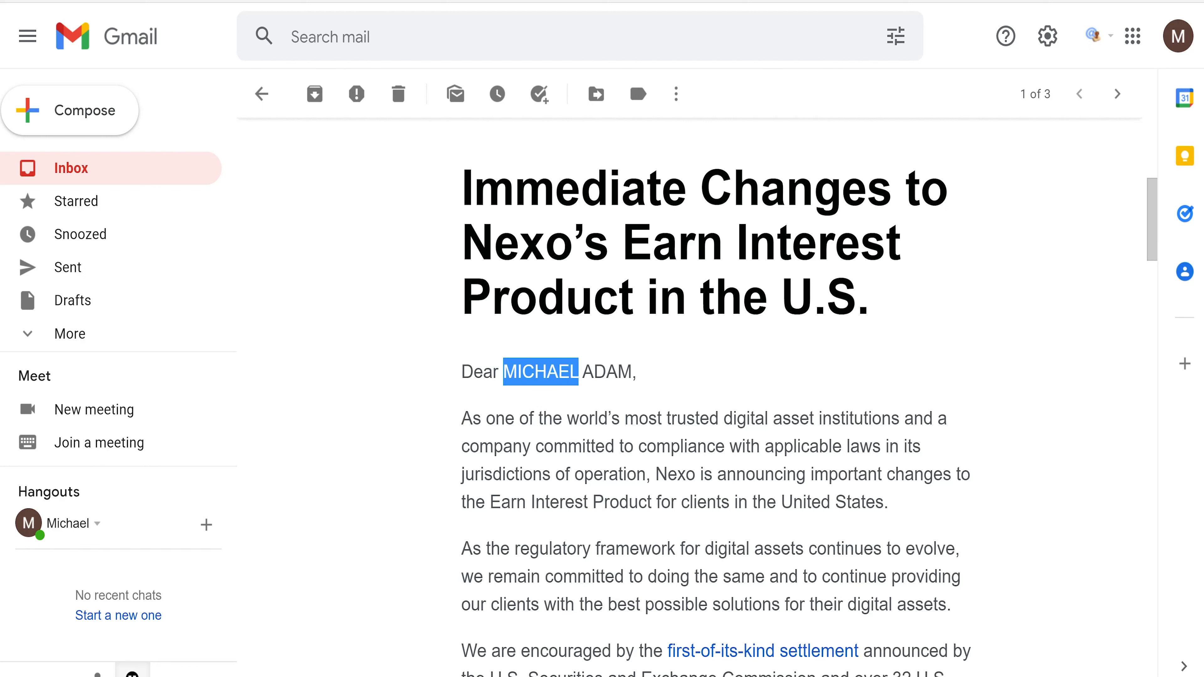
click(880, 346)
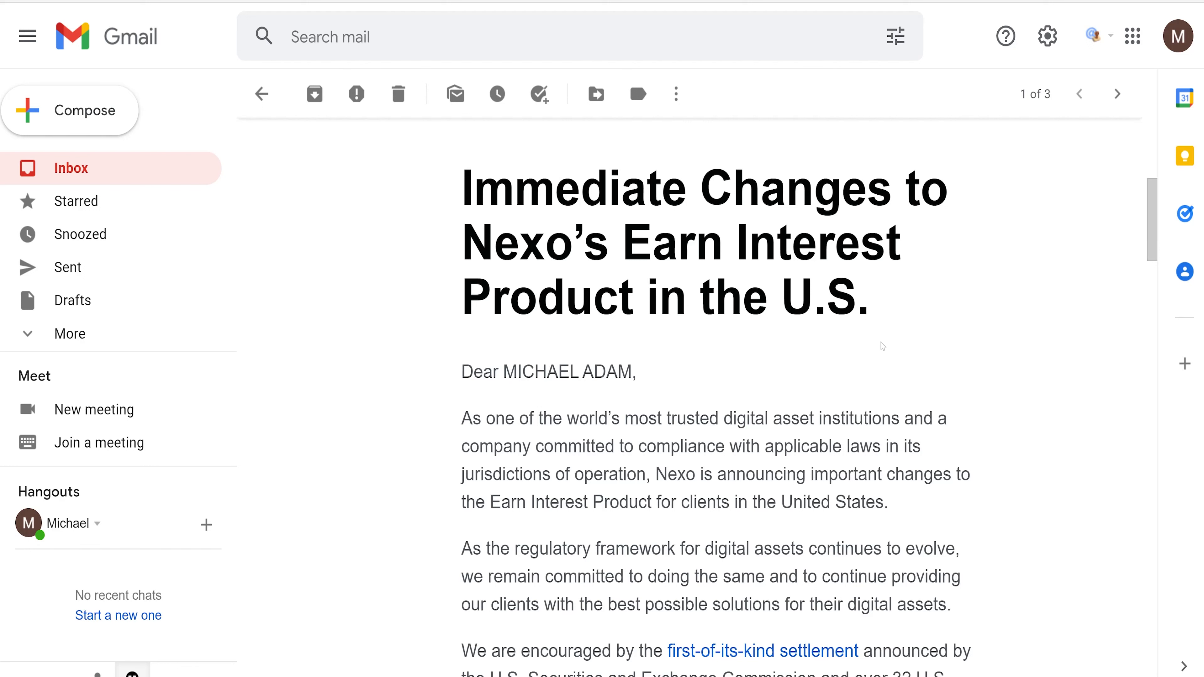
scroll(down, 3)
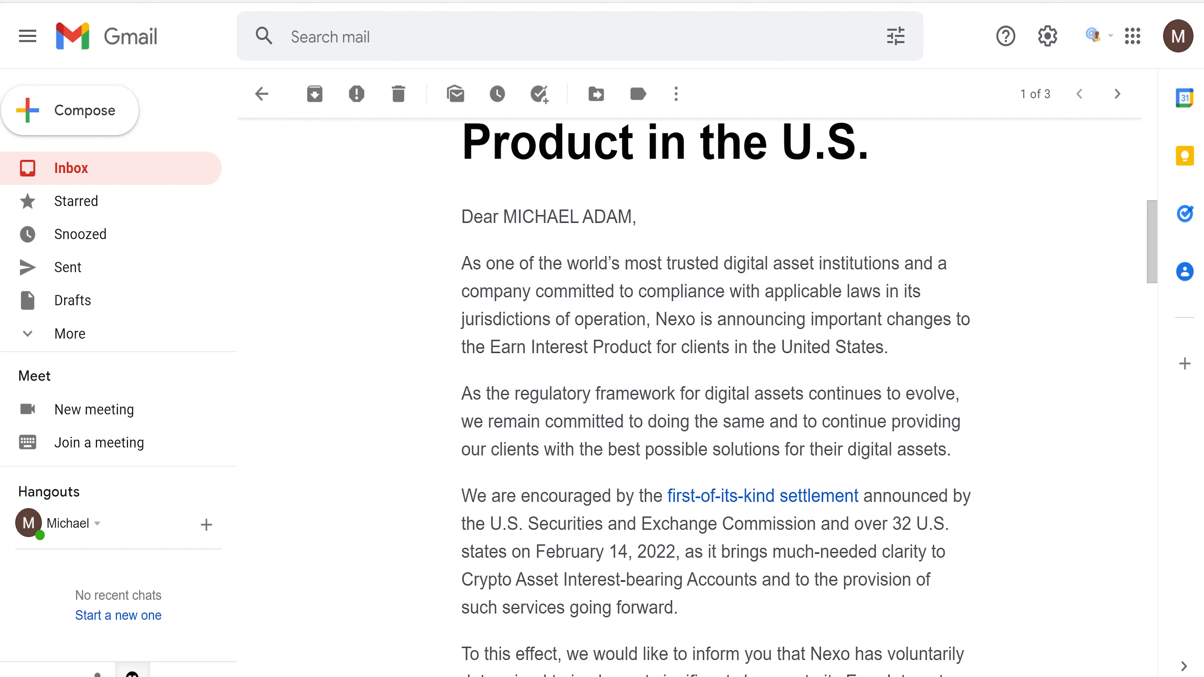
mouse_move(939, 539)
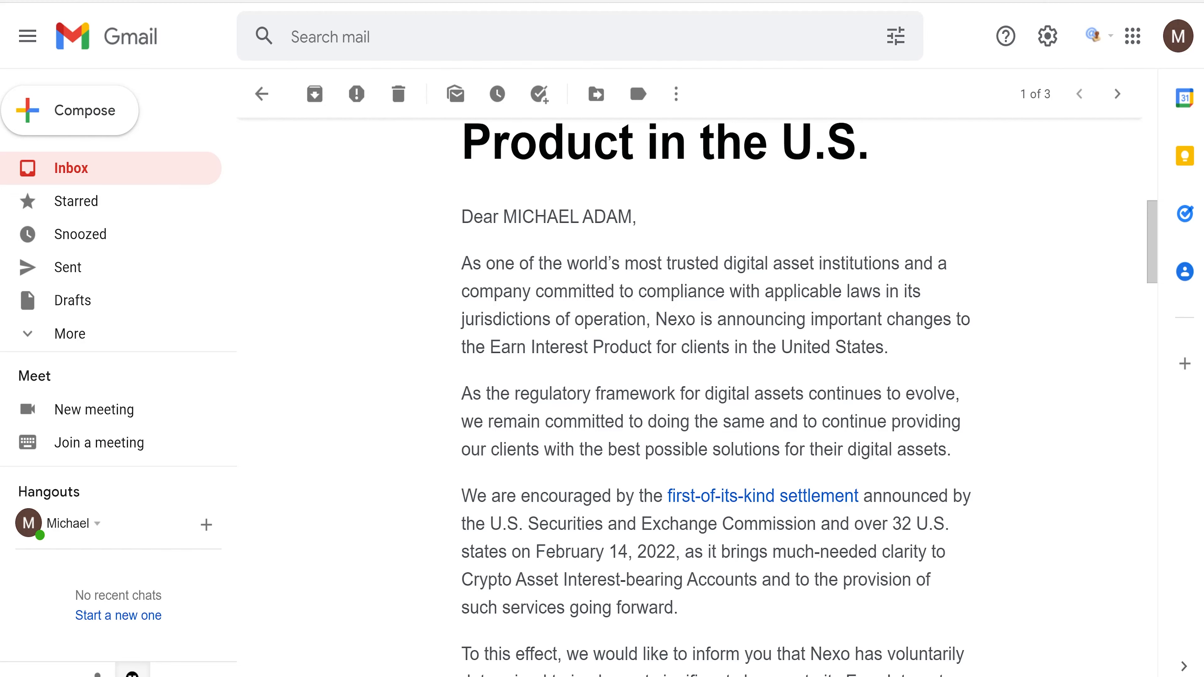
scroll(down, 3)
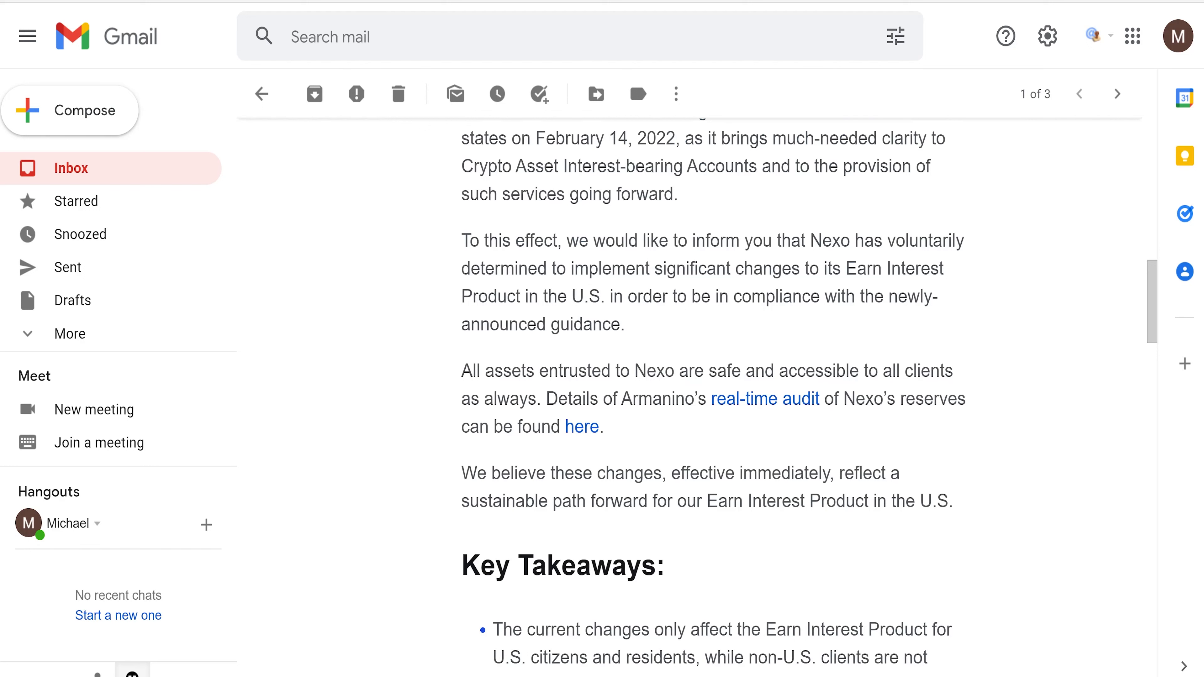
mouse_move(706, 319)
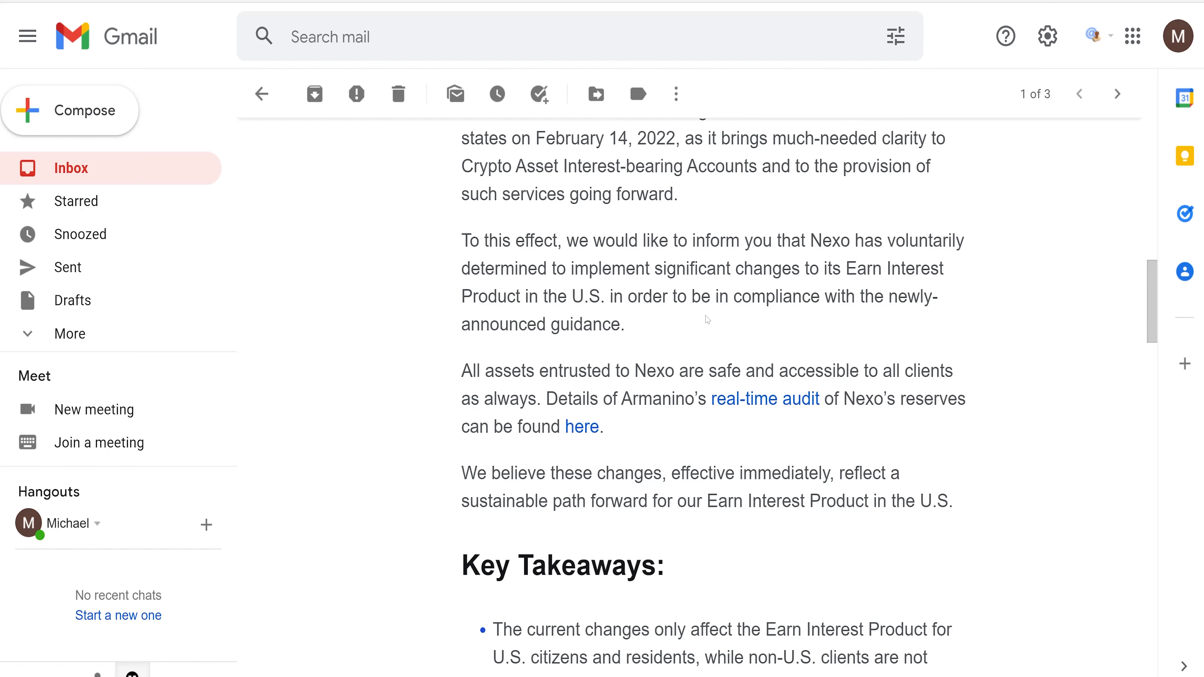
mouse_move(823, 437)
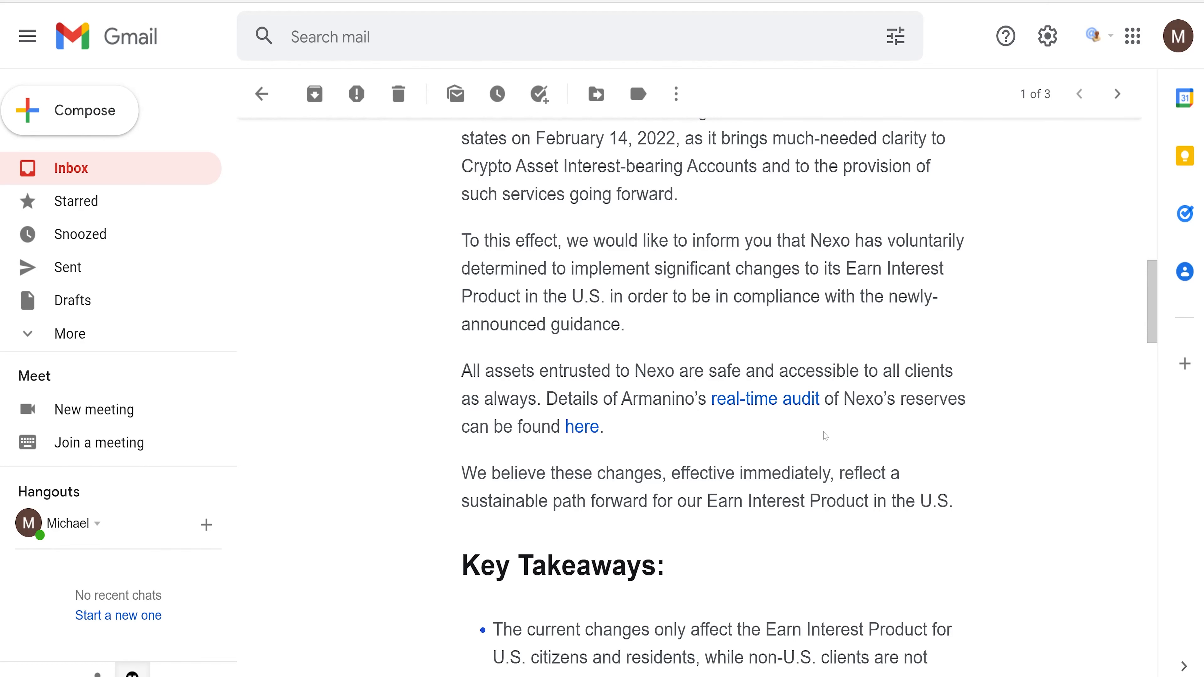
scroll(down, 3)
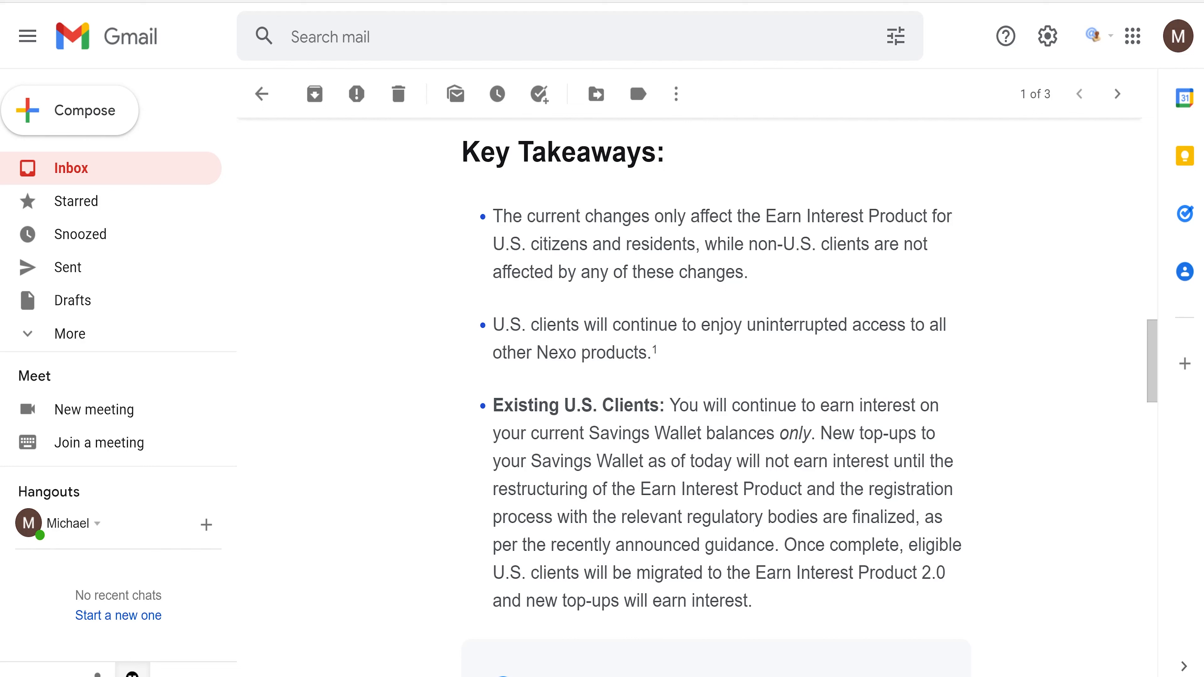
mouse_move(585, 370)
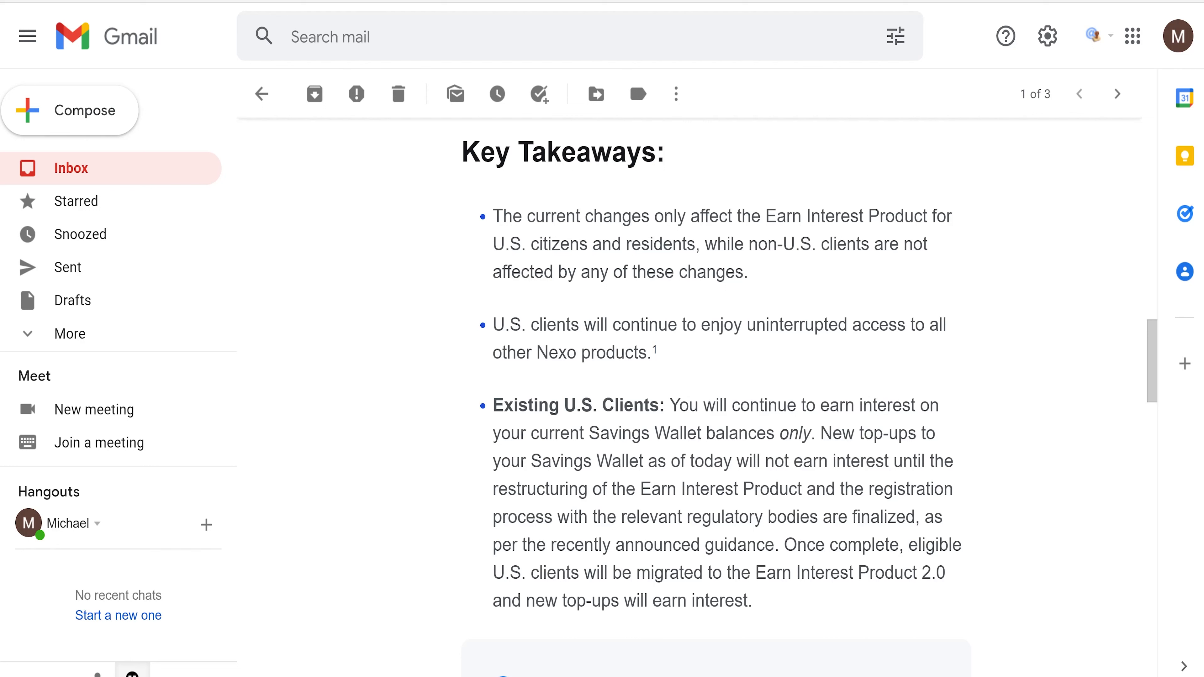
mouse_move(838, 390)
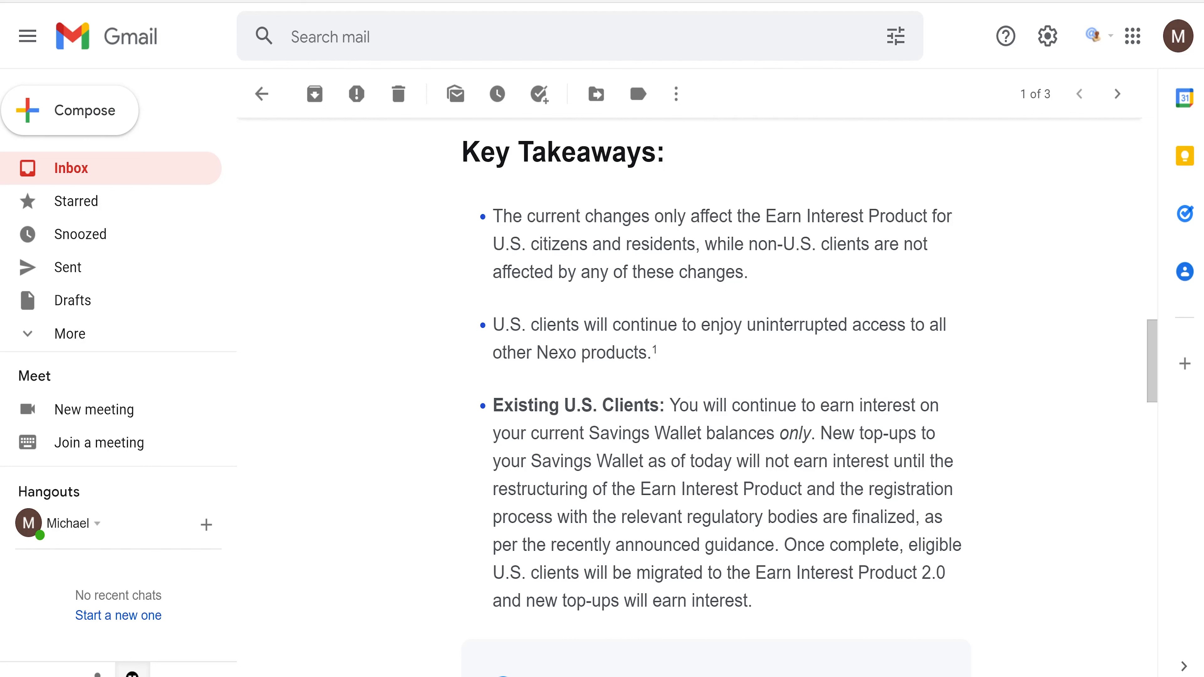
mouse_move(718, 591)
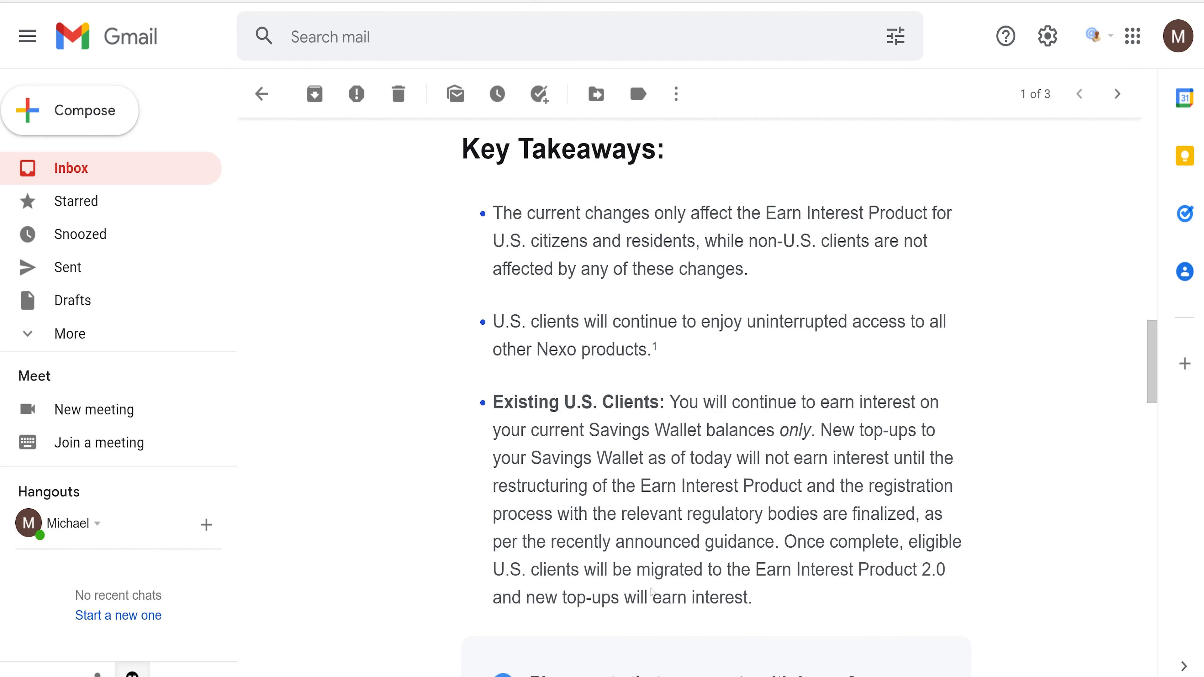
Step: Reach the 'first-of-its-kind settlement' link and follow it to the SEC BlockFi announcement
scroll(down, 3)
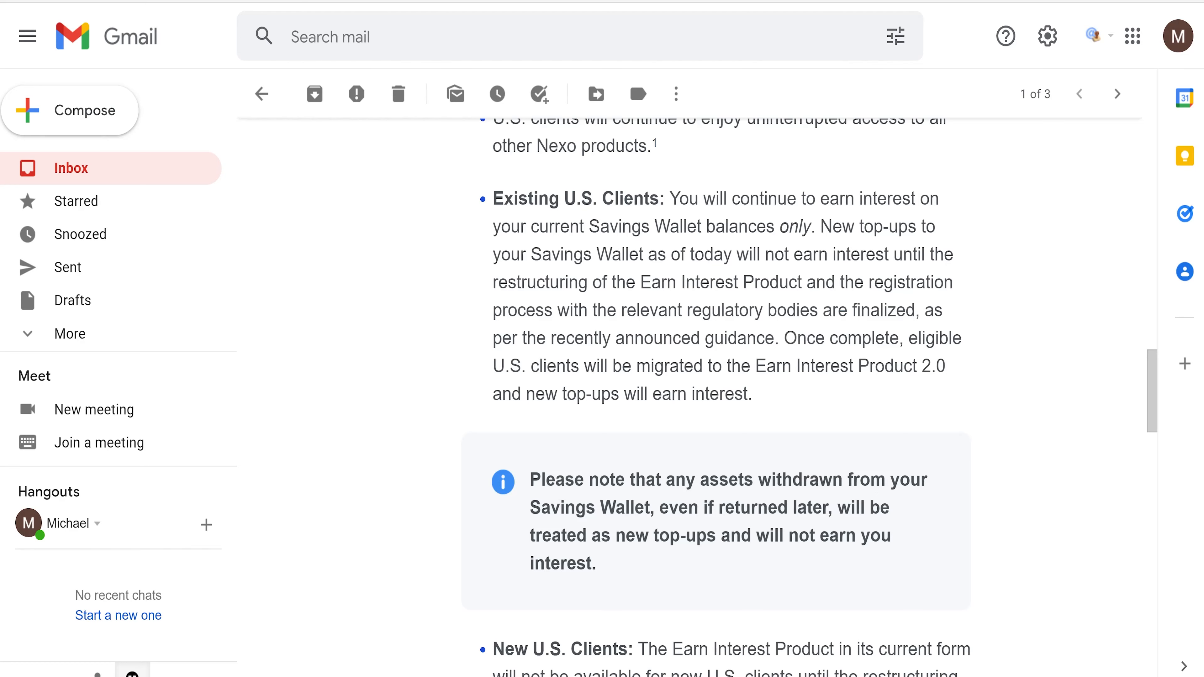
scroll(down, 3)
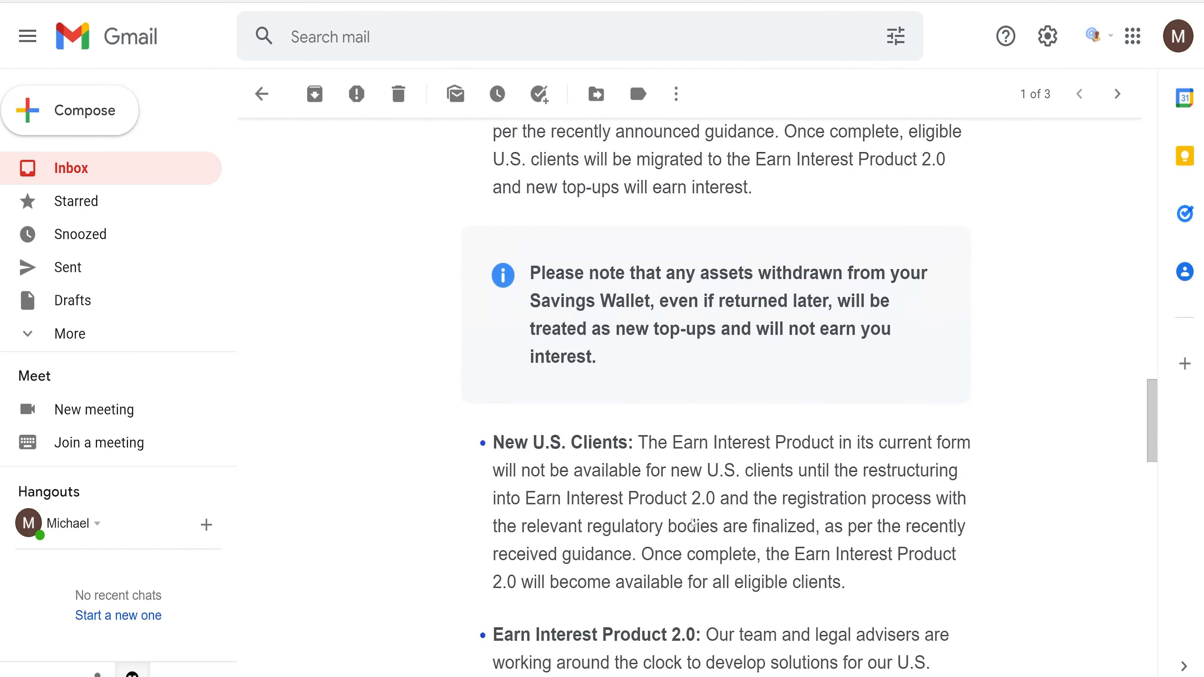
scroll(down, 3)
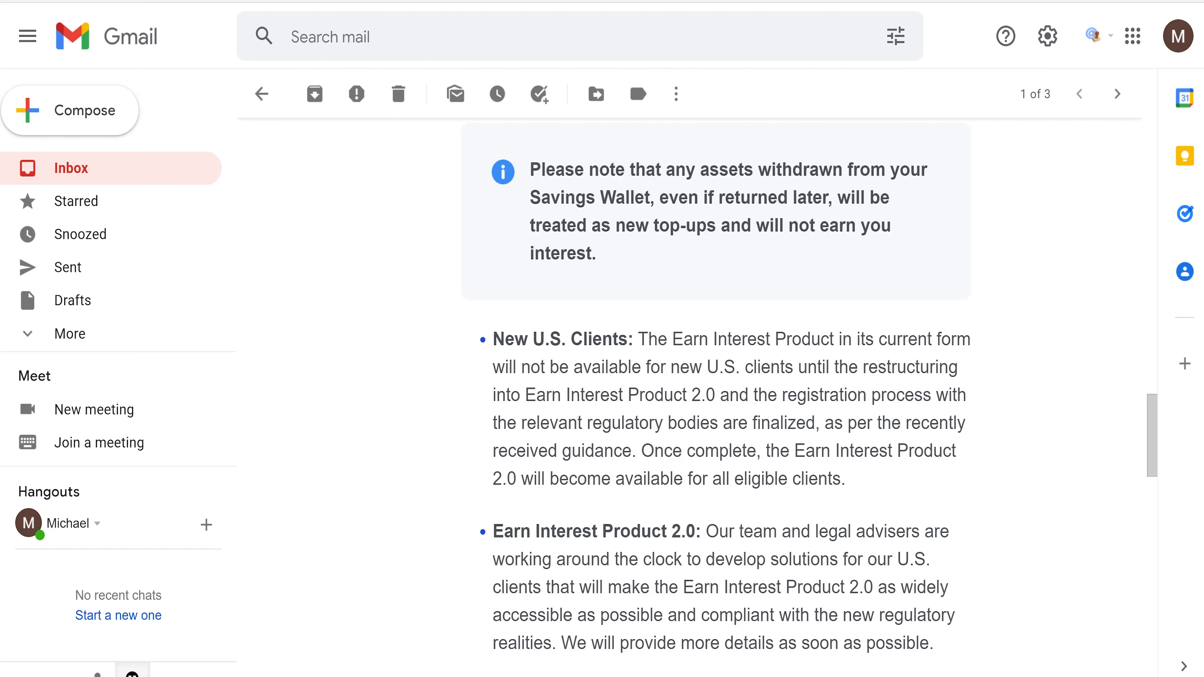
scroll(down, 3)
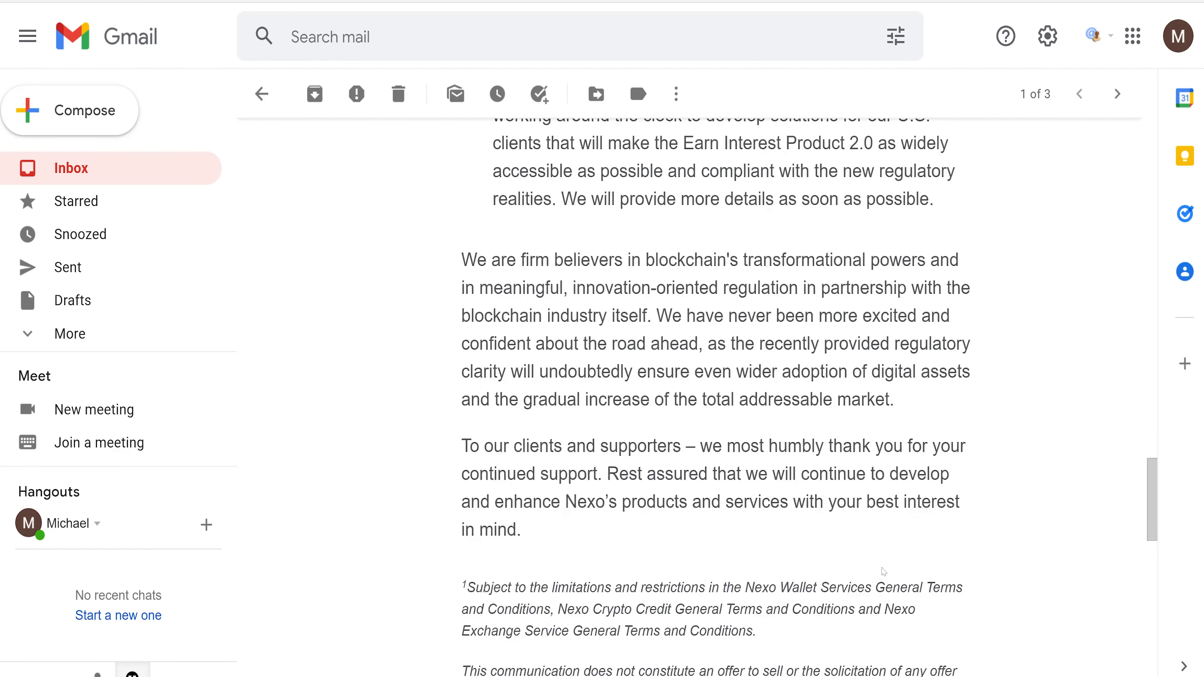
scroll(down, 3)
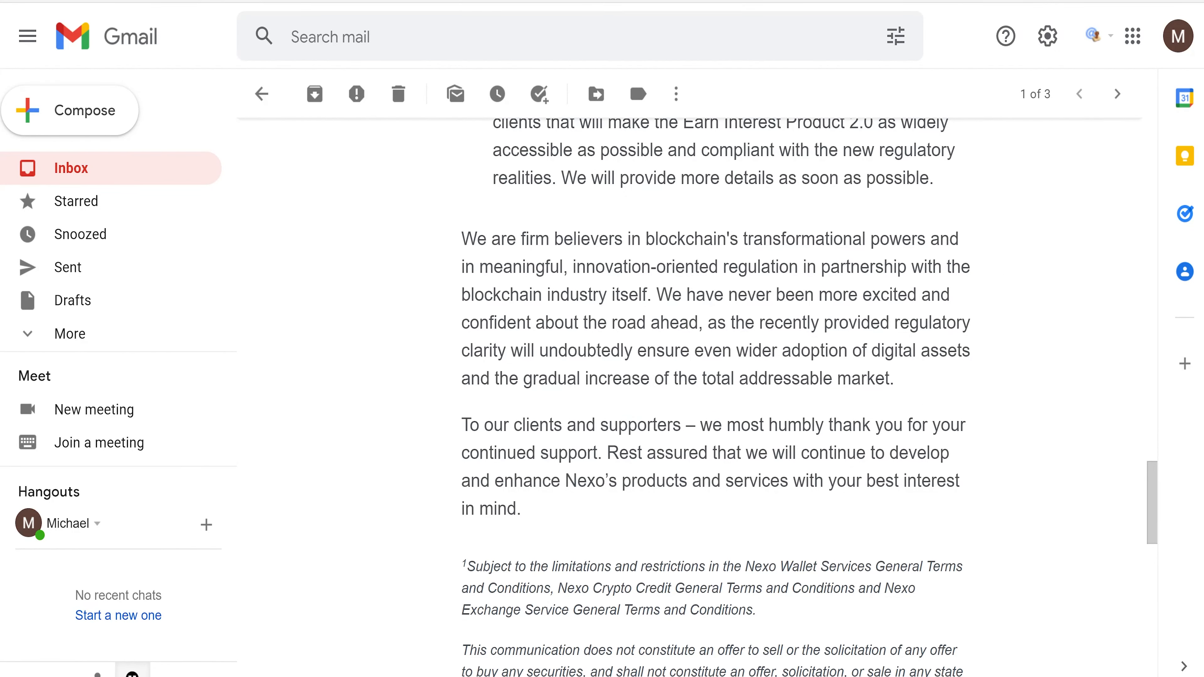
mouse_move(772, 218)
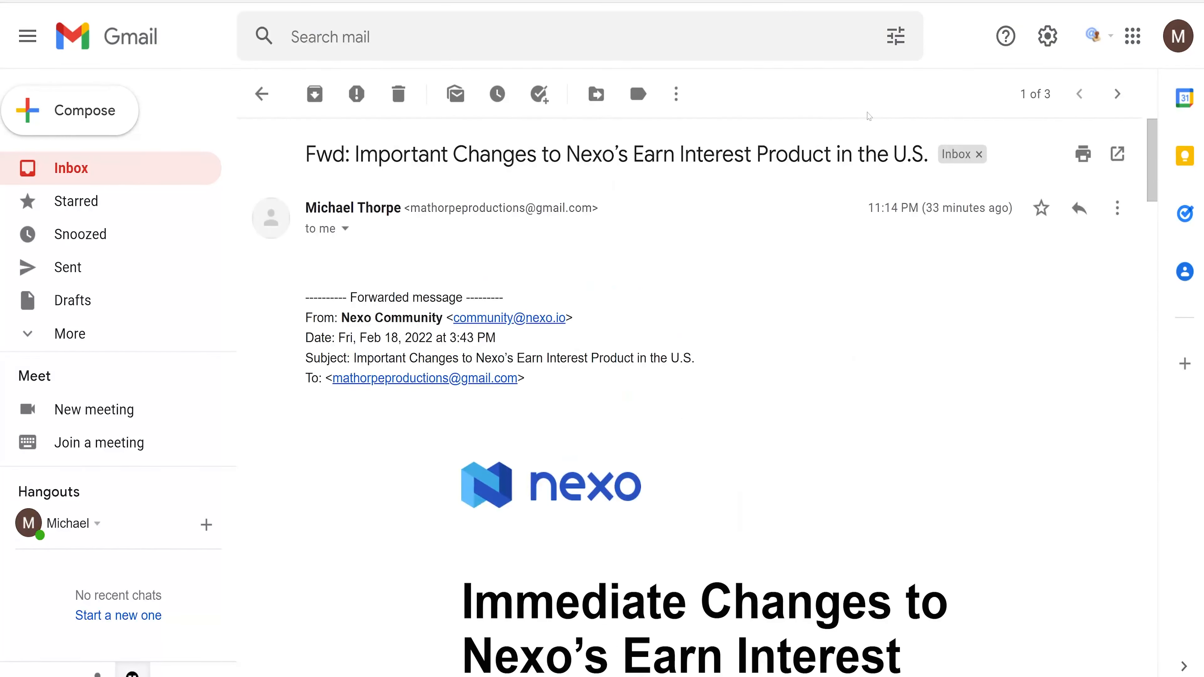
scroll(down, 3)
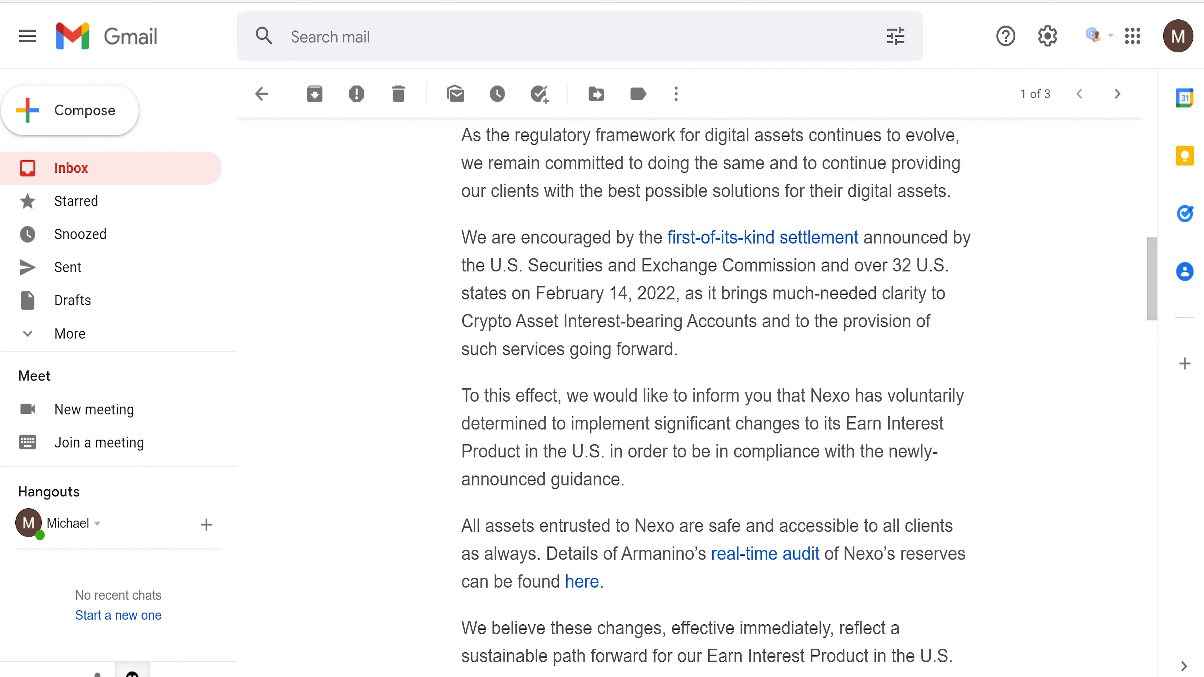
click(761, 238)
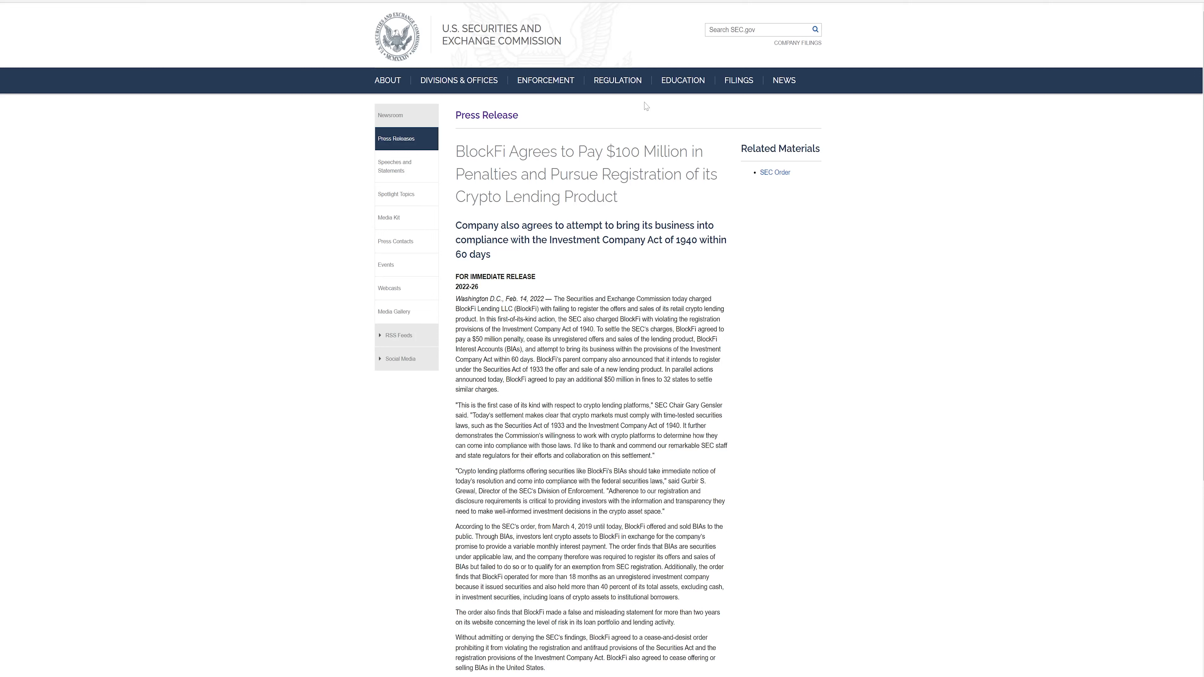
scroll(down, 3)
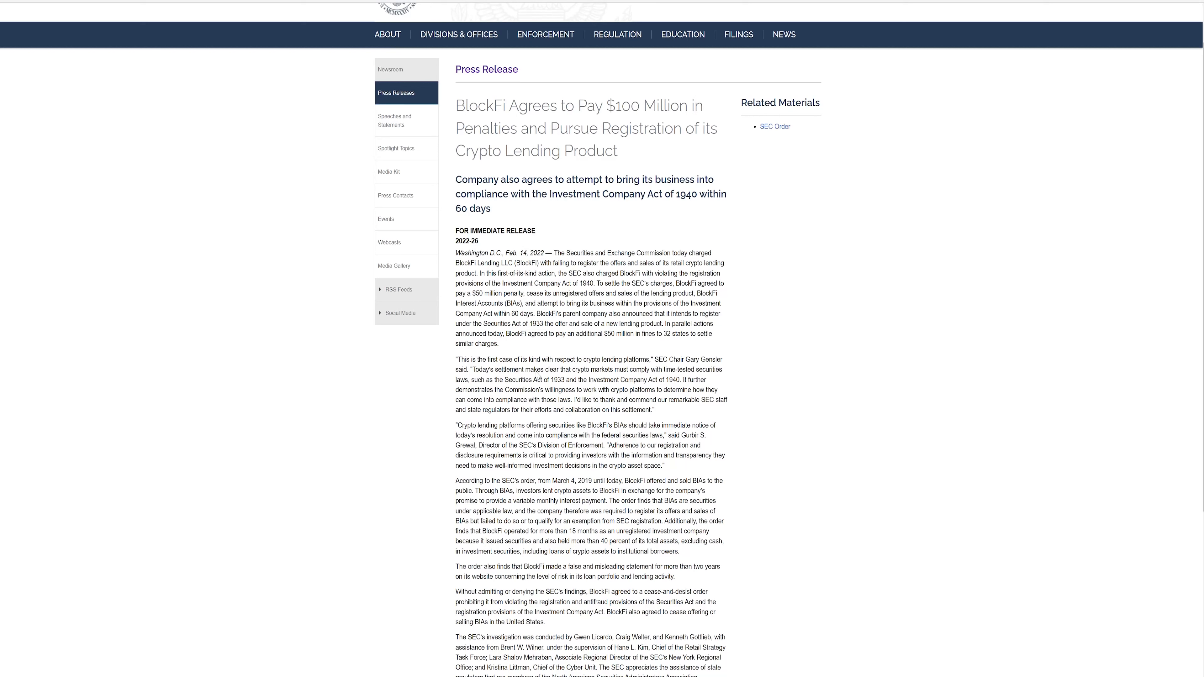
mouse_move(649, 375)
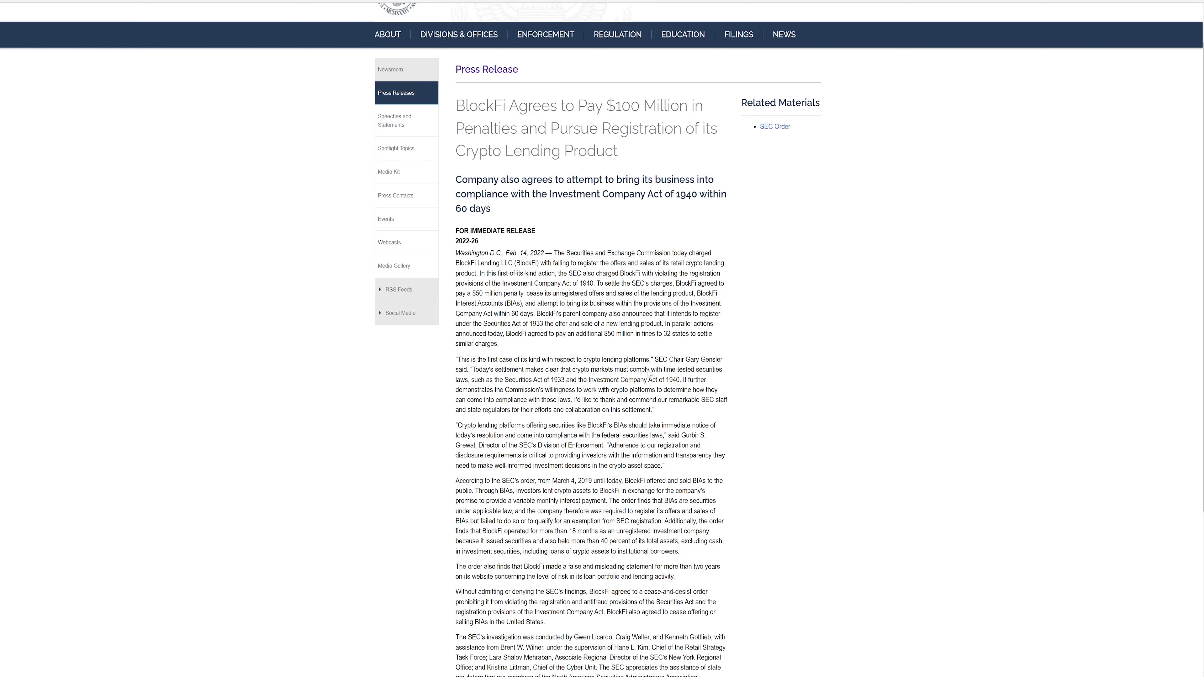
mouse_move(642, 401)
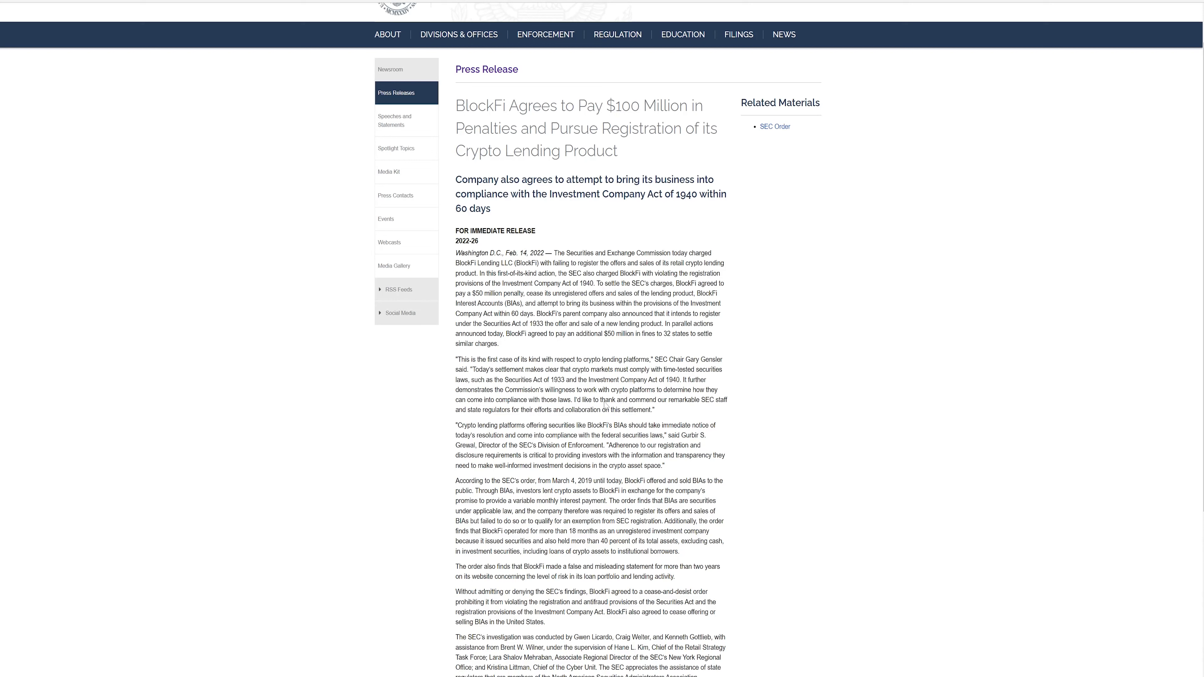
mouse_move(733, 283)
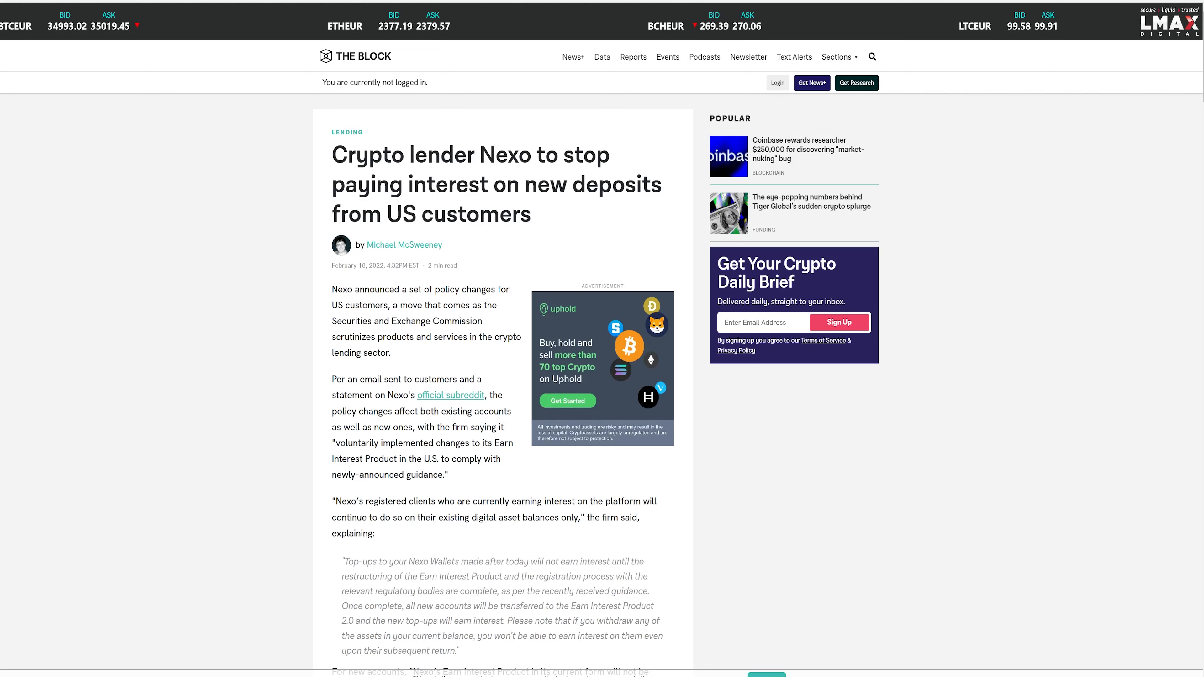
mouse_move(596, 32)
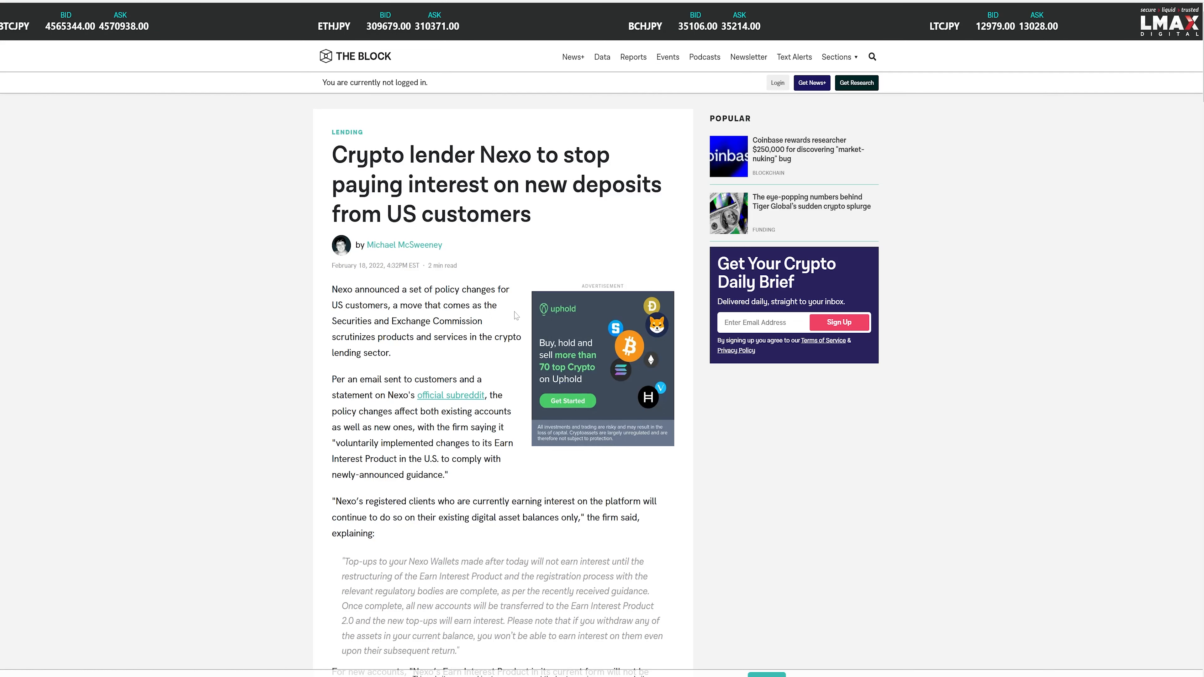
scroll(down, 3)
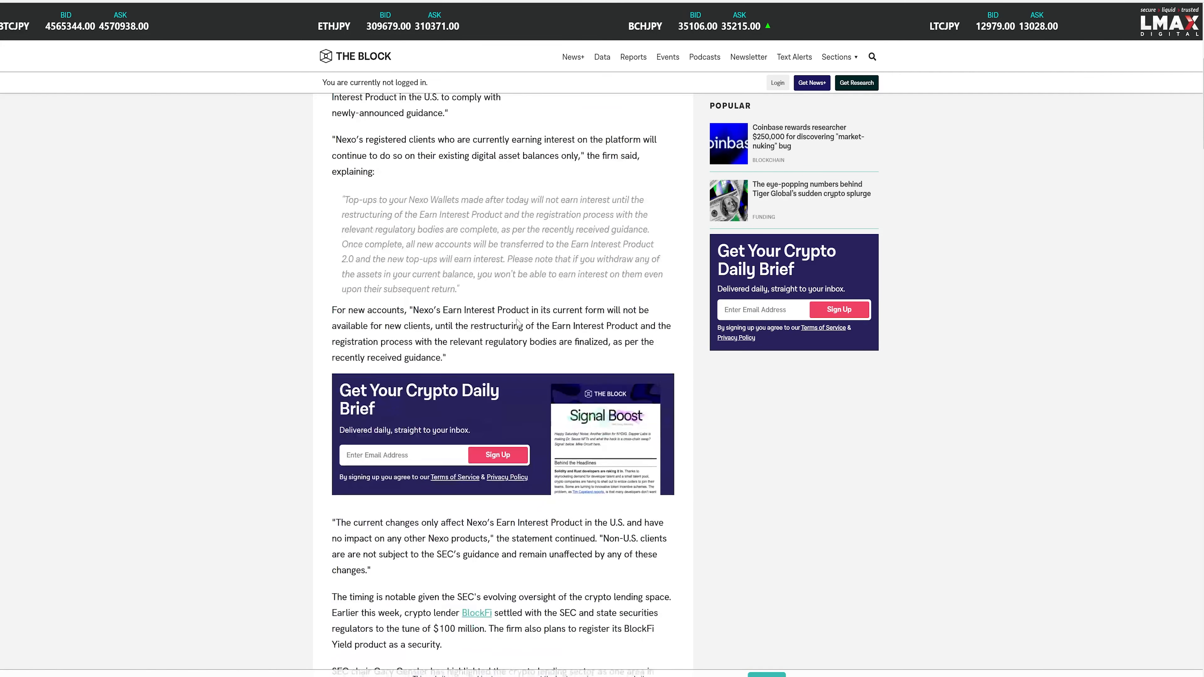
scroll(down, 3)
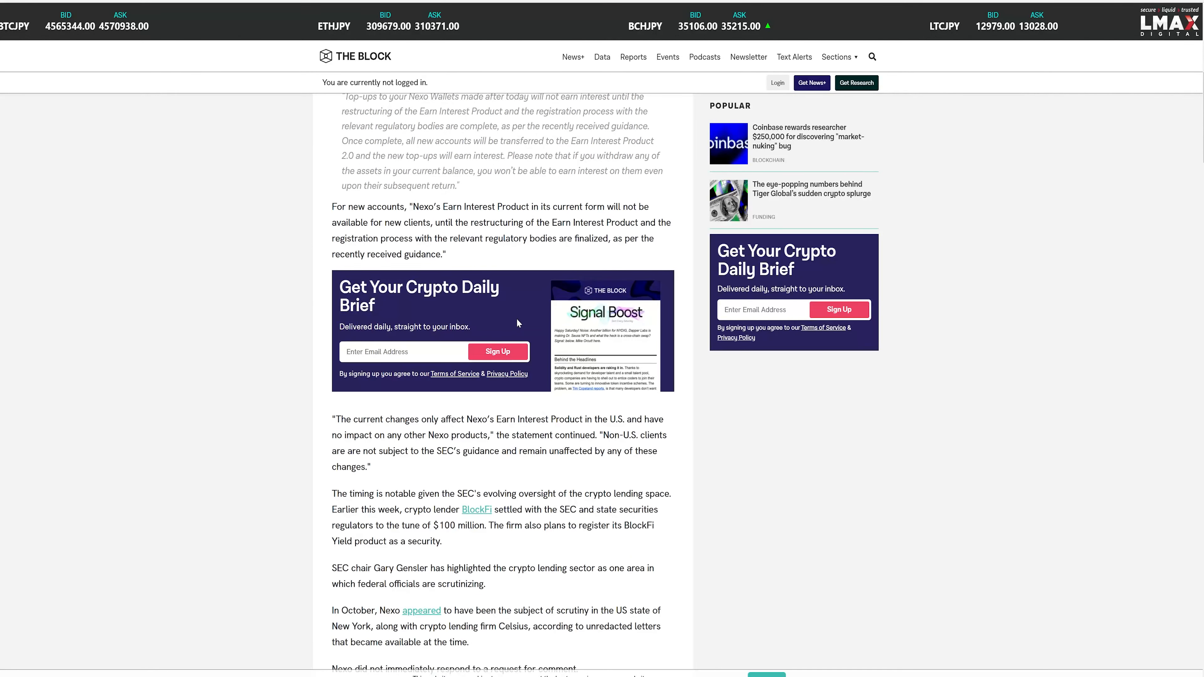
scroll(down, 3)
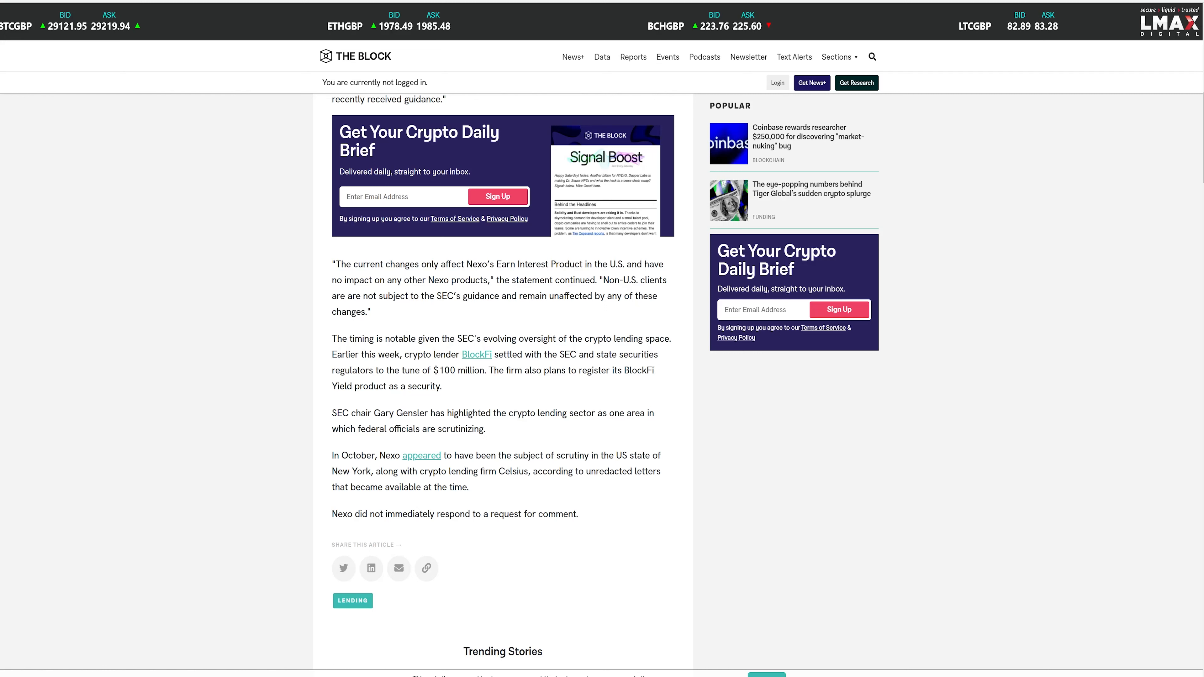
mouse_move(456, 451)
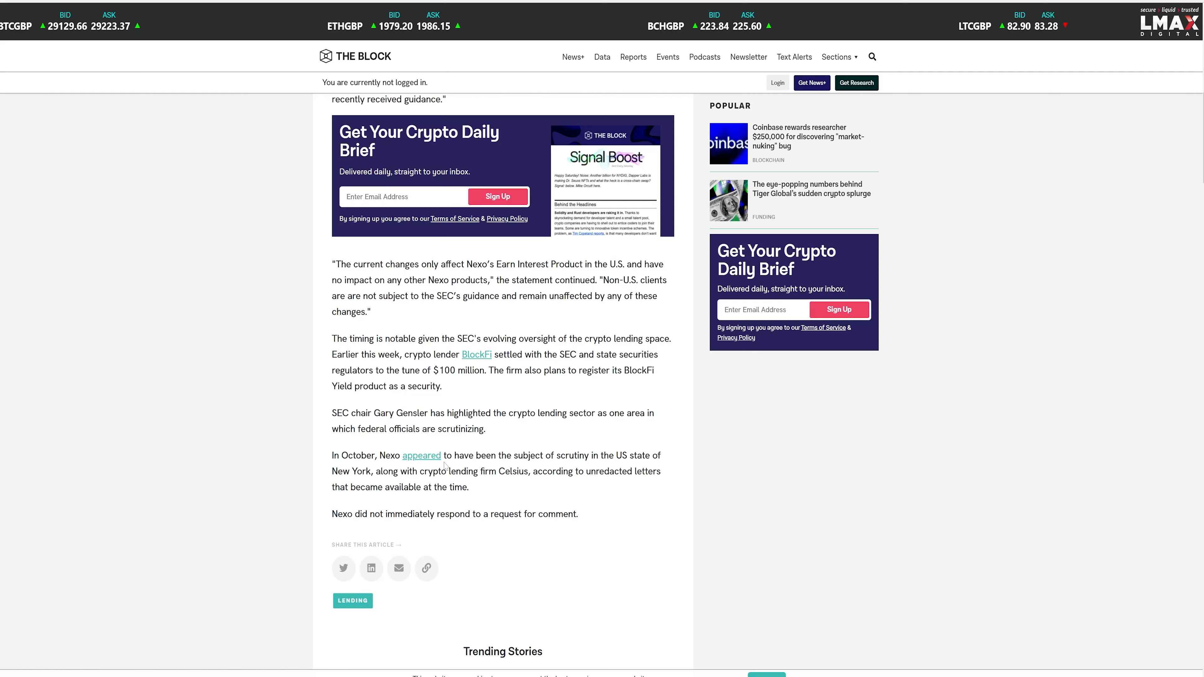
mouse_move(554, 483)
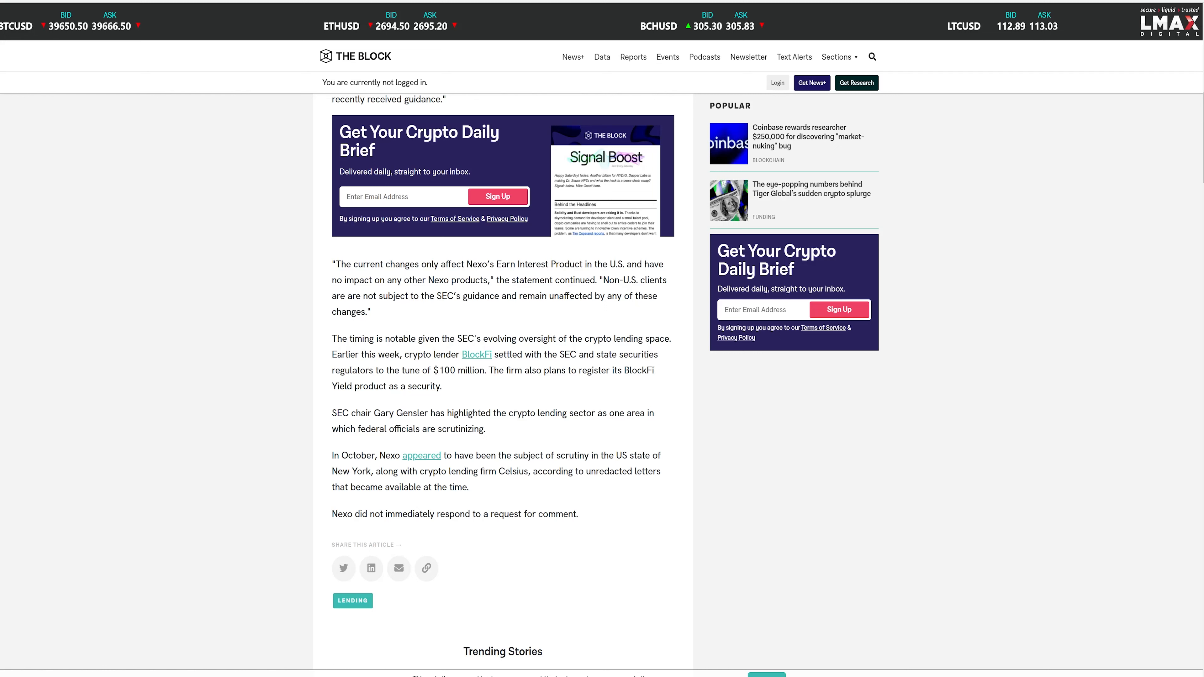
mouse_move(354, 404)
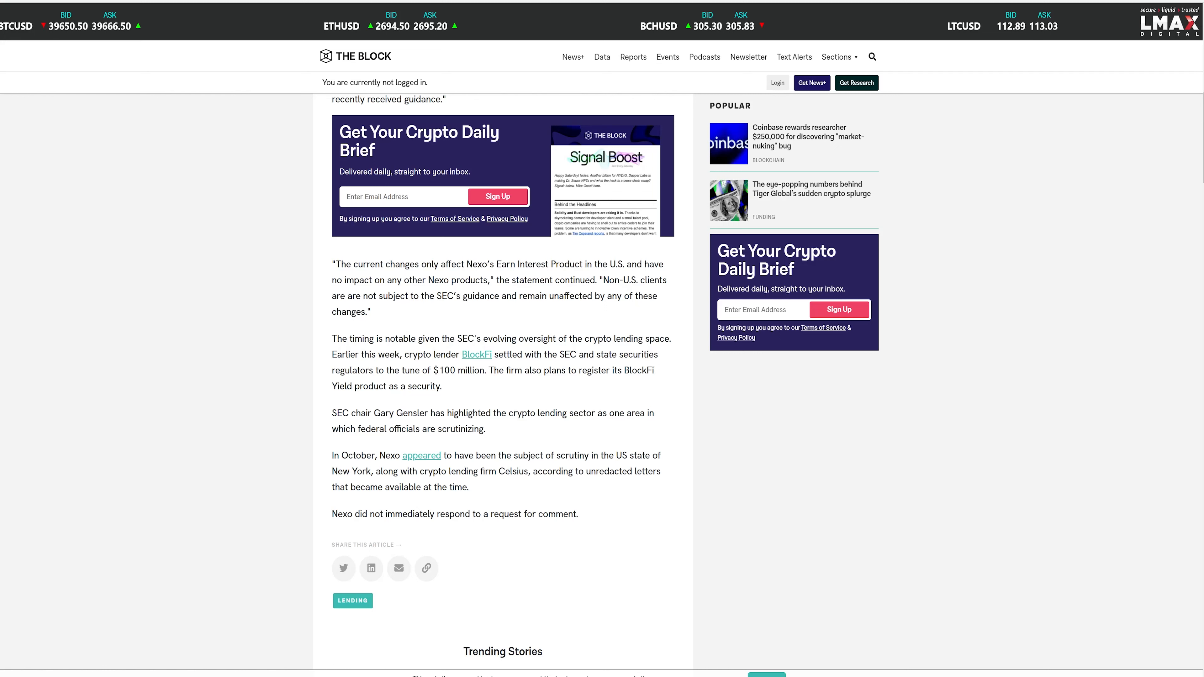
drag(555, 413, 584, 413)
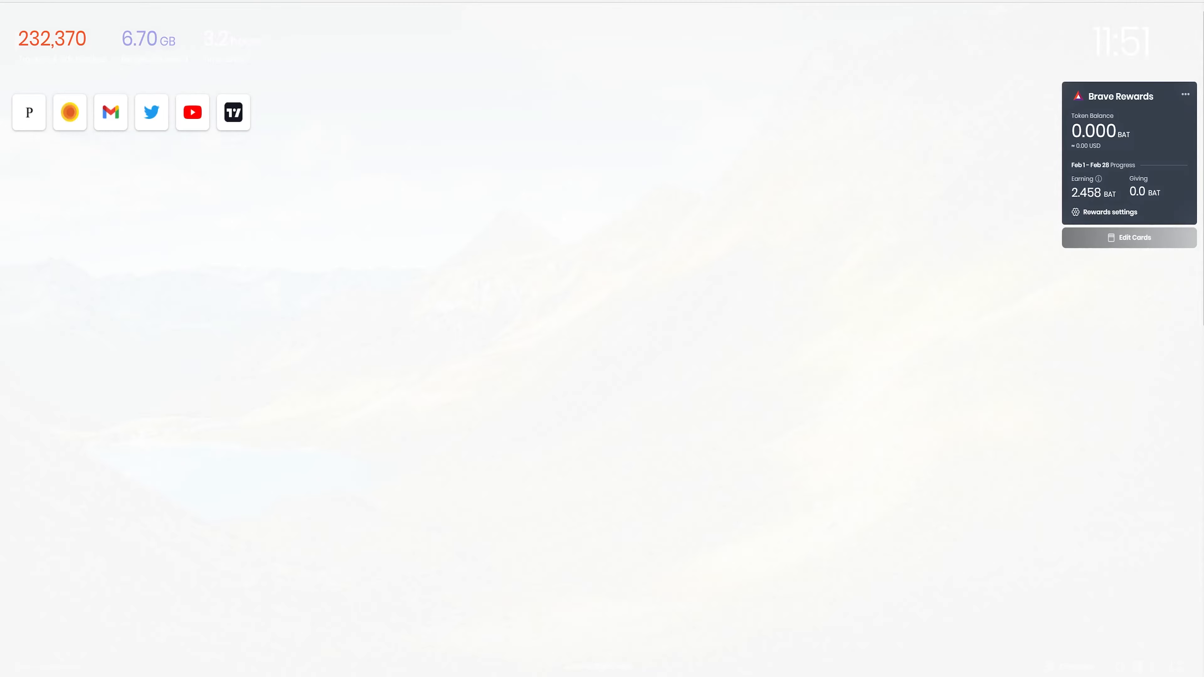
Step: Search 'coin' to reach The Verge's Coinbase Lend article, then move on to the Axios BlockFi piece
text(coin)
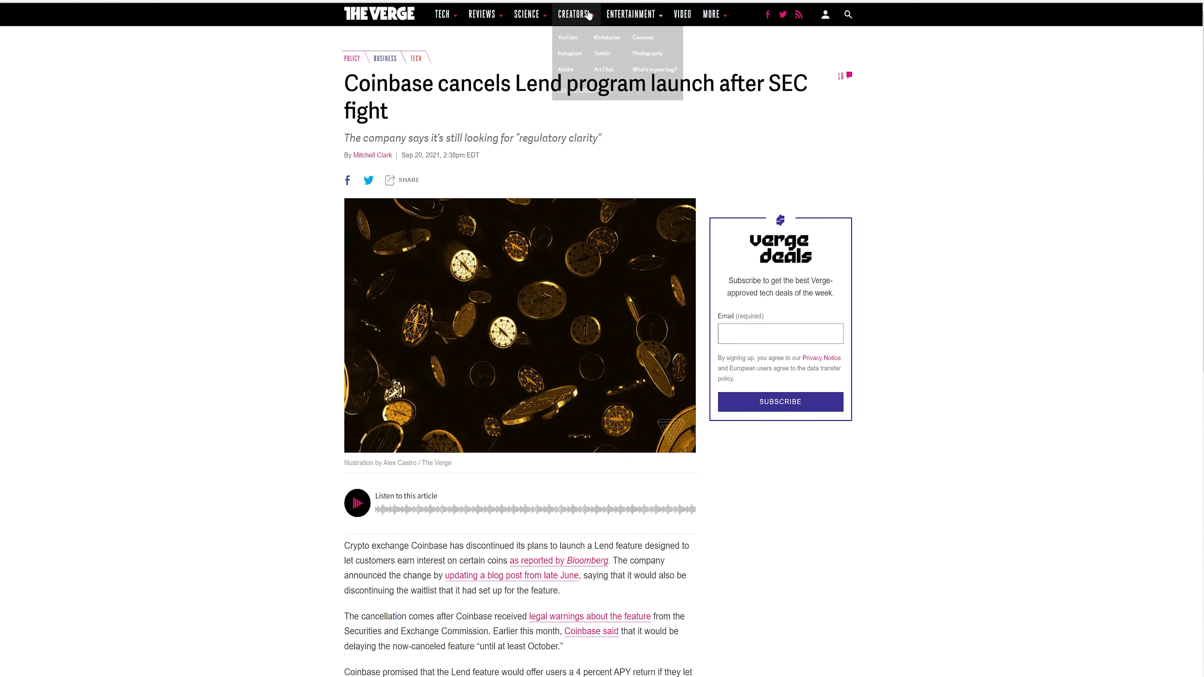
mouse_move(688, 31)
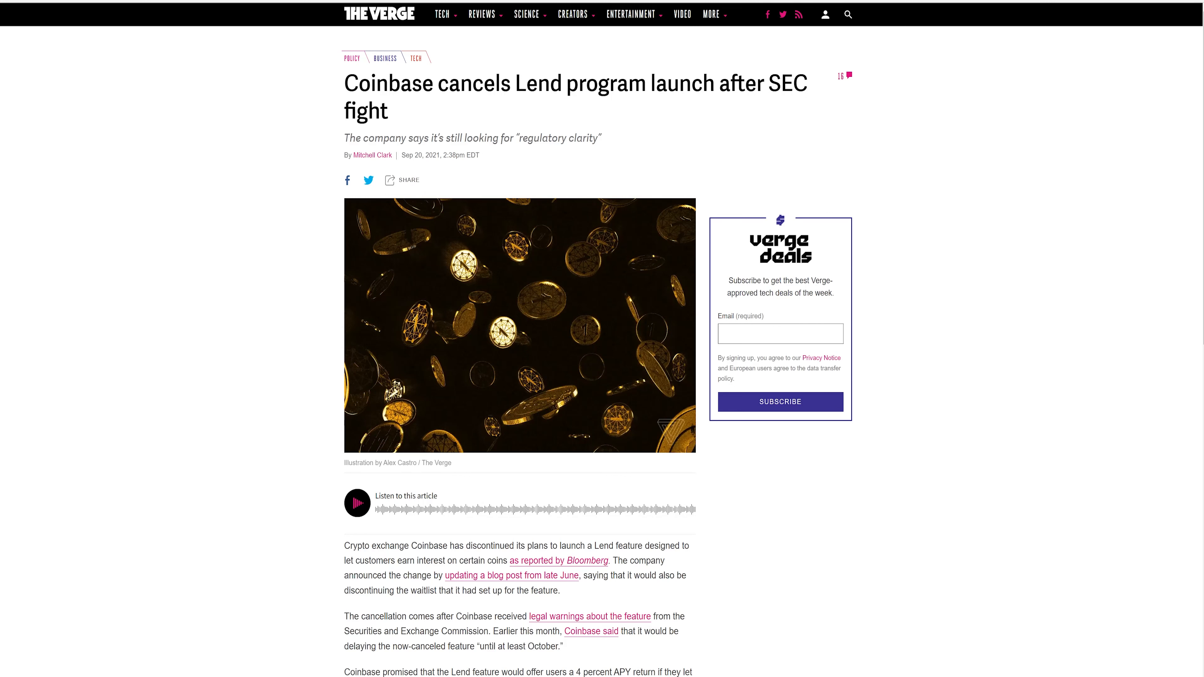
mouse_move(724, 53)
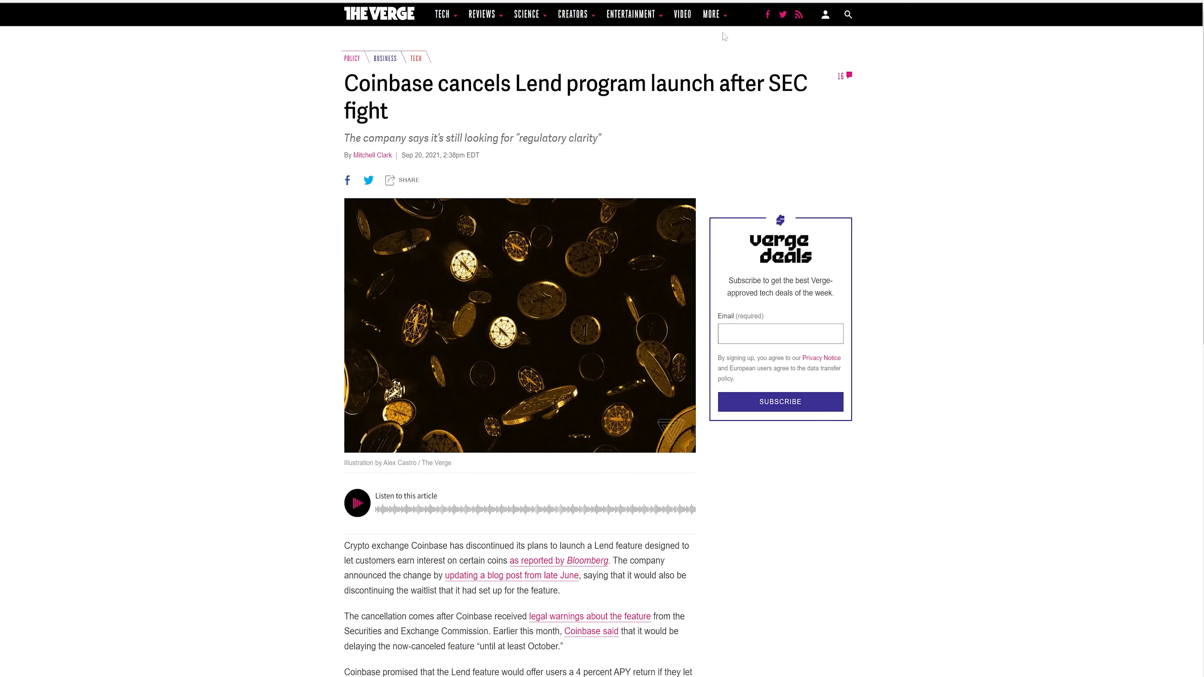
click(711, 14)
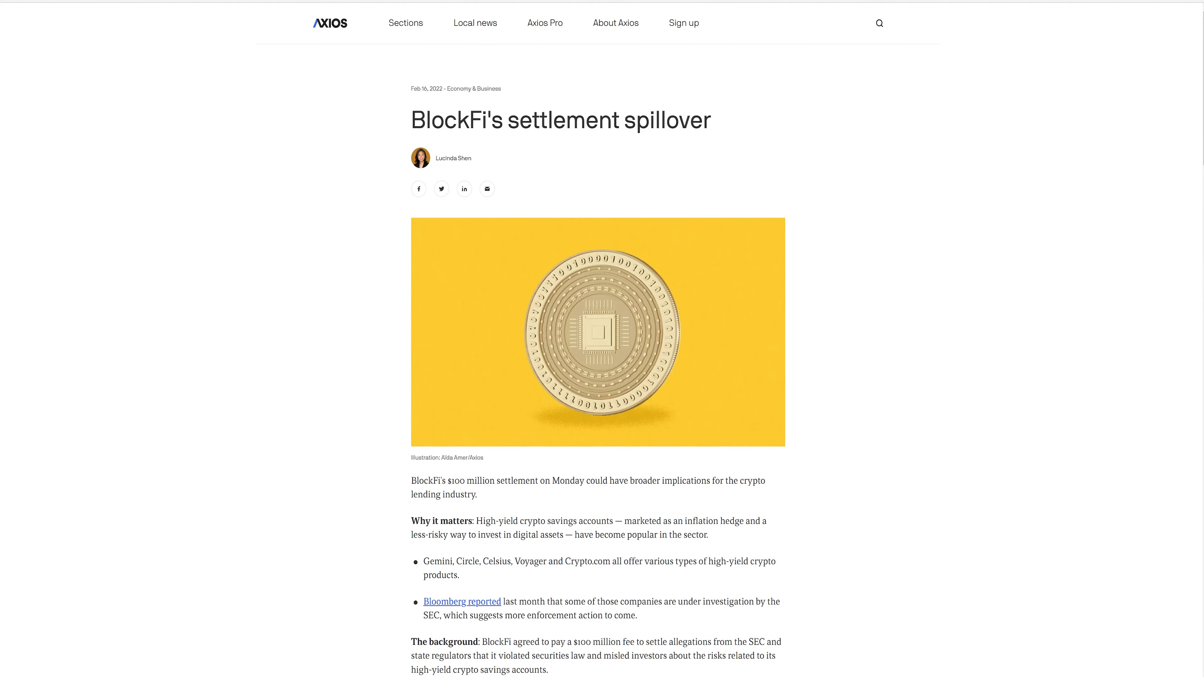
scroll(down, 3)
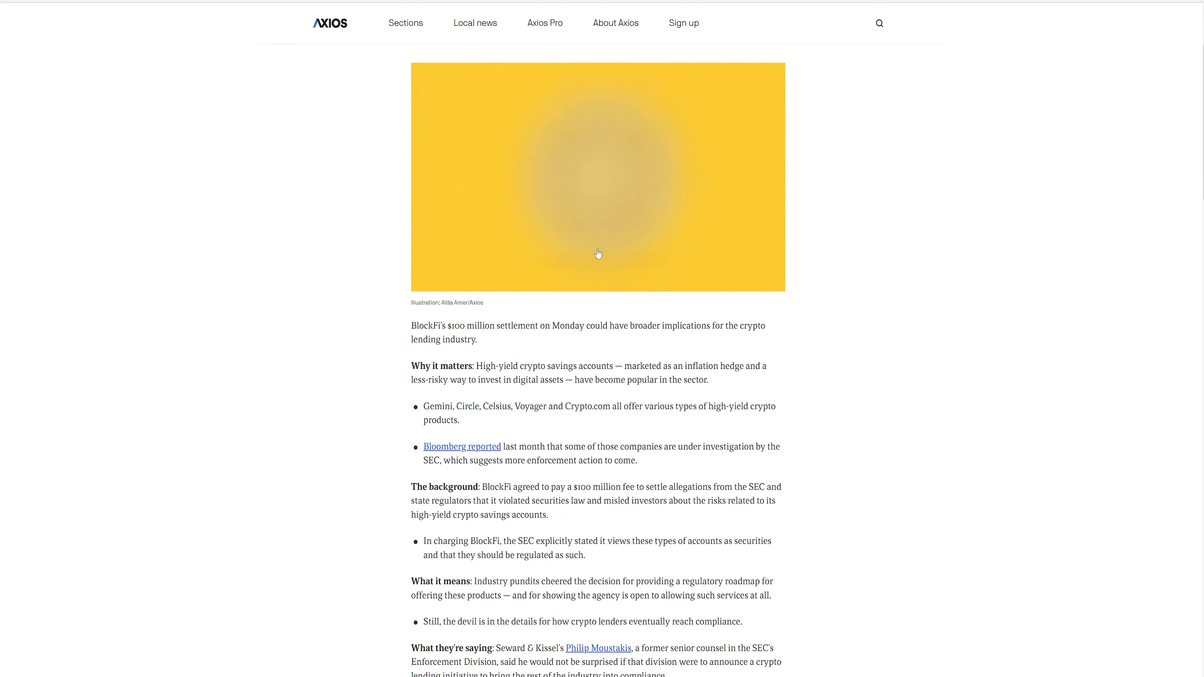
scroll(down, 3)
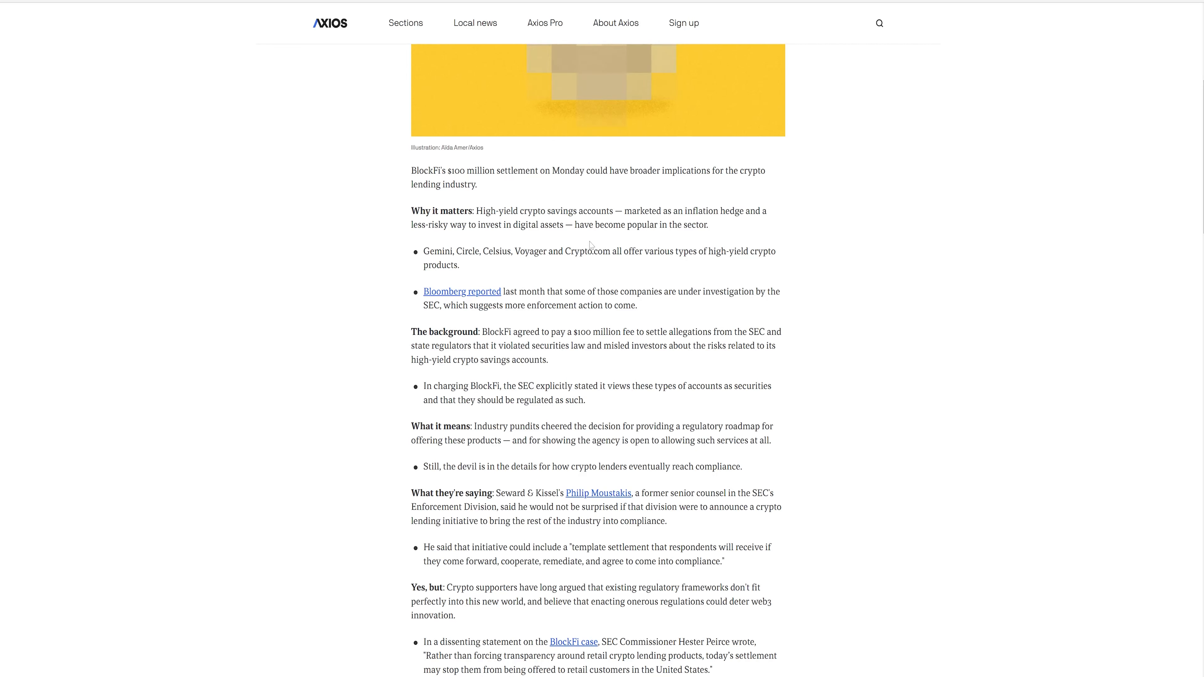
scroll(down, 3)
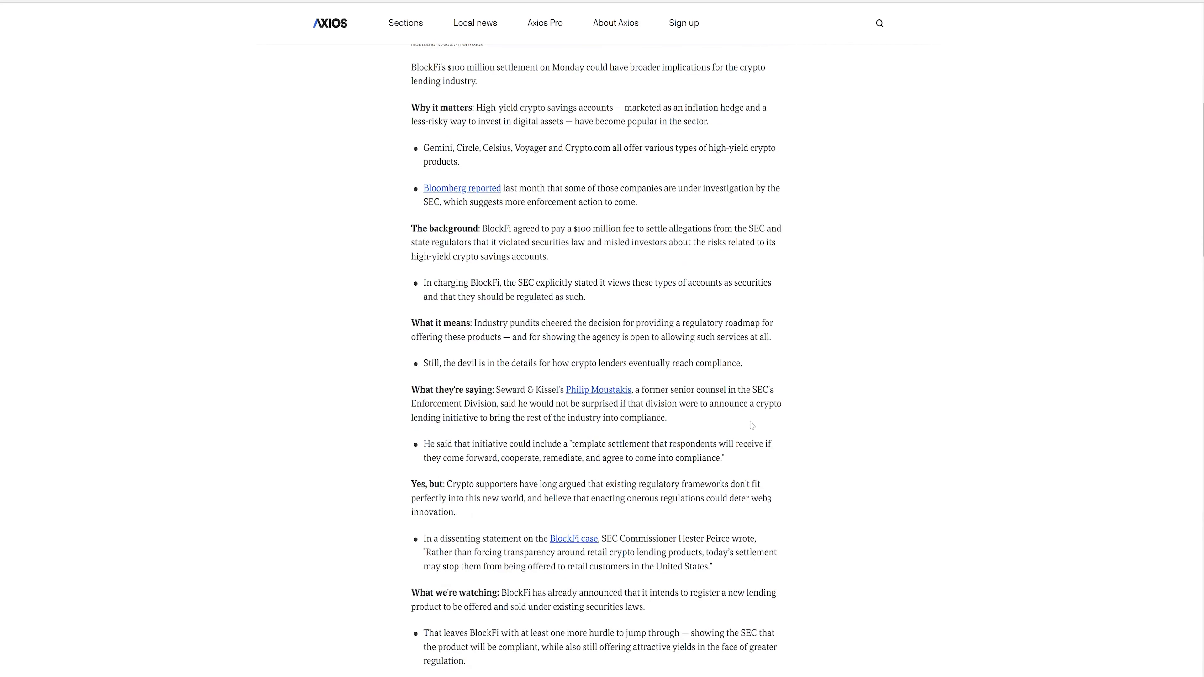
mouse_move(874, 472)
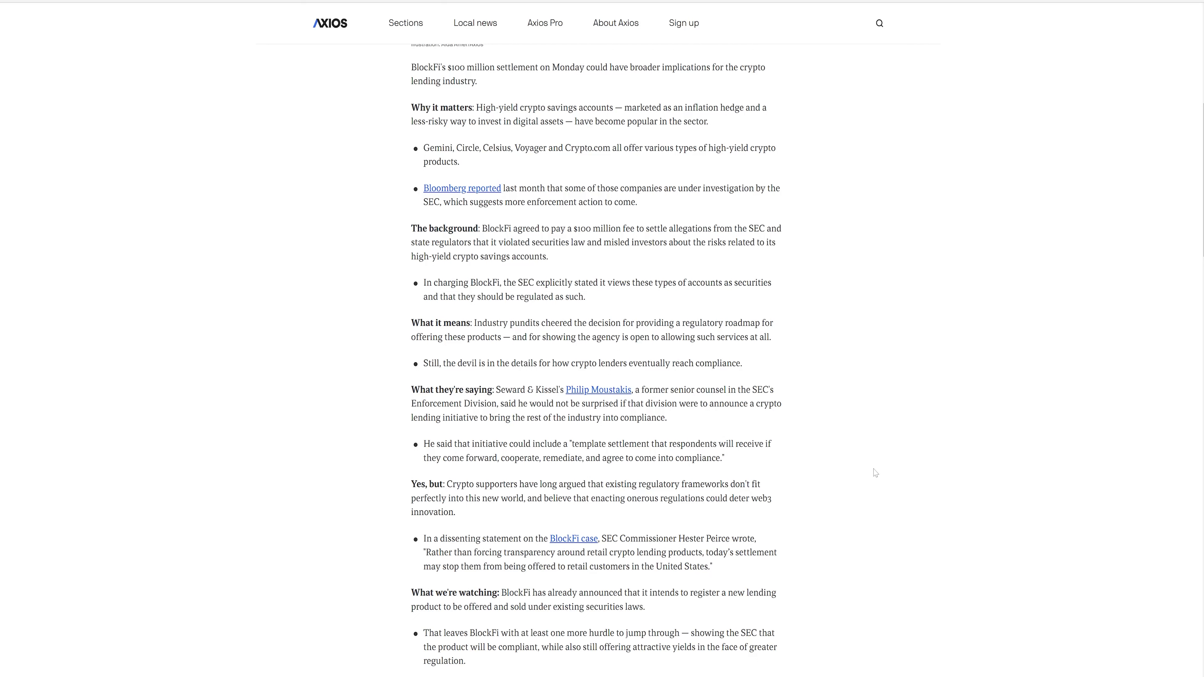
scroll(down, 3)
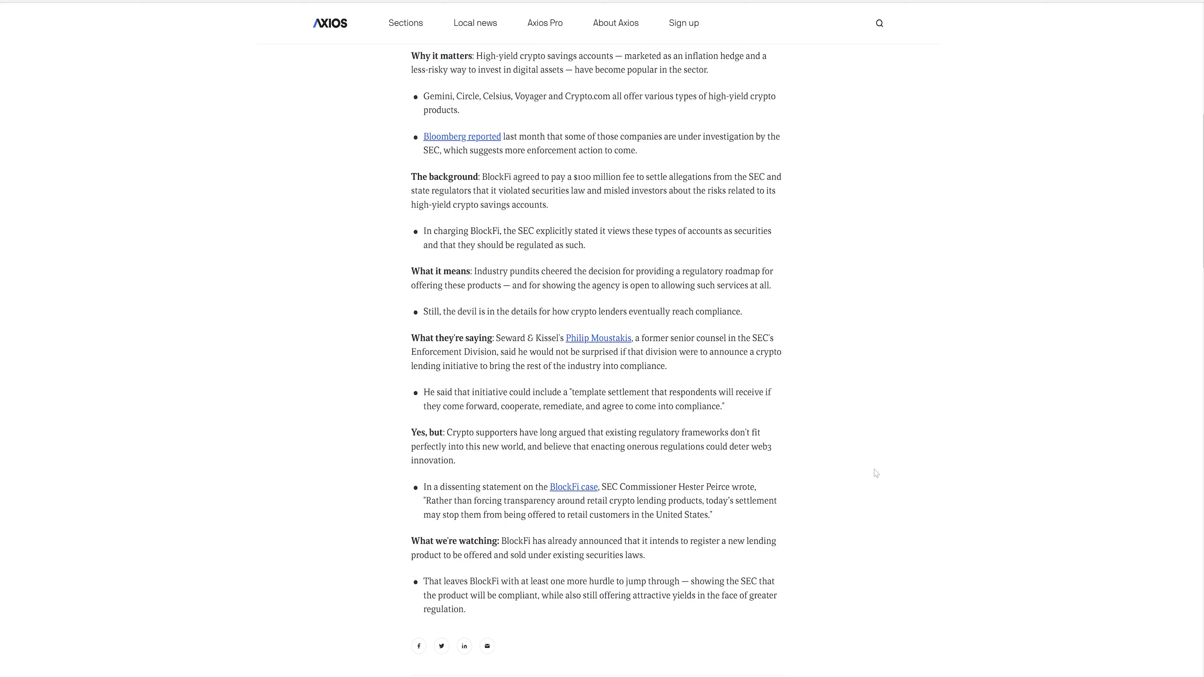
scroll(down, 3)
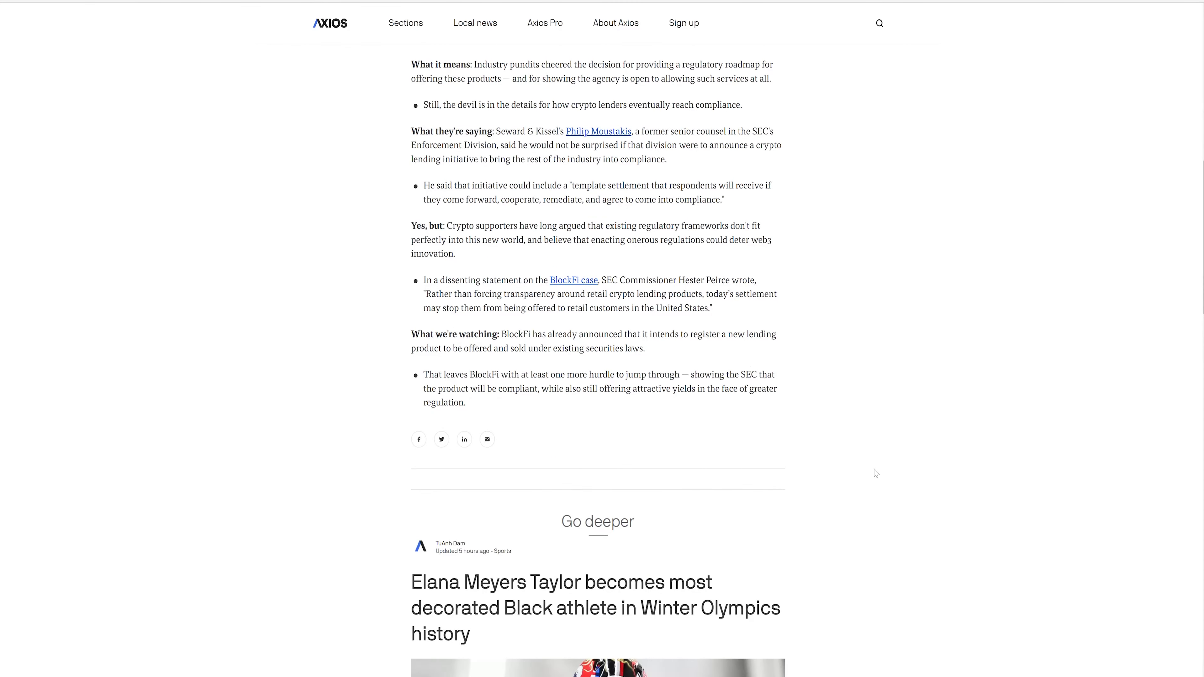
scroll(up, 3)
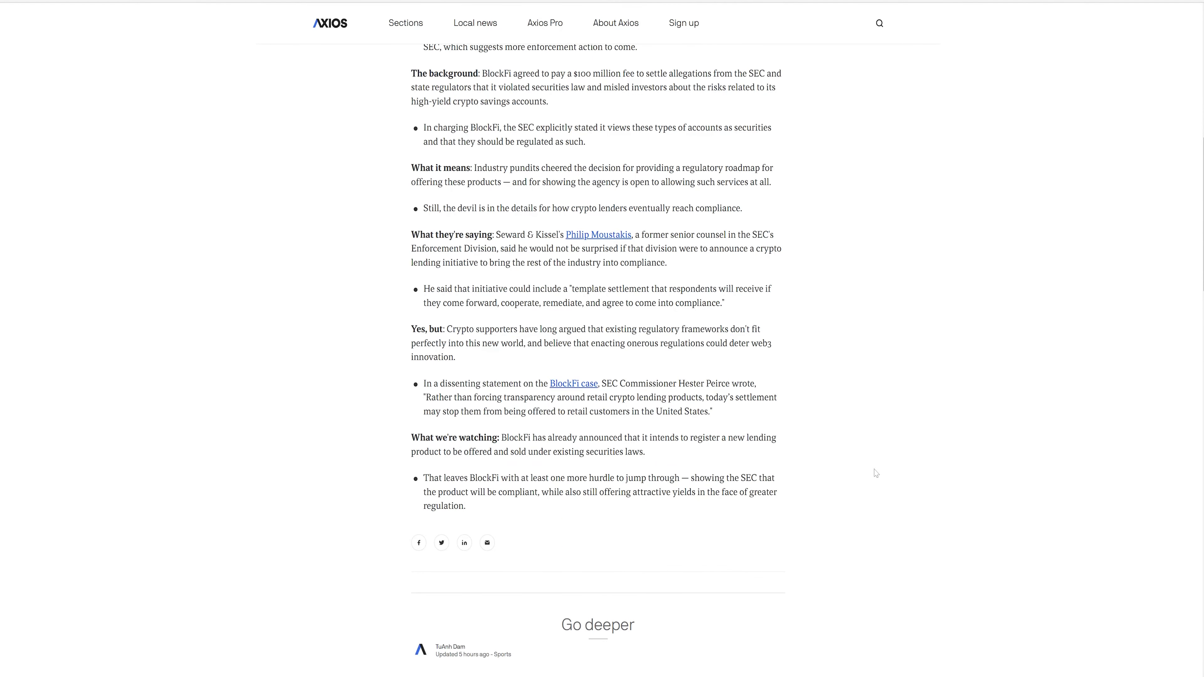
scroll(up, 3)
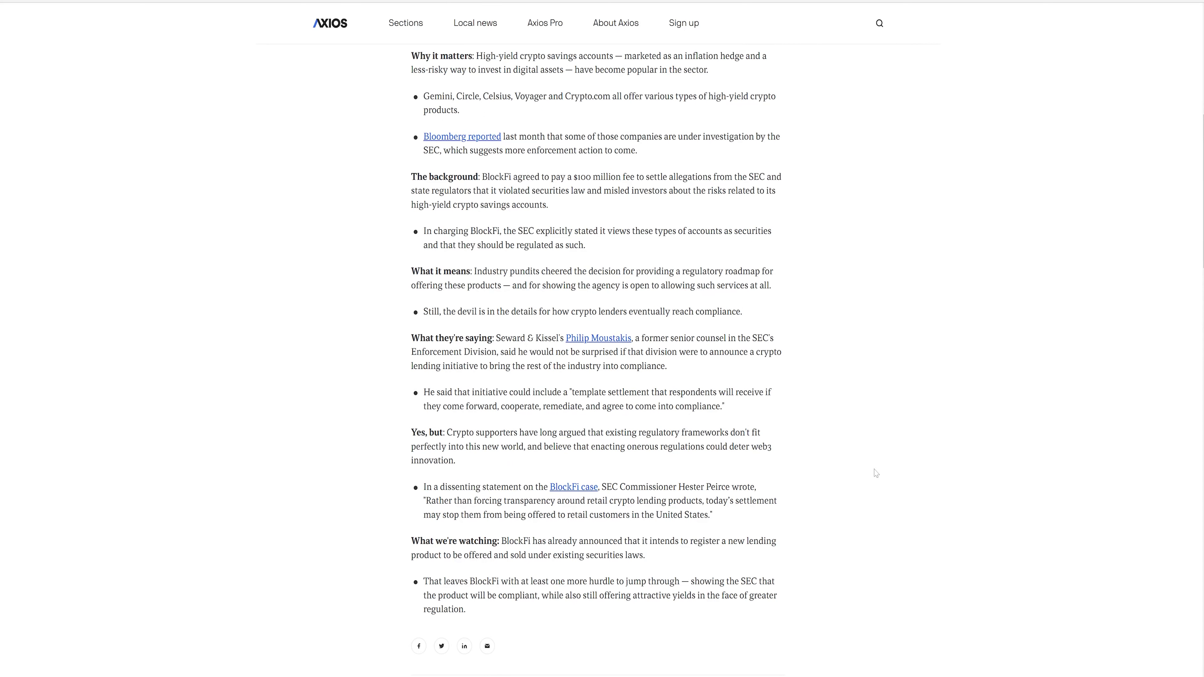
scroll(up, 3)
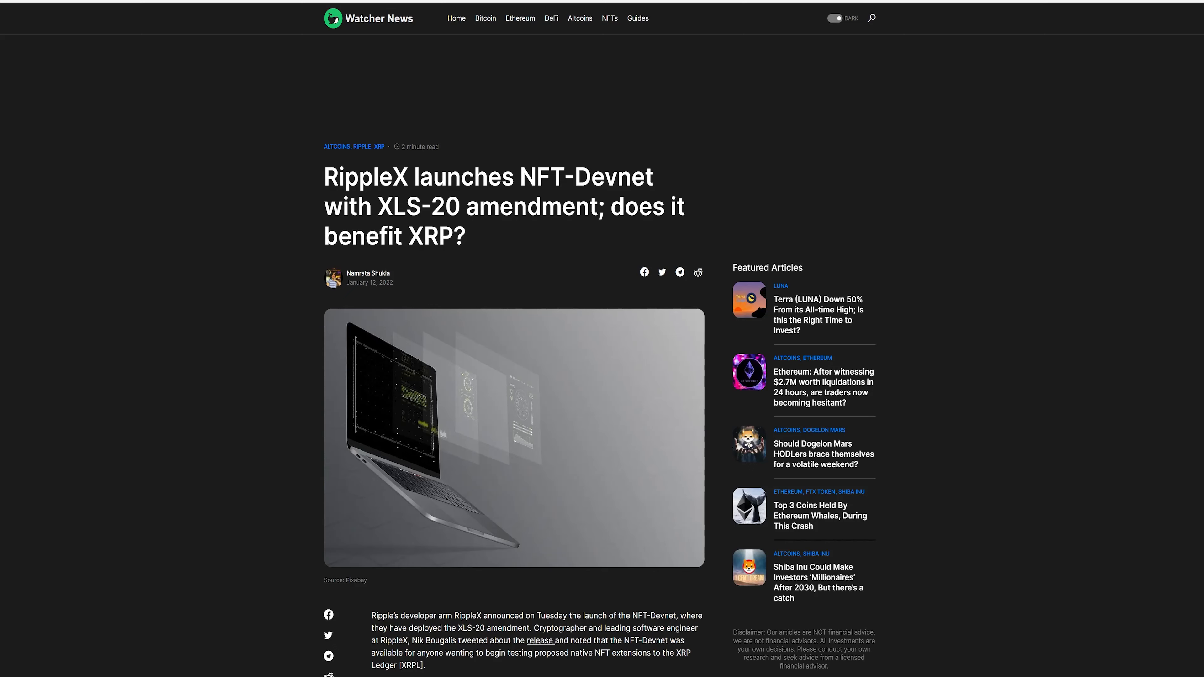
mouse_move(375, 293)
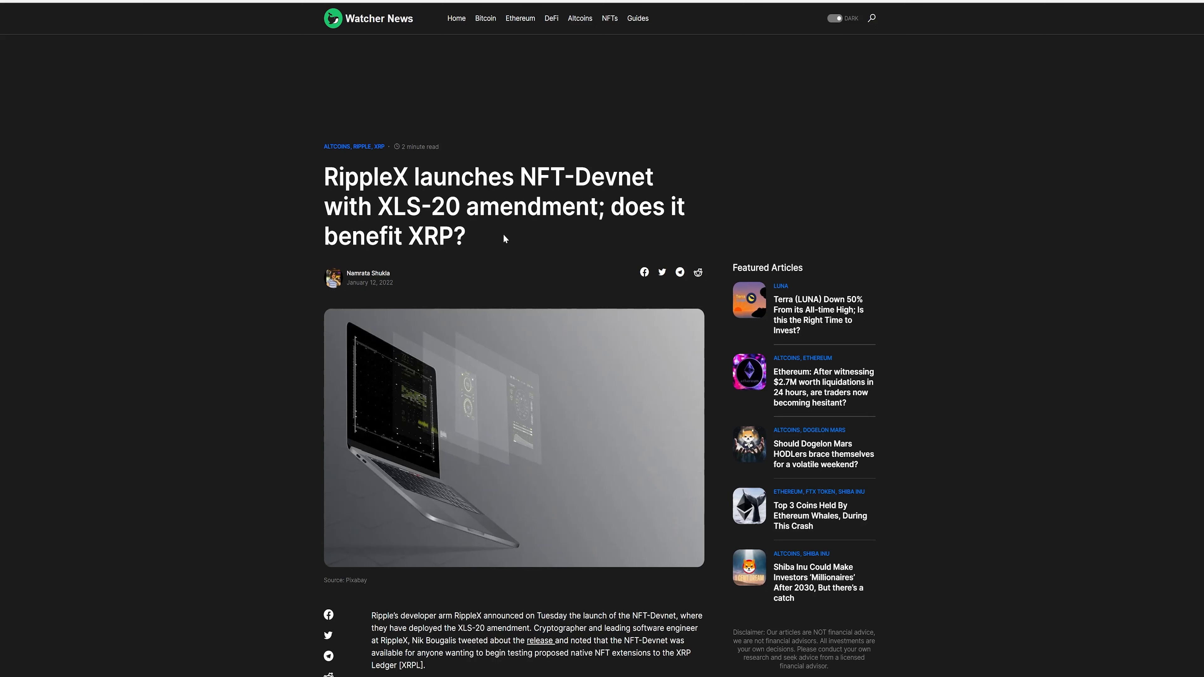
mouse_move(502, 248)
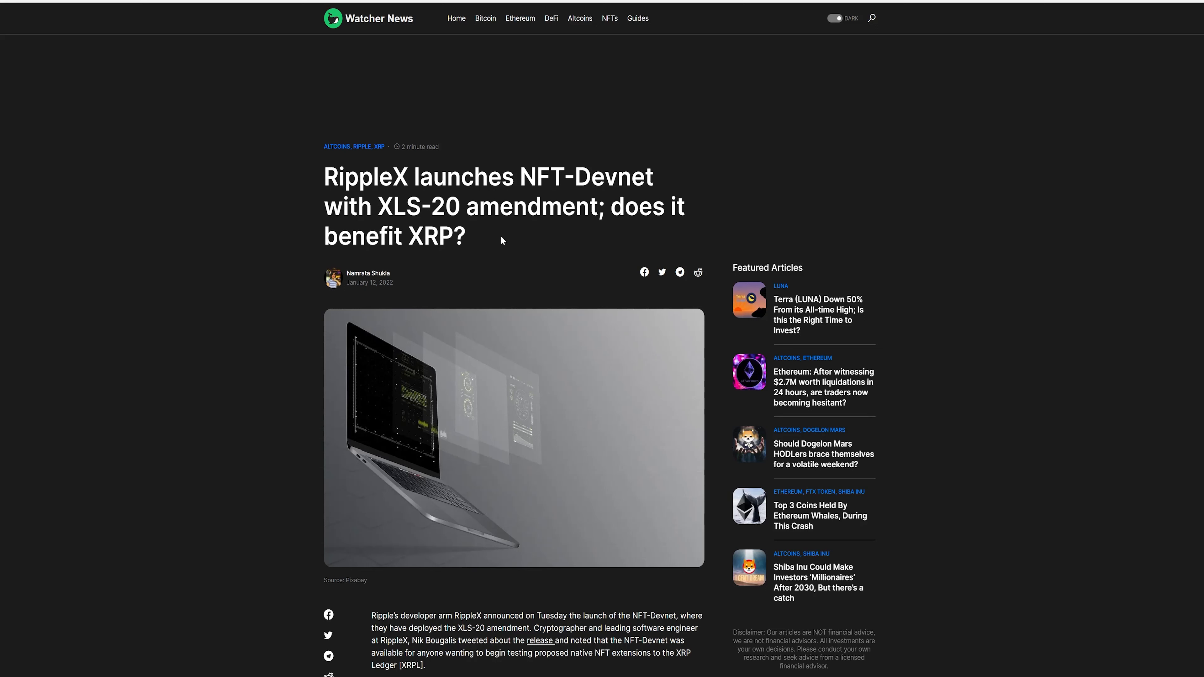
mouse_move(492, 240)
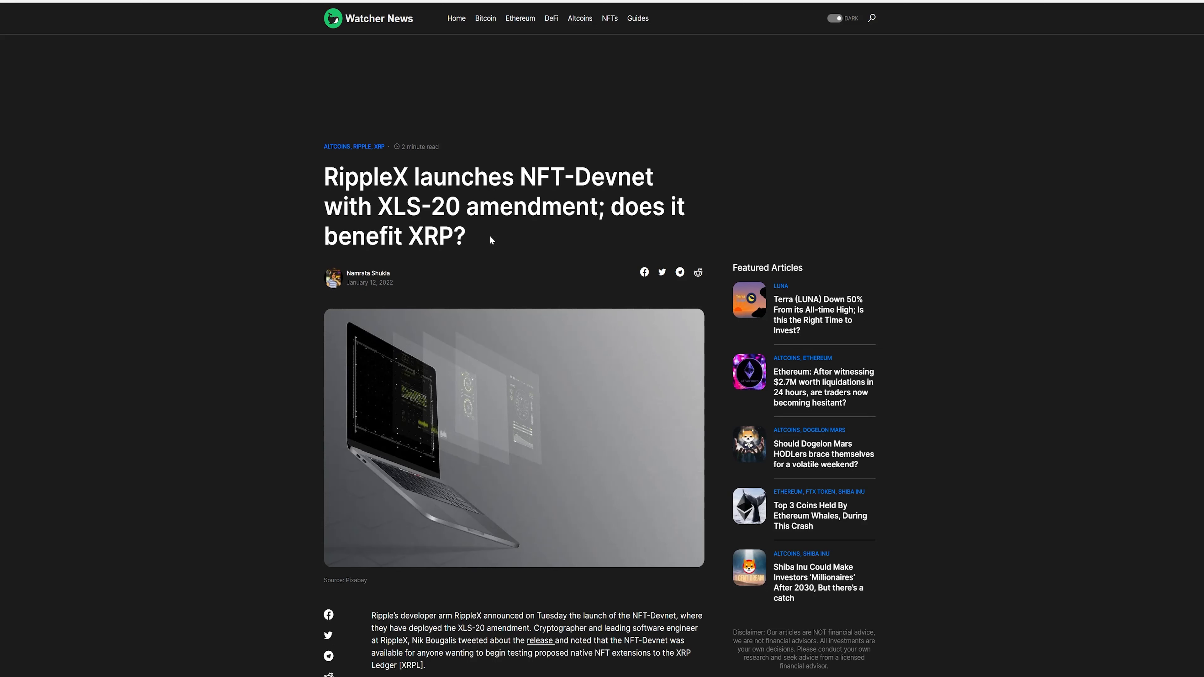
mouse_move(591, 575)
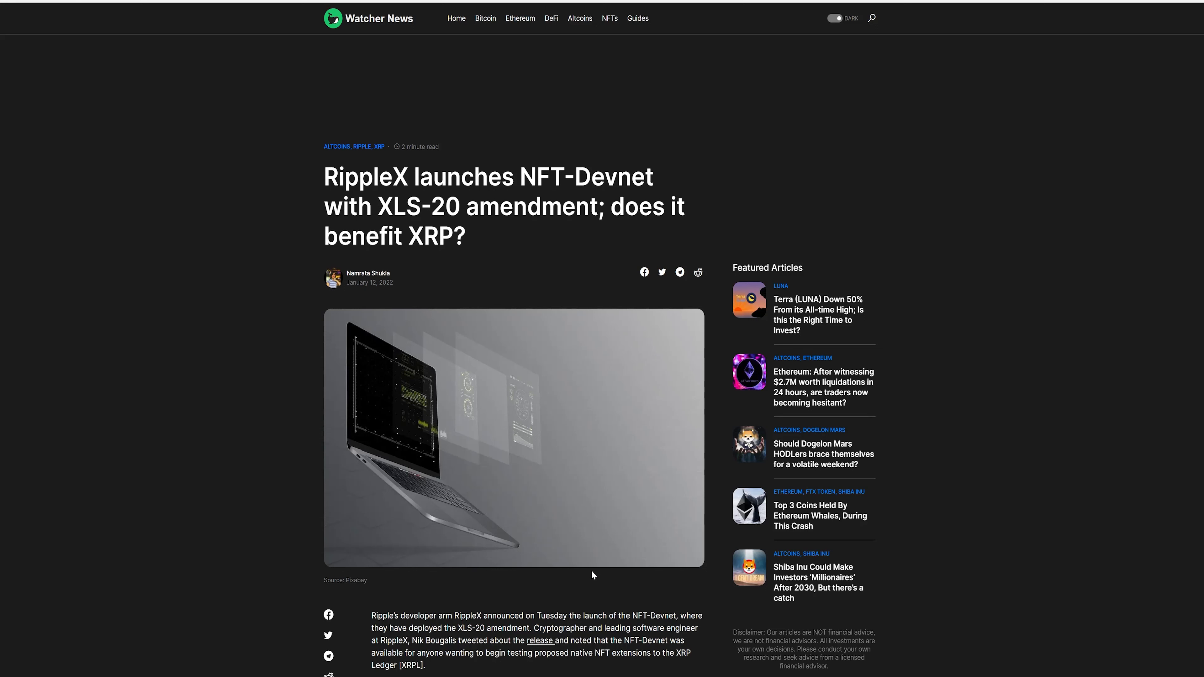
Step: Scroll the Watcher News RippleX NFT-Devnet article past its embedded tweets down to the tags
scroll(down, 3)
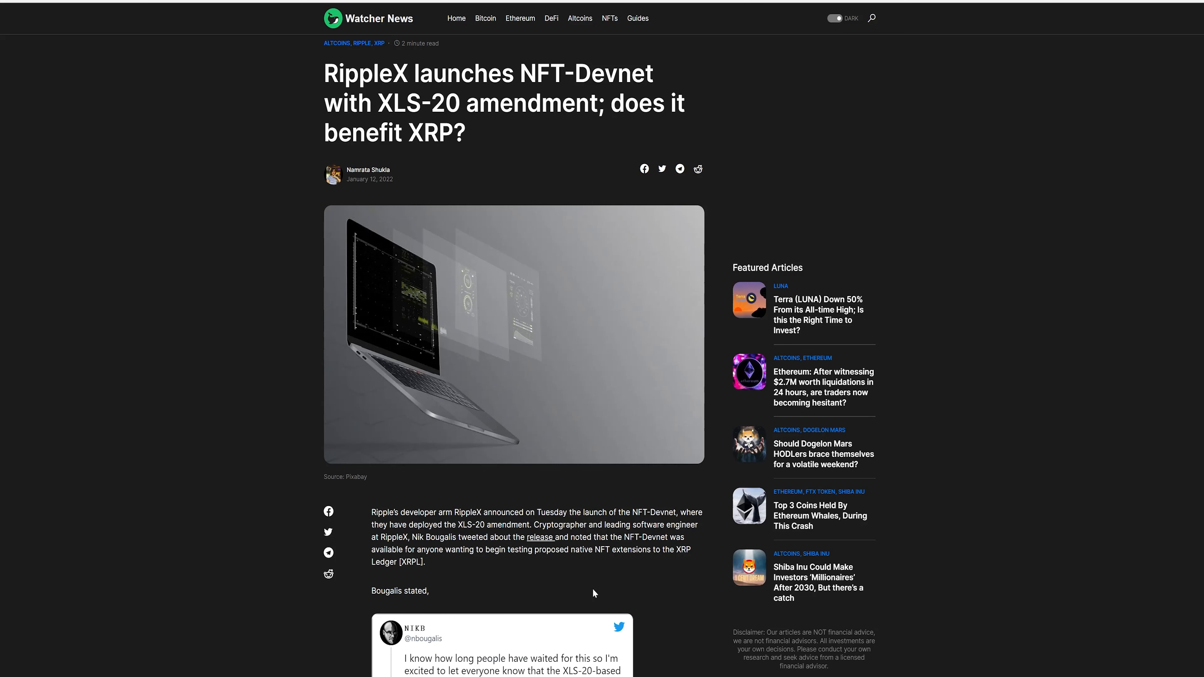
scroll(down, 3)
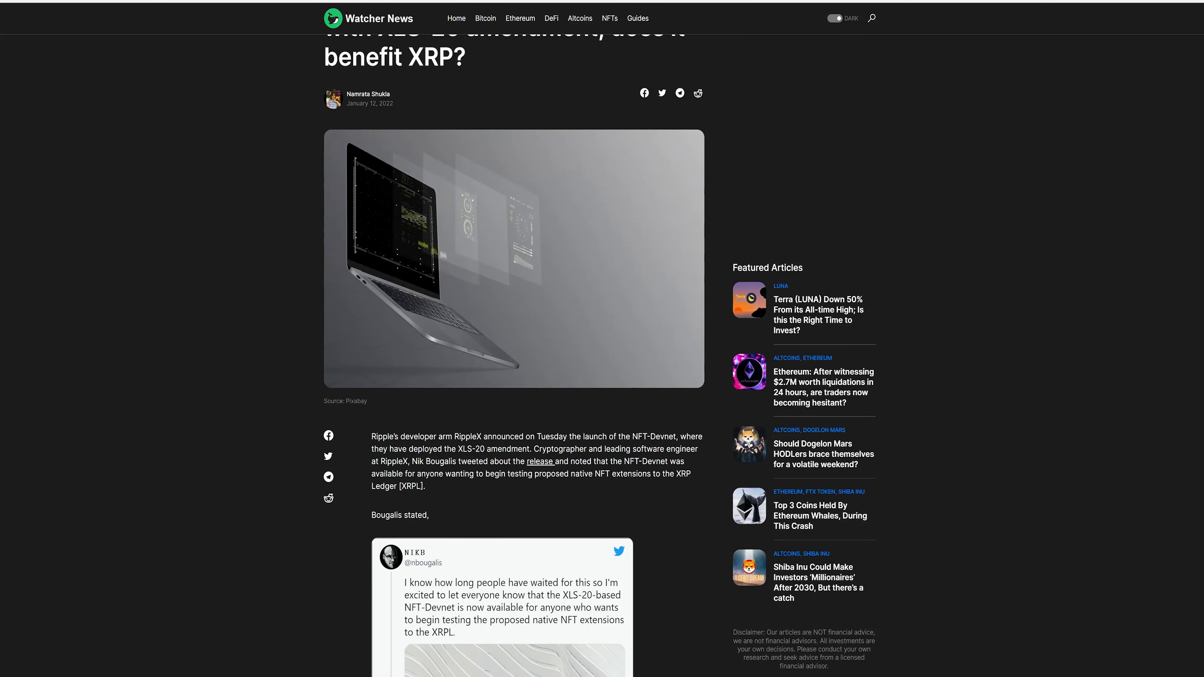
scroll(down, 3)
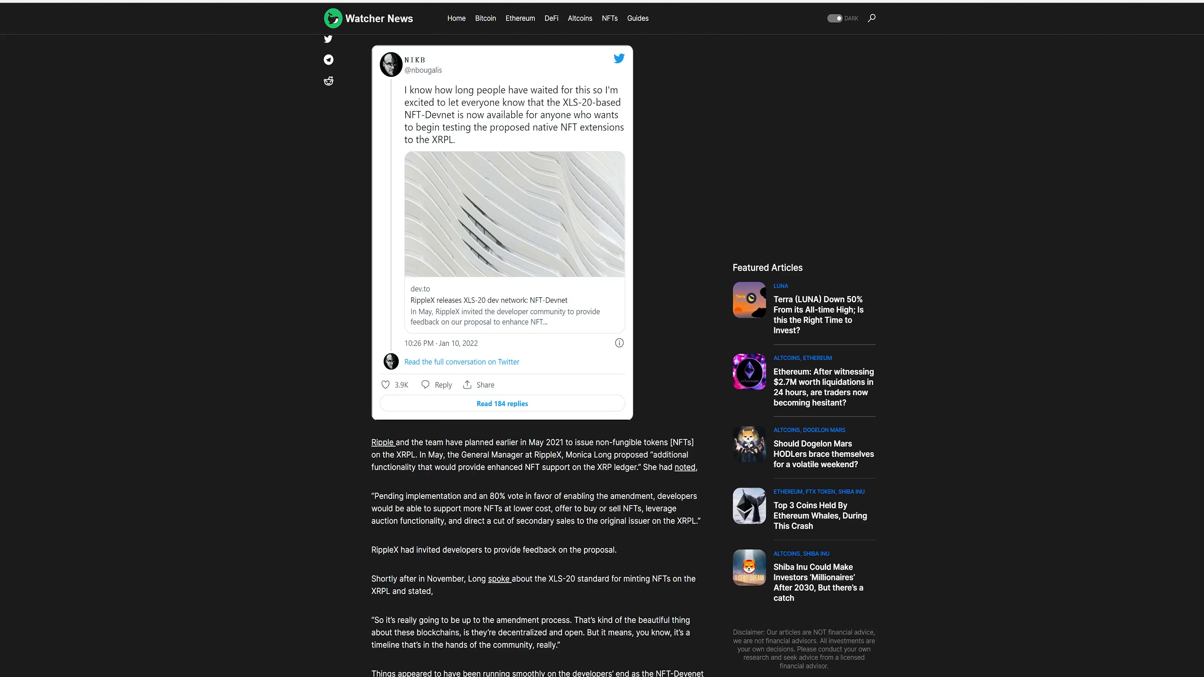
mouse_move(537, 519)
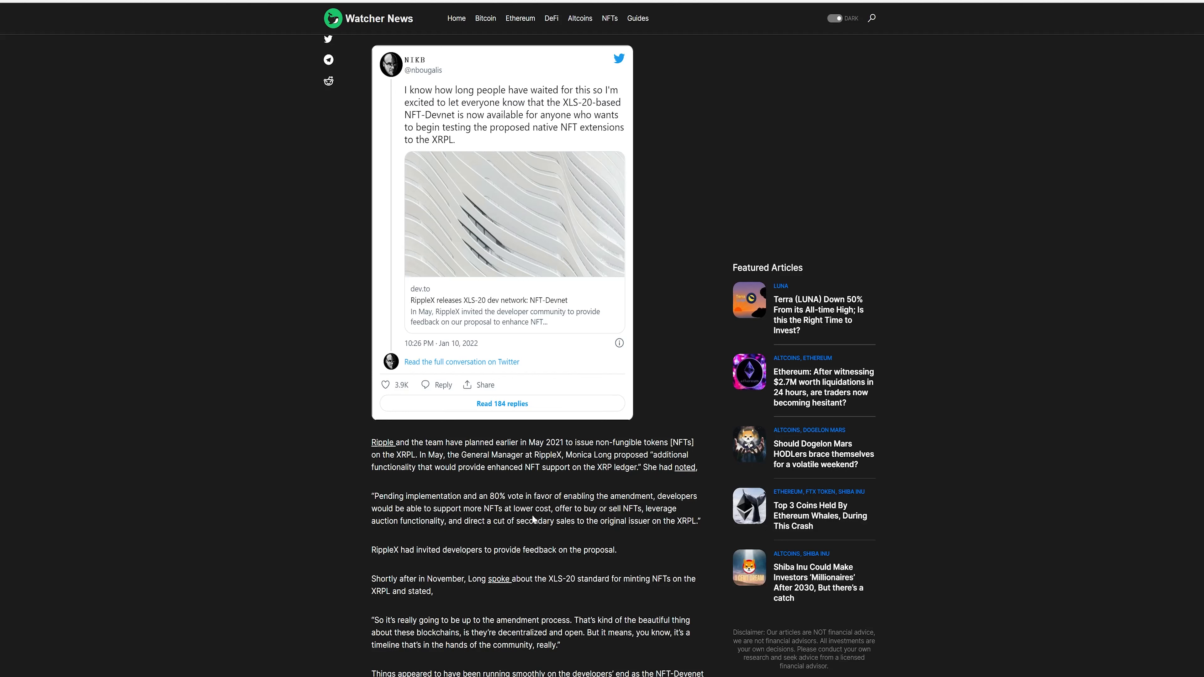
mouse_move(465, 533)
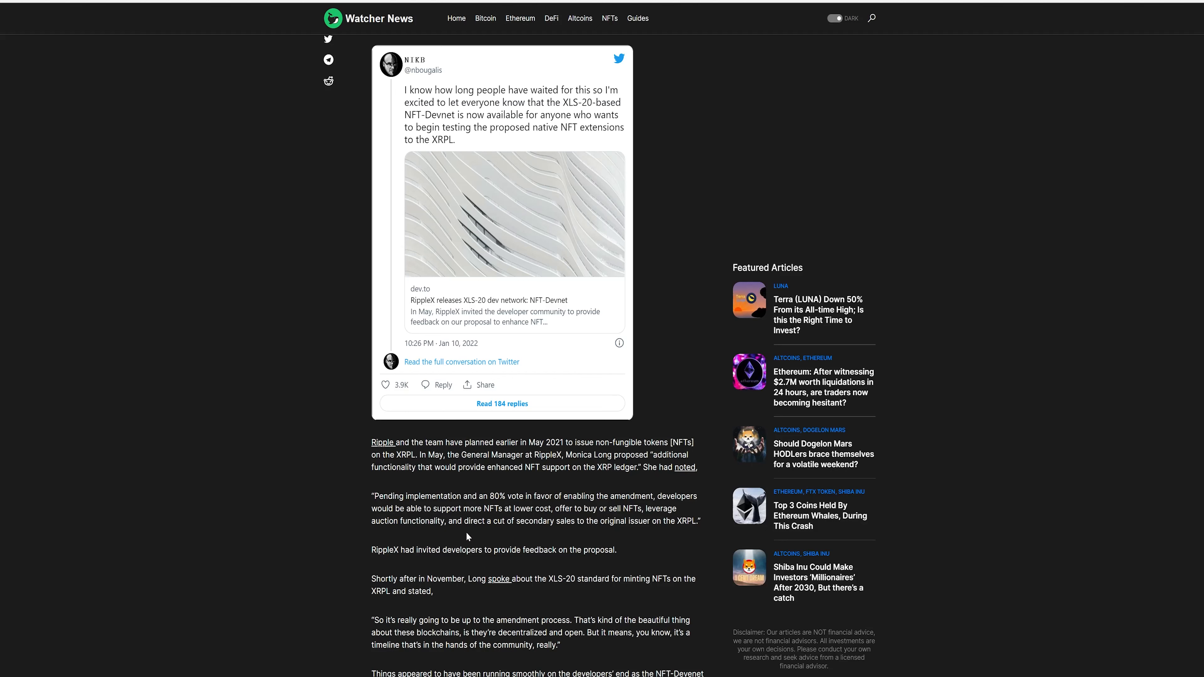
mouse_move(442, 570)
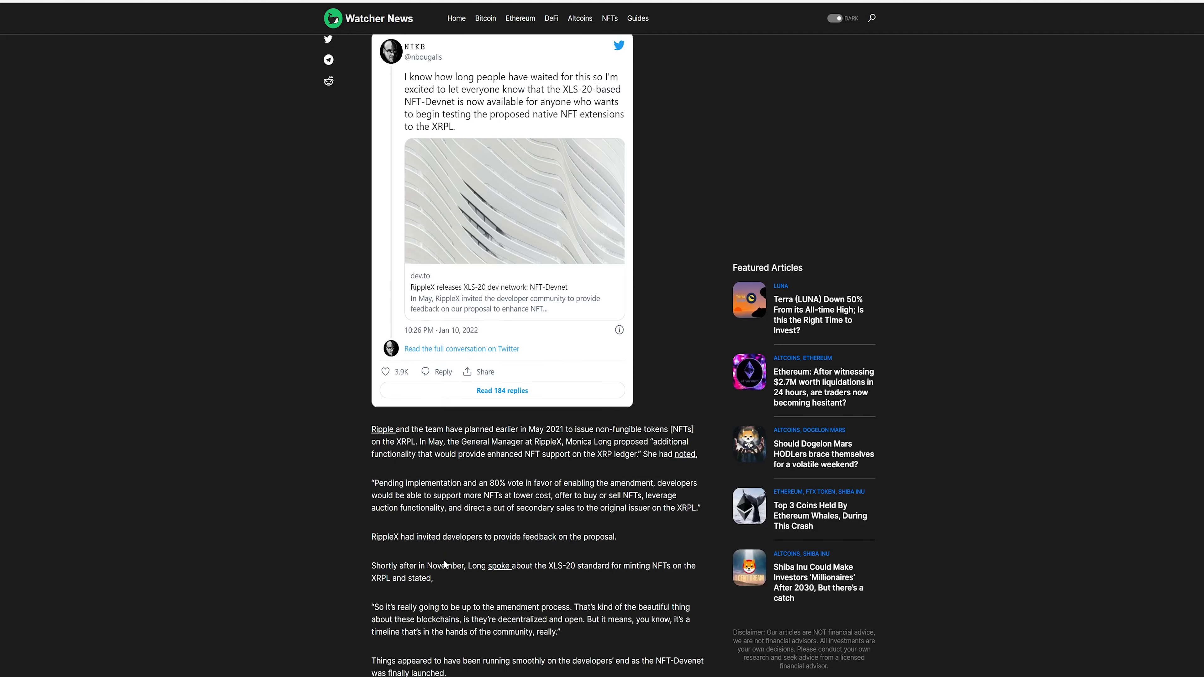
scroll(down, 3)
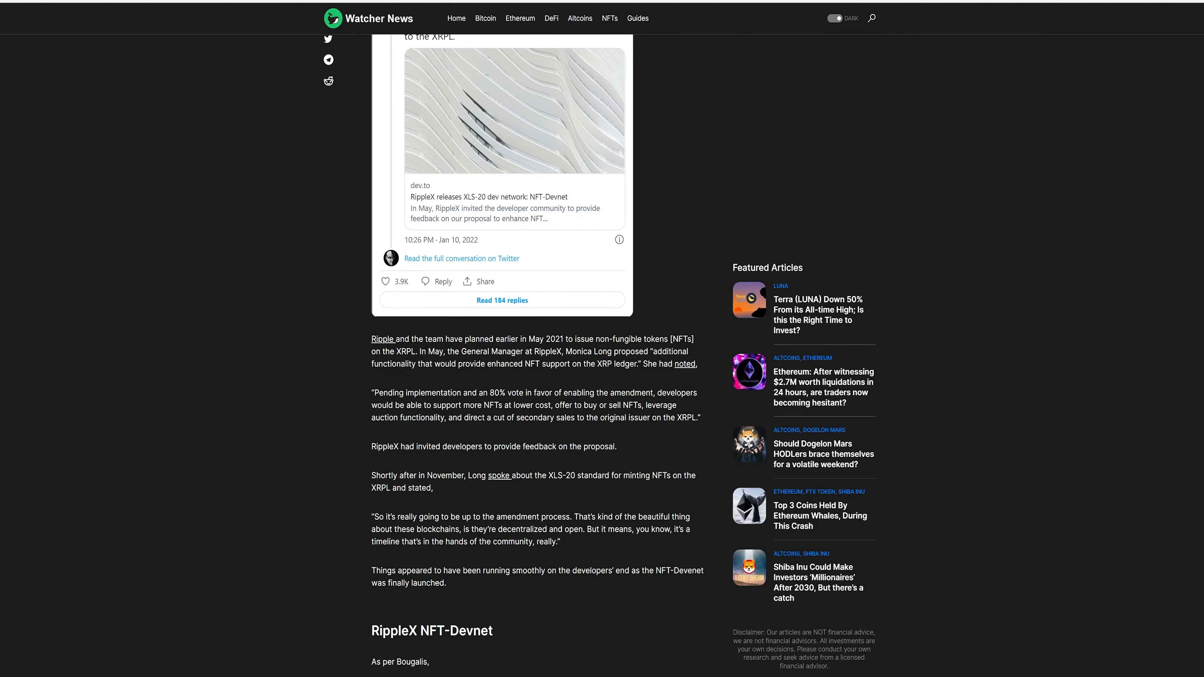
scroll(down, 3)
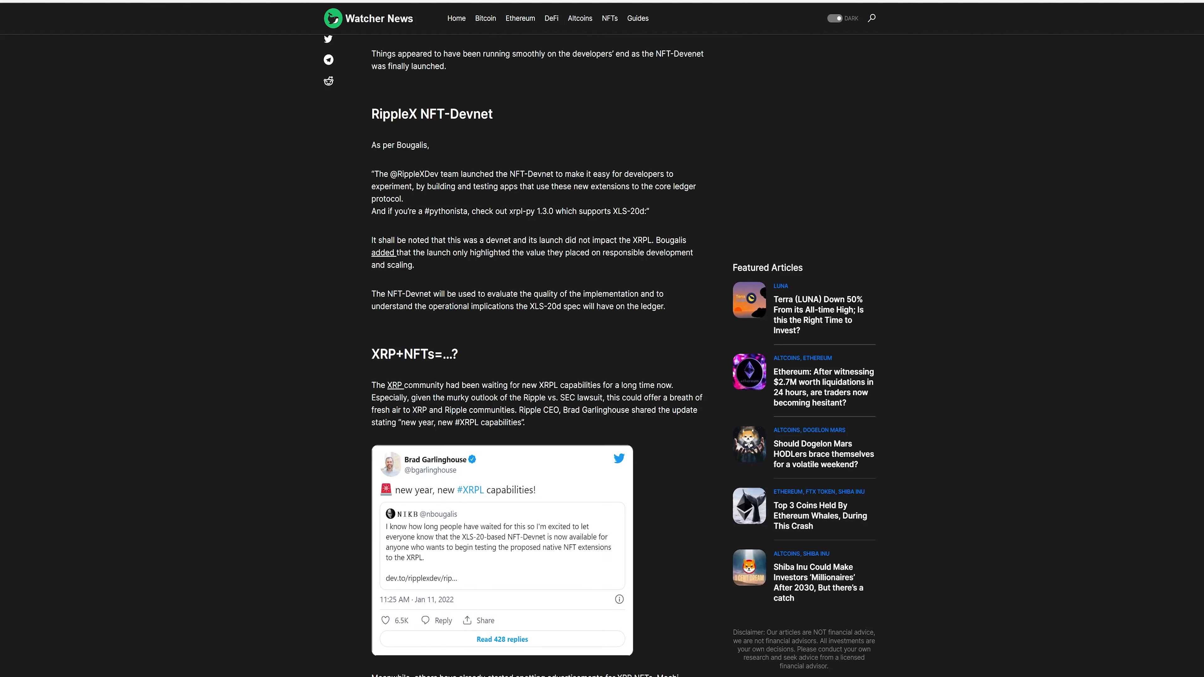
scroll(down, 3)
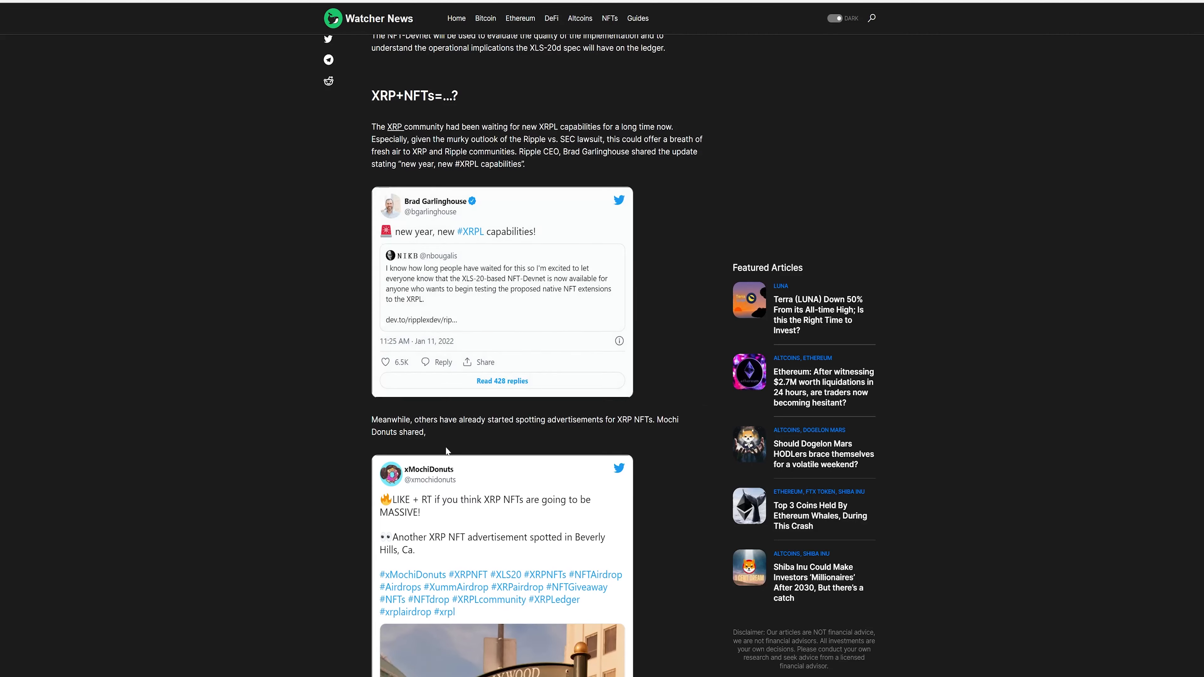
scroll(down, 3)
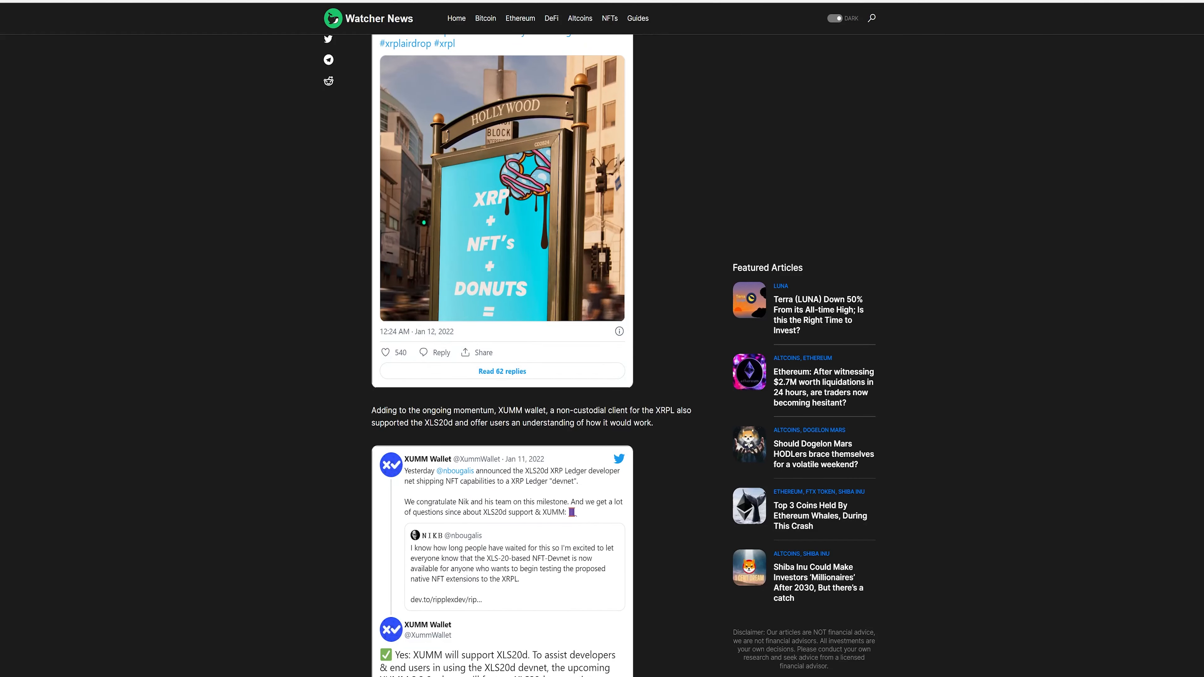
scroll(down, 3)
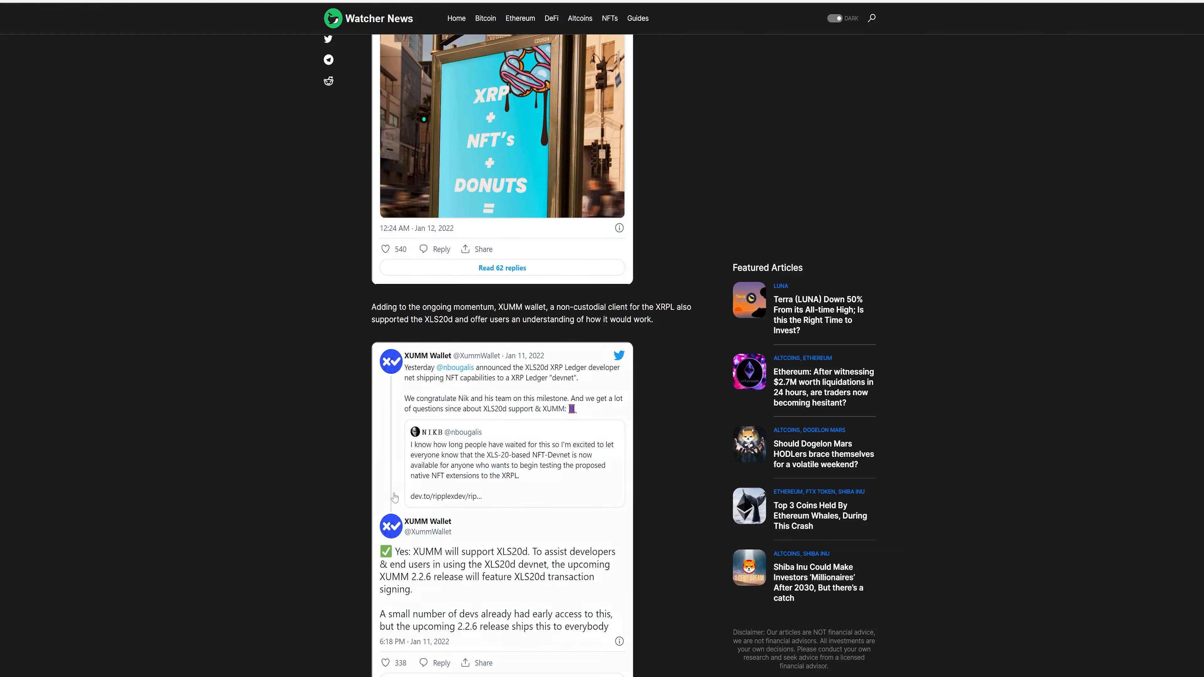
mouse_move(385, 490)
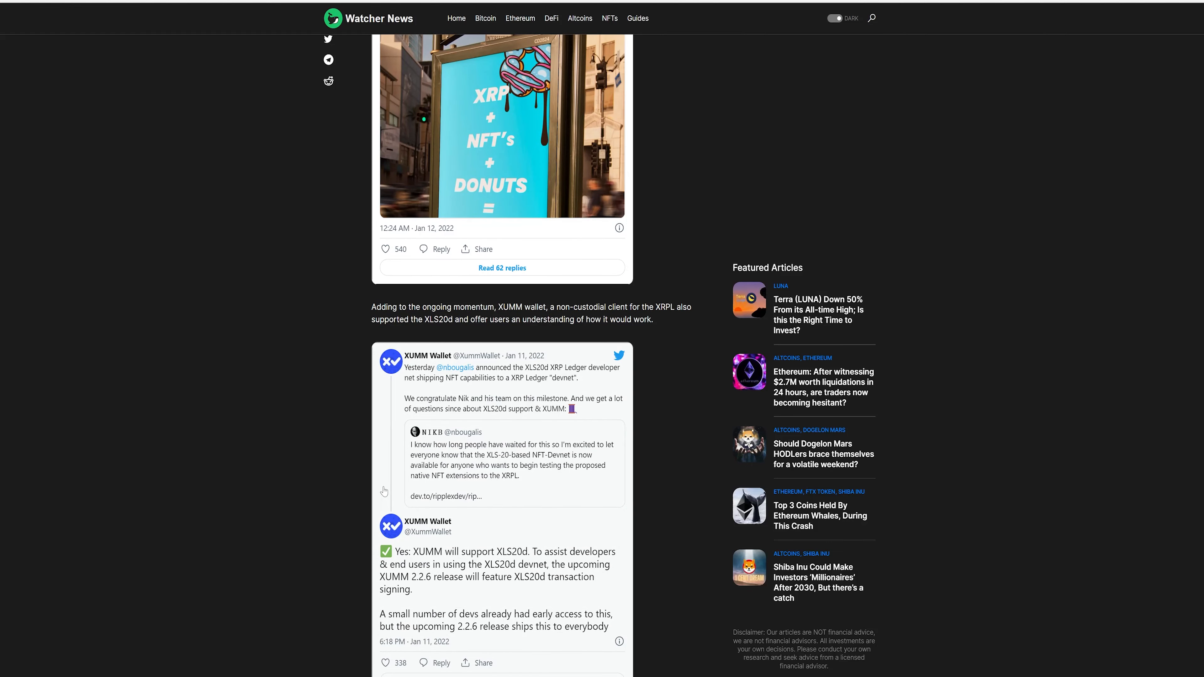
scroll(down, 3)
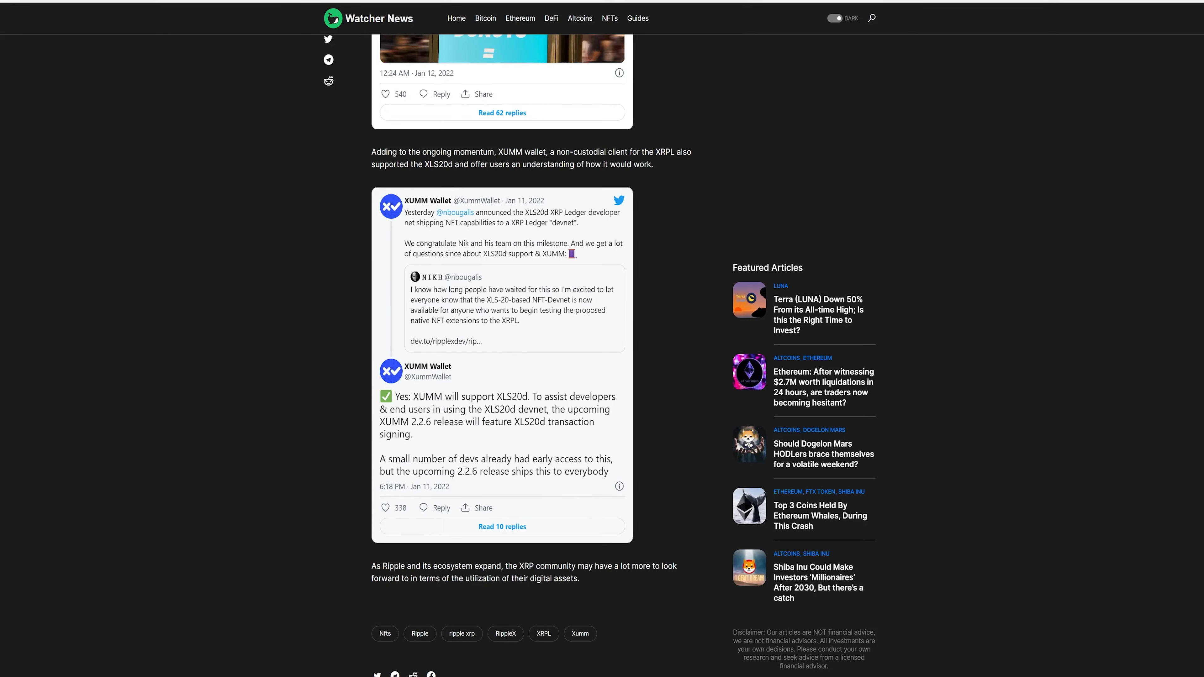
scroll(down, 3)
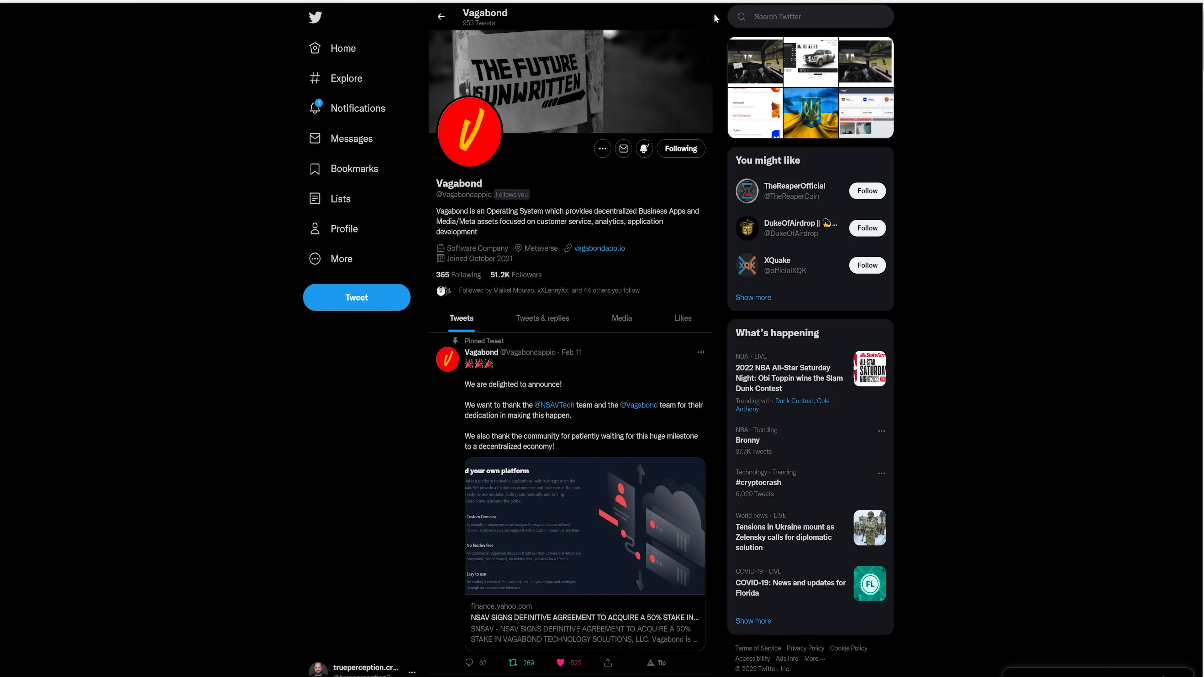
mouse_move(549, 199)
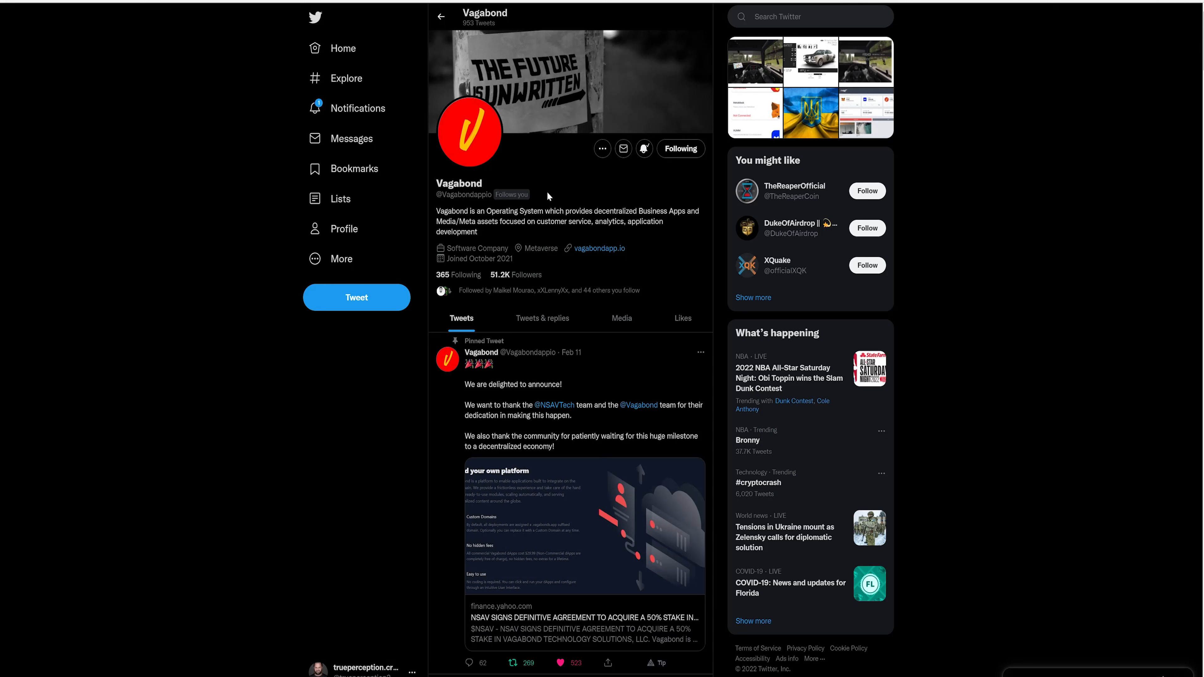
mouse_move(661, 387)
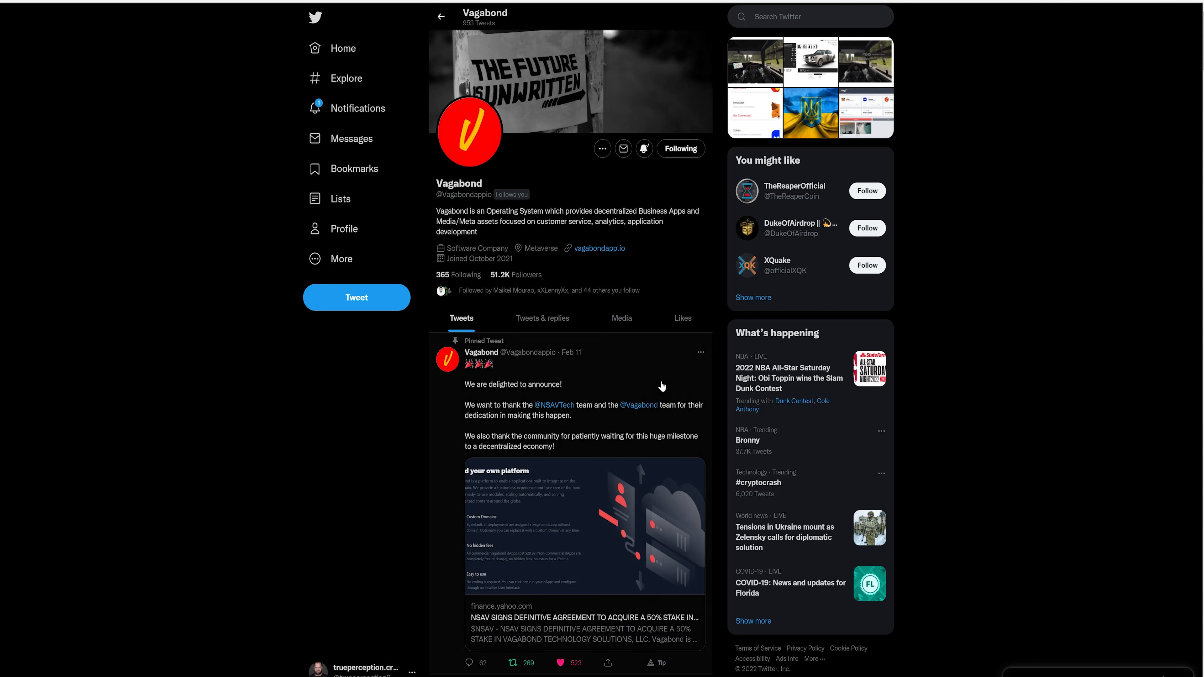
mouse_move(703, 558)
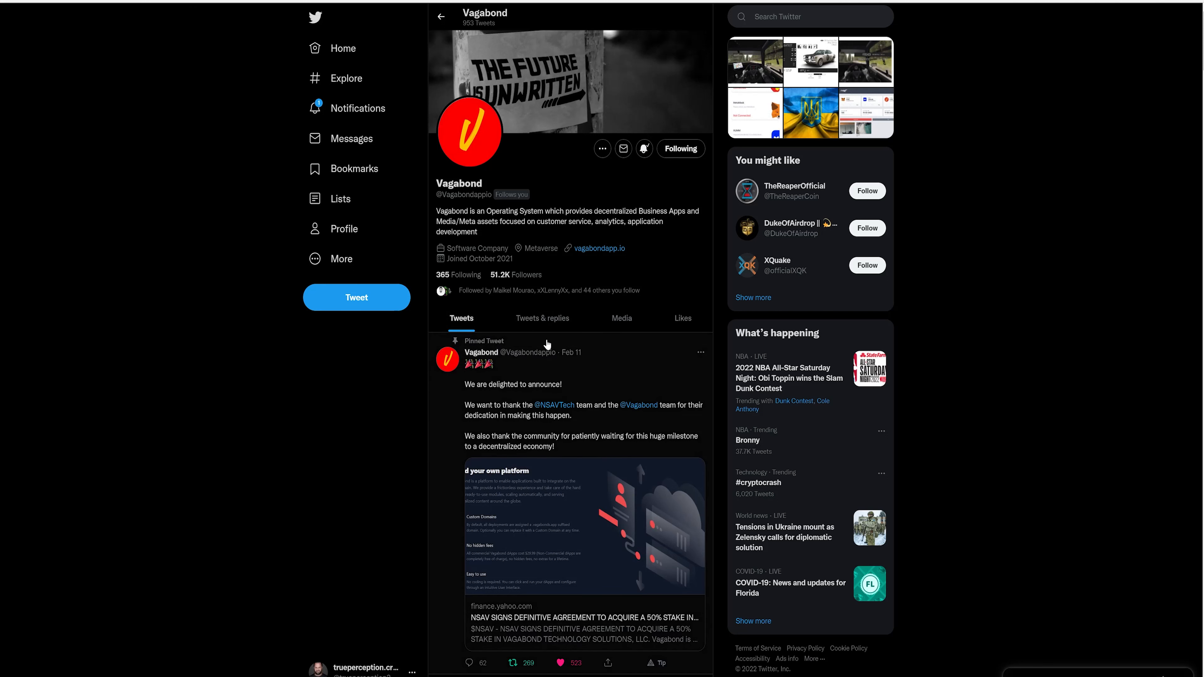
mouse_move(846, 9)
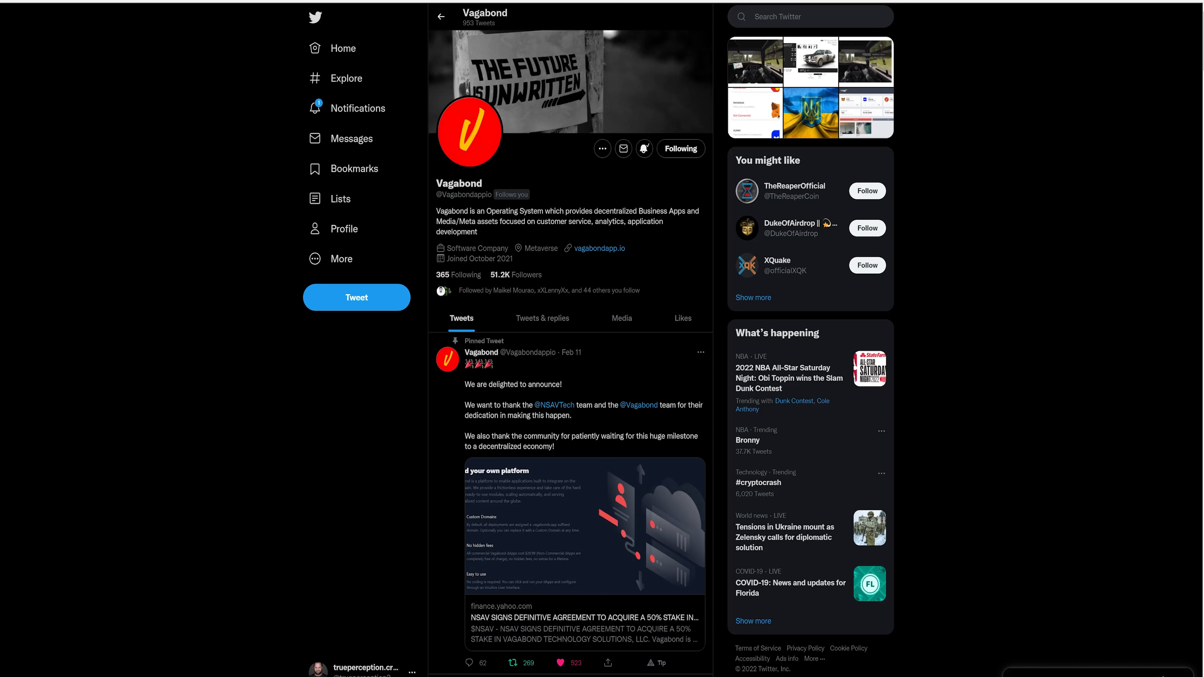
Step: Follow the vagabondapp.io bio link from Vagabond's Twitter profile to its website
click(599, 248)
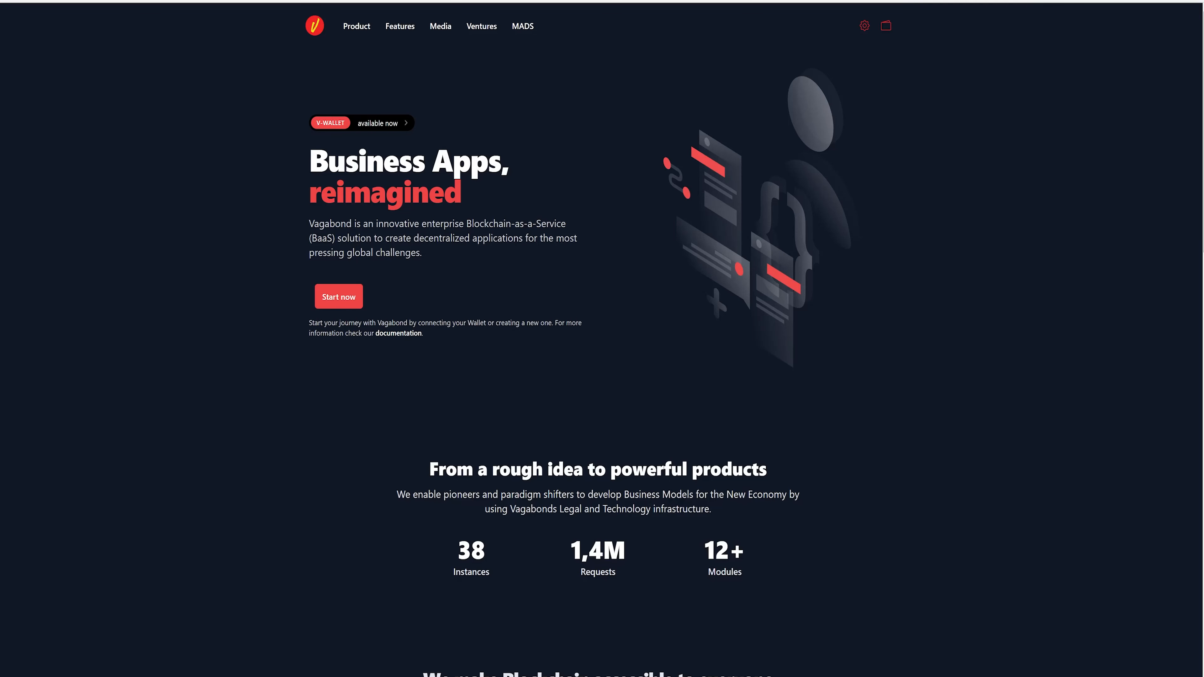
mouse_move(331, 36)
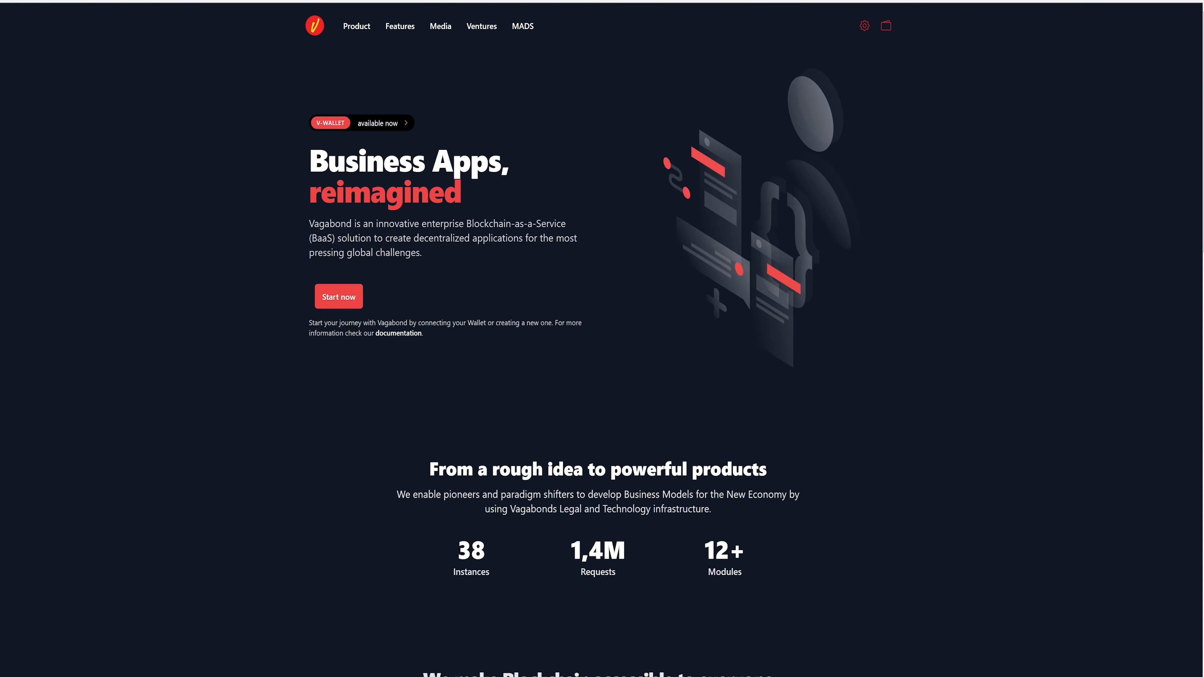
mouse_move(478, 124)
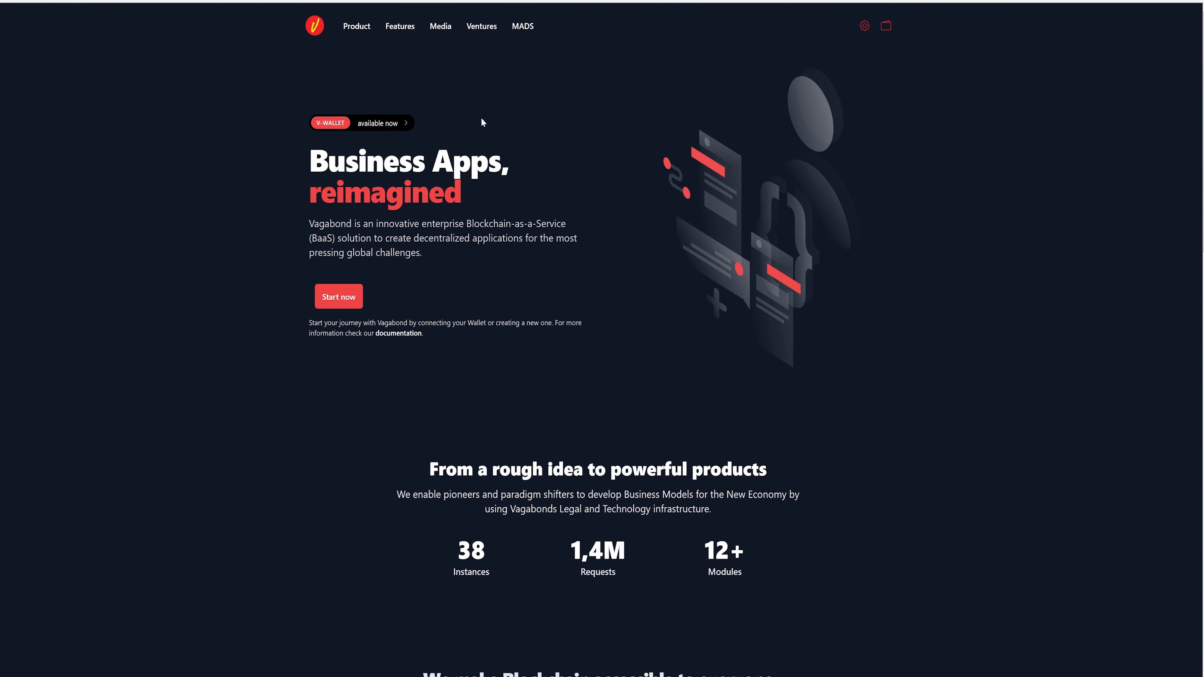
Step: Scroll the Vagabond homepage down to its partners and footer, then back toward the top
scroll(down, 3)
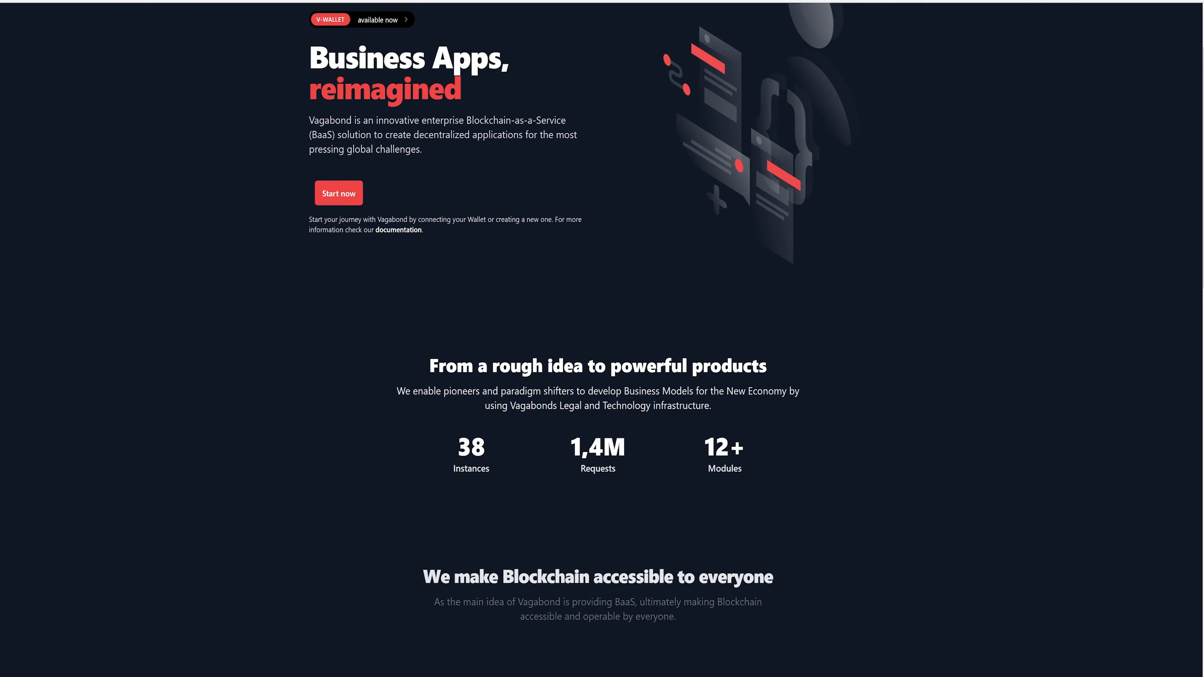
scroll(down, 3)
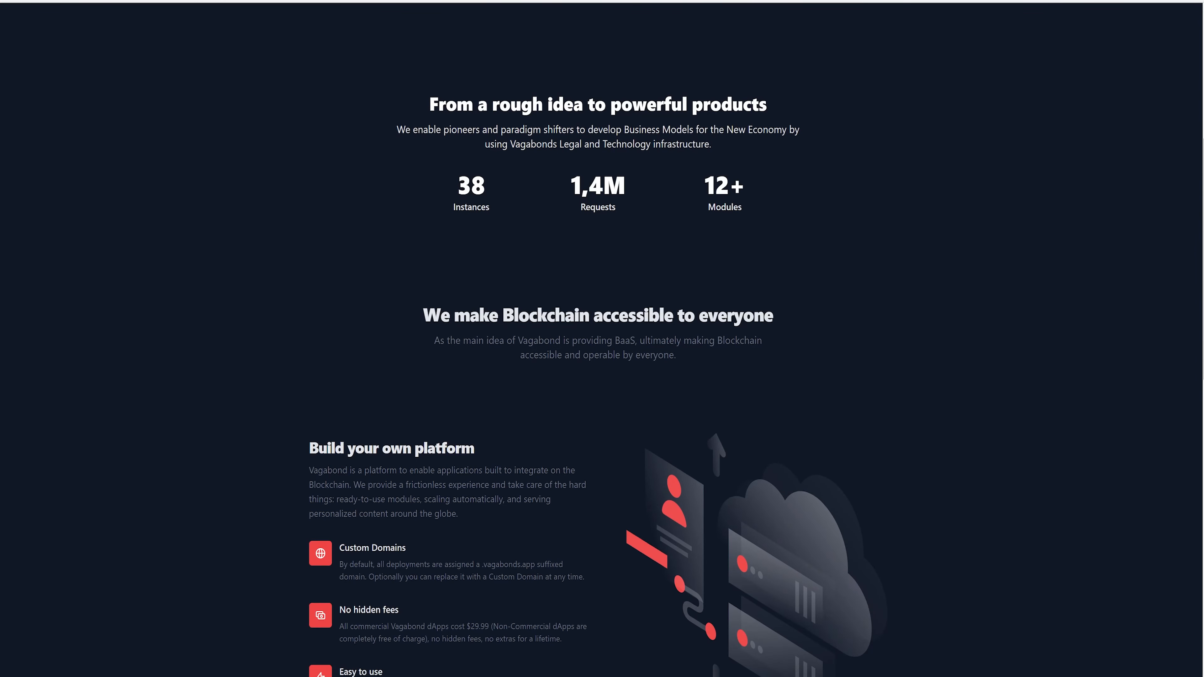
scroll(down, 3)
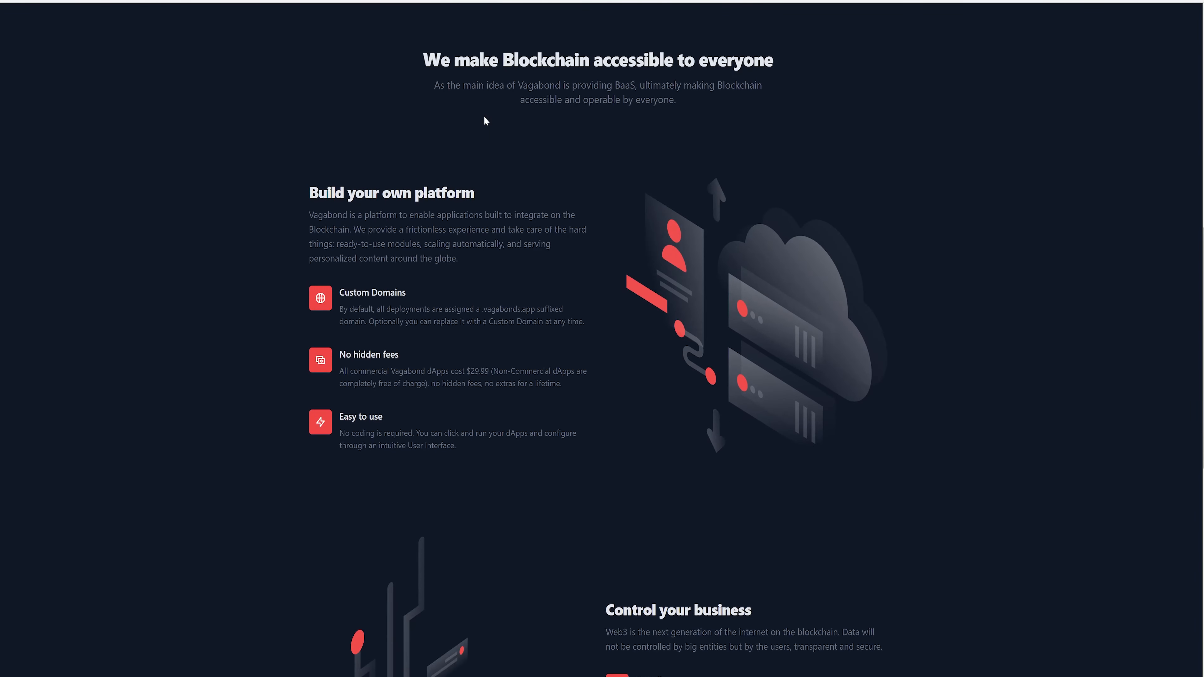
scroll(down, 3)
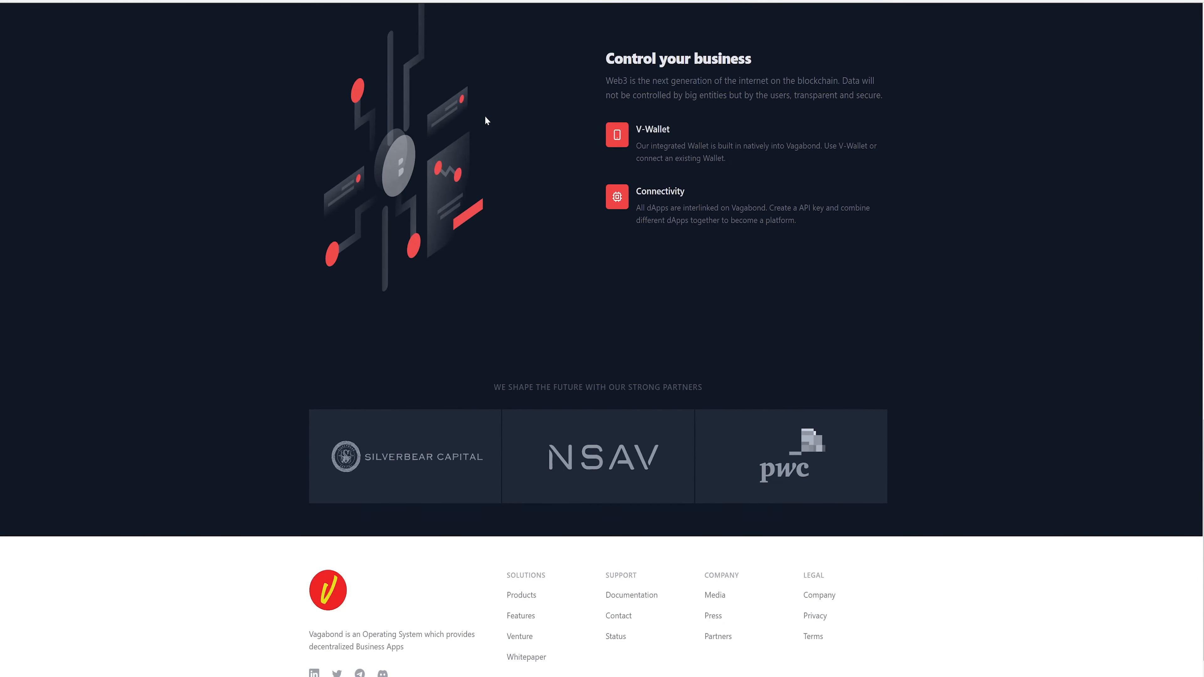
scroll(down, 3)
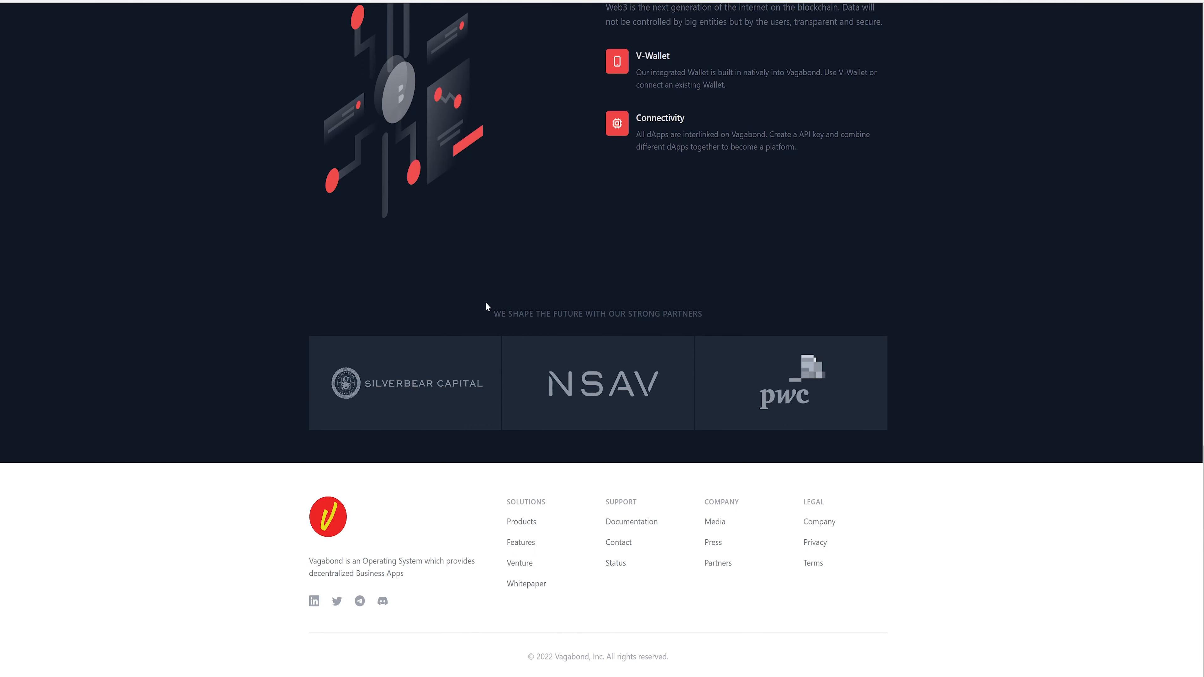
mouse_move(682, 492)
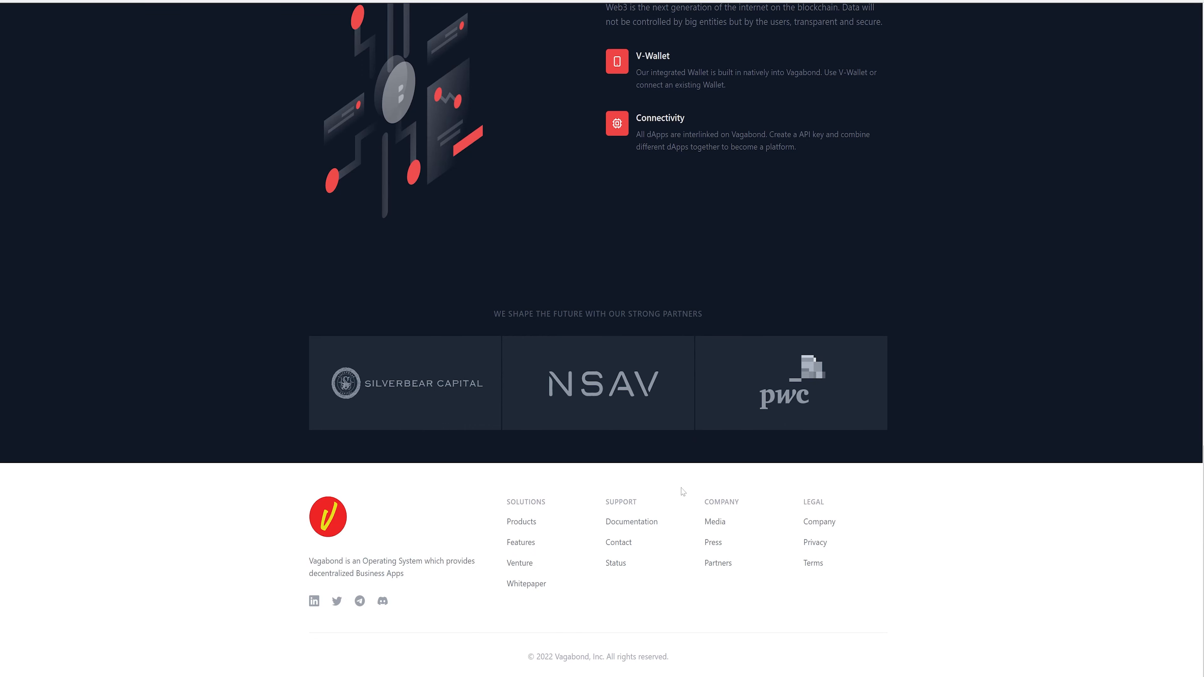
mouse_move(610, 402)
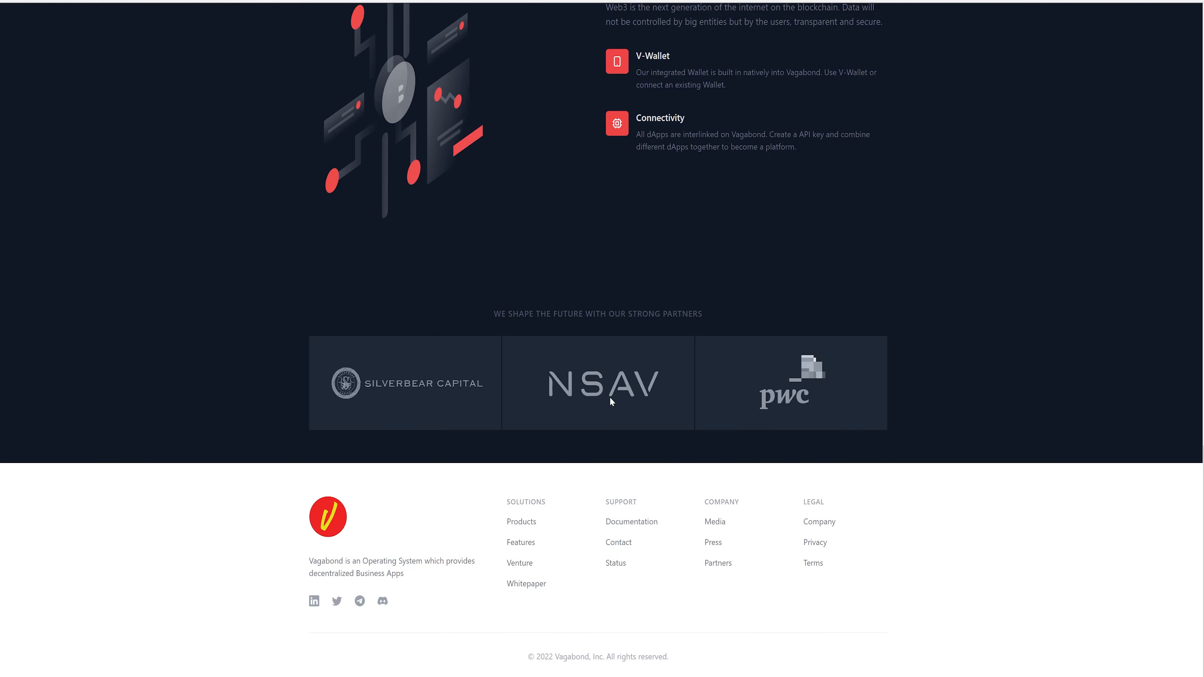
scroll(up, 3)
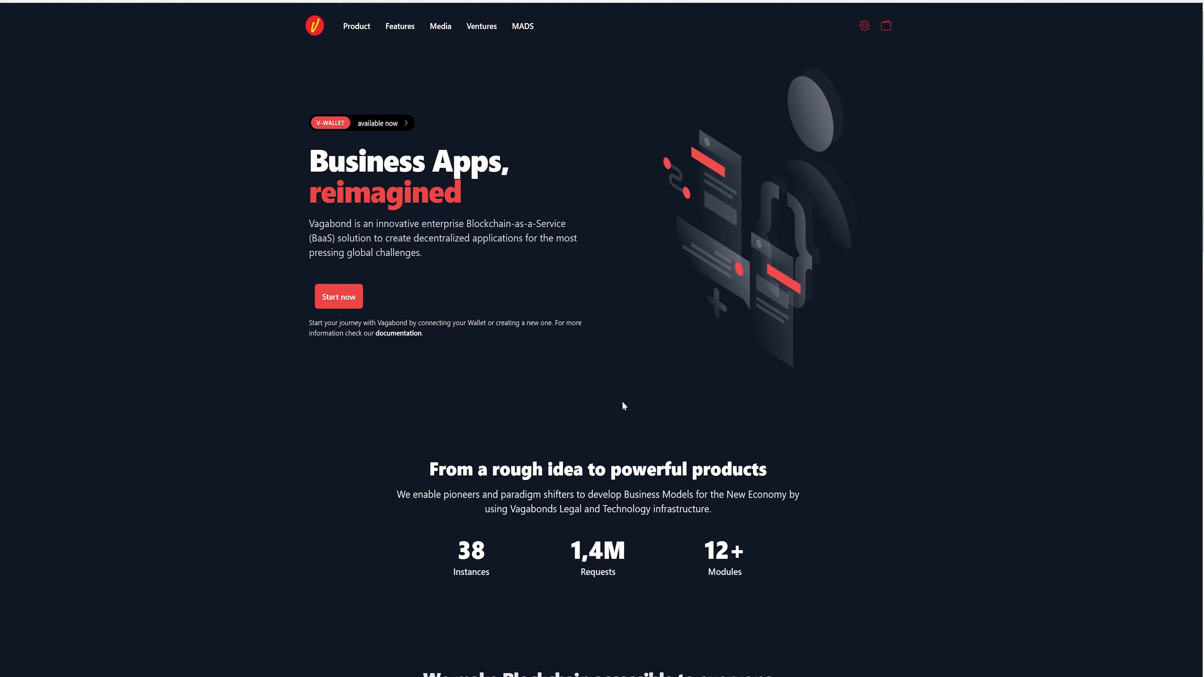
mouse_move(772, 104)
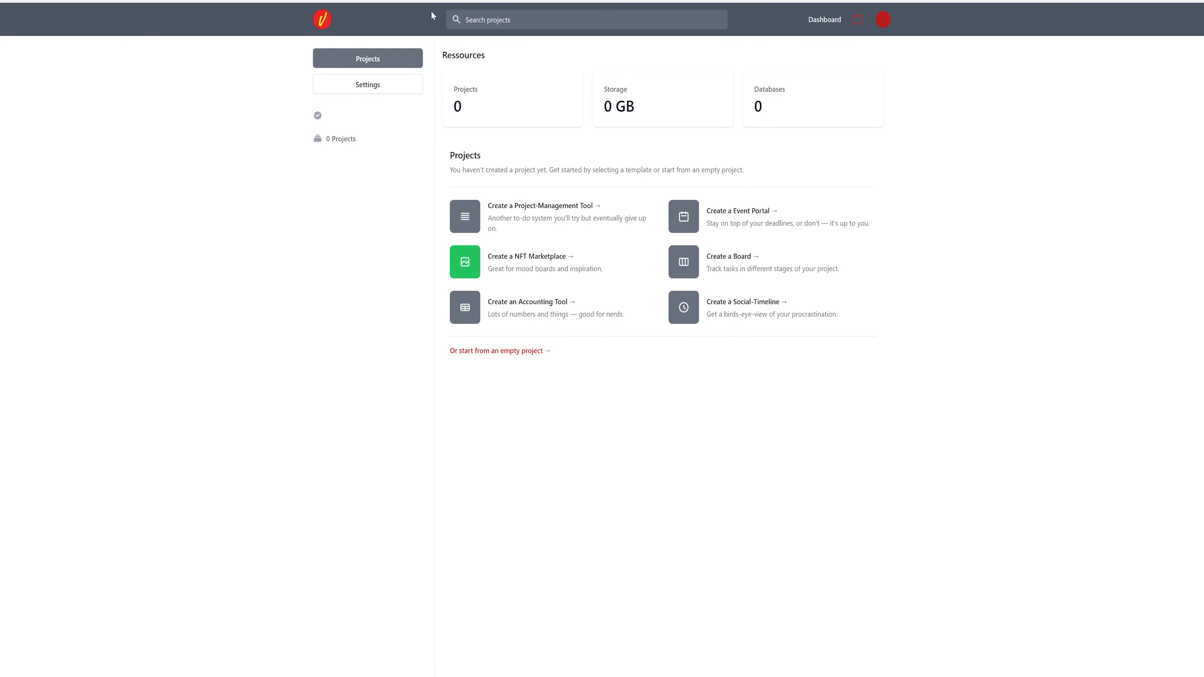
Step: From Projects, enter the NFT Marketplace project and show its Mint NFT choices of Image/Video or Audio
click(368, 59)
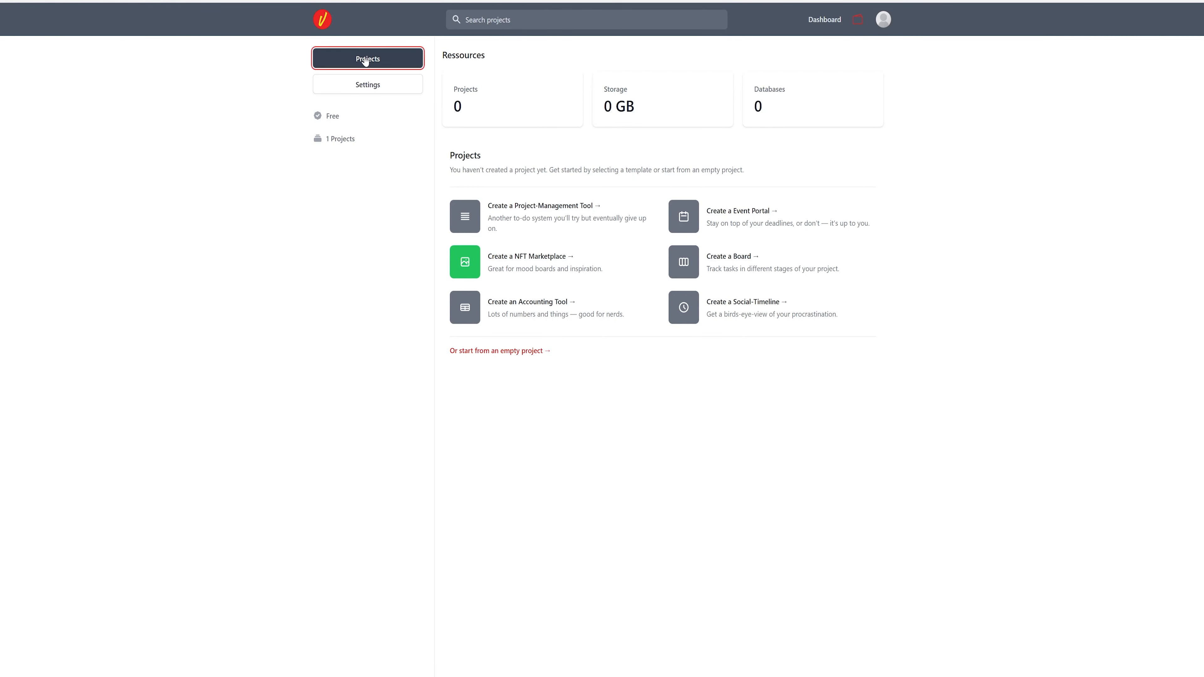
click(368, 59)
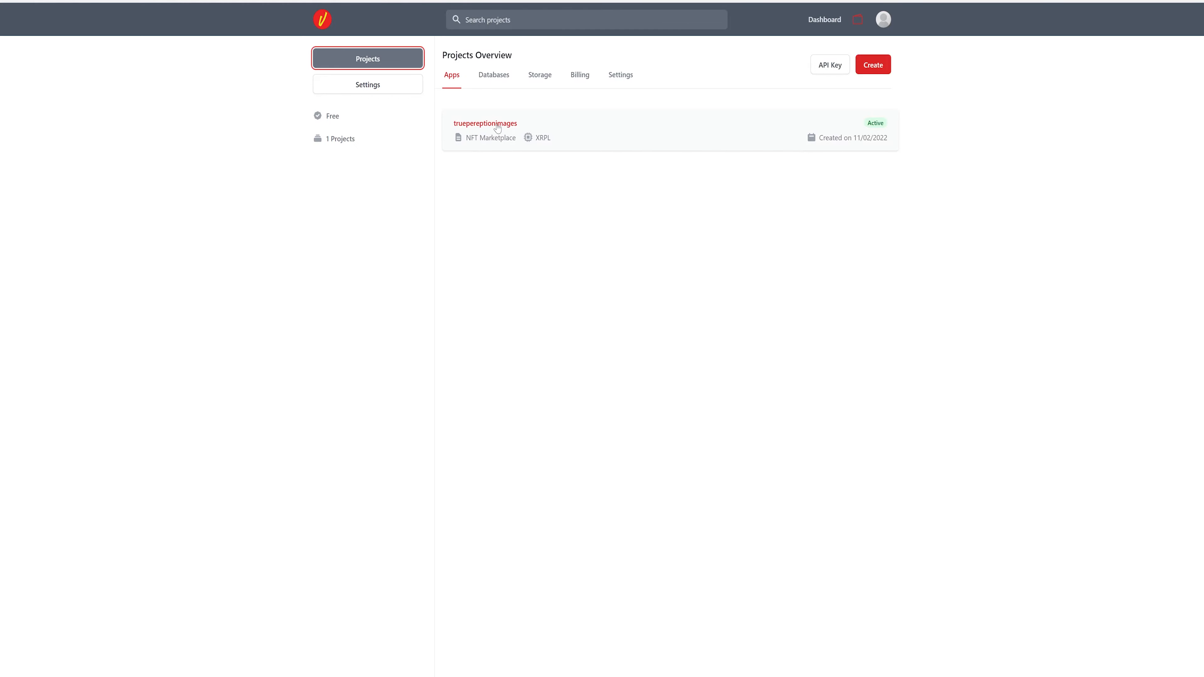
click(485, 124)
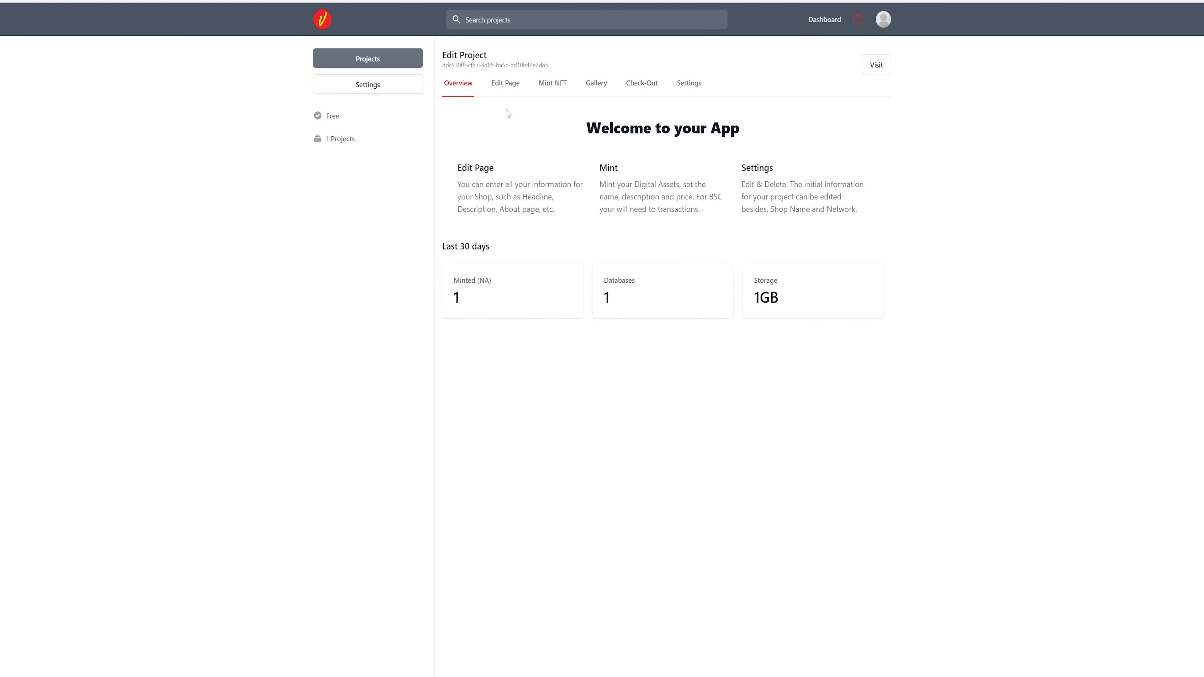
mouse_move(511, 129)
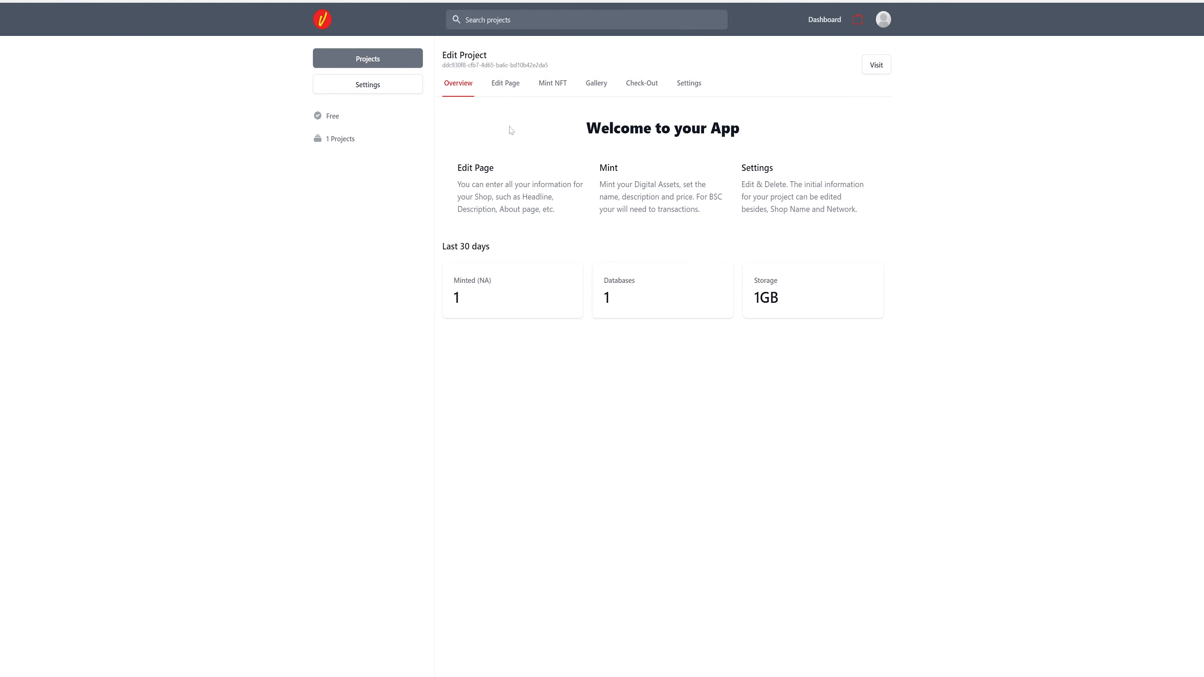
mouse_move(500, 126)
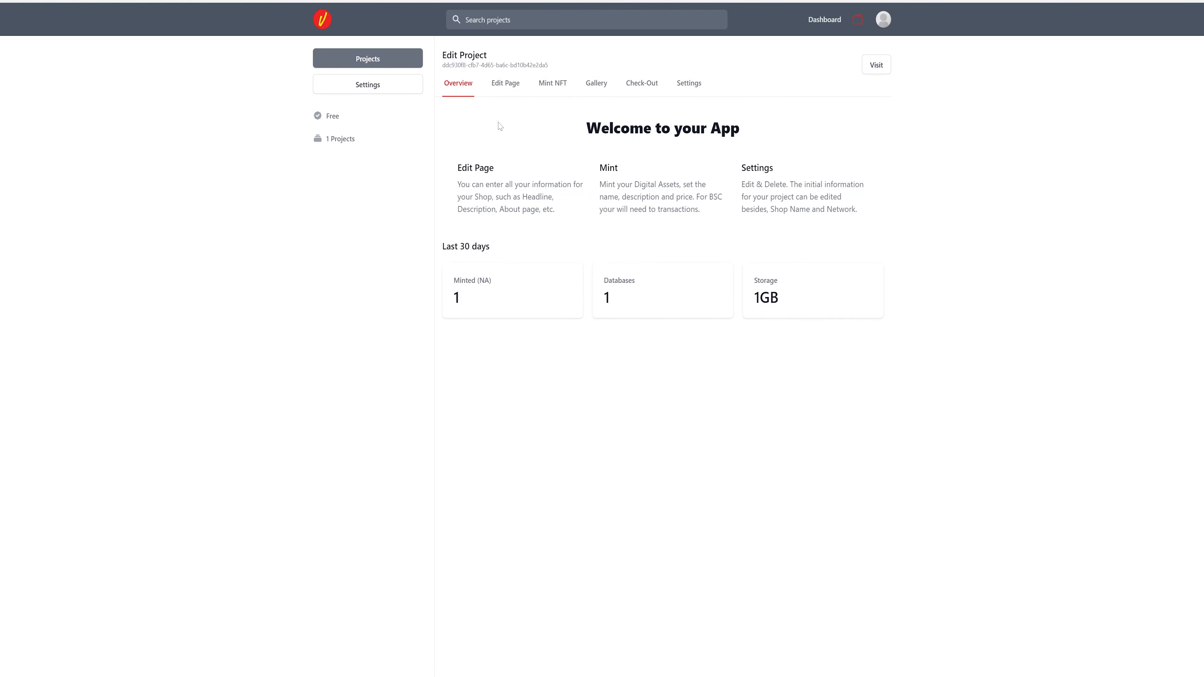
mouse_move(540, 105)
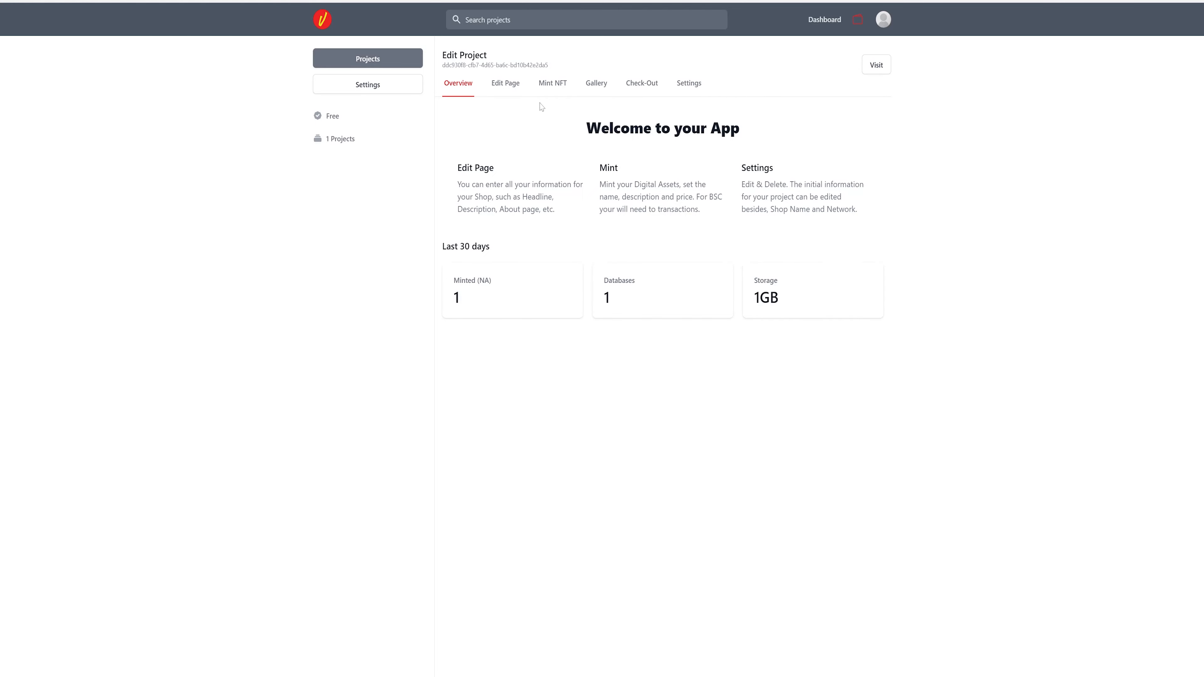
click(549, 83)
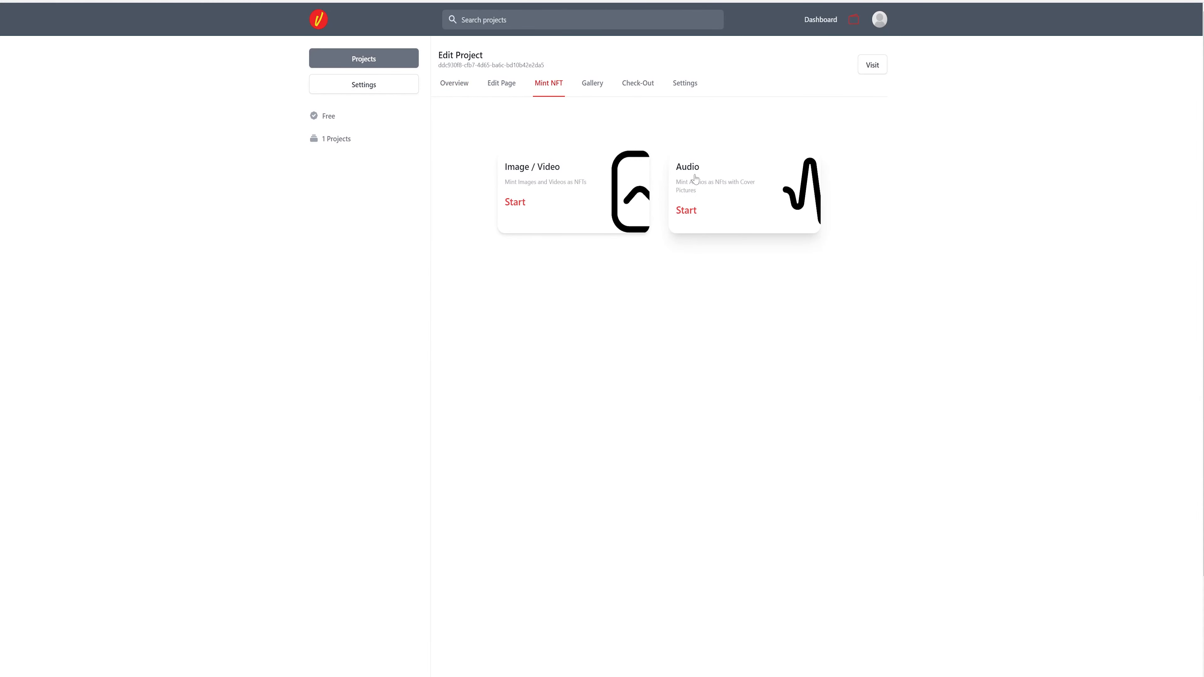
mouse_move(732, 197)
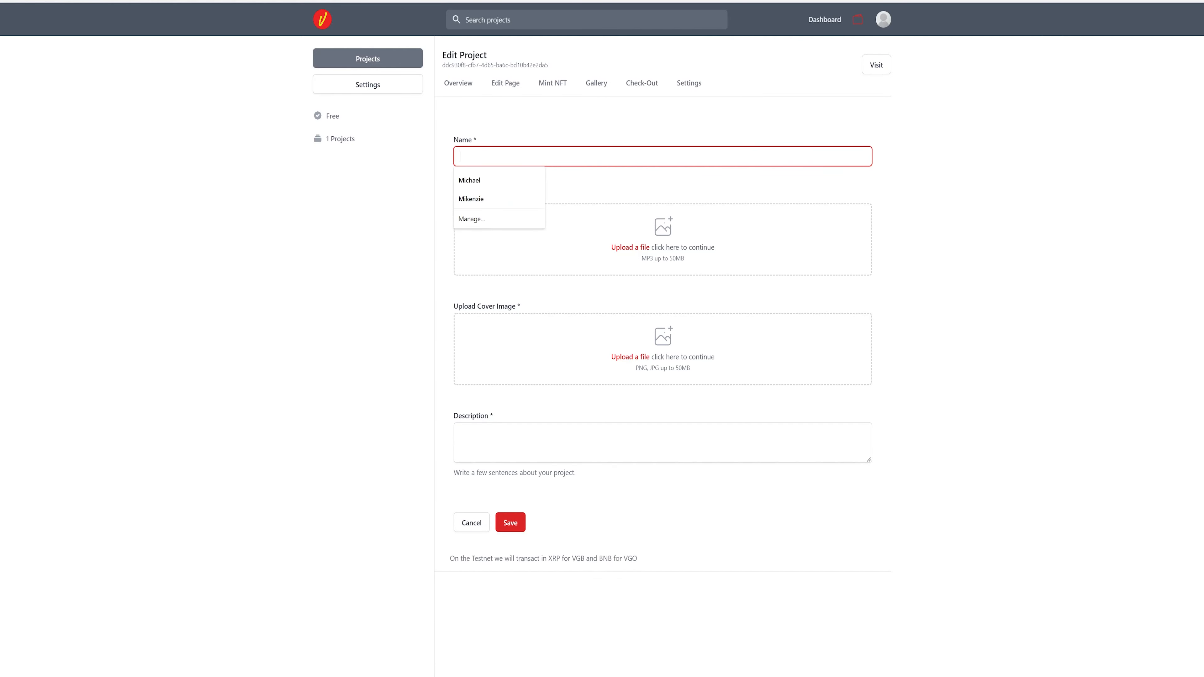
Step: Name the audio NFT 'LOVE' and start choosing its audio file to upload
text(LOVE)
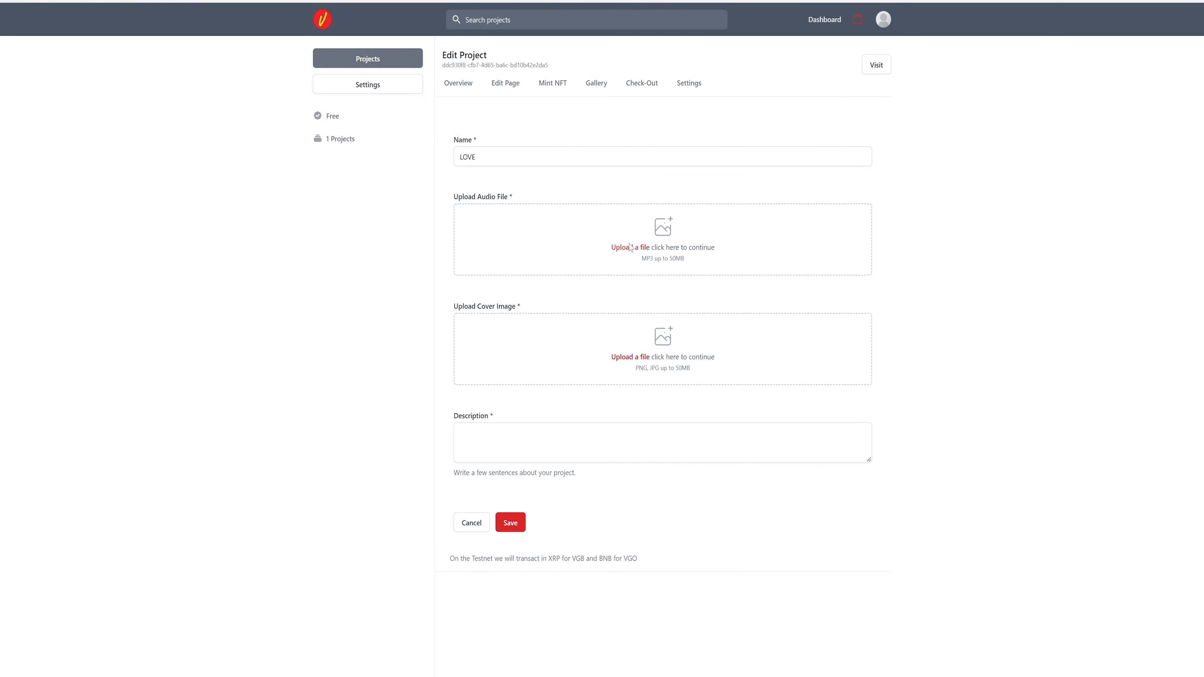
click(630, 248)
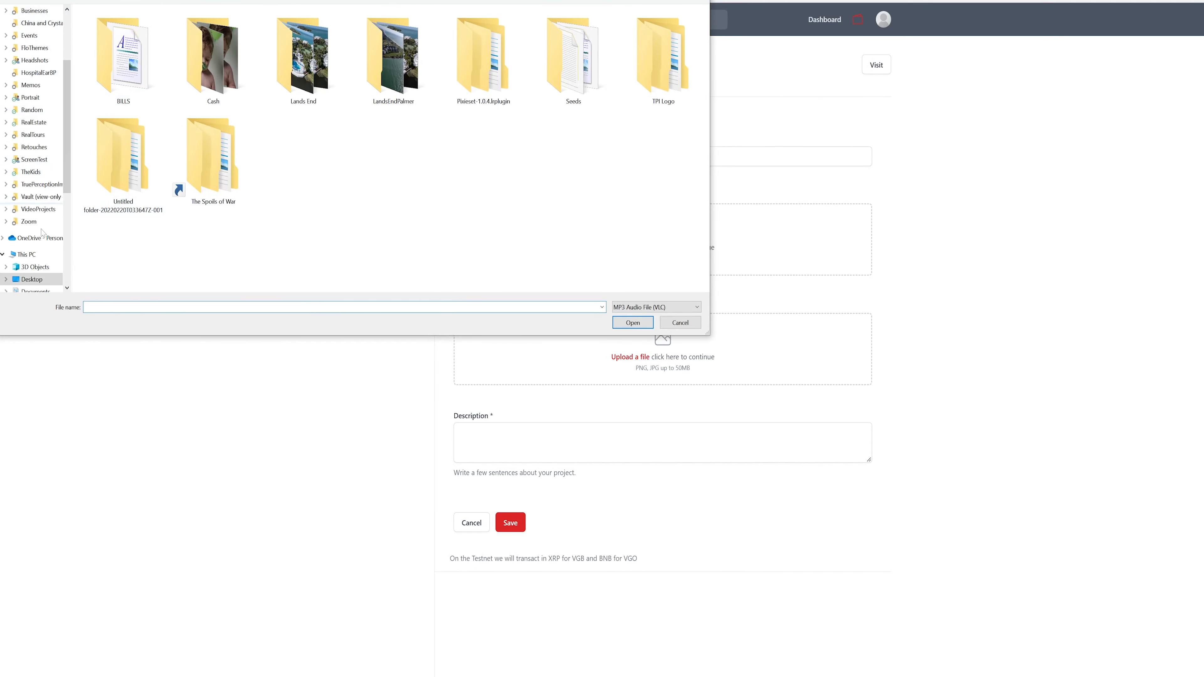
Step: In the Open dialog go to Desktop, show All Files and enter the Untitled folder for the audio file
click(32, 280)
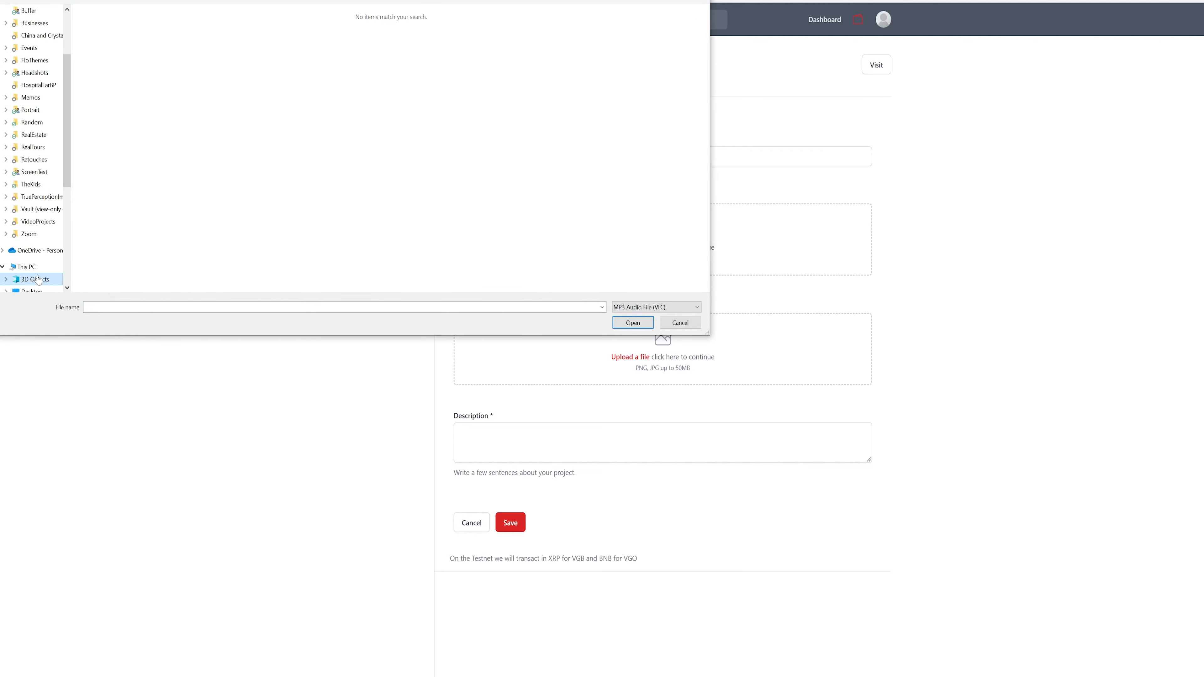
click(31, 280)
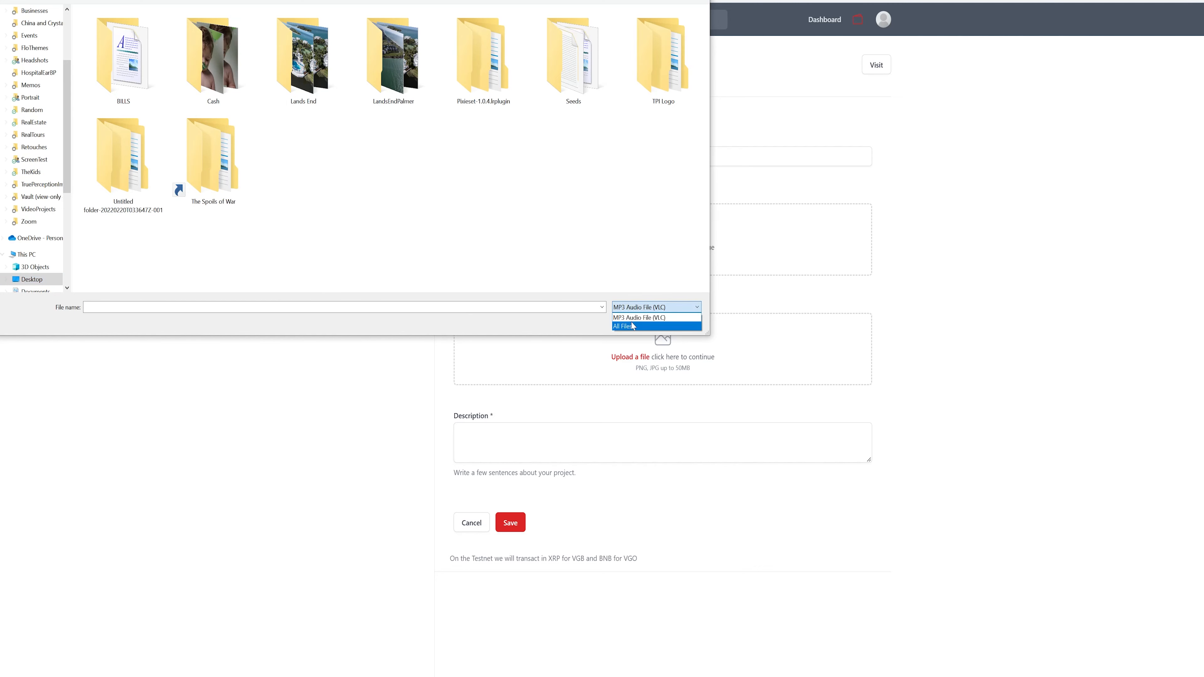
click(623, 326)
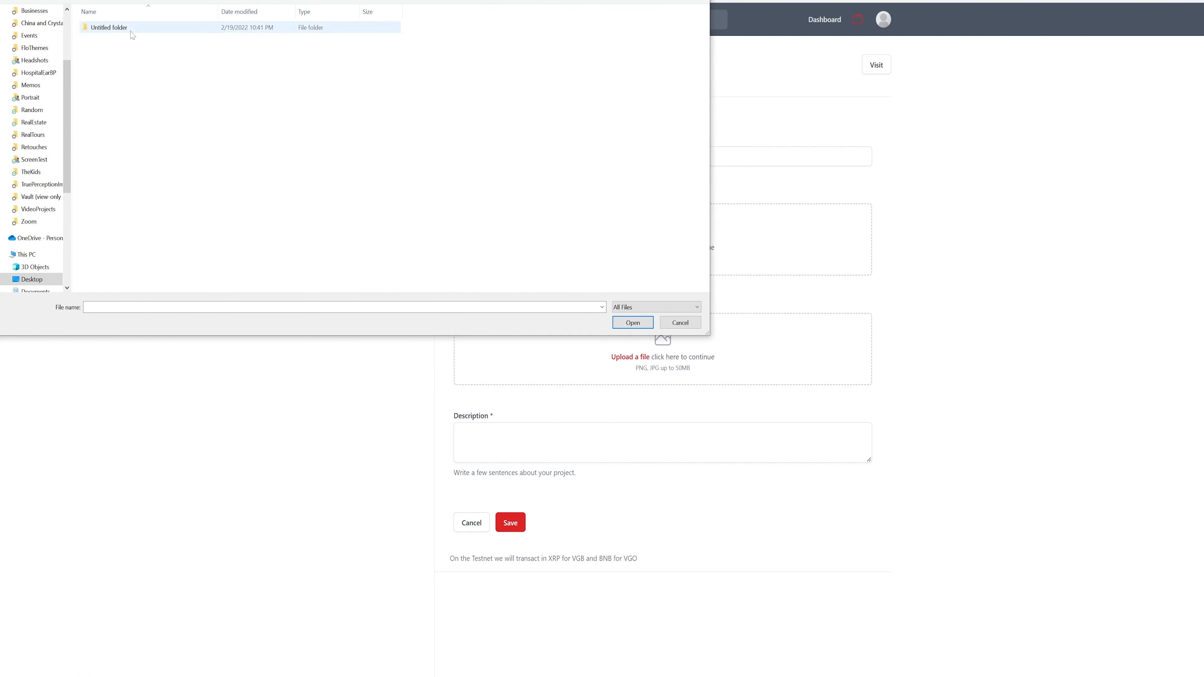
double_click(108, 28)
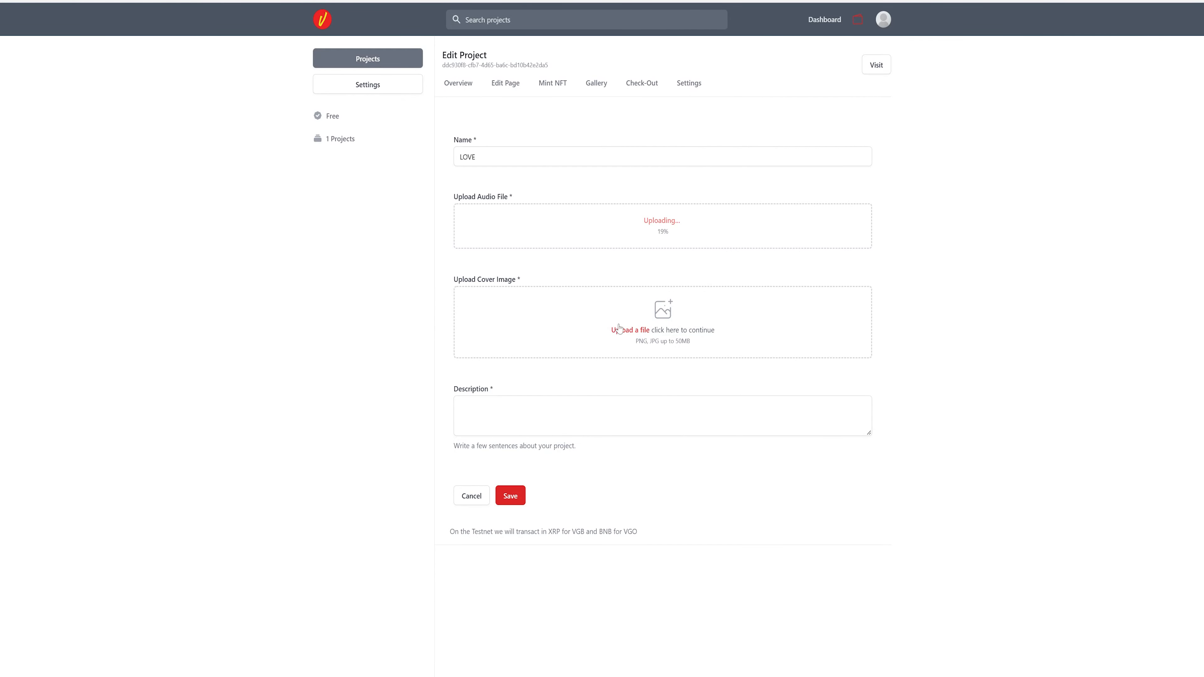
Step: Upload the LOVE cover image, enter the description ('Dani', 'on') and save to mint the audio NFT
click(630, 330)
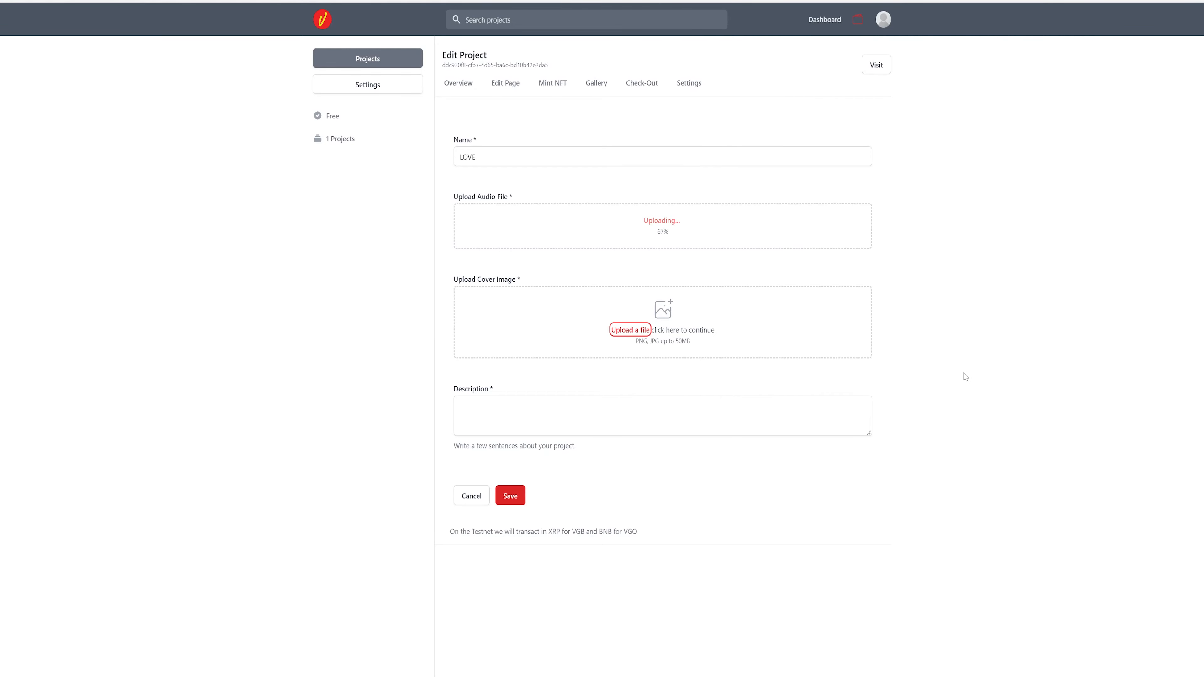
click(660, 414)
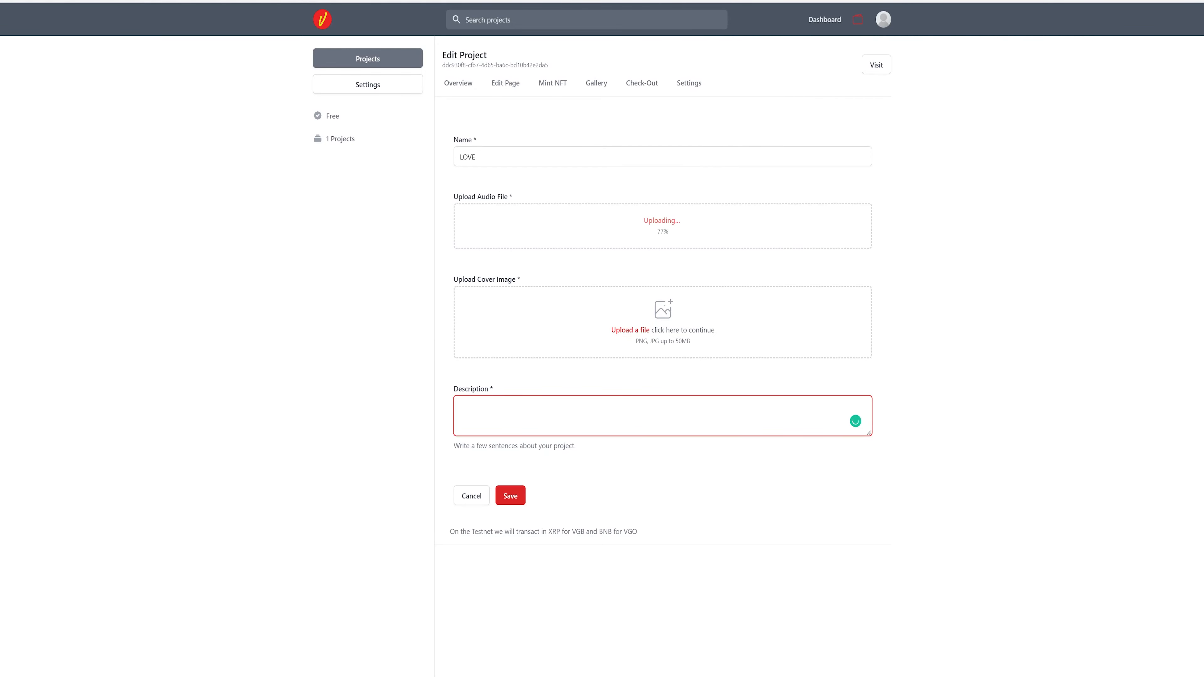
text(Daniel Ortiz)
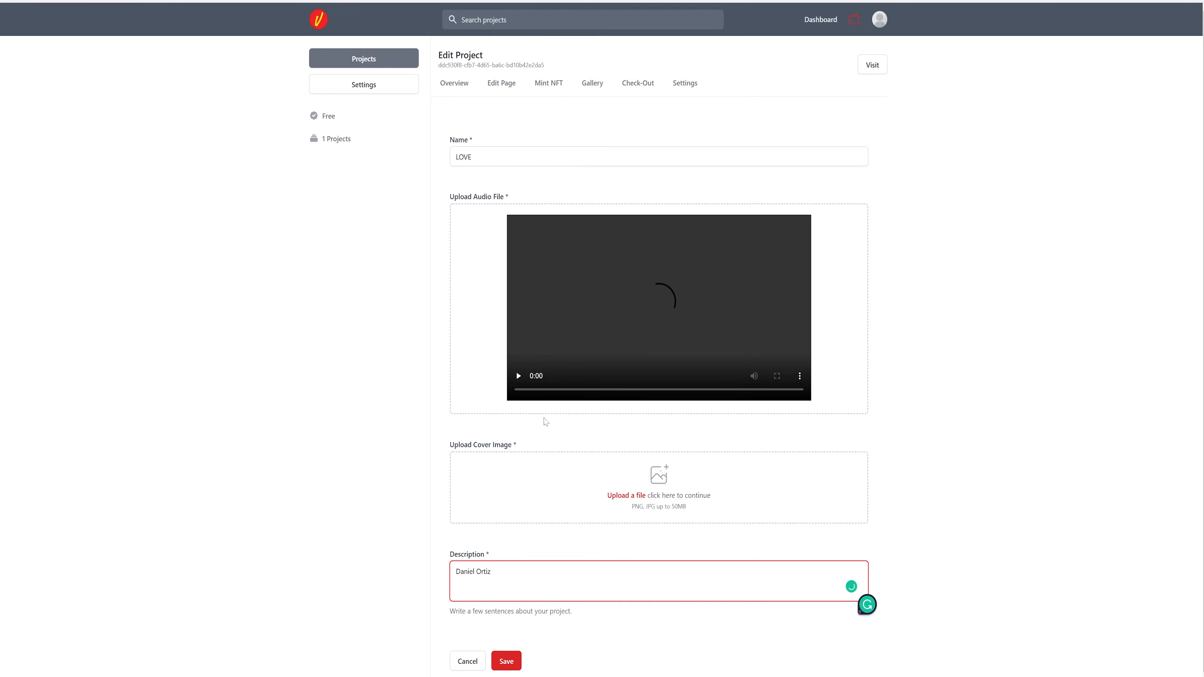
text(on)
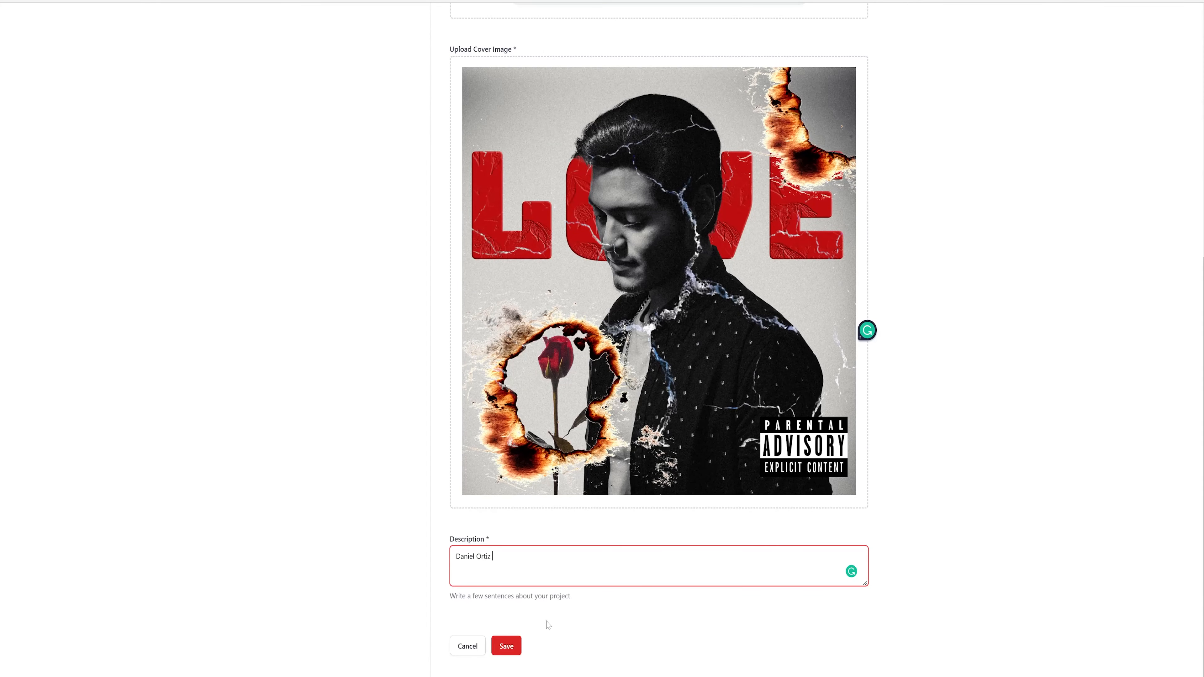
click(506, 646)
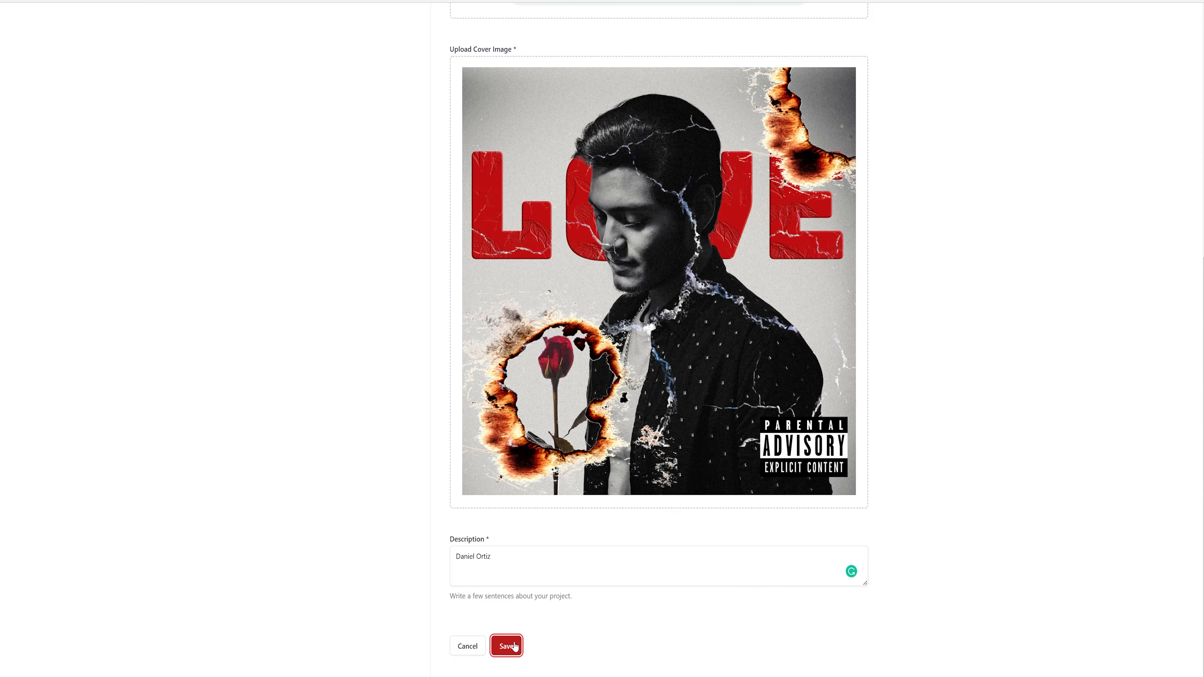
Step: Confirm the save and visit the project's public storefront with its featured collections
click(507, 646)
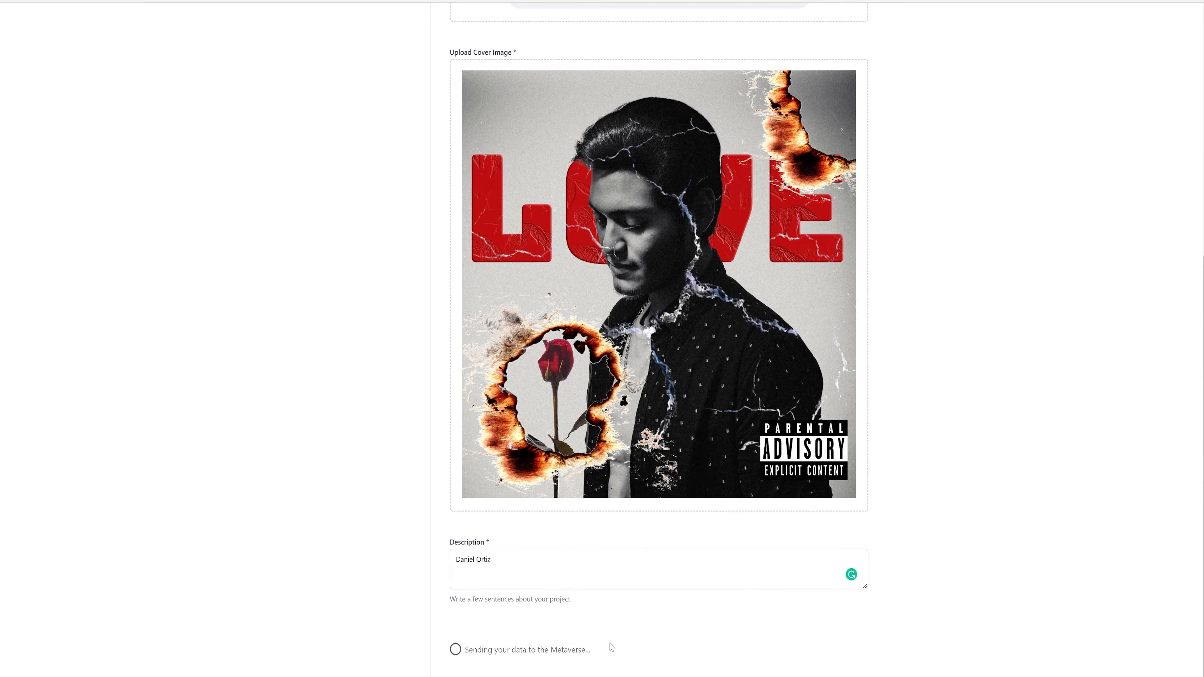
mouse_move(540, 662)
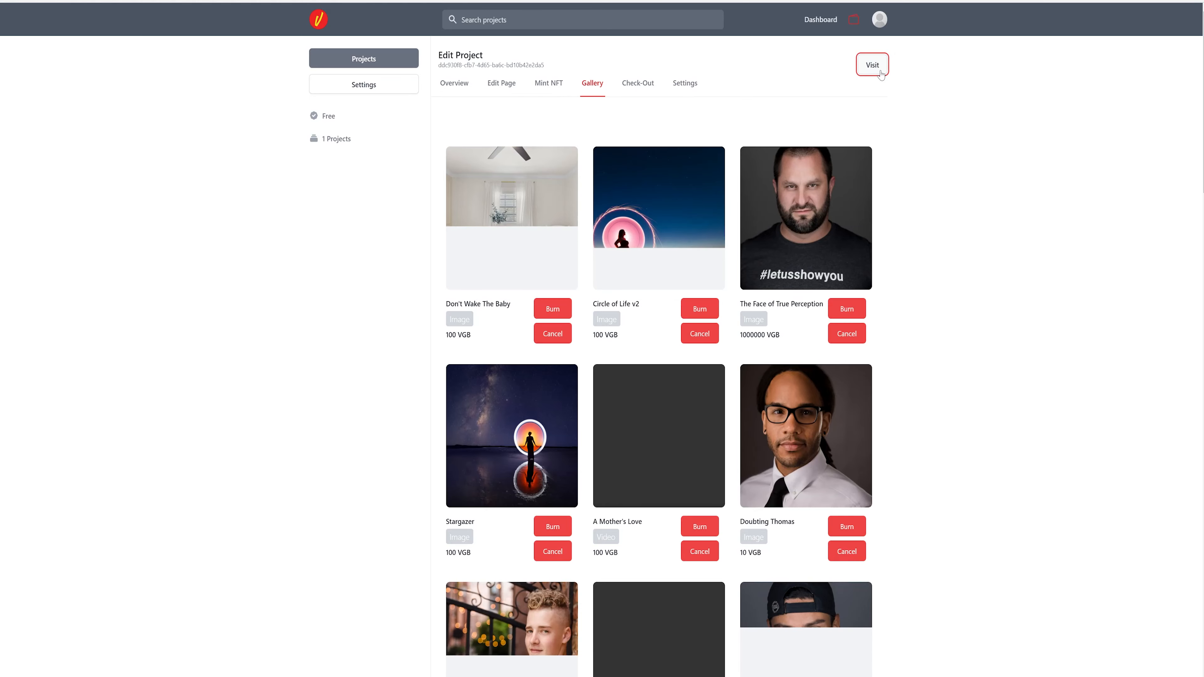
click(872, 65)
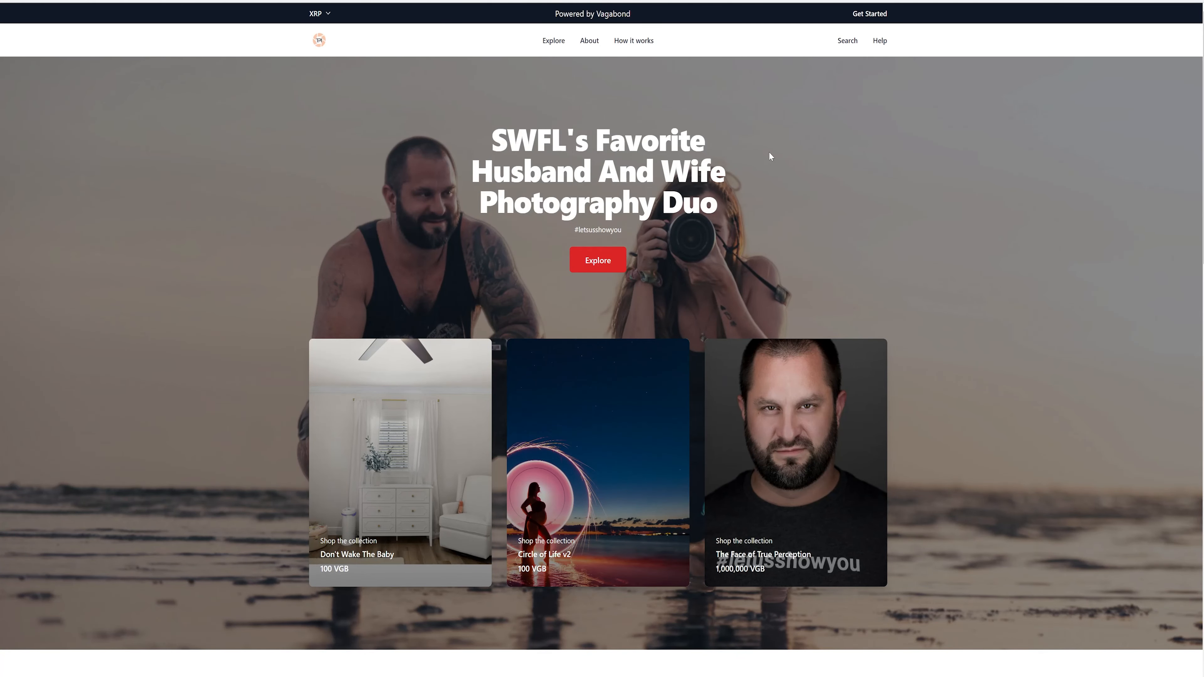
mouse_move(544, 249)
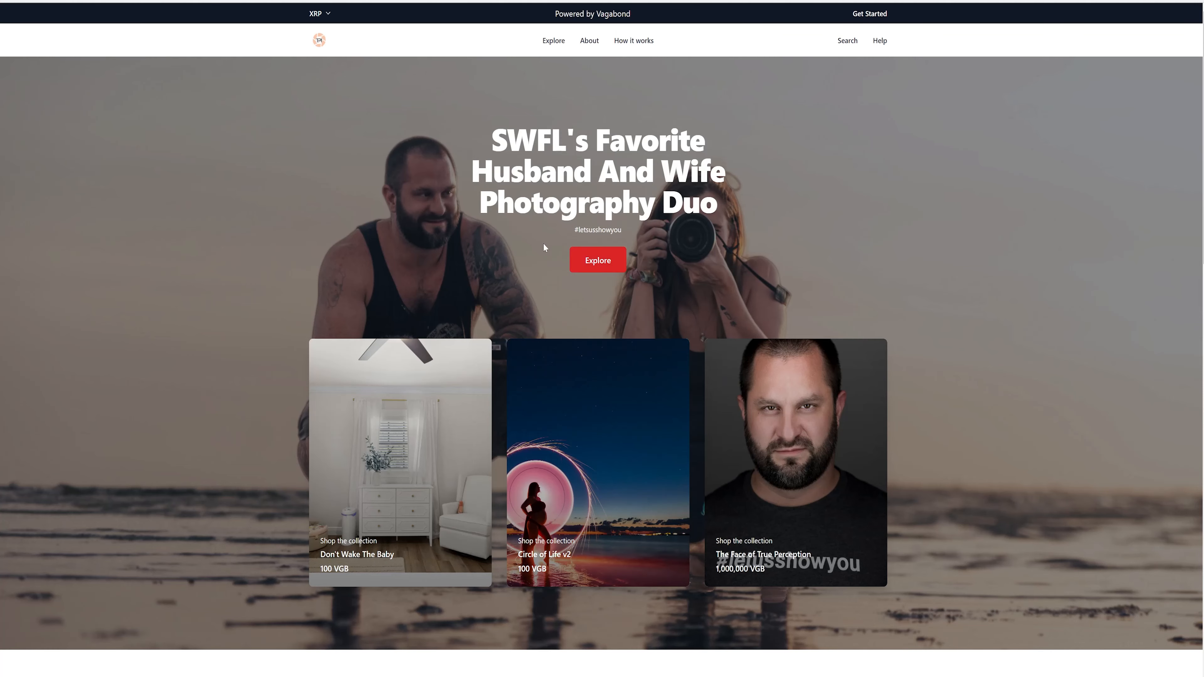
Step: Scroll through the Cloud 9 NFT page while its video plays, then return to the Explore gallery
scroll(down, 3)
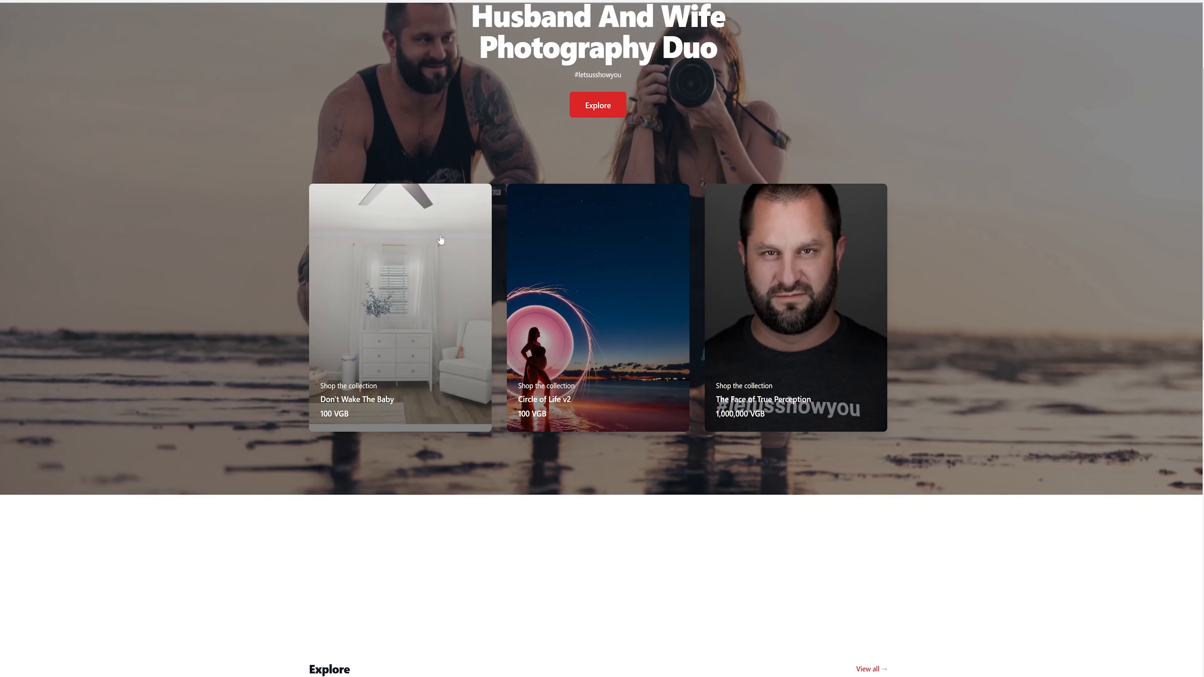
scroll(down, 3)
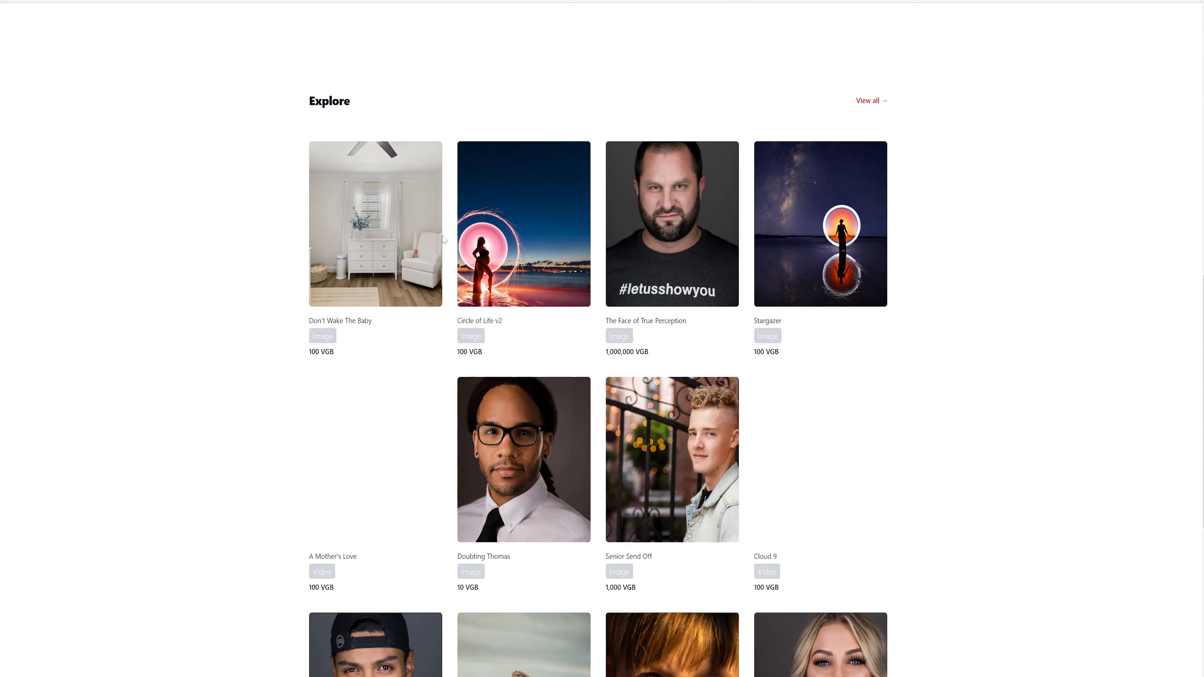
scroll(down, 3)
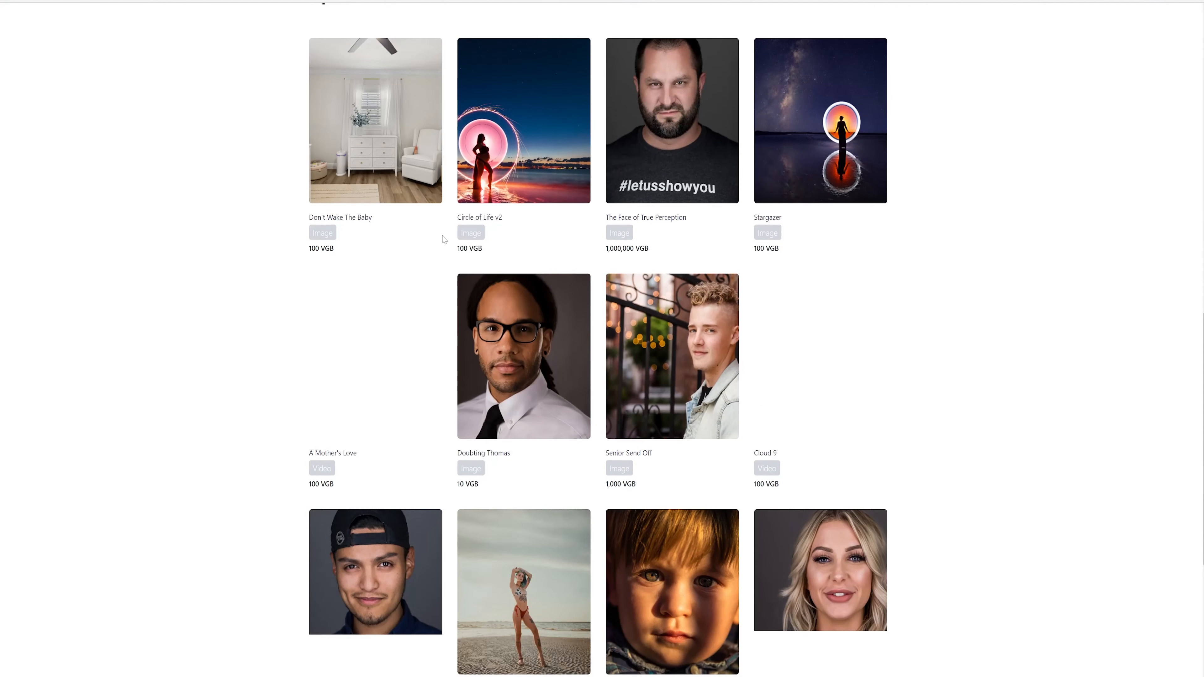
scroll(down, 3)
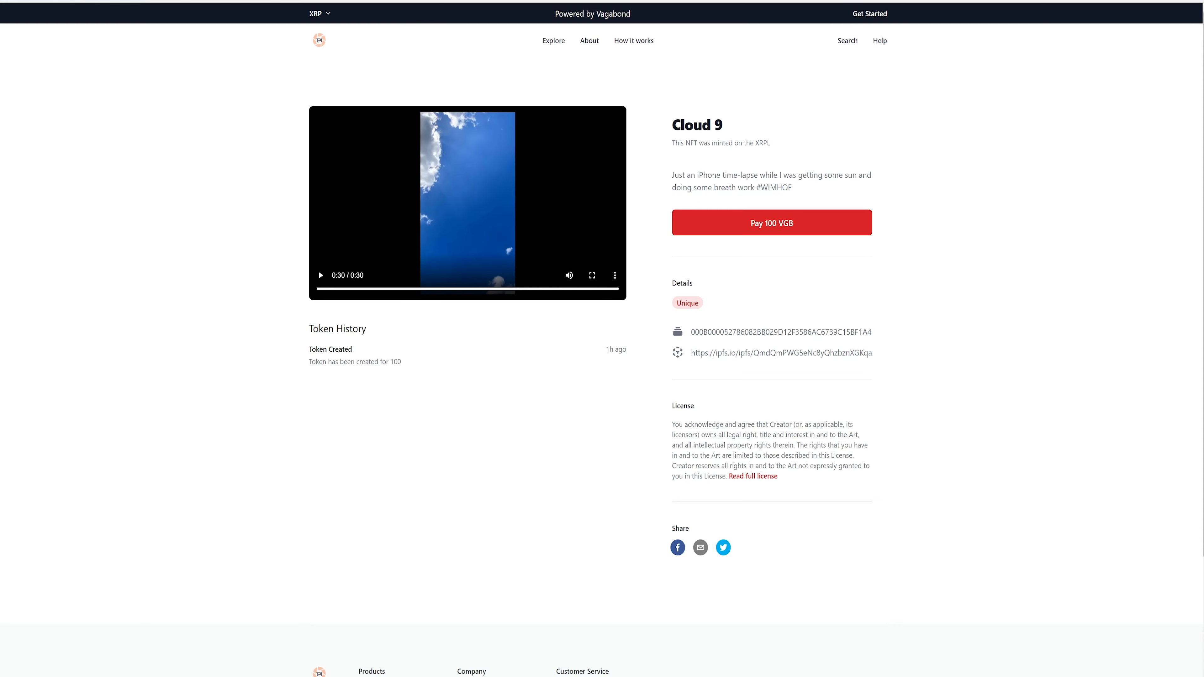
mouse_move(554, 42)
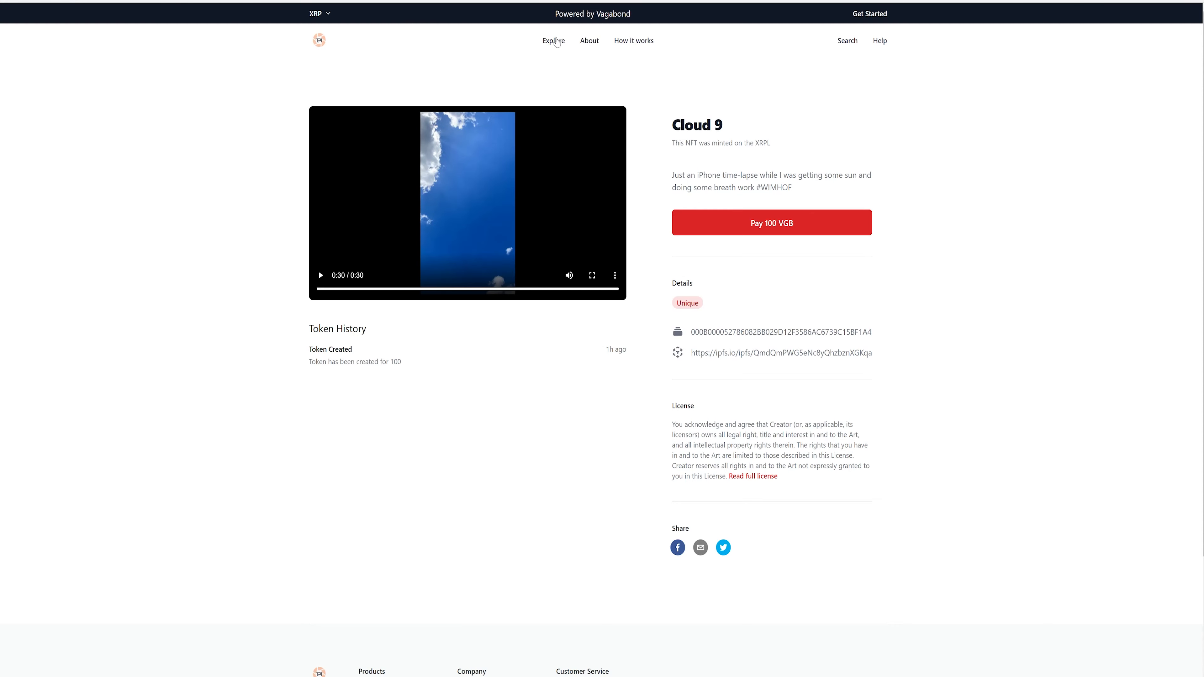
click(553, 41)
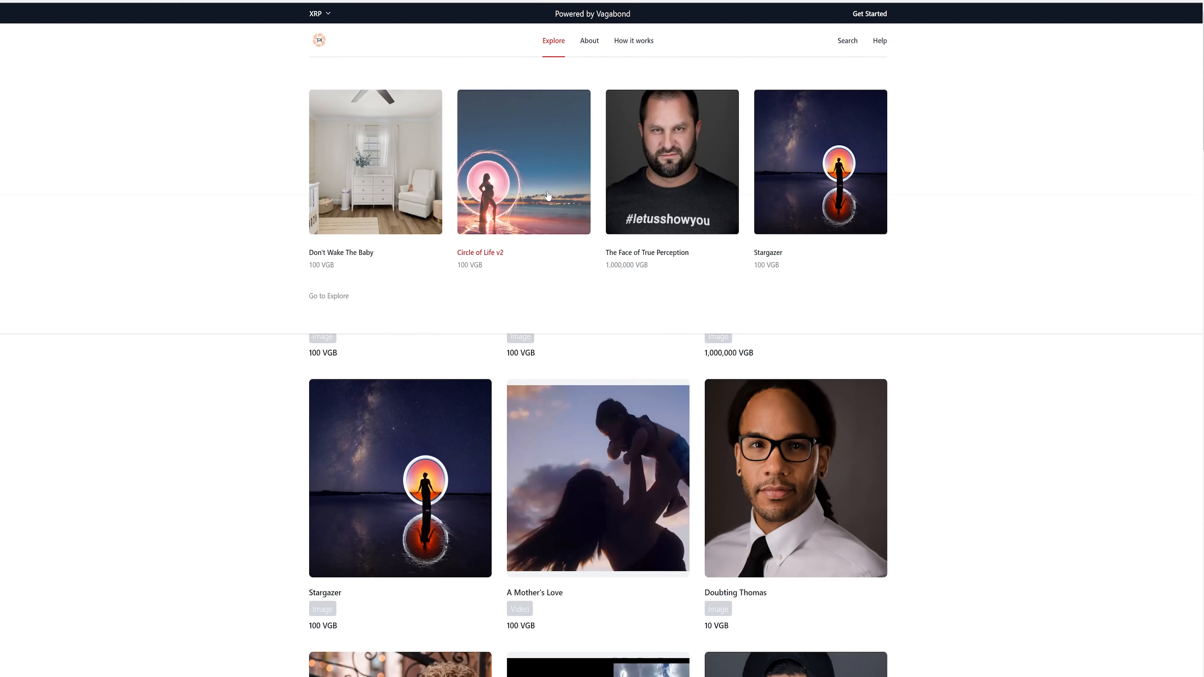
Step: Open the A Mother's Love NFT from the gallery and play its 11-second video
scroll(down, 3)
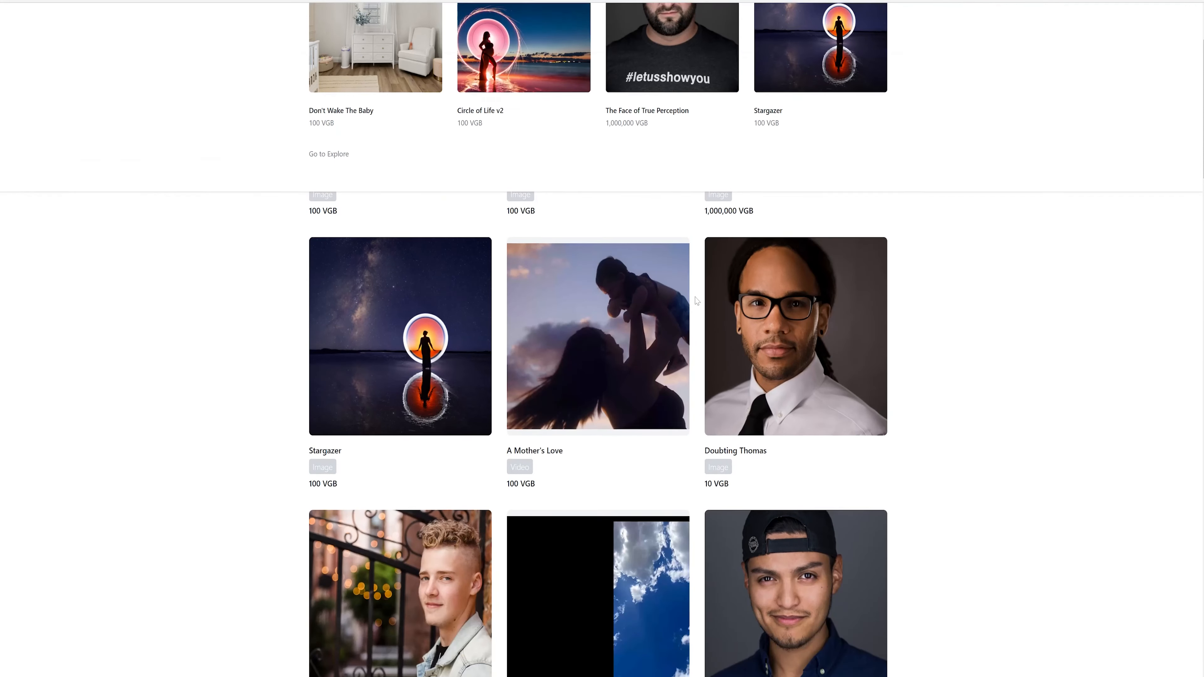
scroll(down, 3)
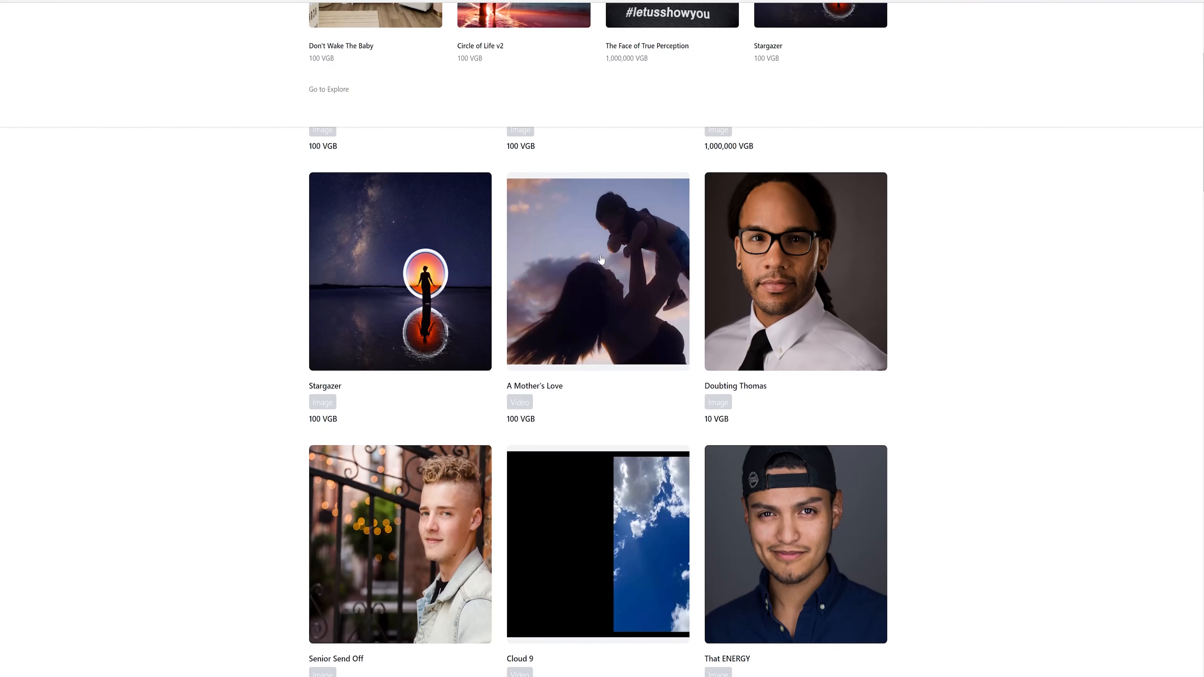
mouse_move(599, 279)
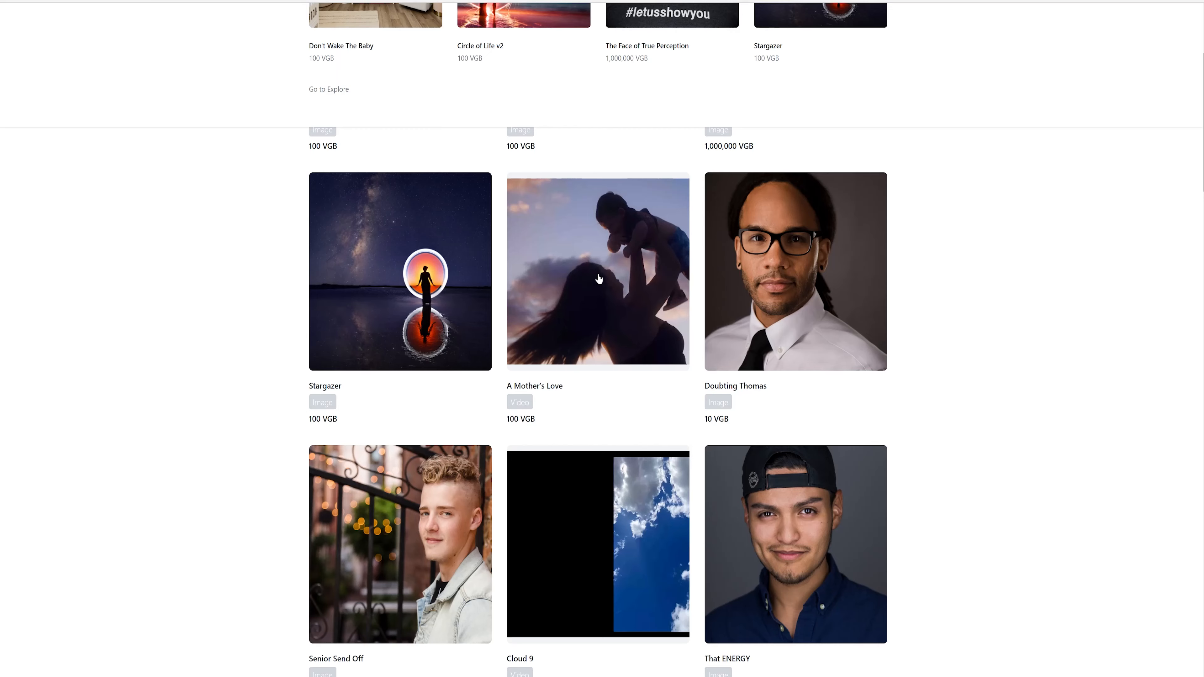
click(599, 279)
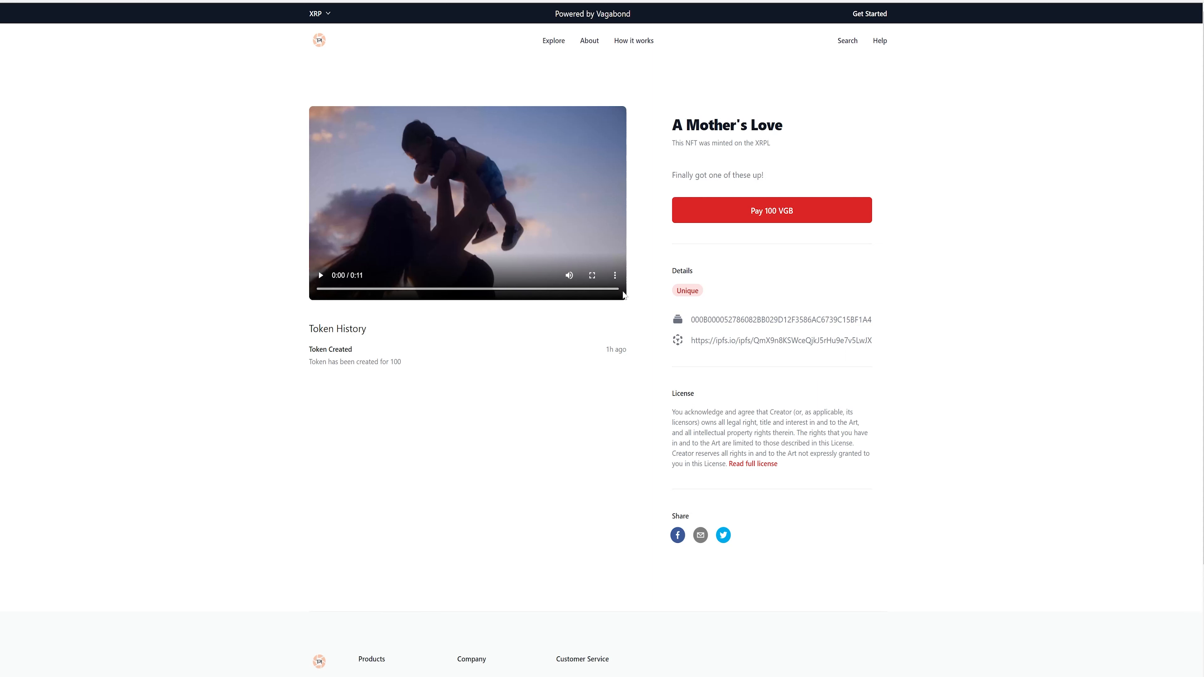
click(592, 275)
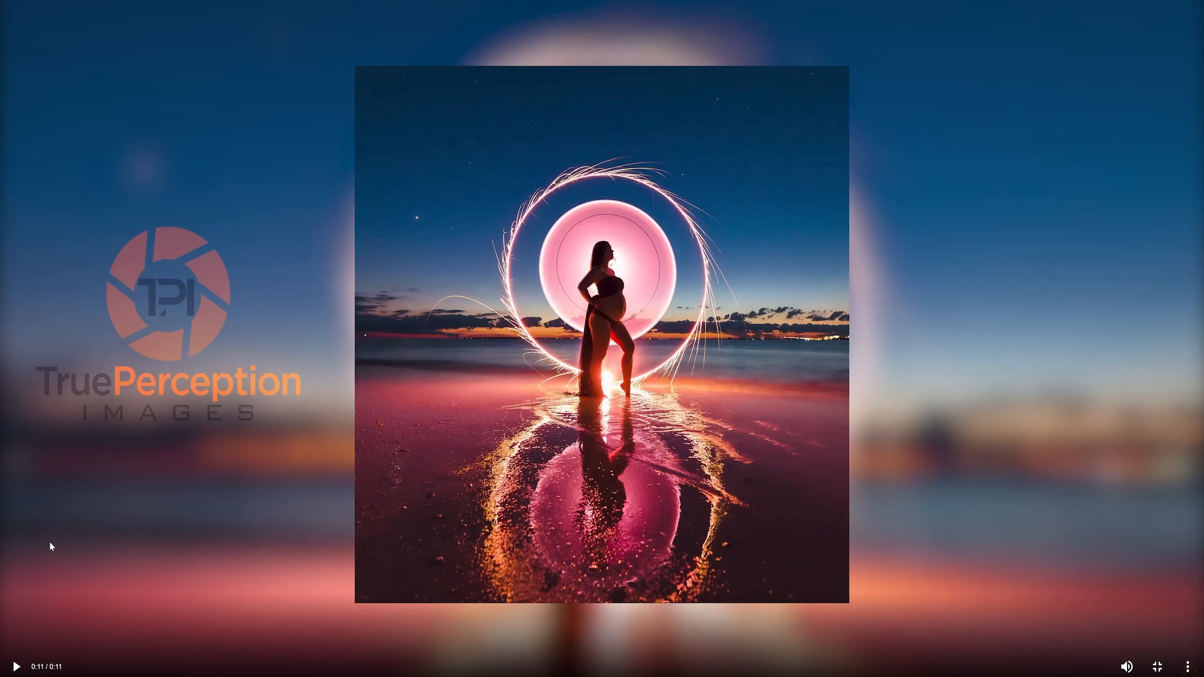
mouse_move(312, 662)
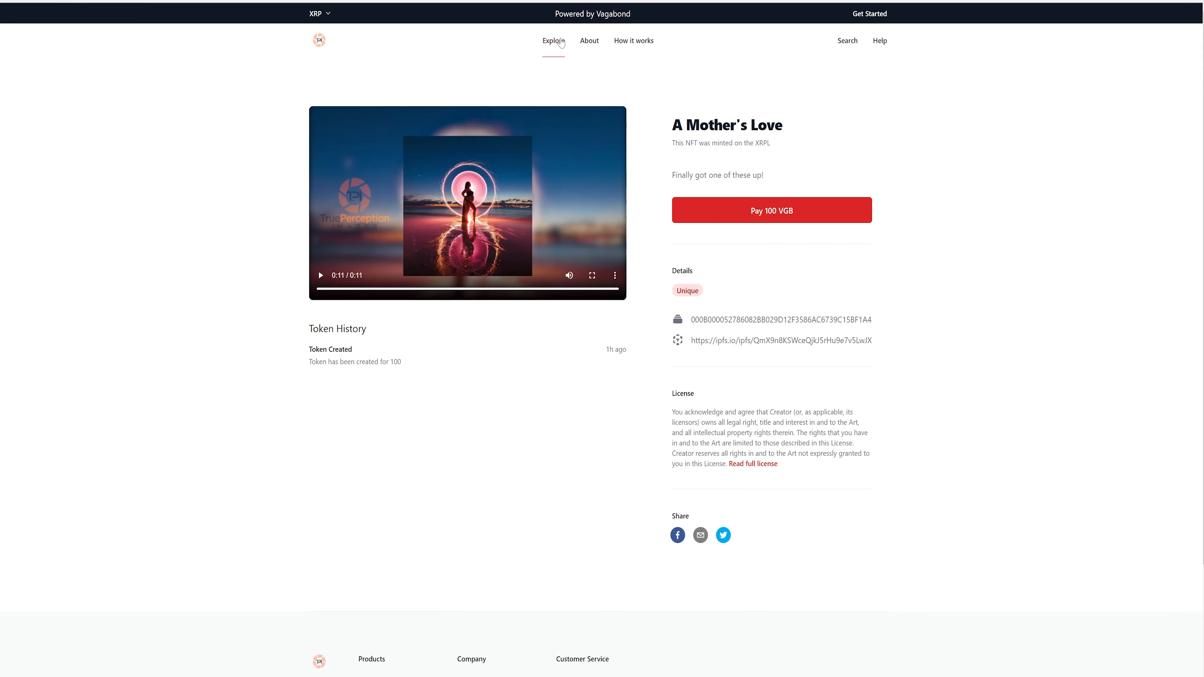
Step: Return to the Explore gallery and scroll down through the full grid past the LOVE audio NFT
click(553, 40)
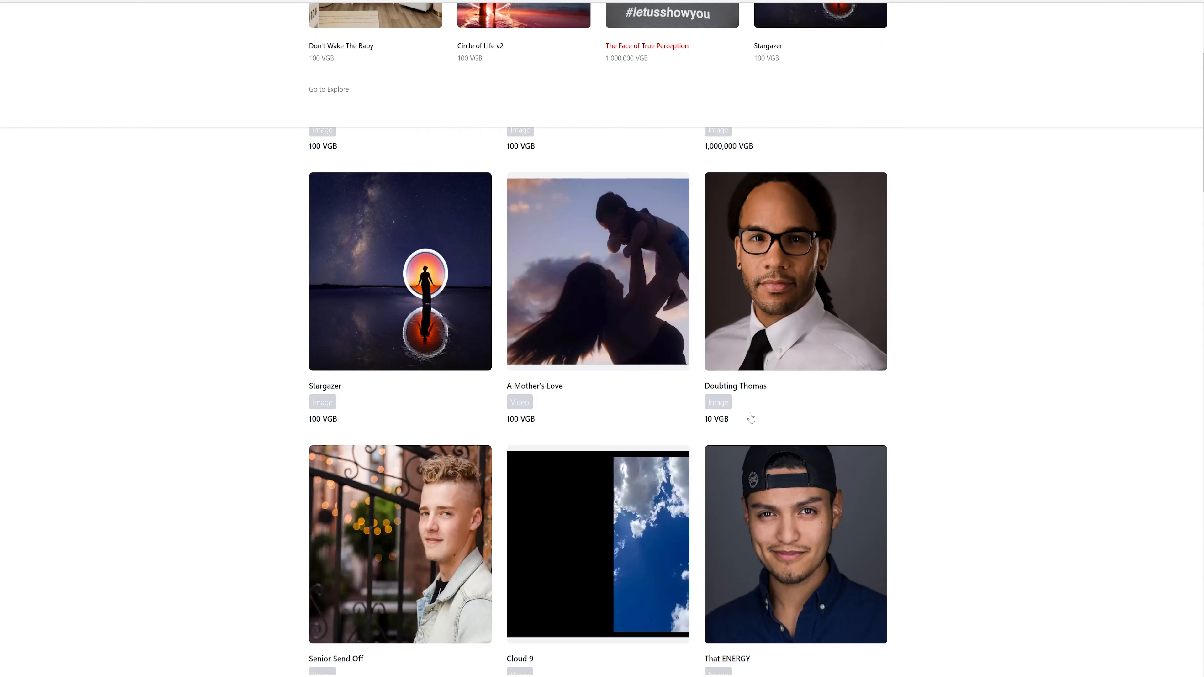
scroll(down, 3)
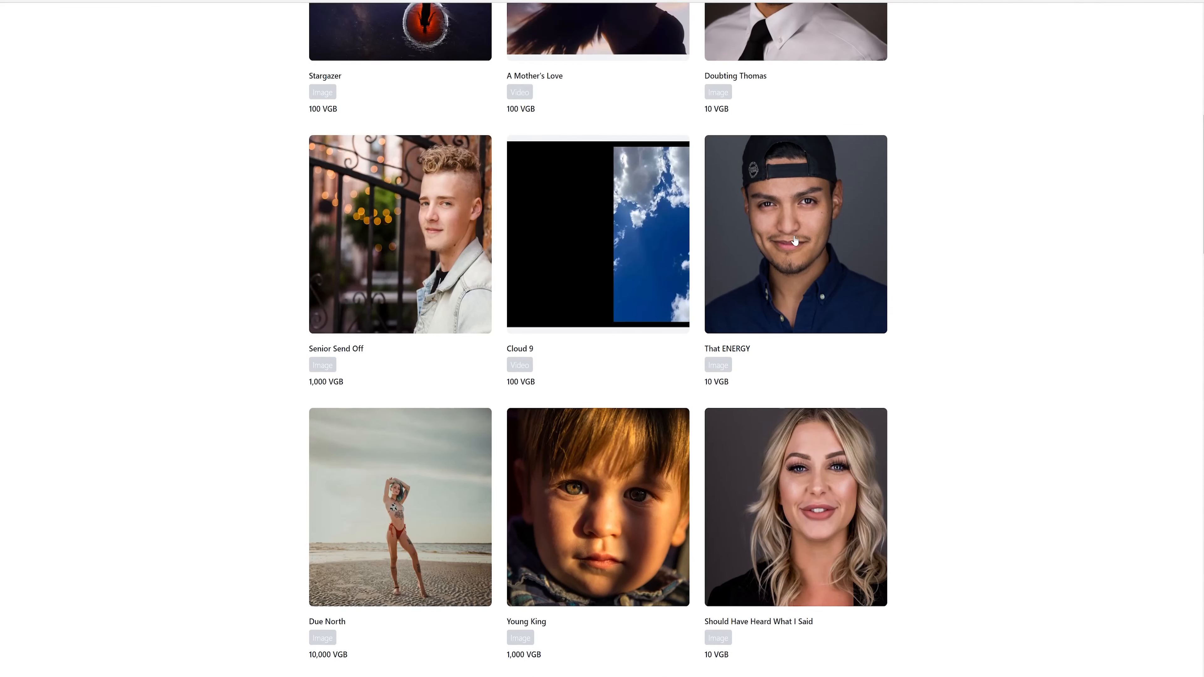
mouse_move(782, 245)
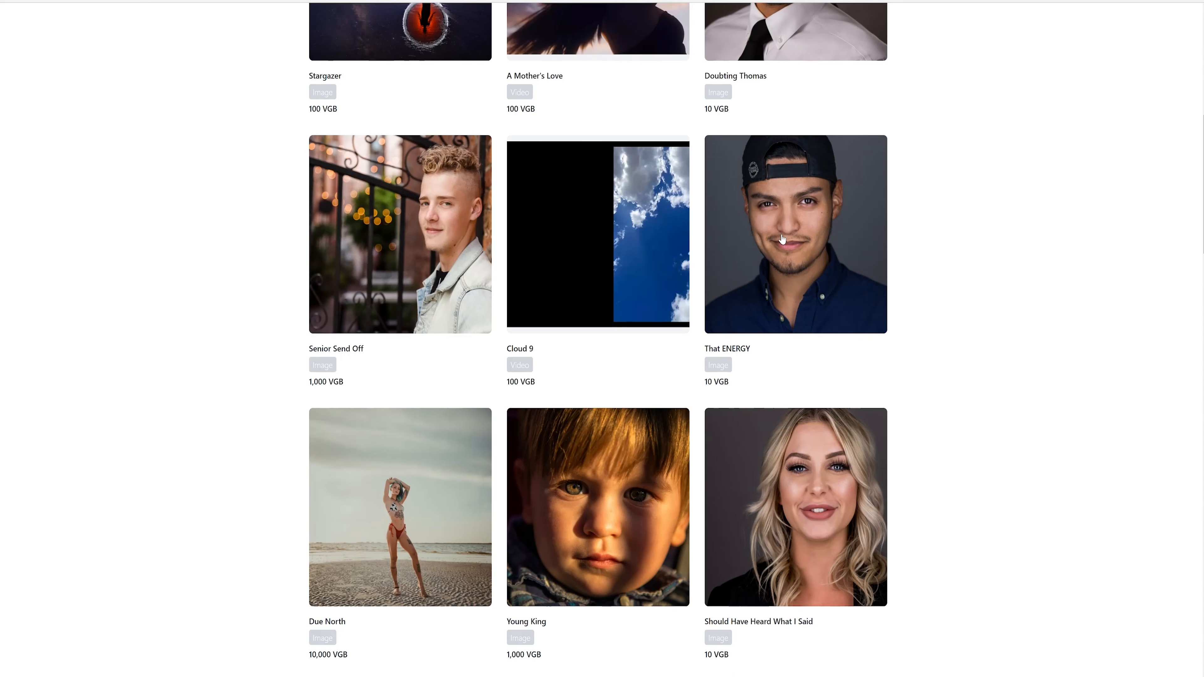
scroll(down, 3)
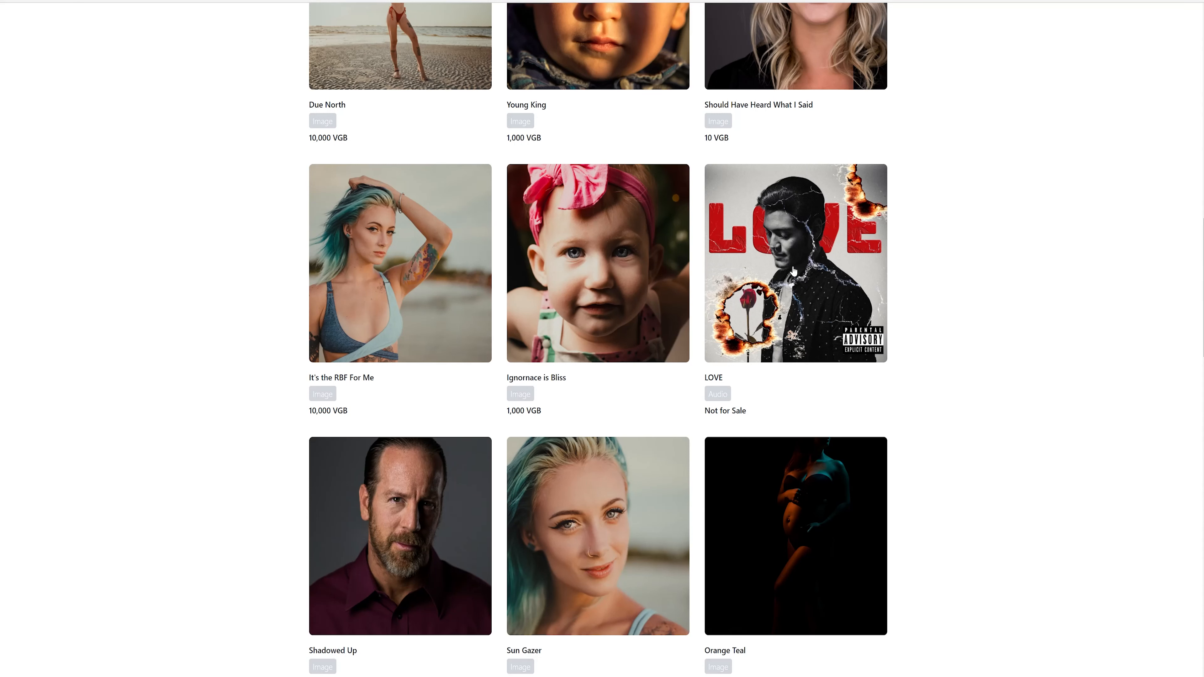
scroll(down, 3)
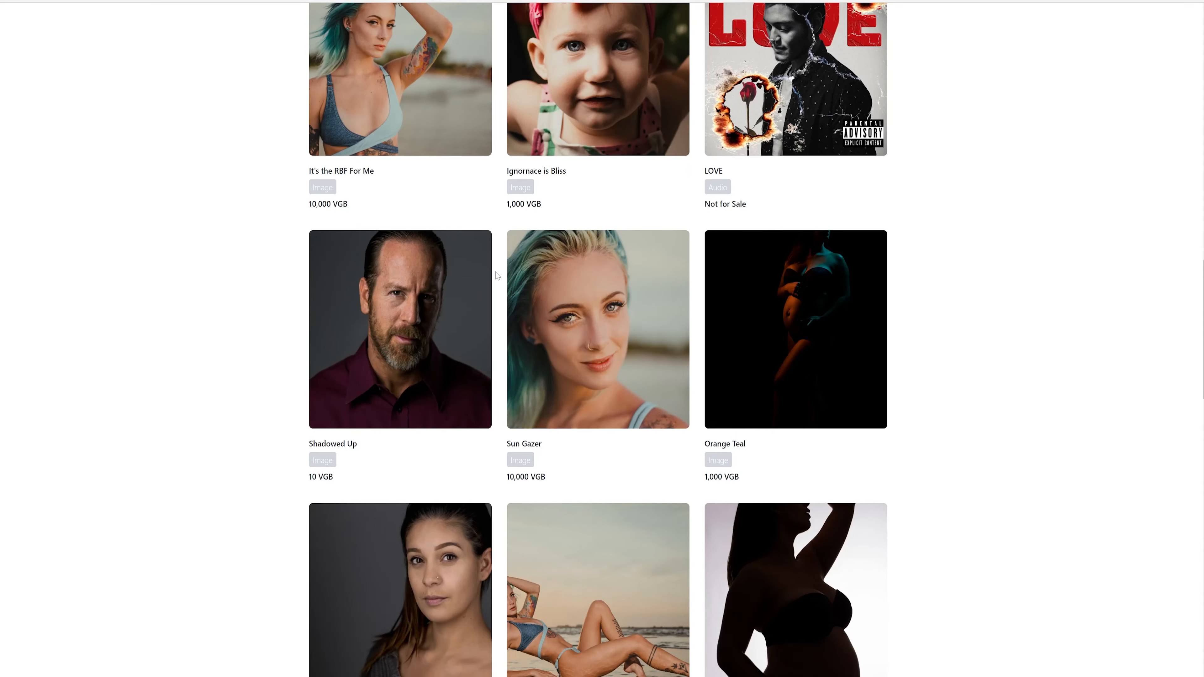
scroll(down, 3)
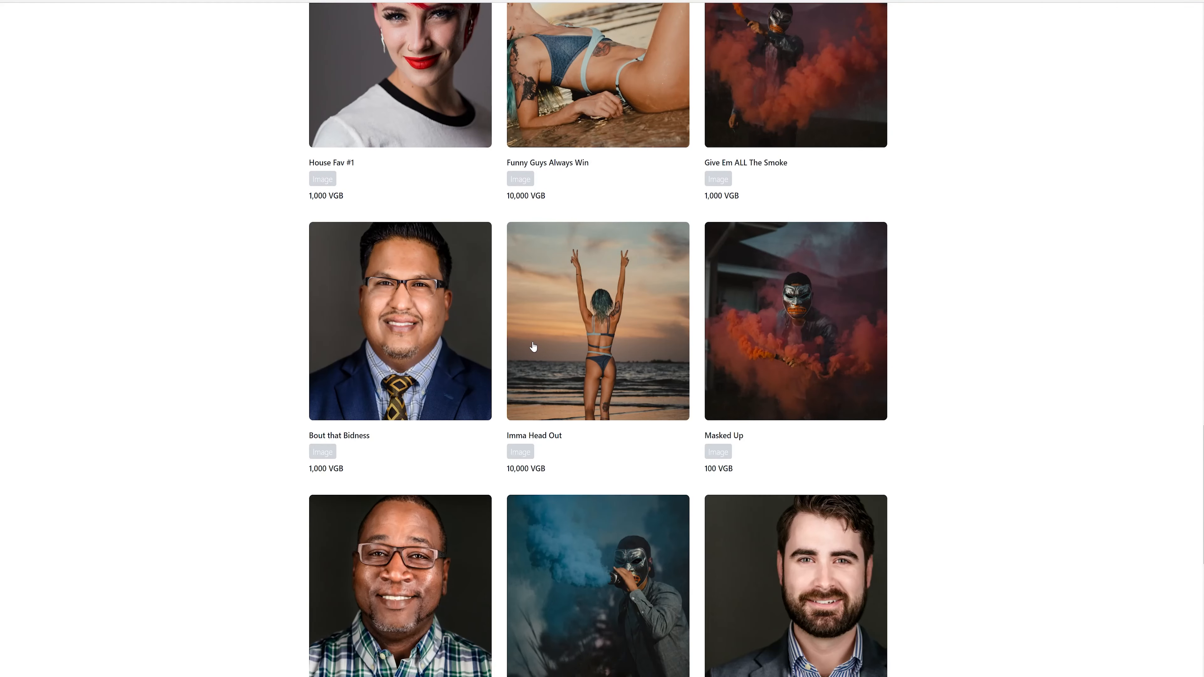
scroll(down, 3)
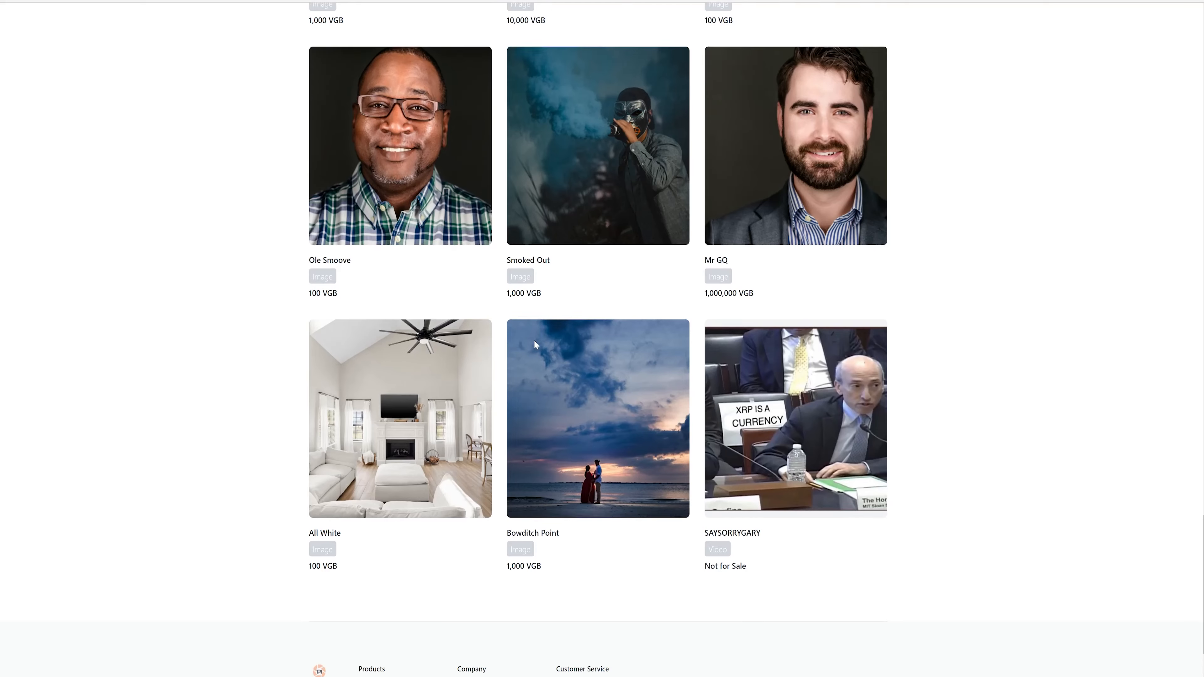
scroll(down, 3)
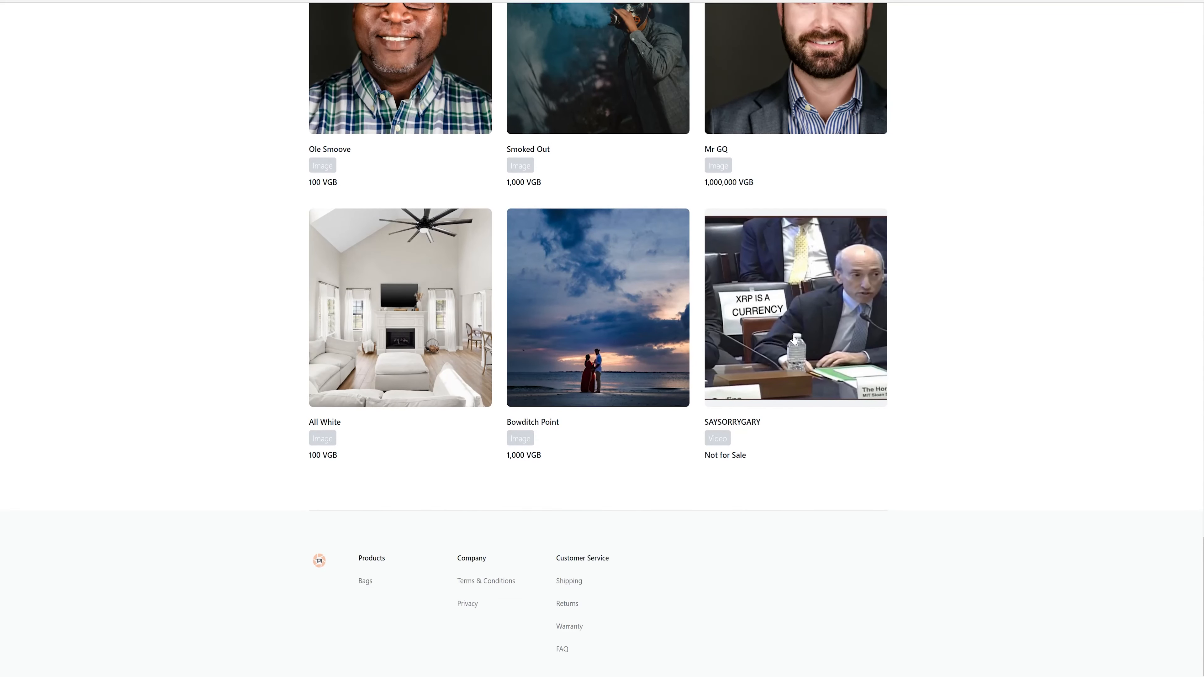
mouse_move(830, 346)
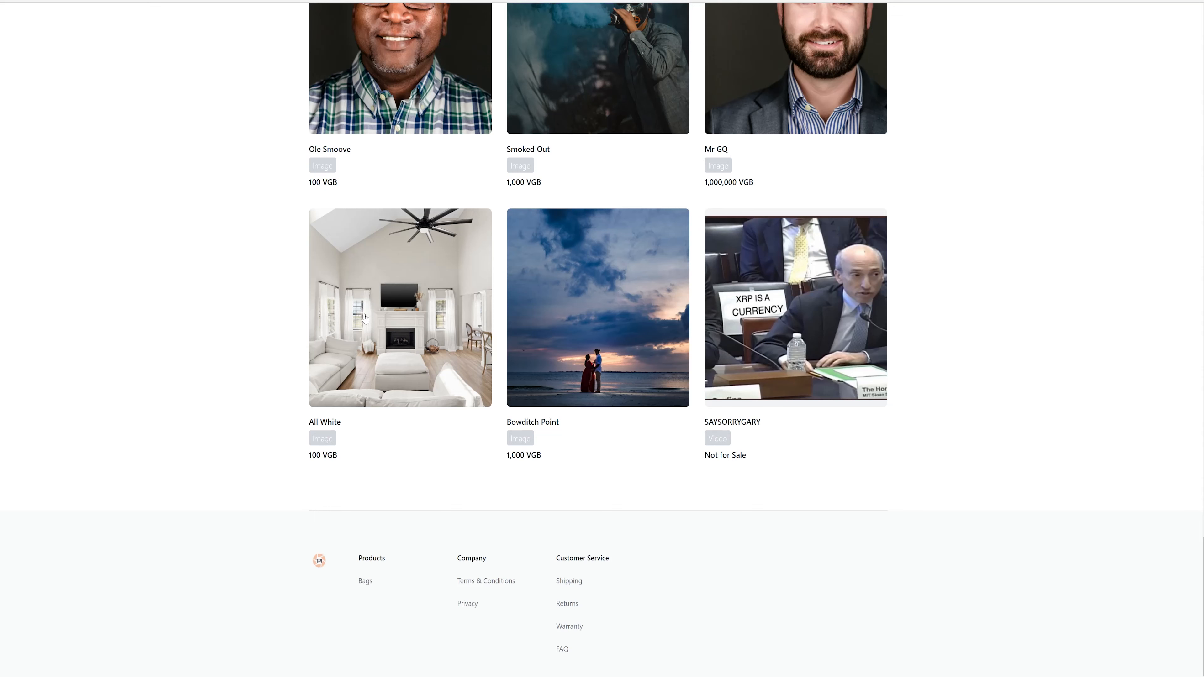
mouse_move(606, 411)
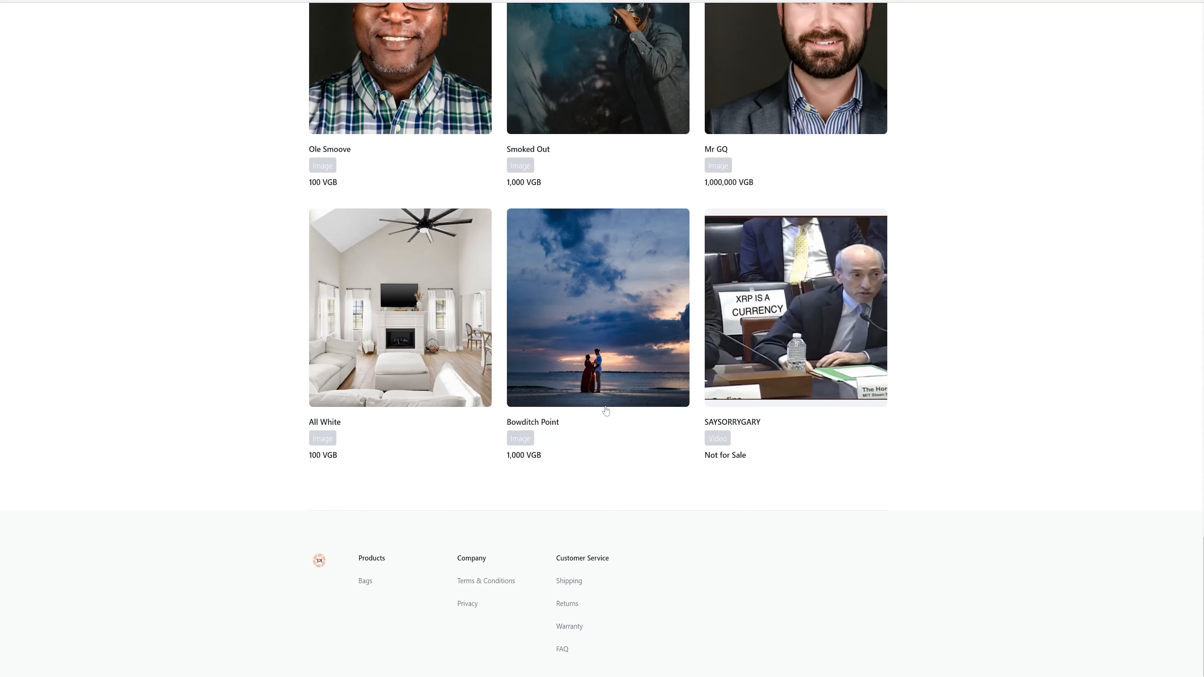
Step: Scroll back up and down the gallery reviewing the listings, including LOVE marked Not for Sale
scroll(up, 3)
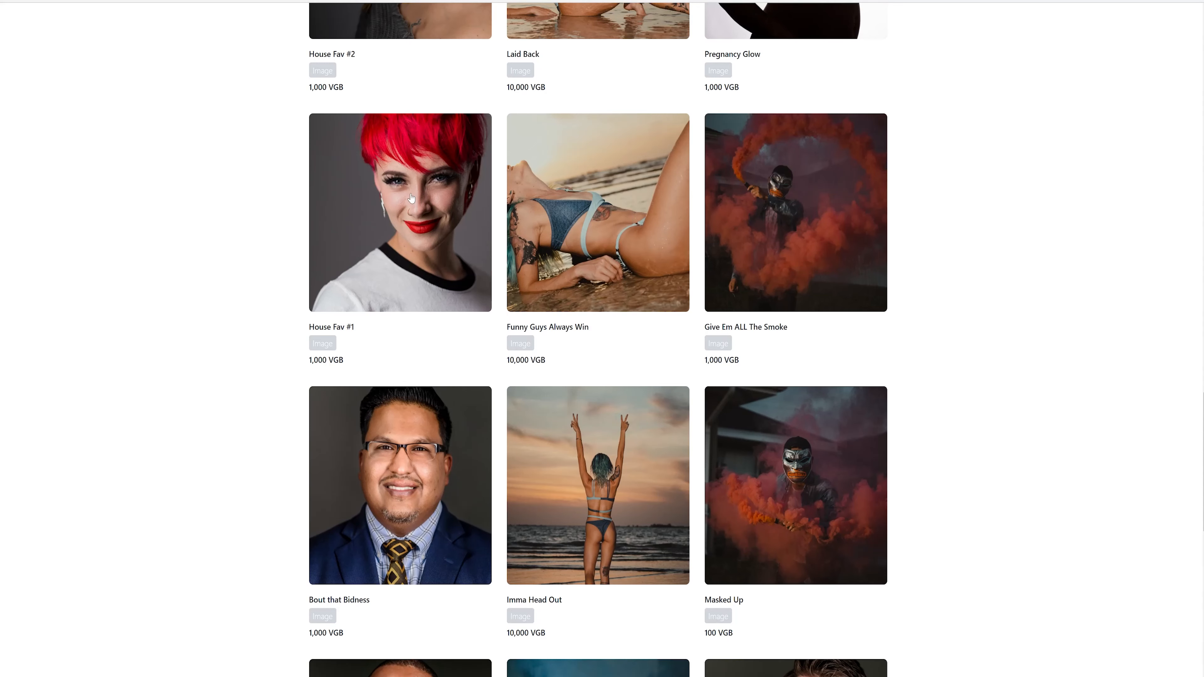
scroll(up, 3)
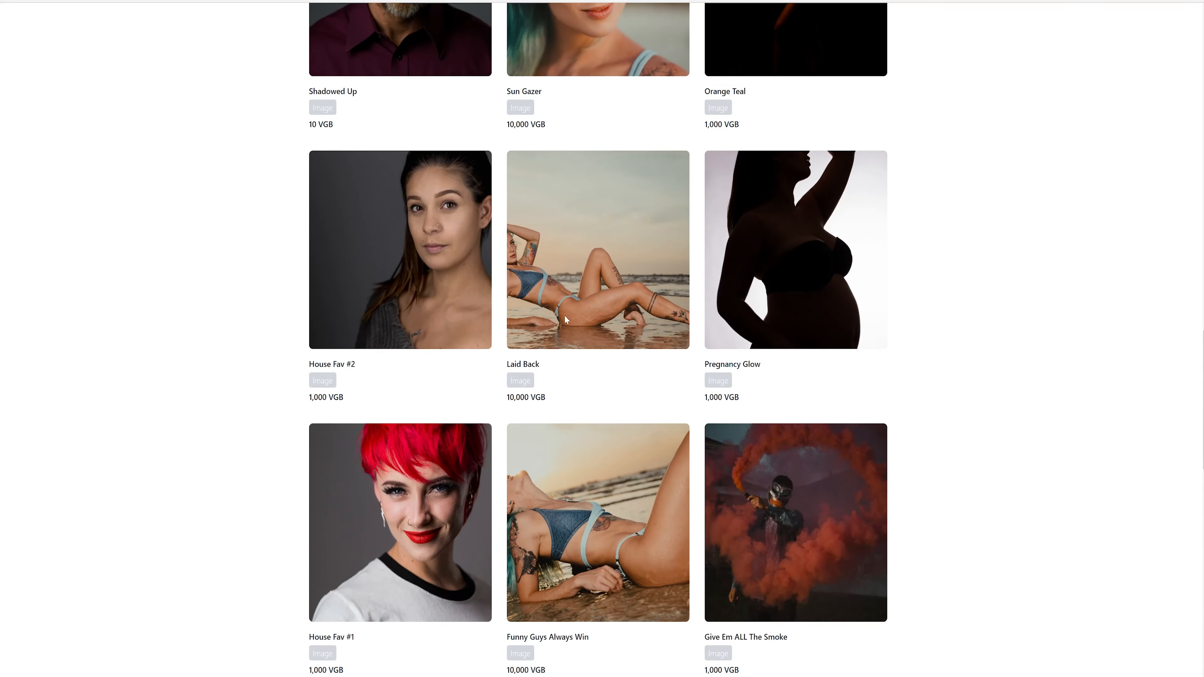
mouse_move(912, 362)
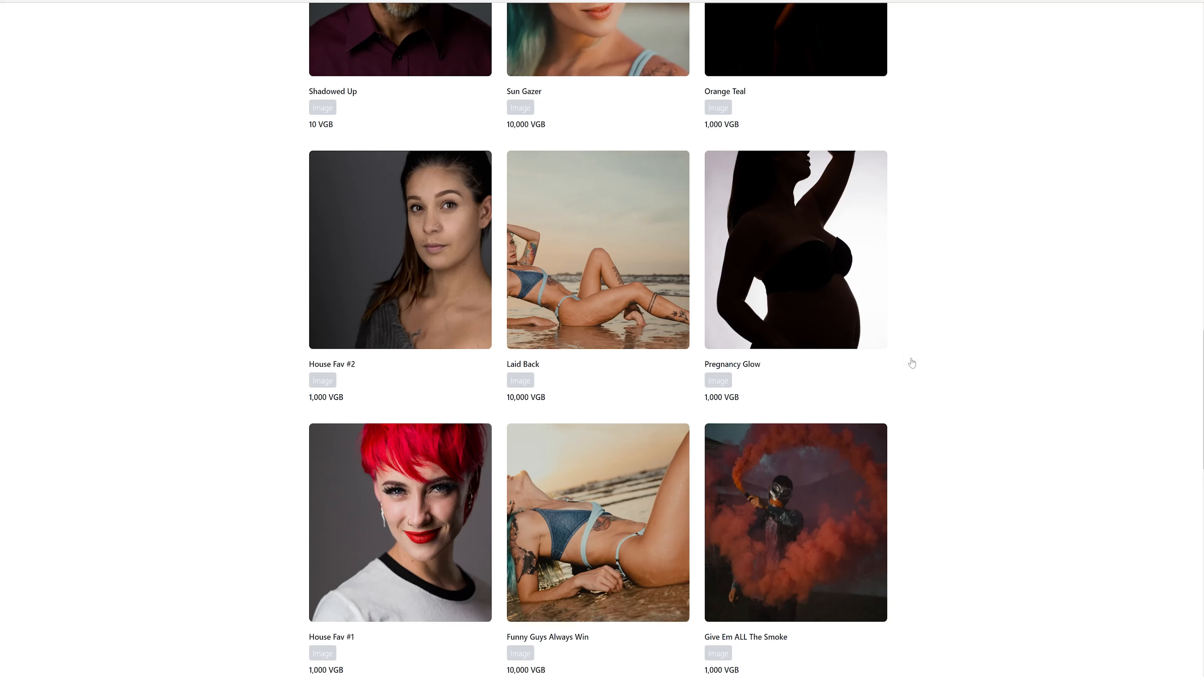
scroll(down, 3)
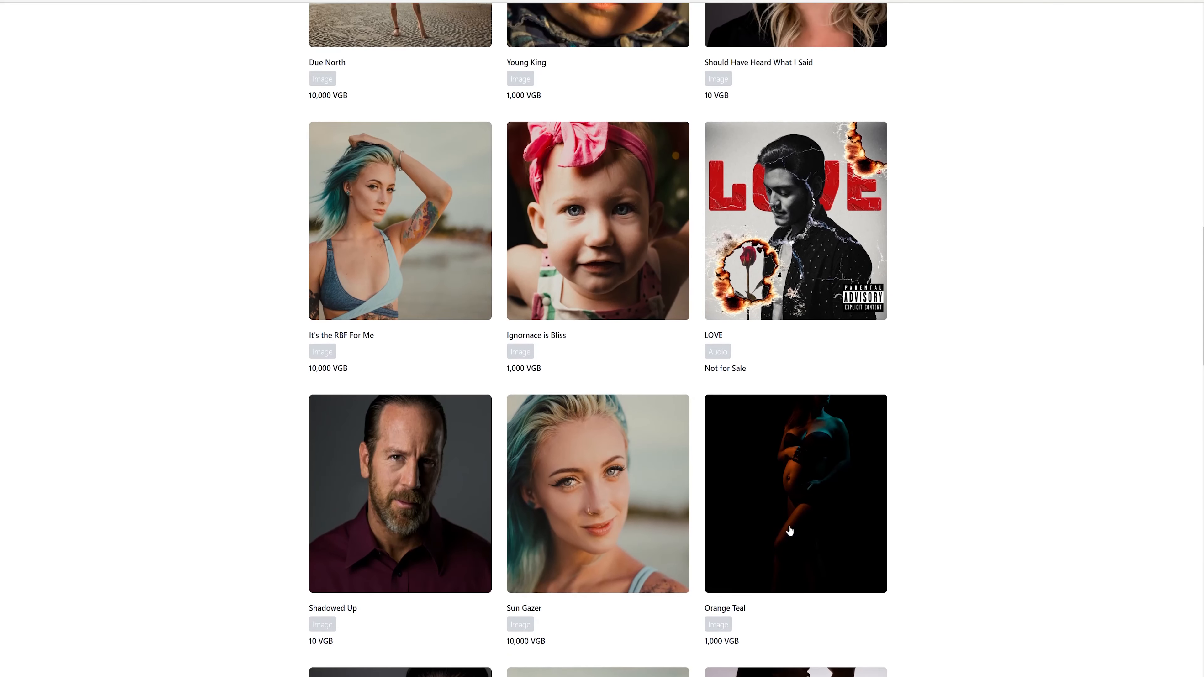
mouse_move(529, 405)
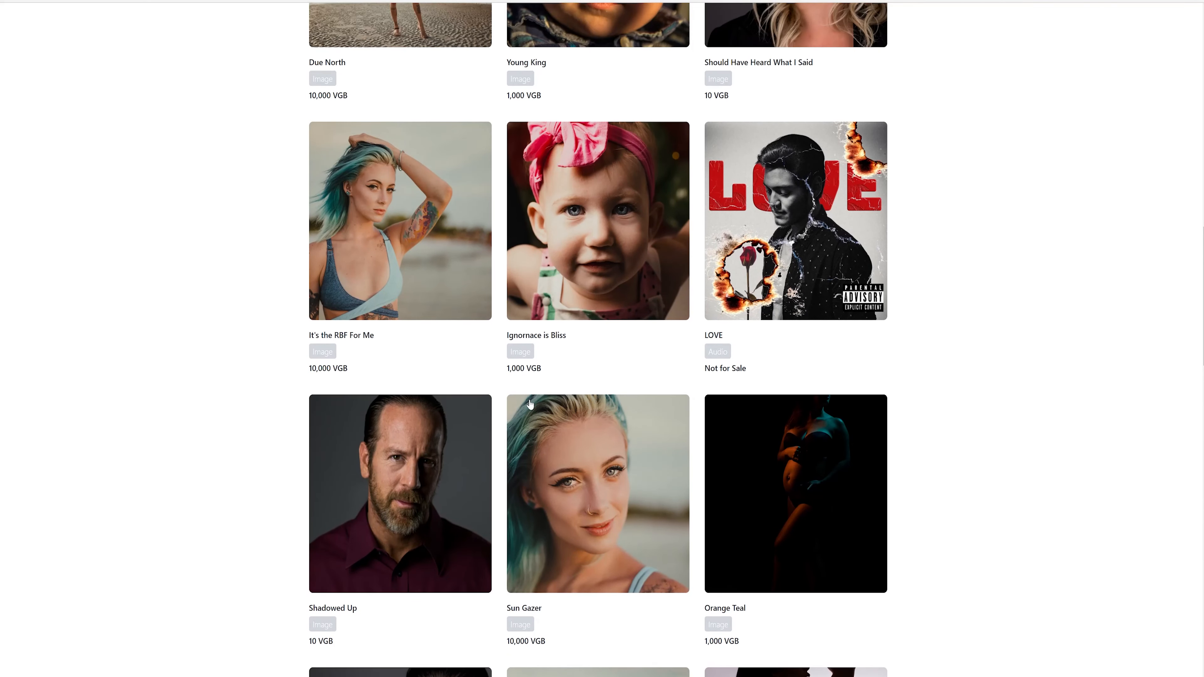
mouse_move(617, 252)
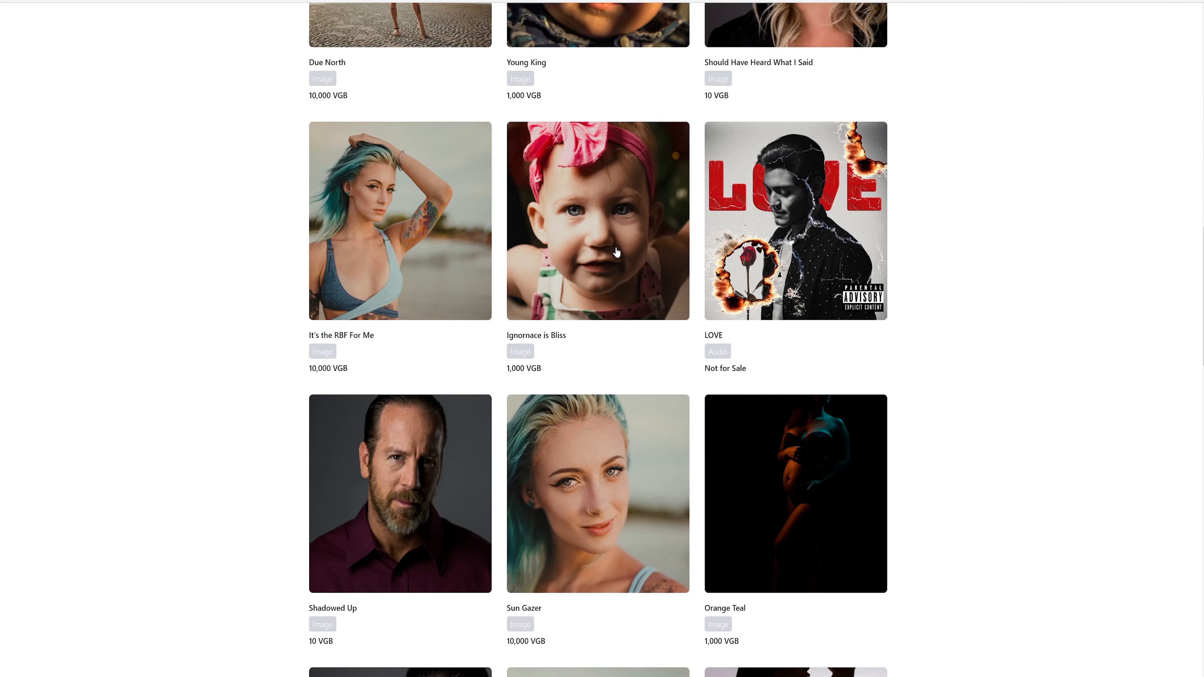
scroll(up, 3)
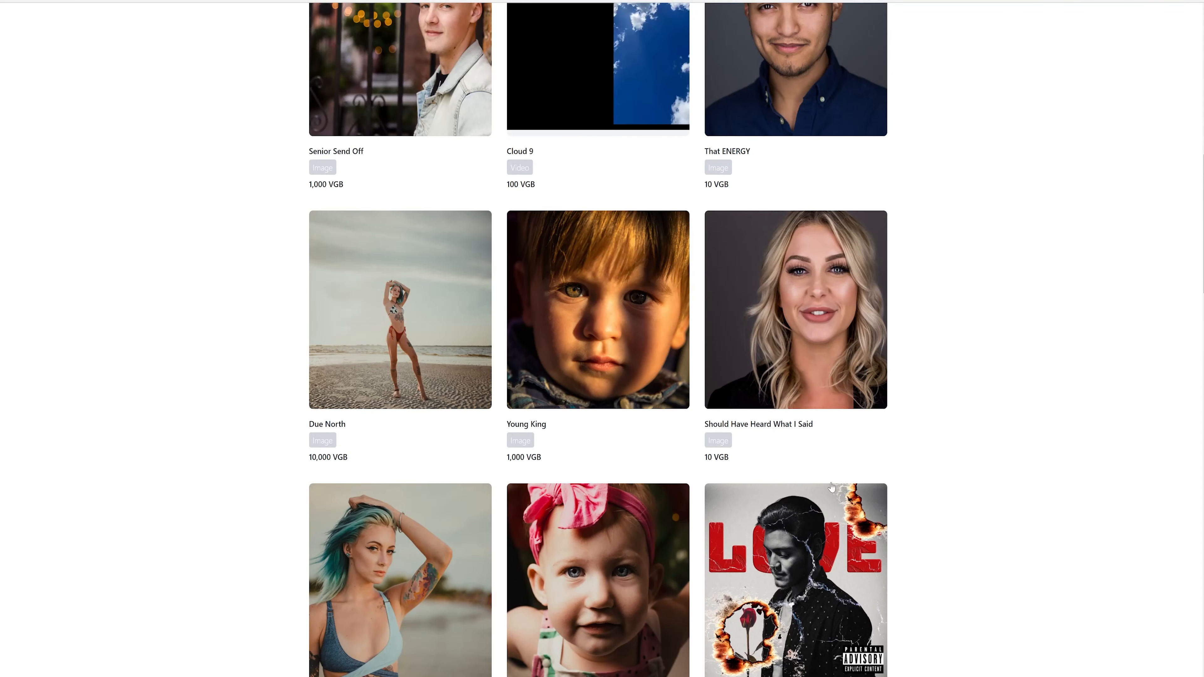
scroll(up, 3)
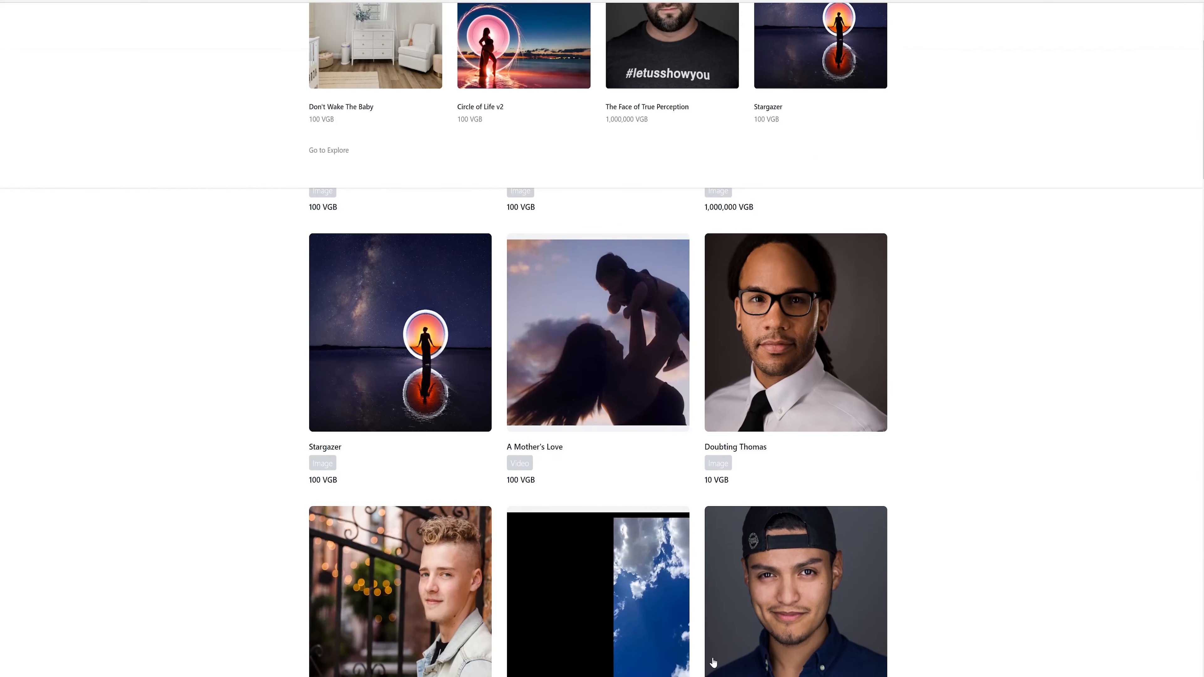
mouse_move(806, 347)
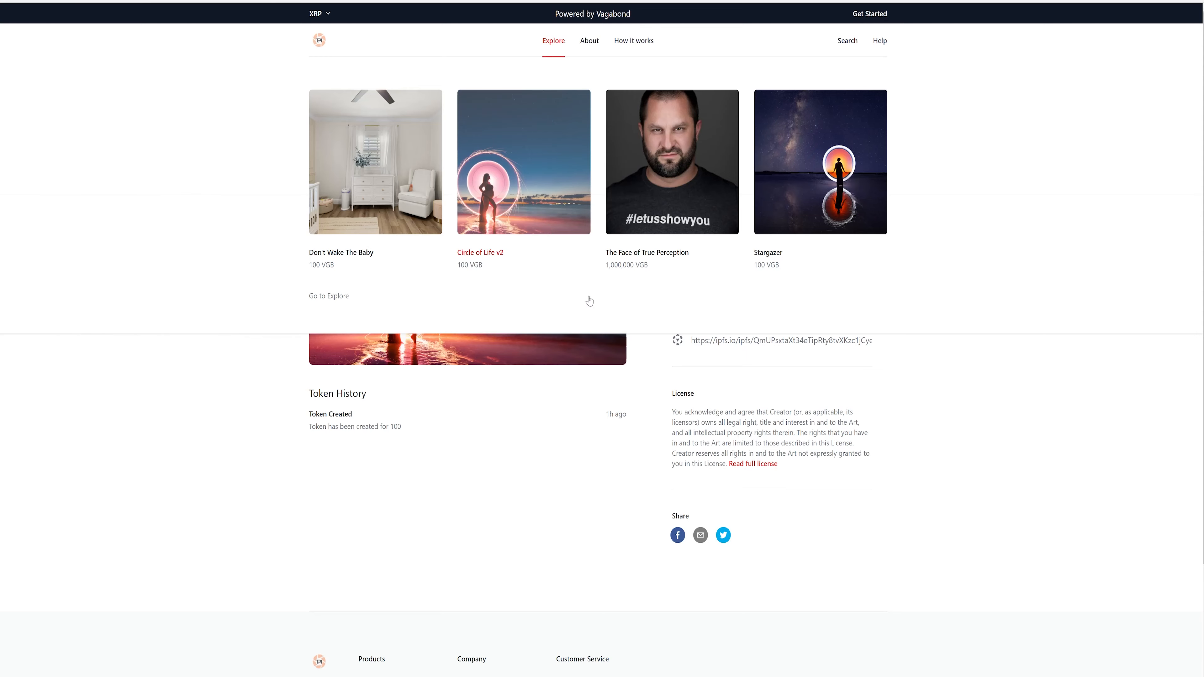
scroll(down, 3)
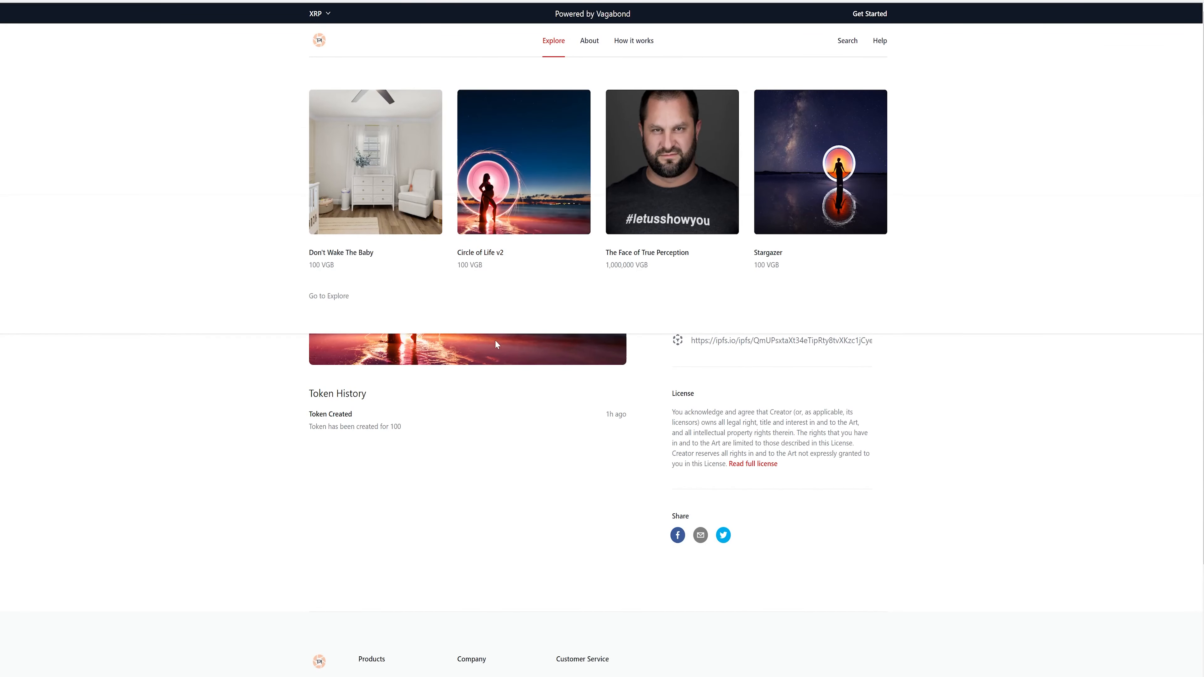
Step: Close the enlarged Circle of Life v2 cover photo to return to its detail page
click(497, 351)
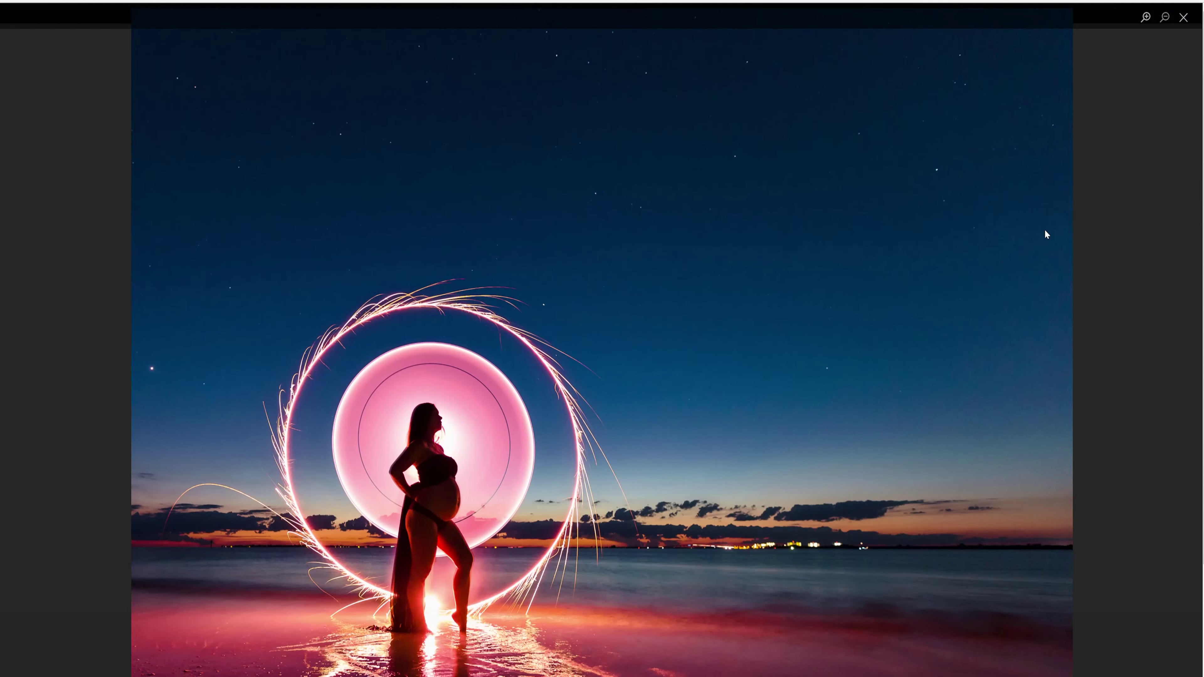
mouse_move(1184, 32)
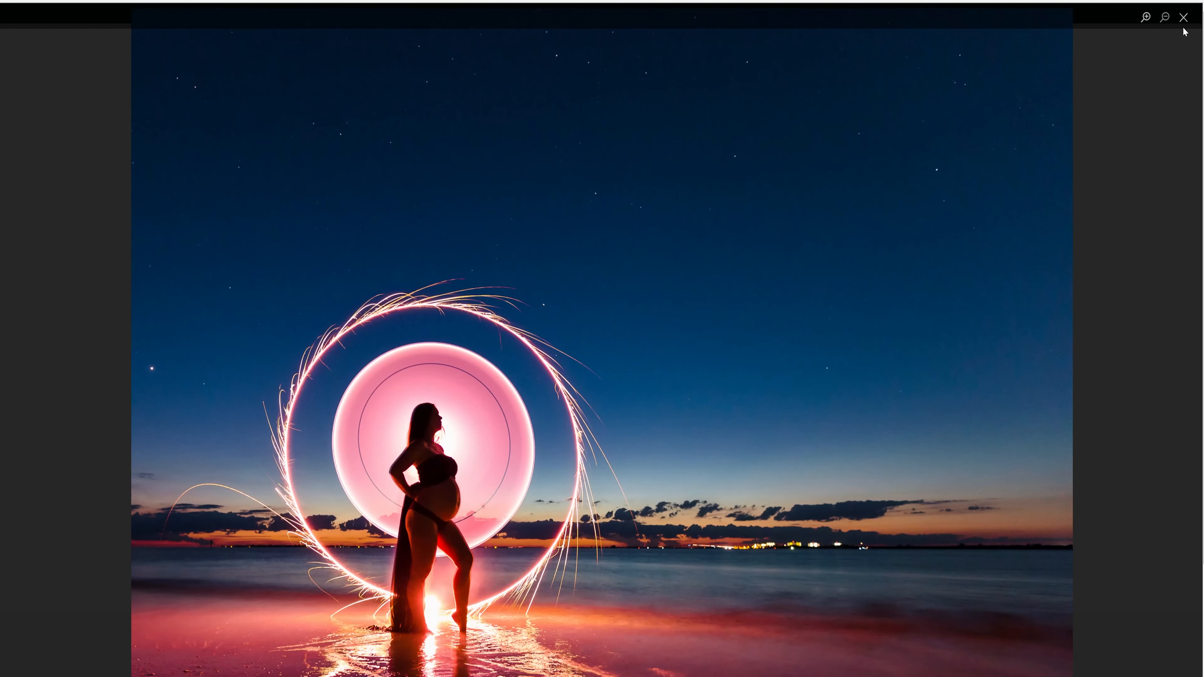
mouse_move(1184, 16)
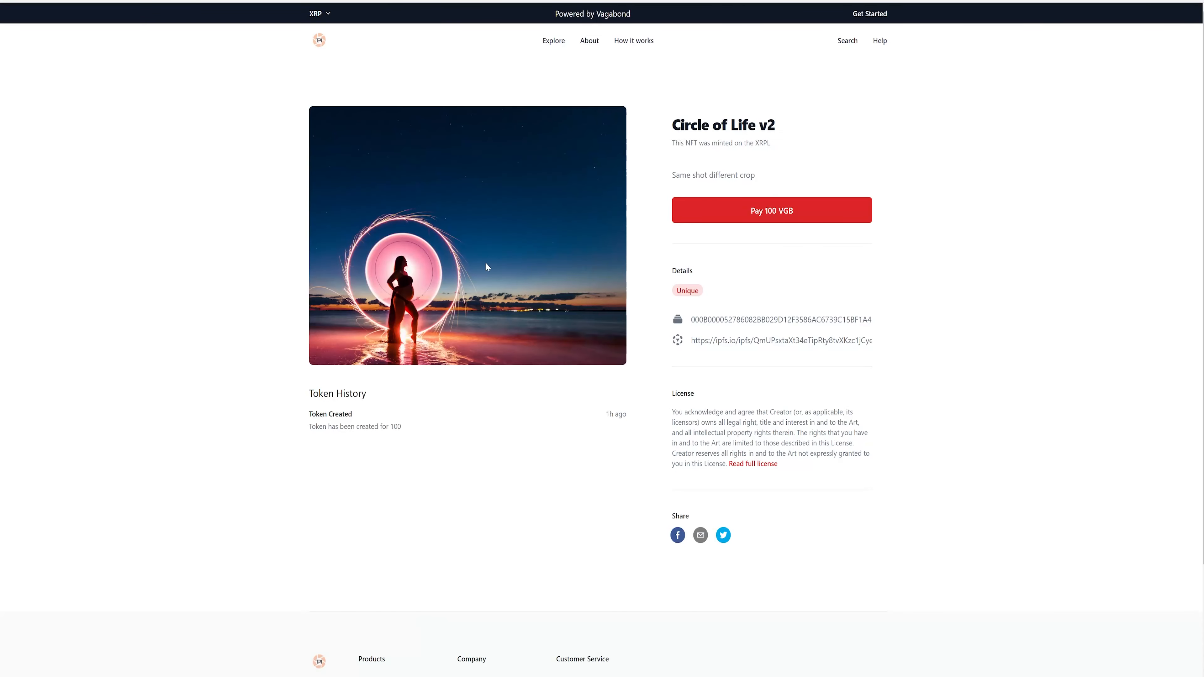
mouse_move(49, 25)
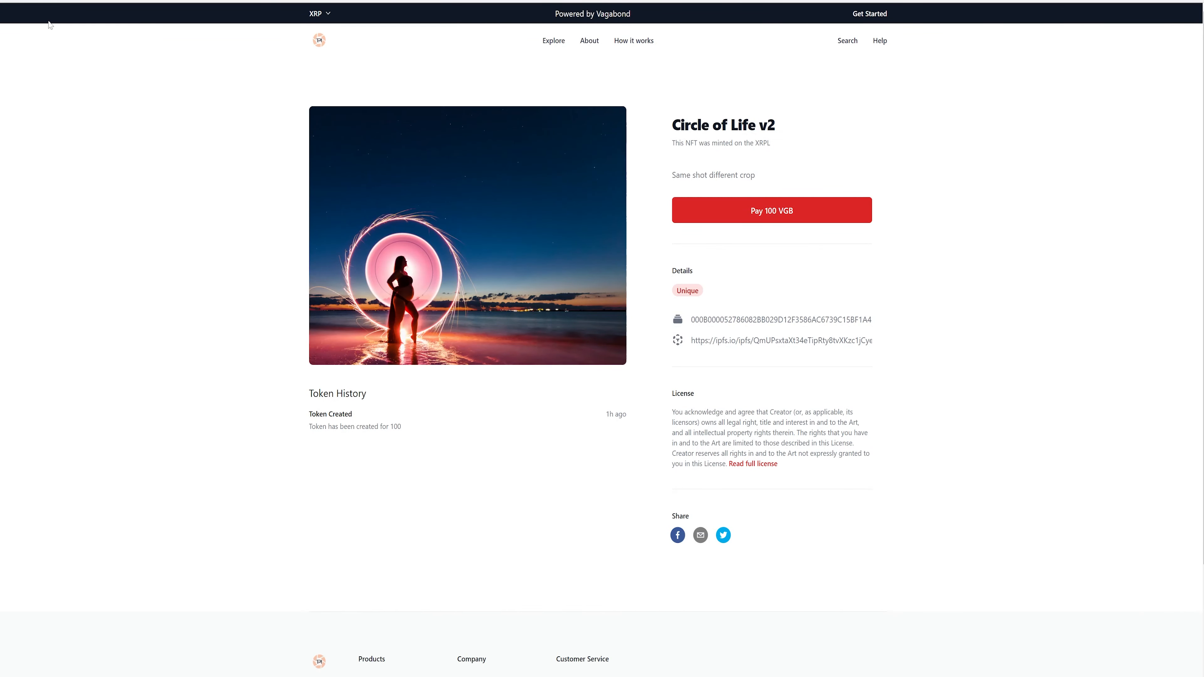
mouse_move(426, 71)
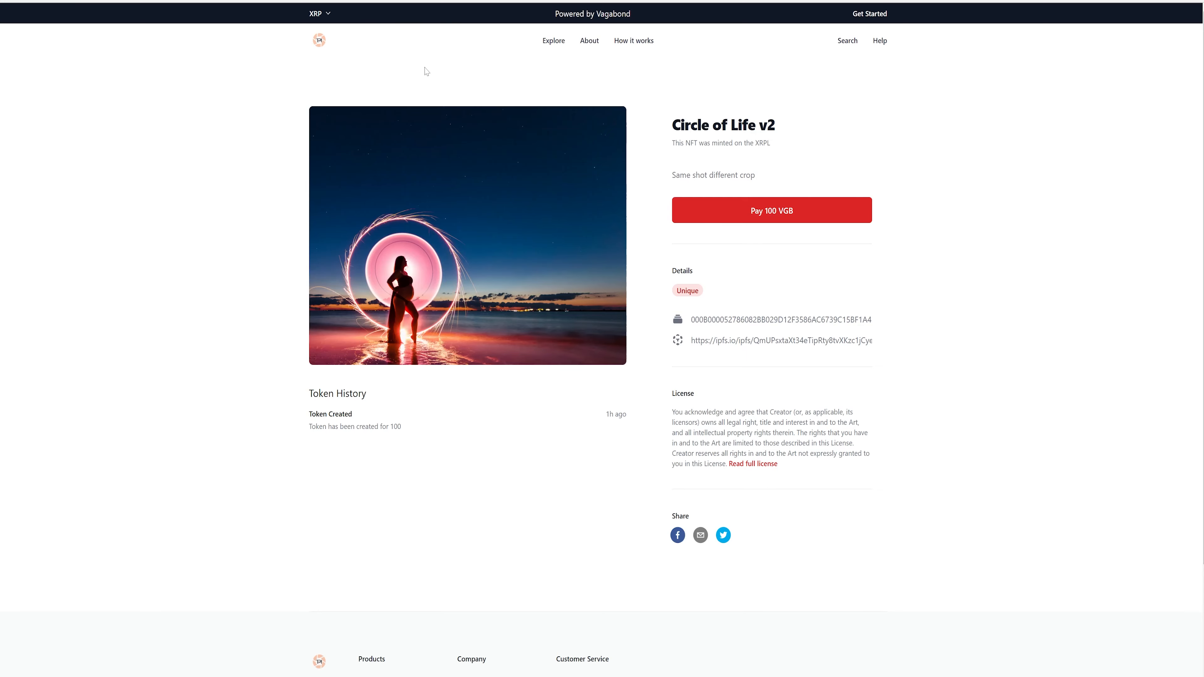
Step: Open the LOVE audio NFT's detail page from the Explore gallery
click(553, 41)
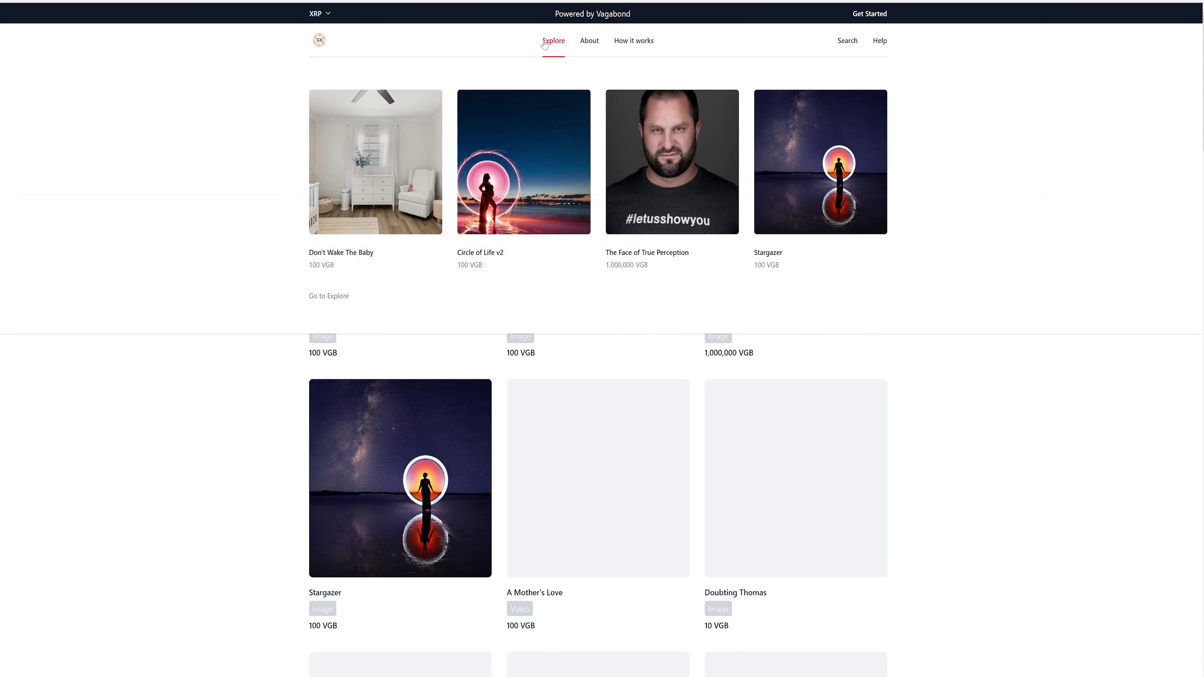
scroll(down, 3)
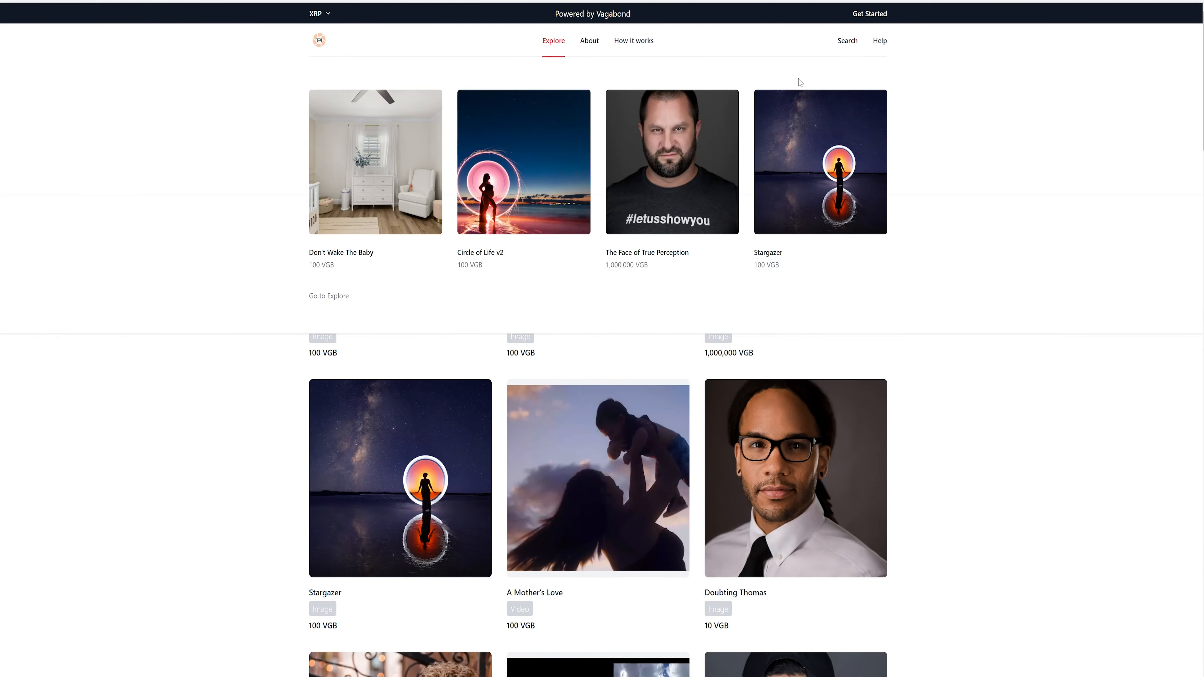
mouse_move(604, 328)
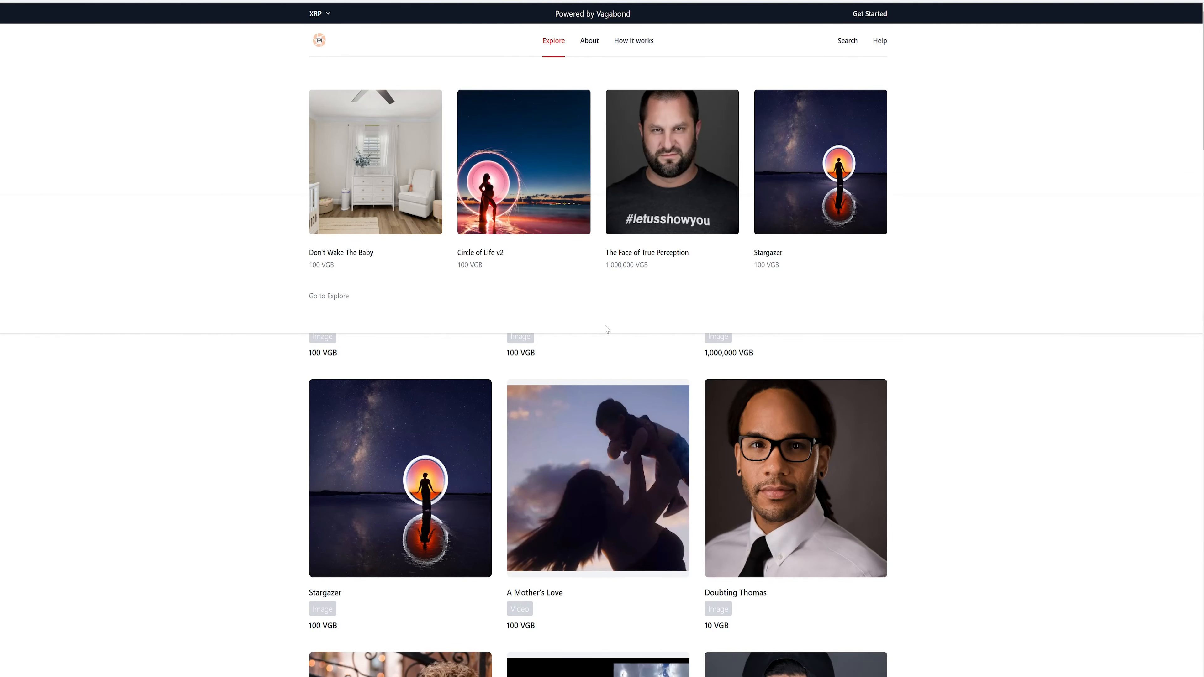
scroll(down, 3)
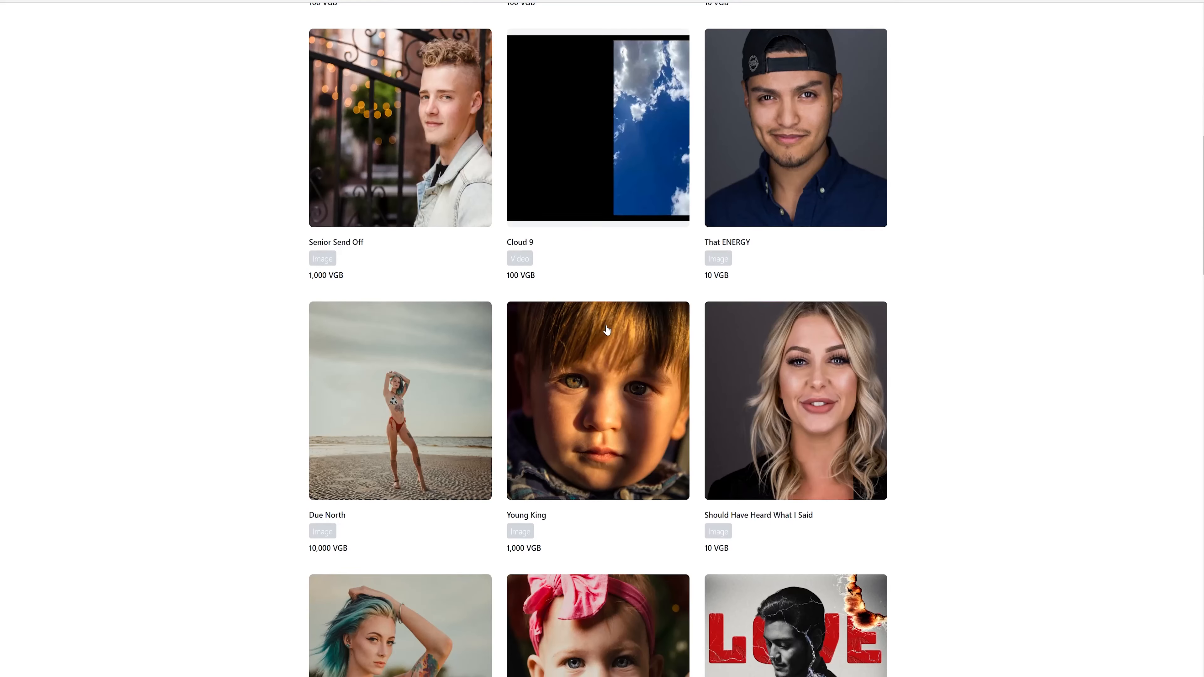
click(608, 330)
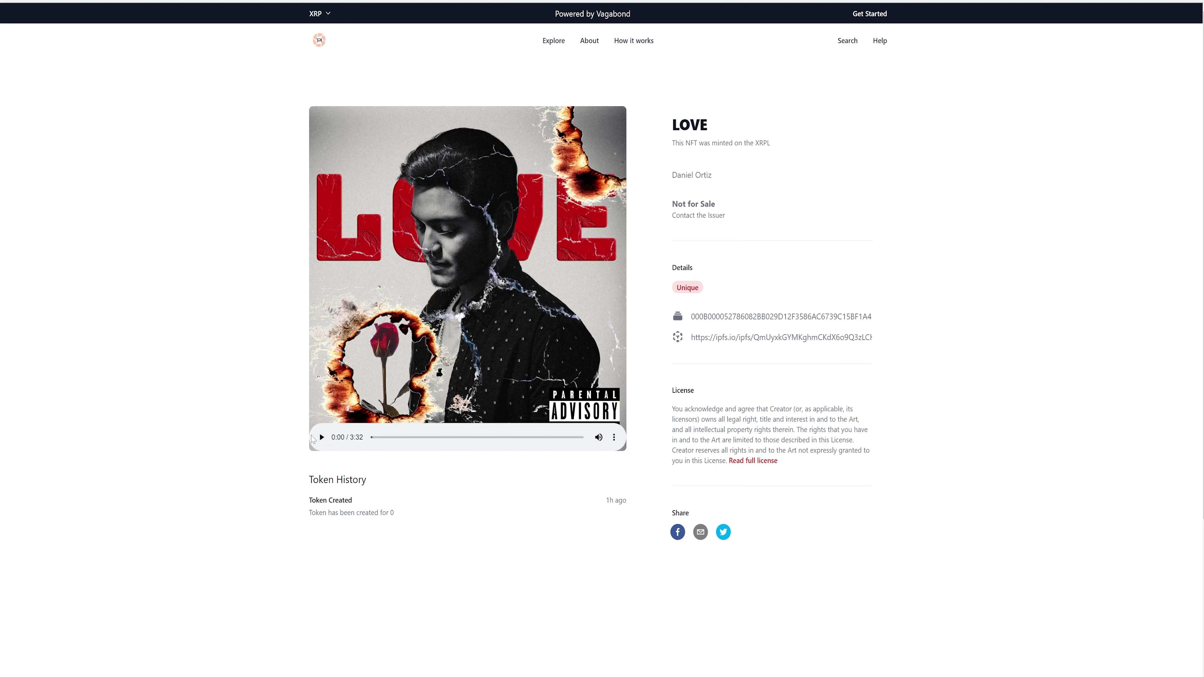
Step: Play the LOVE audio track and let it run to 3:14 of 3:32
click(321, 437)
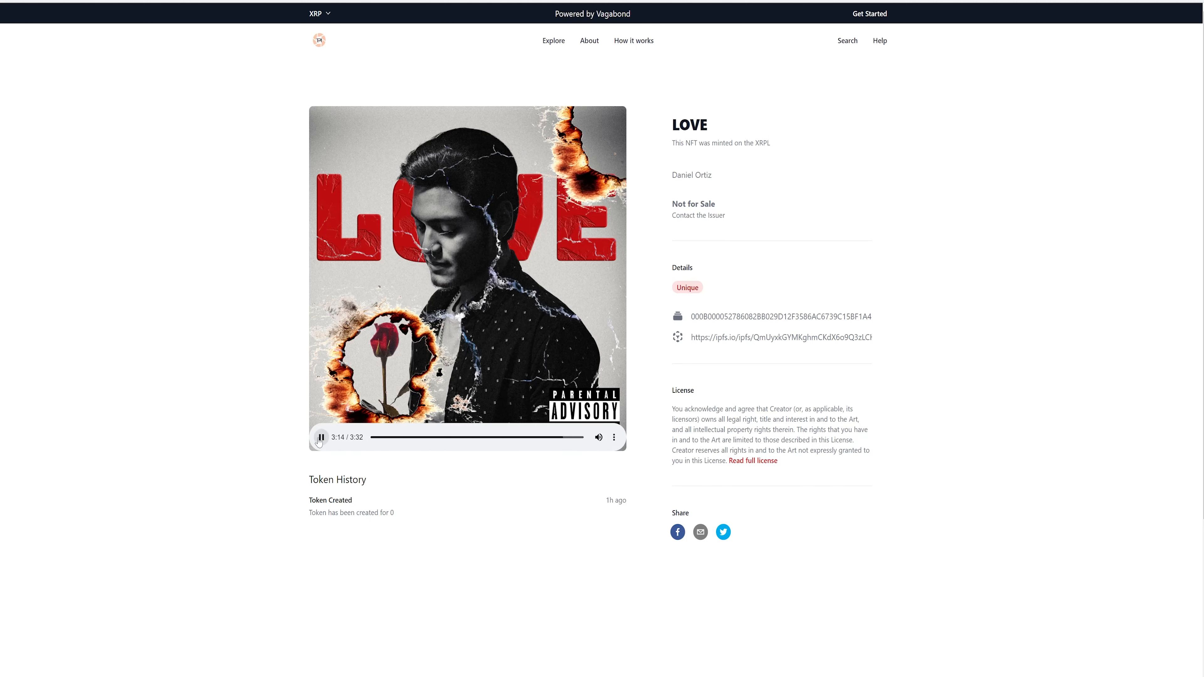
Step: Pause the LOVE track at 3:15 of 3:32
click(321, 438)
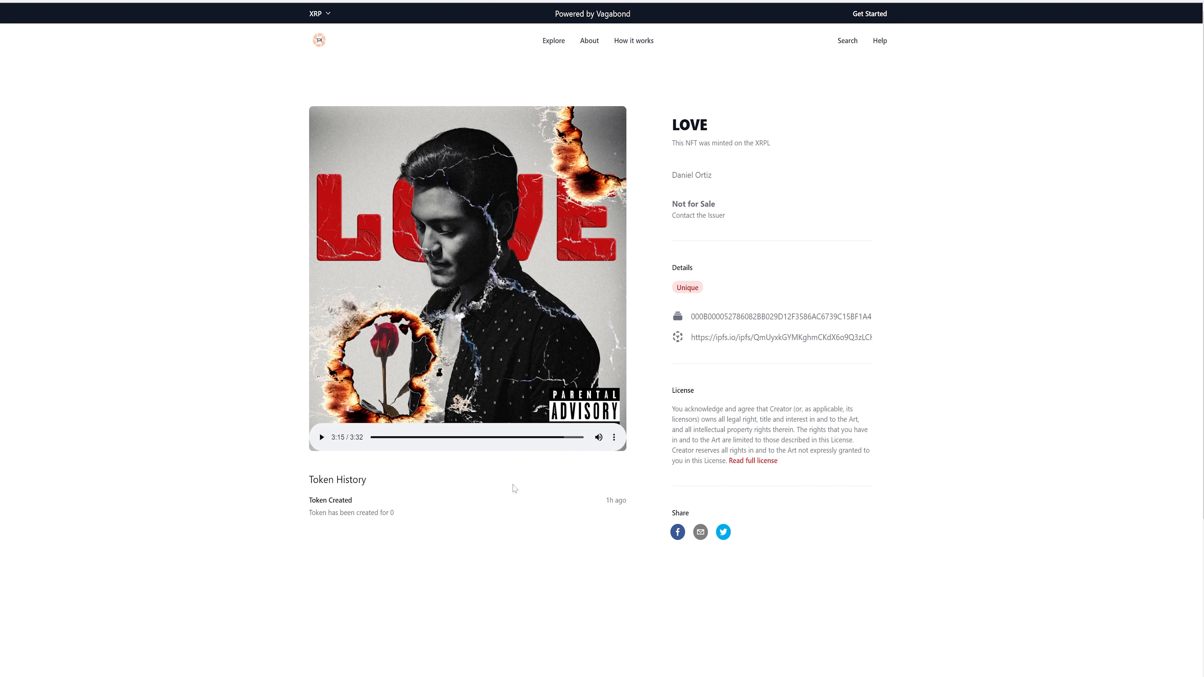
mouse_move(643, 288)
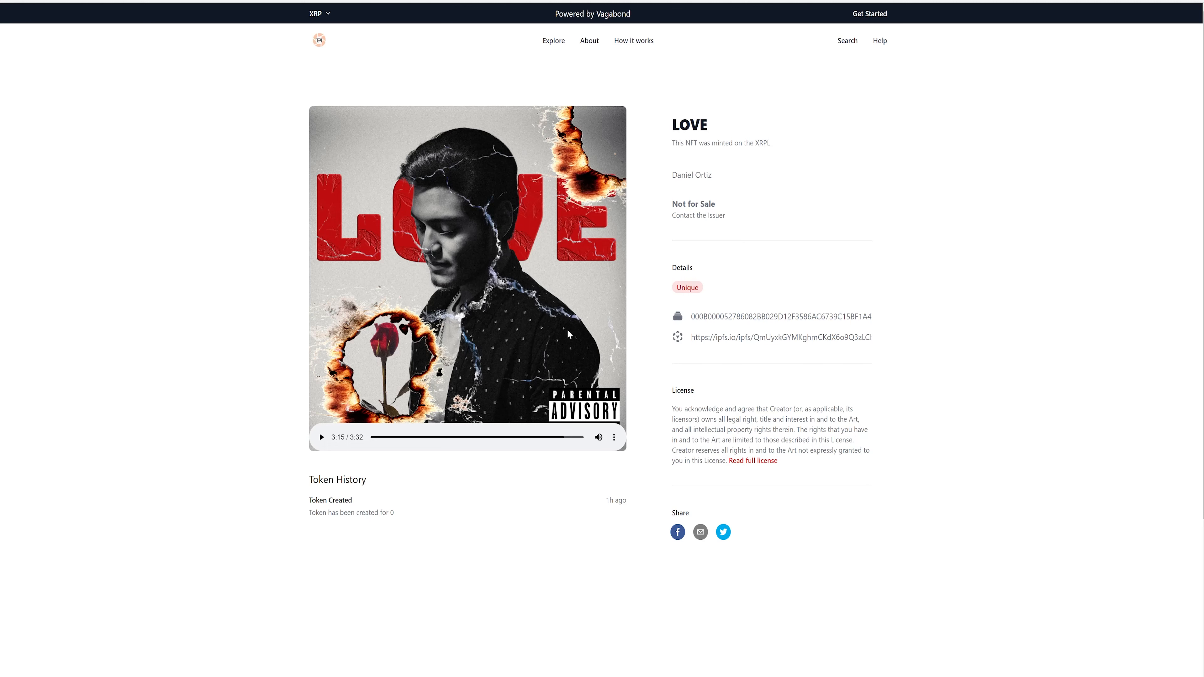
mouse_move(535, 317)
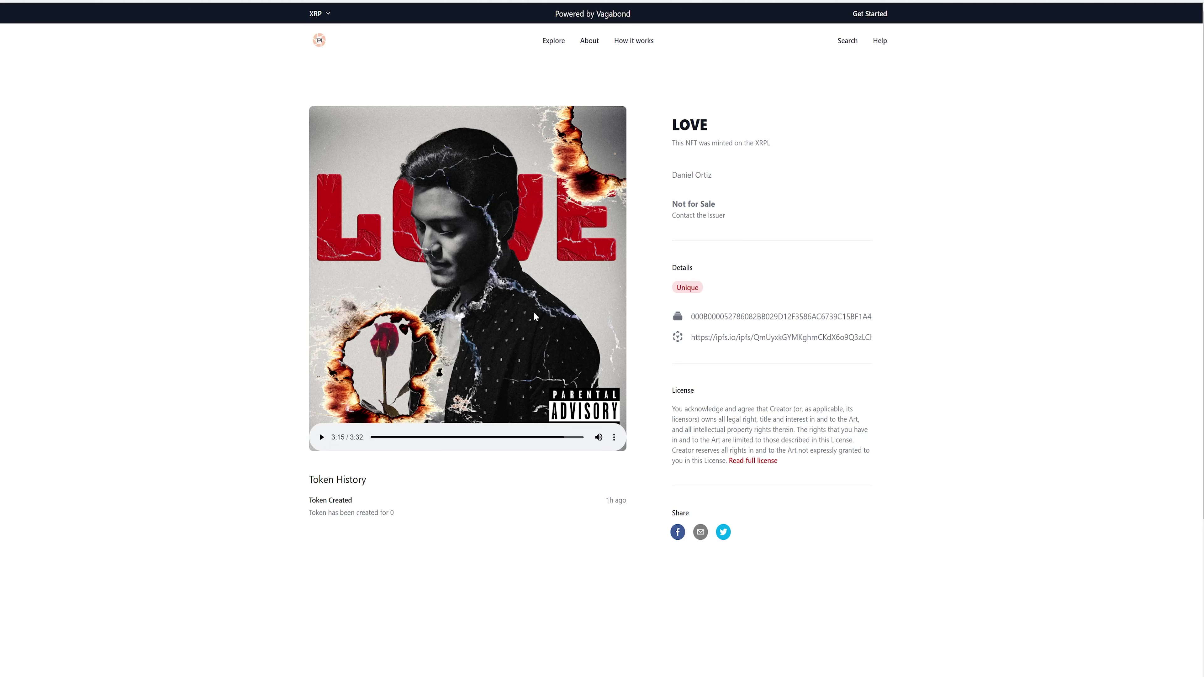
mouse_move(536, 318)
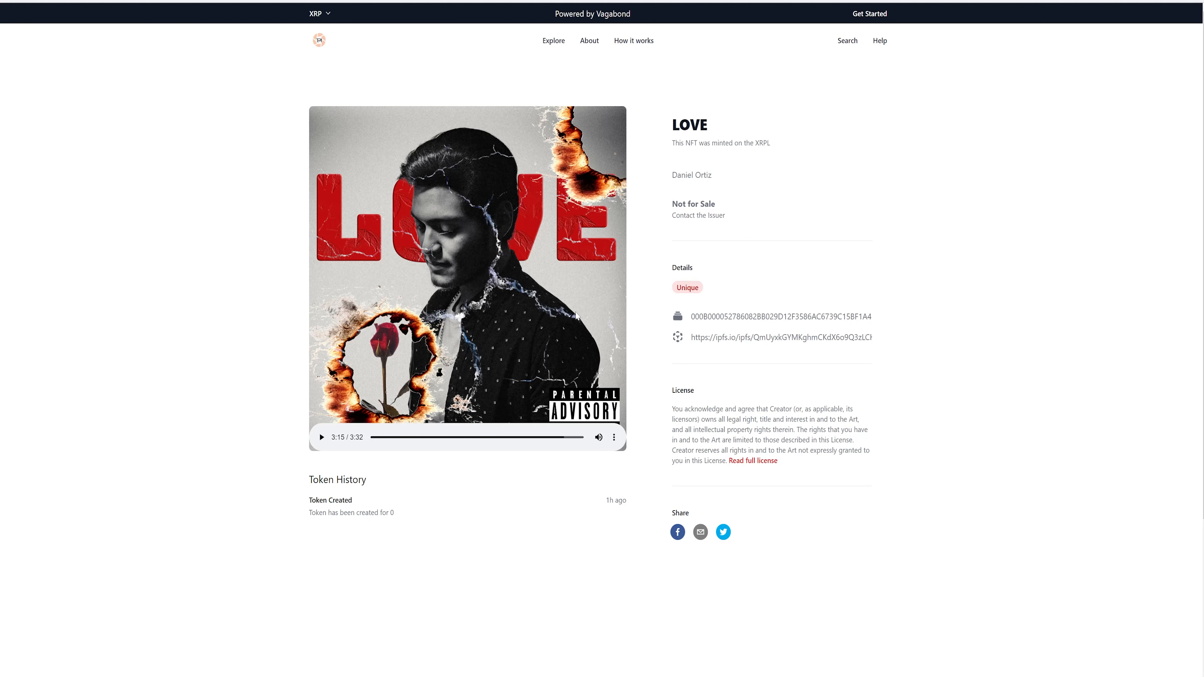
mouse_move(424, 236)
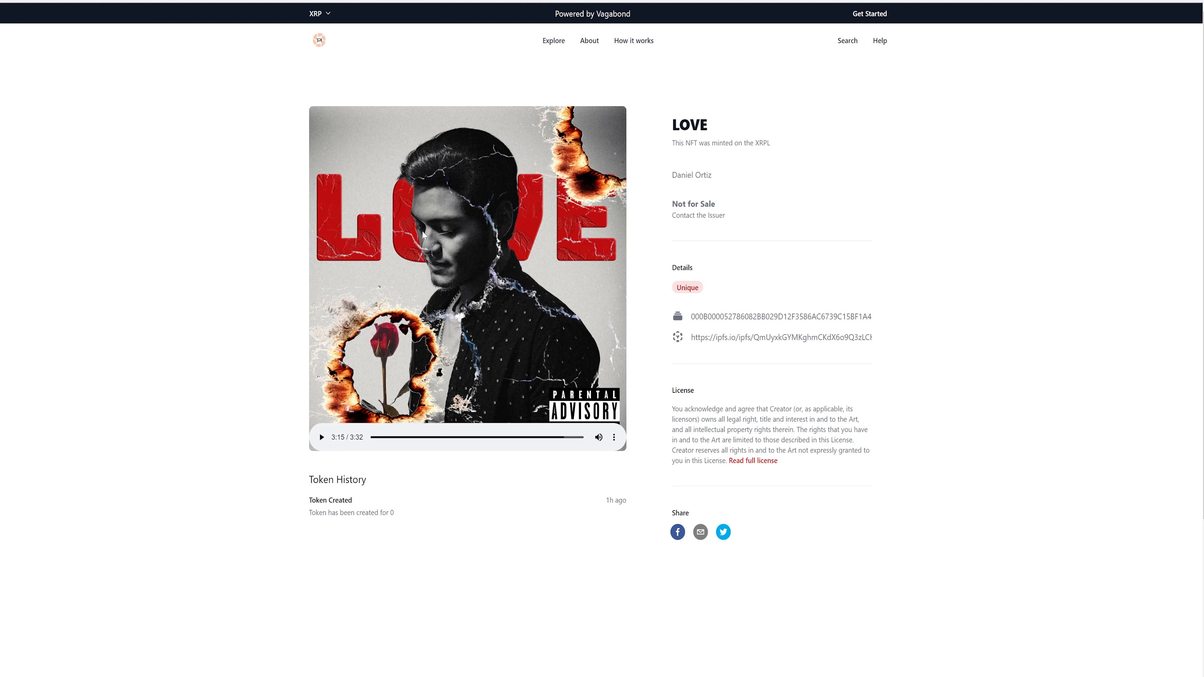
mouse_move(448, 103)
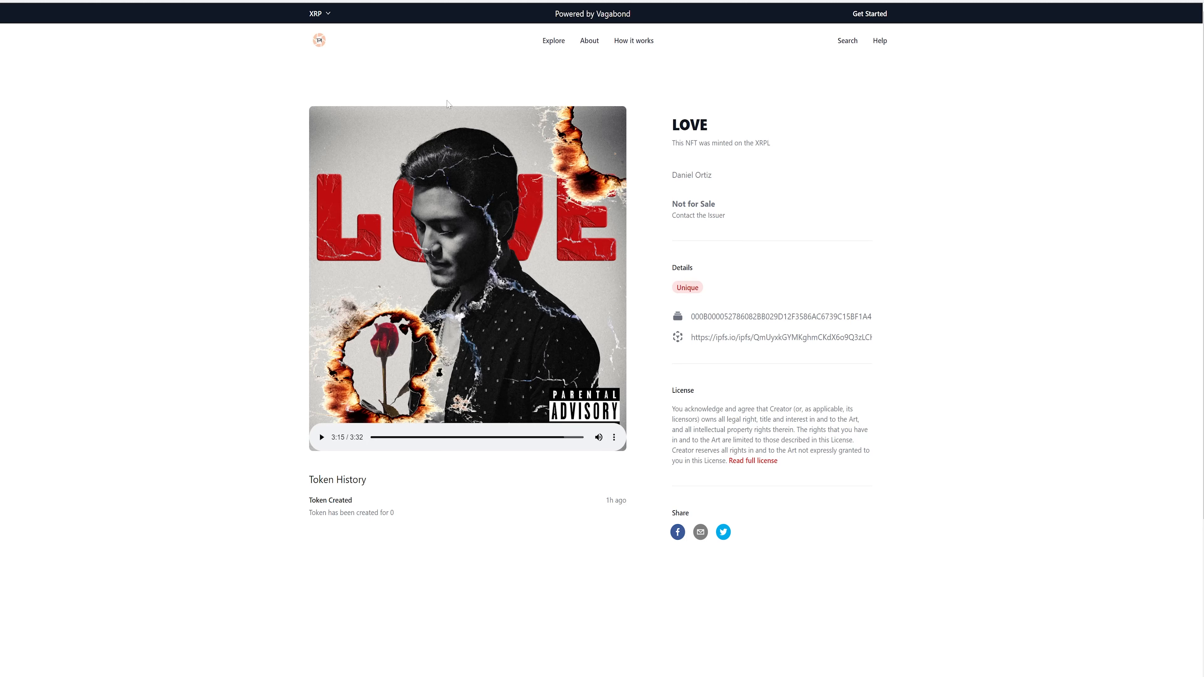
mouse_move(451, 129)
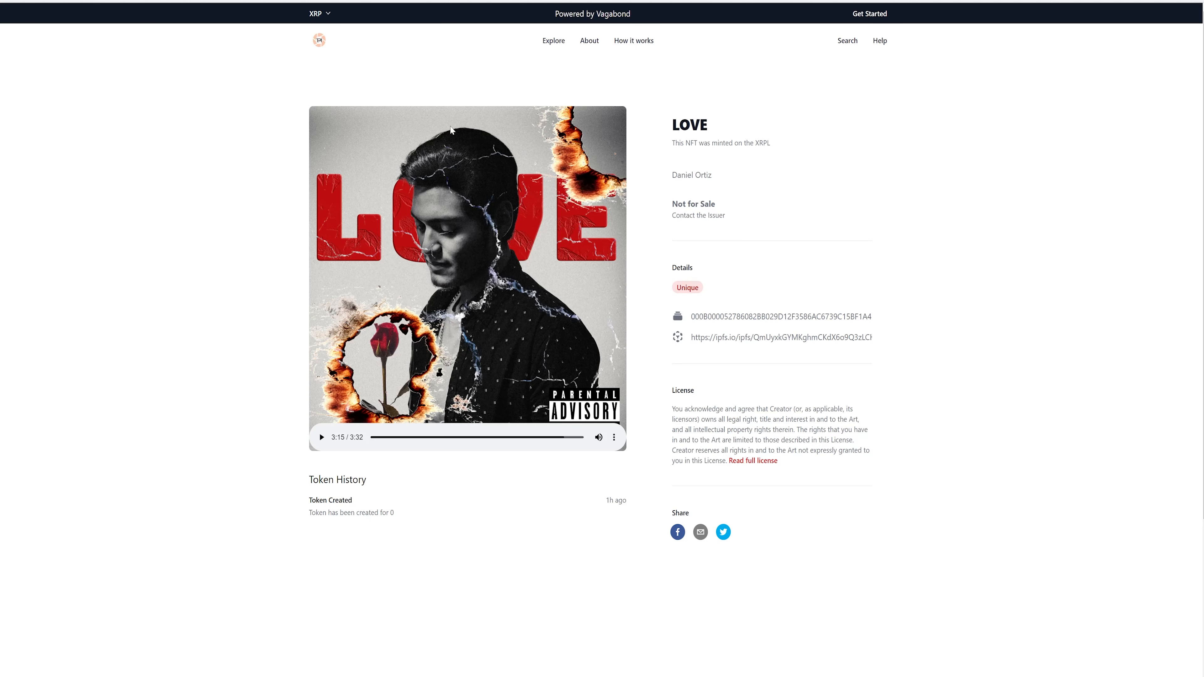
mouse_move(361, 80)
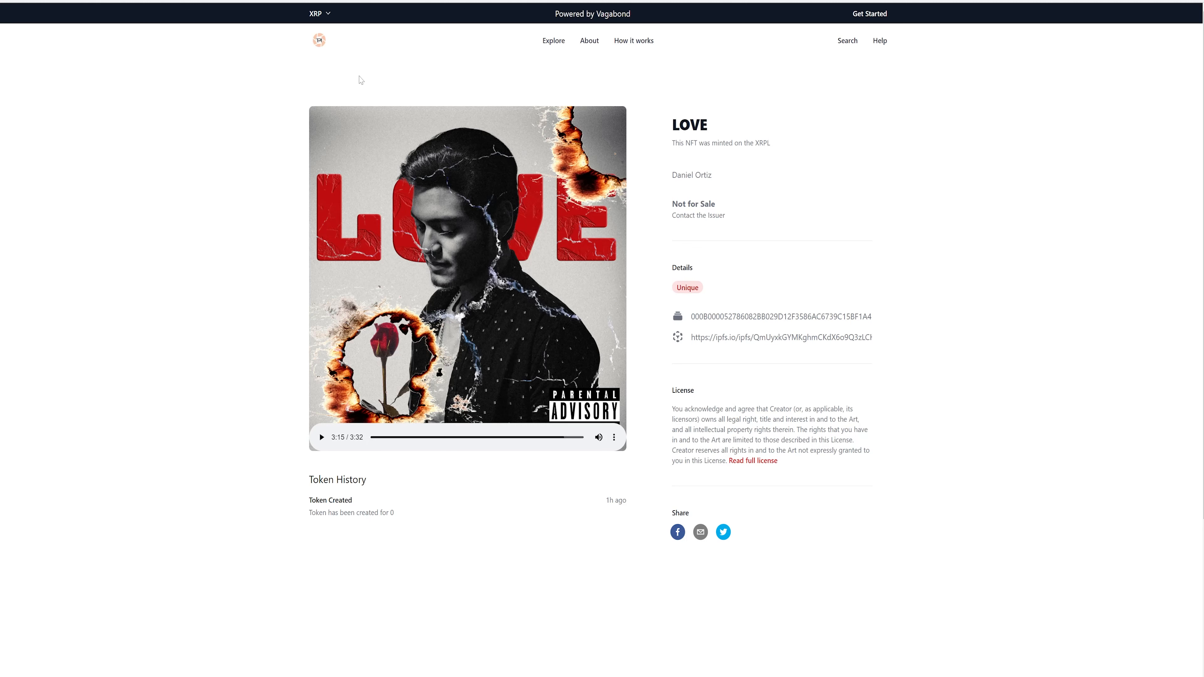
mouse_move(140, 486)
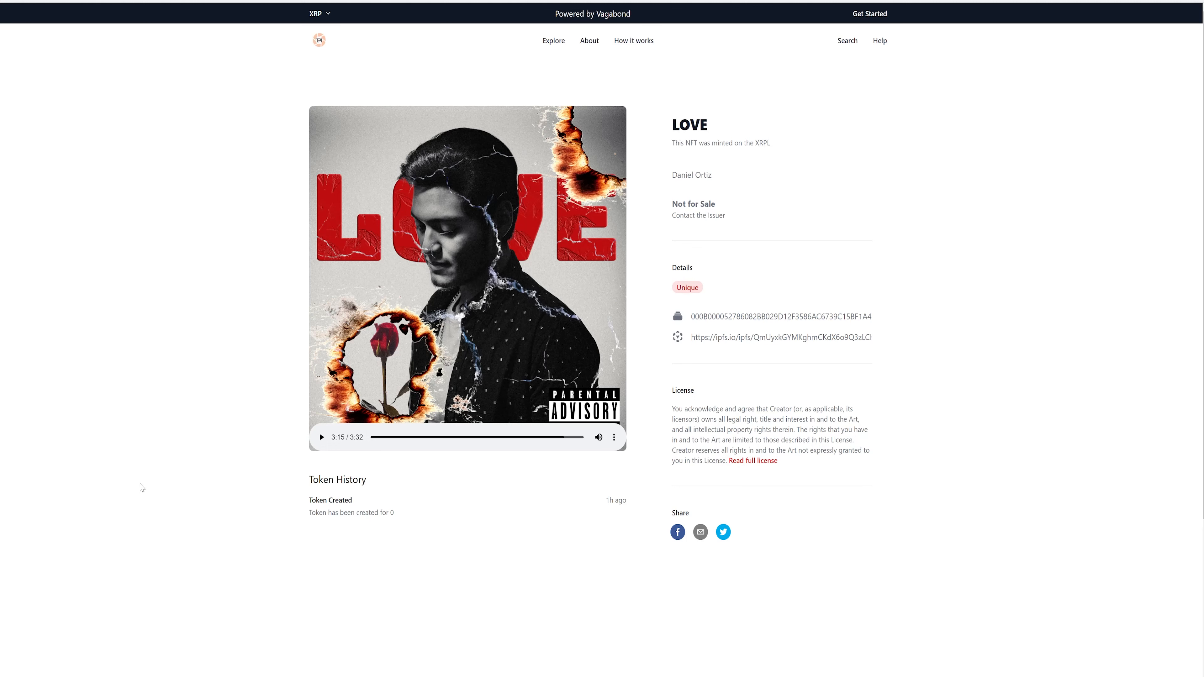
mouse_move(636, 315)
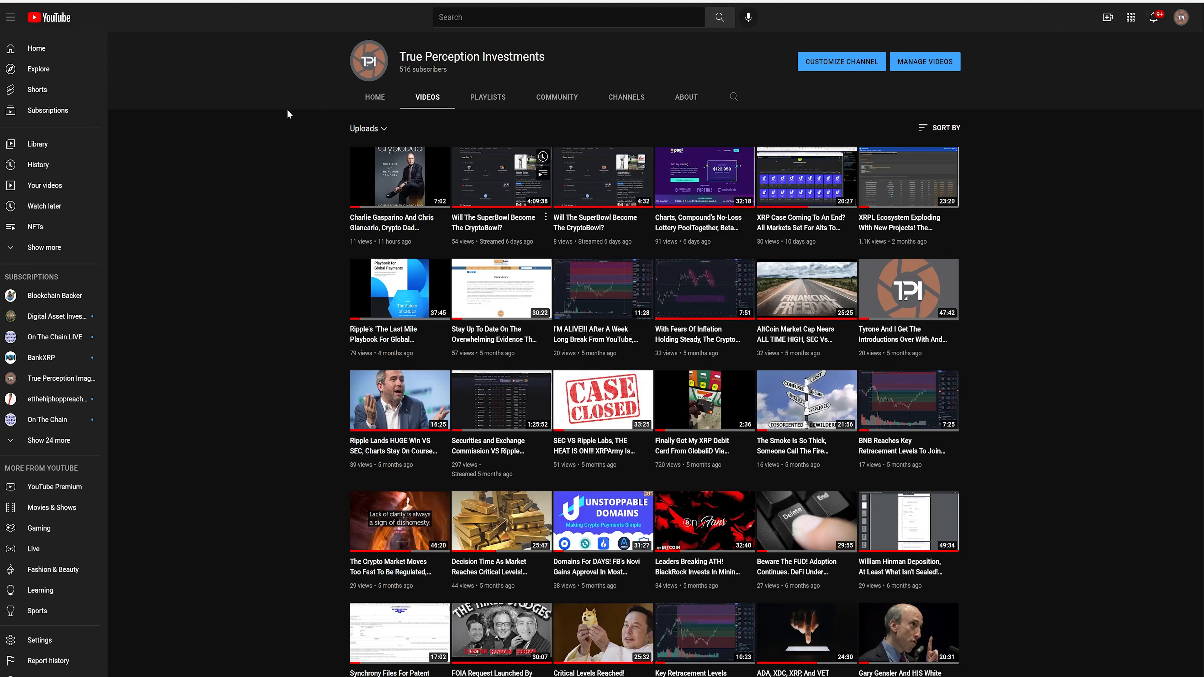
mouse_move(368, 63)
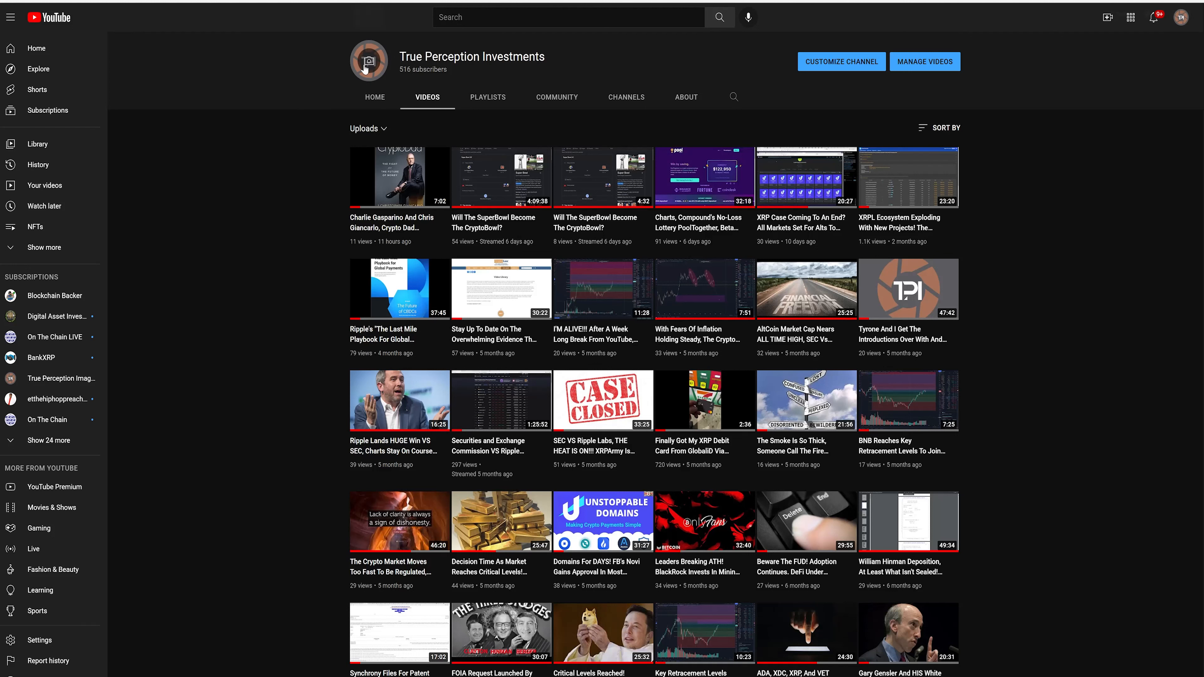
mouse_move(365, 67)
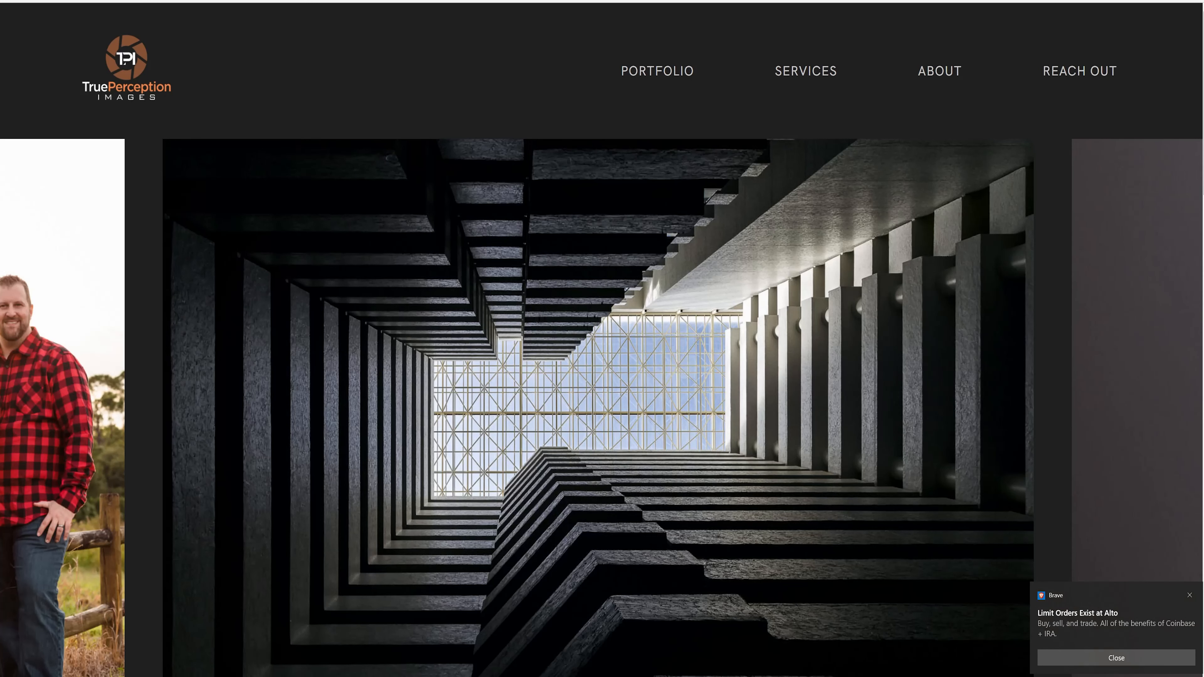
Step: Scroll the True Perception Images site down to its testimonials and Instagram feed
scroll(down, 3)
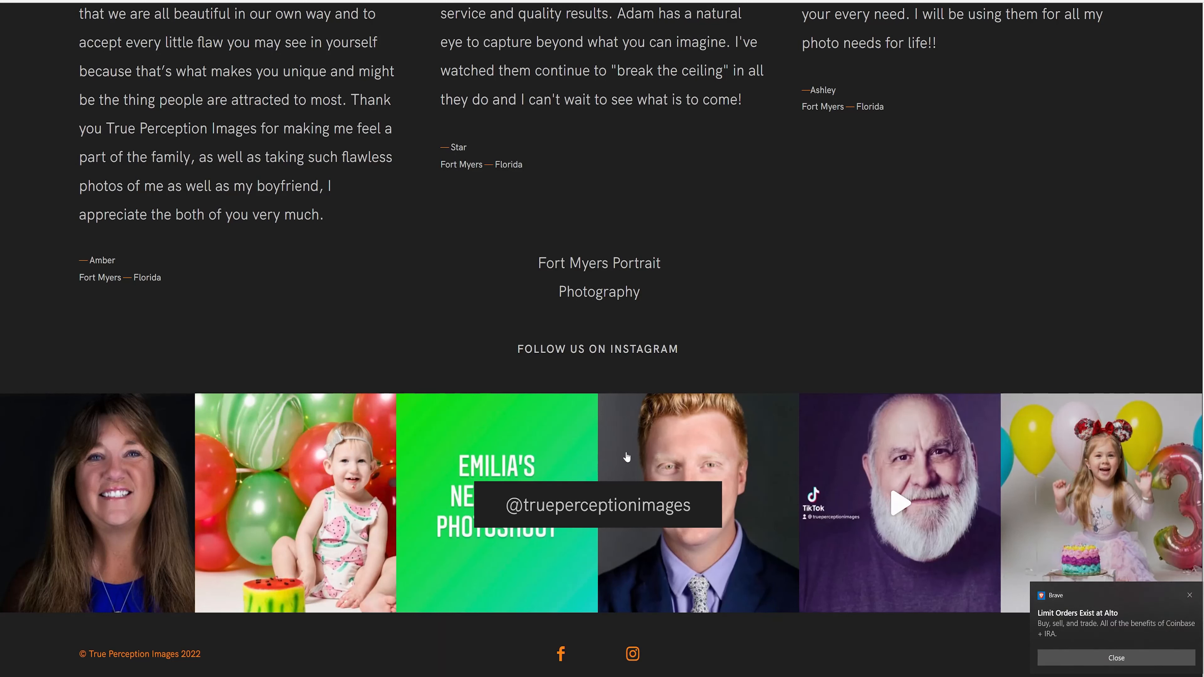
mouse_move(613, 627)
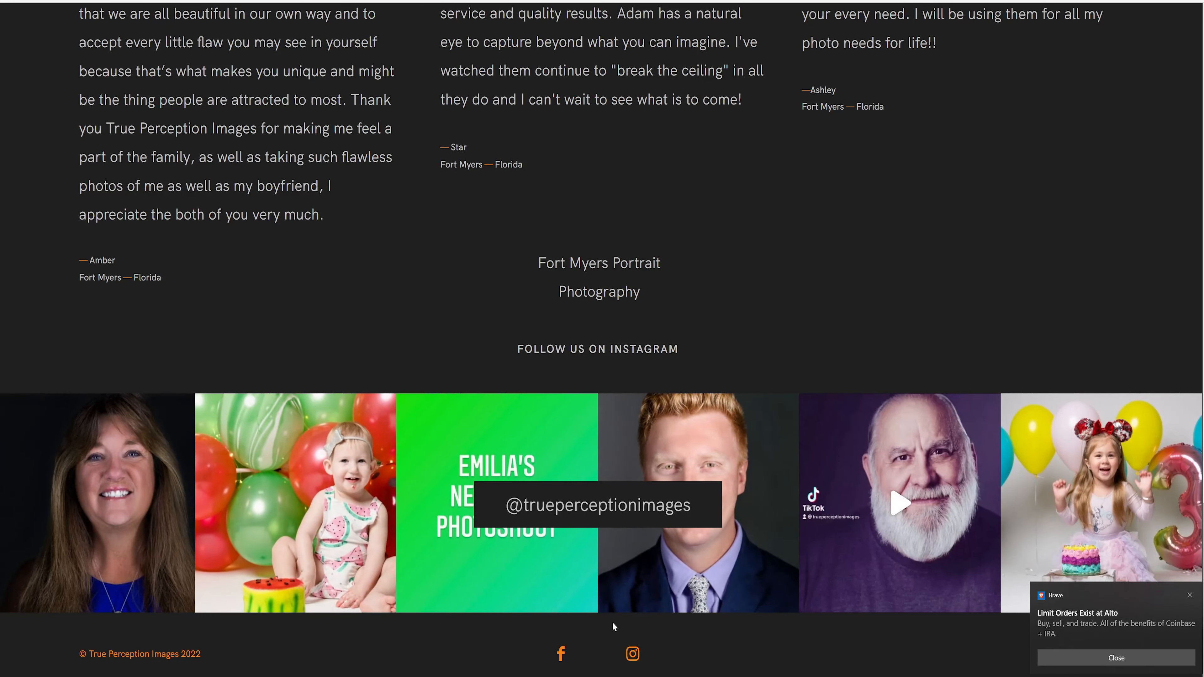
mouse_move(607, 601)
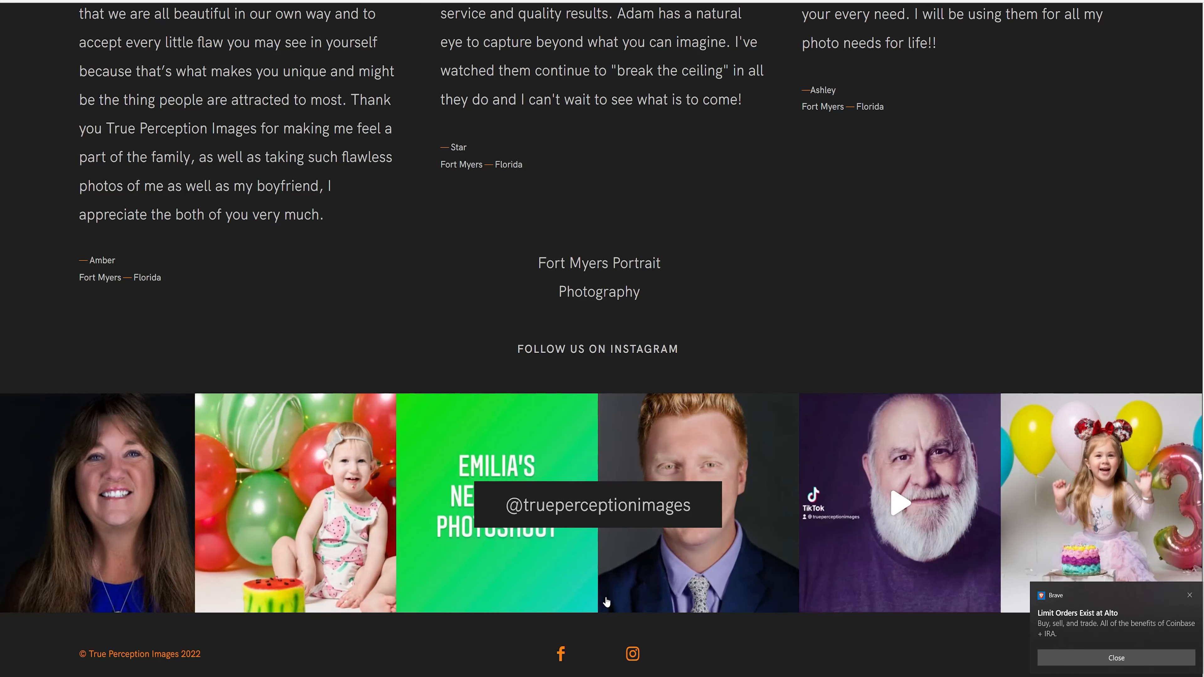